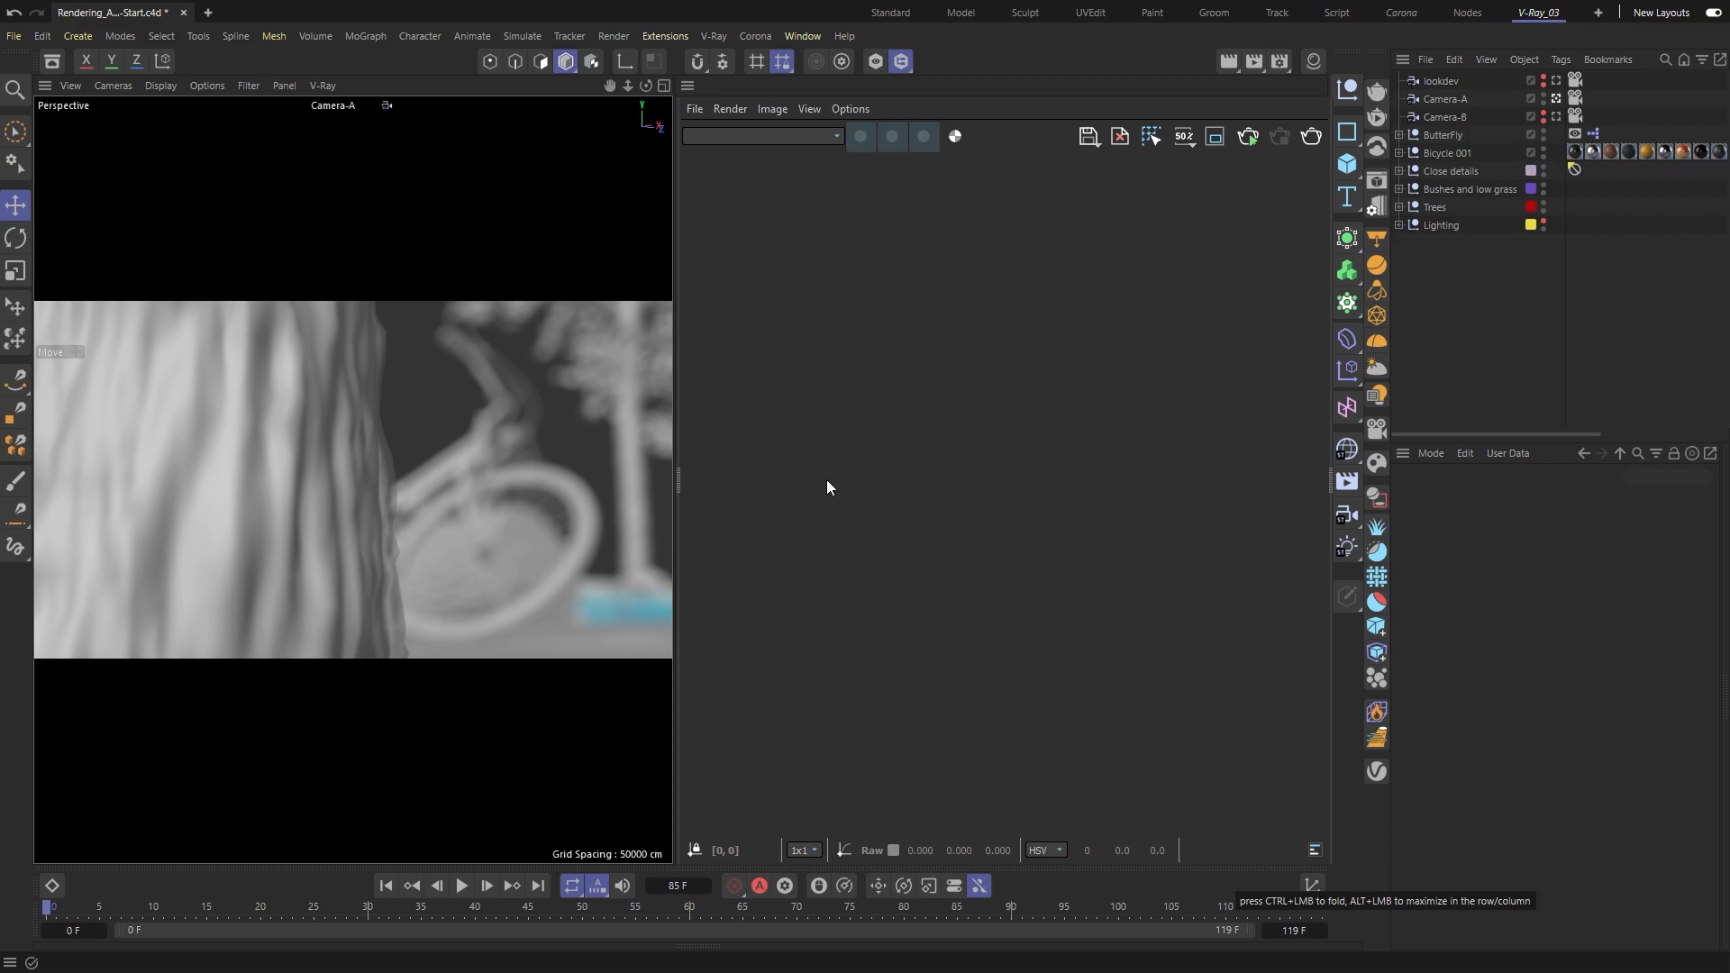
mouse_move(697, 738)
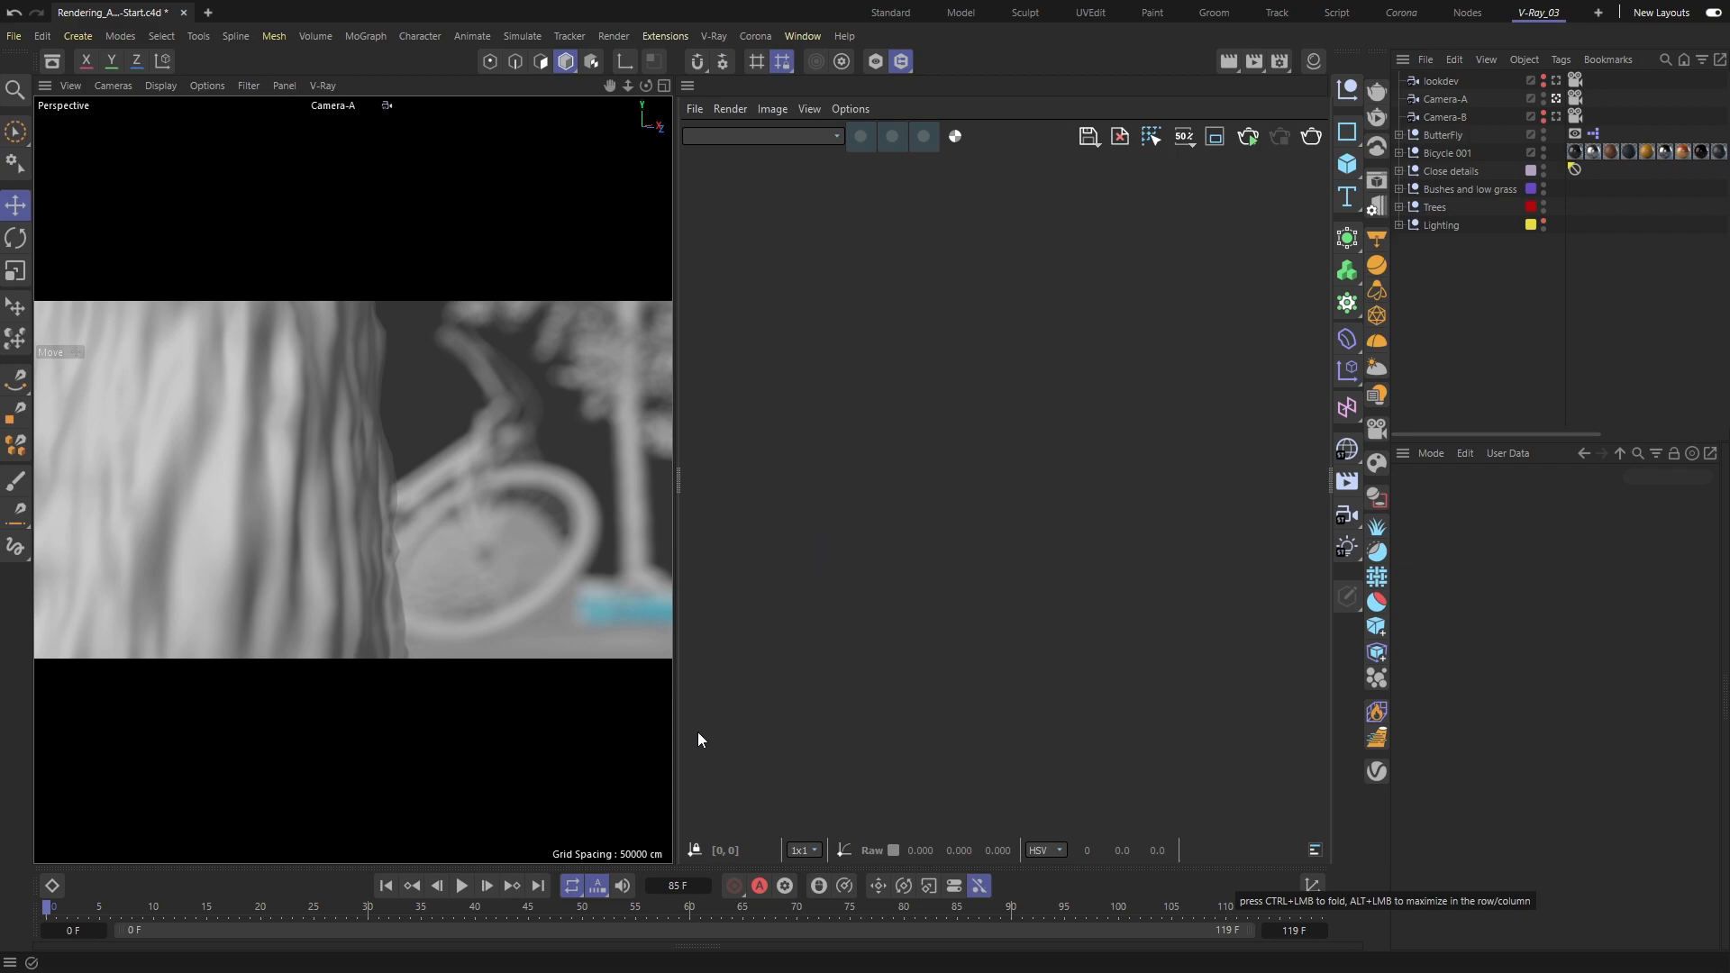
Step: Play the bicycle camera animation, stop it, and scrub the timeline across its frames
left_click(461, 885)
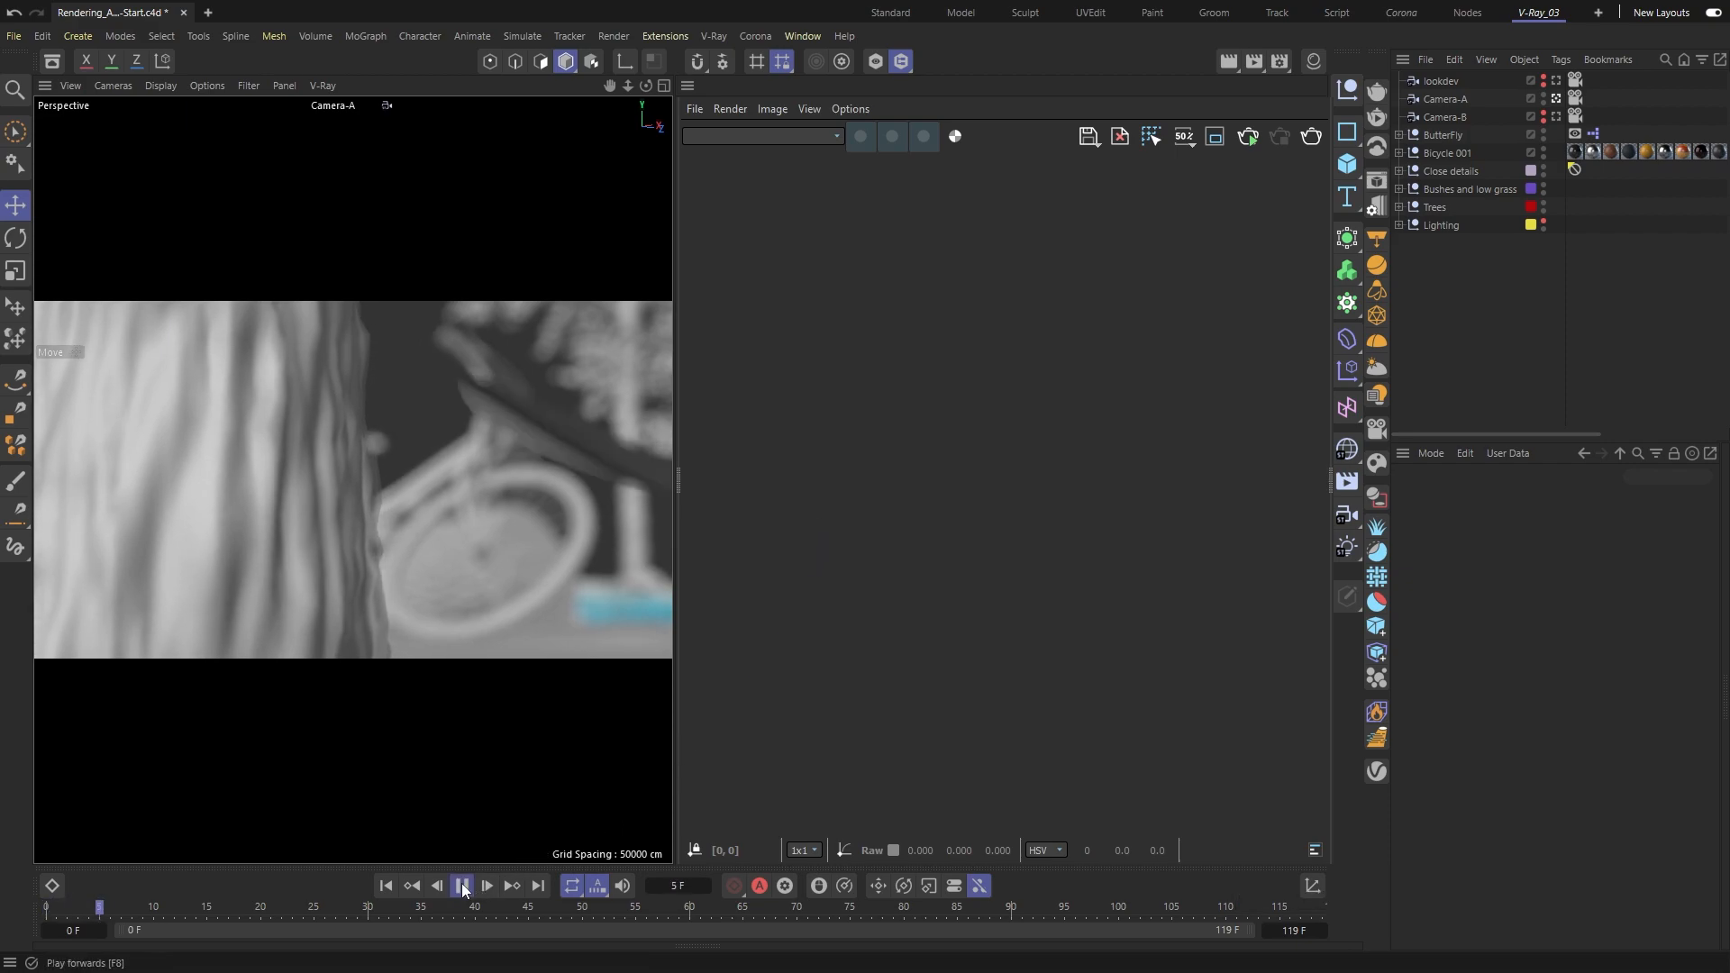
left_click(462, 885)
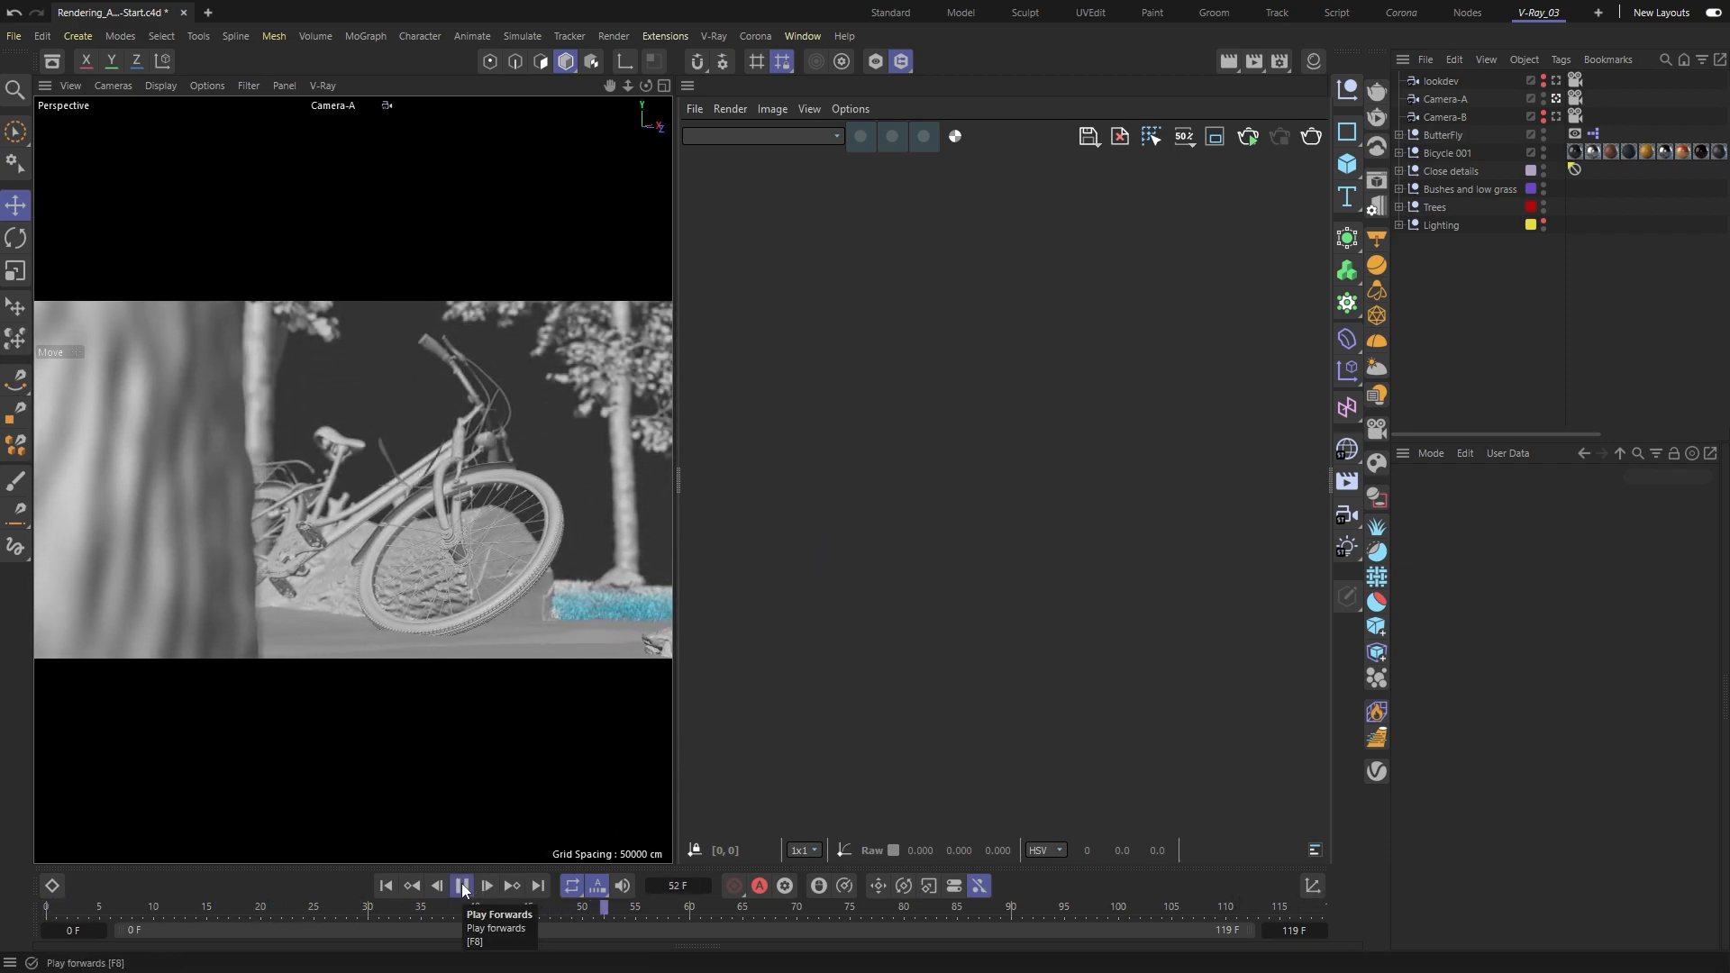
left_click(462, 884)
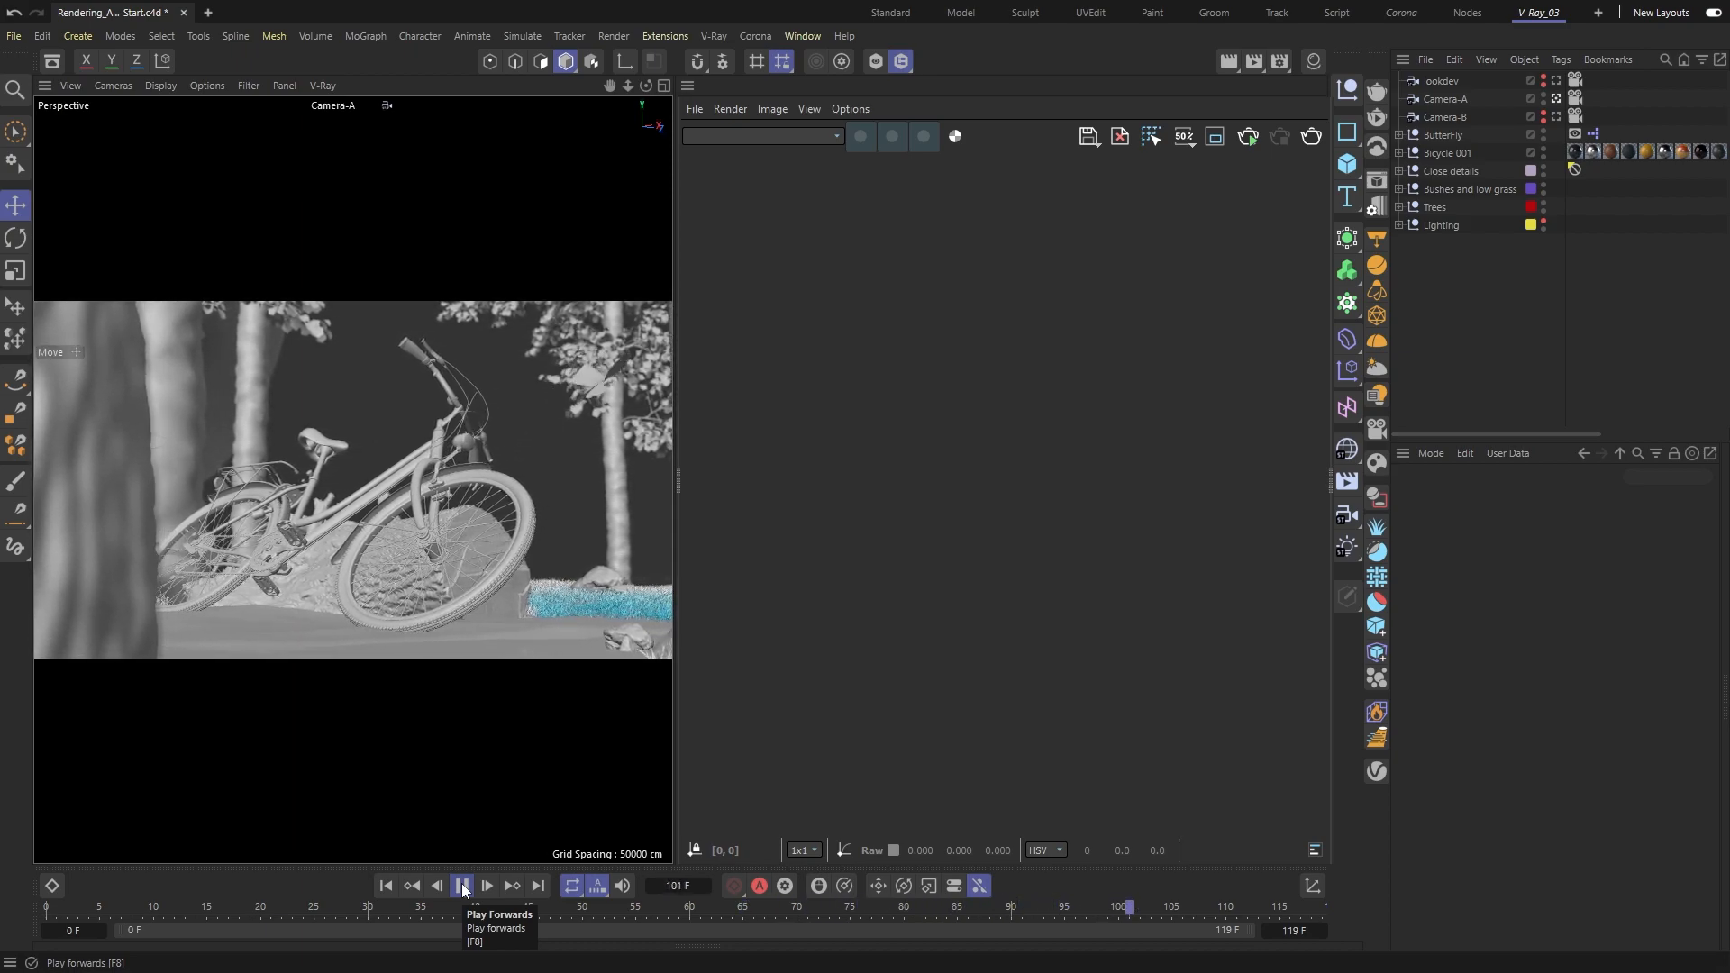
left_click(462, 885)
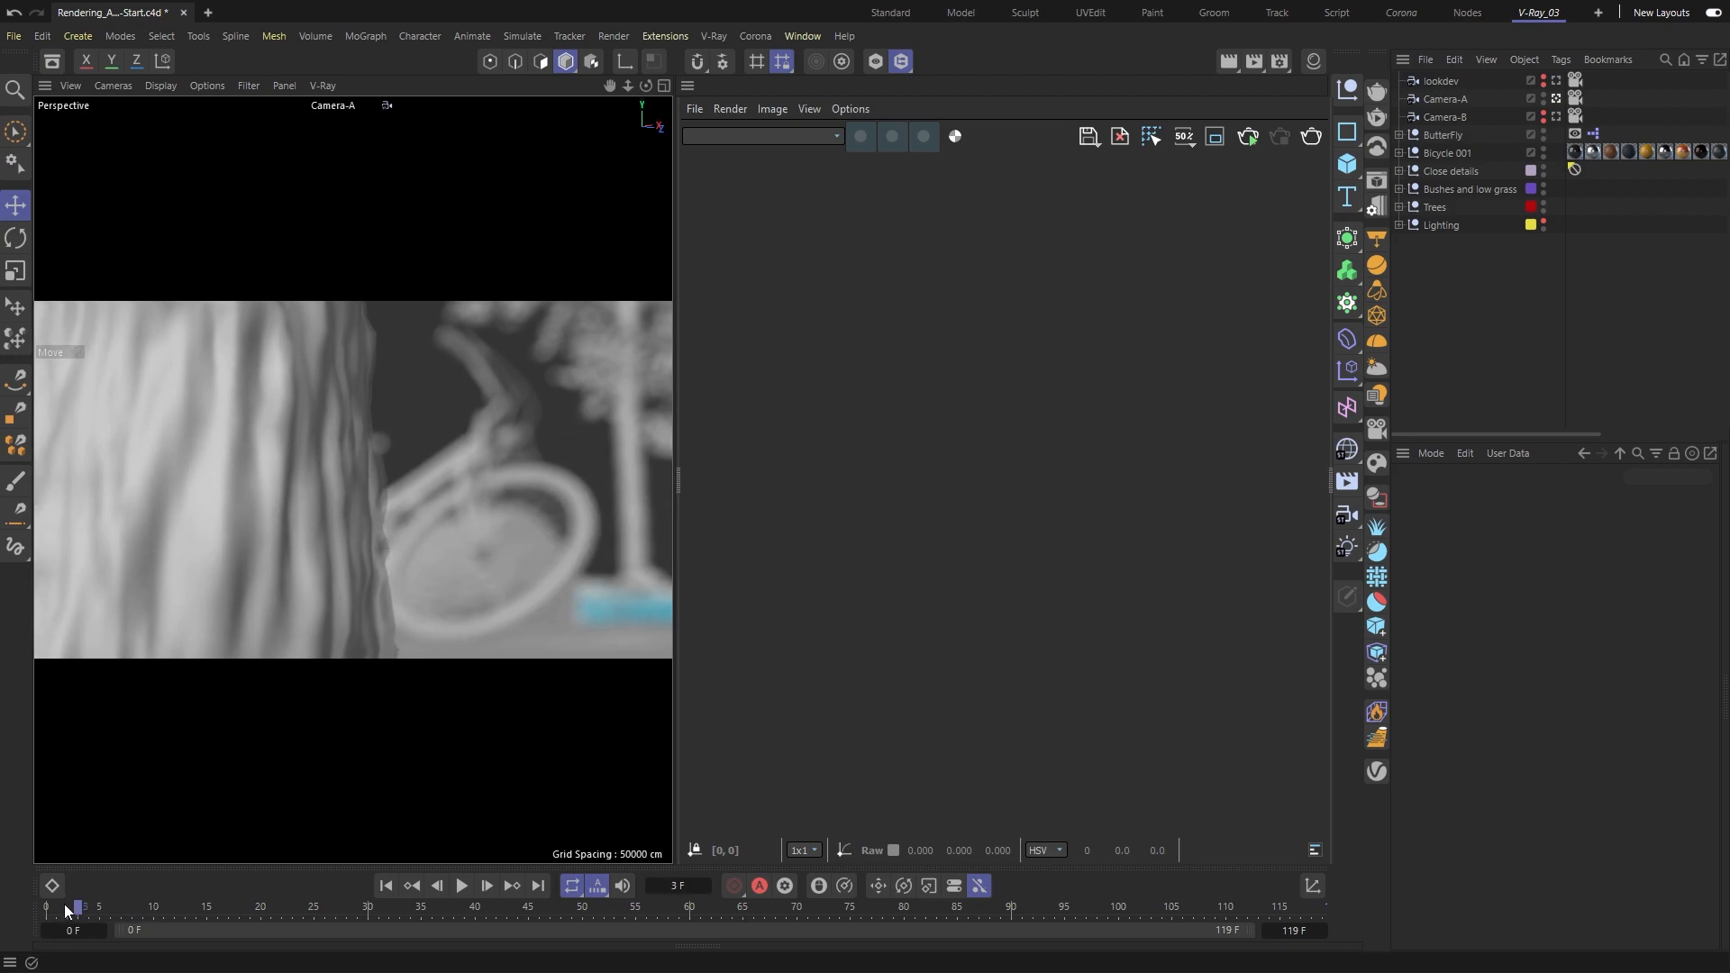
left_click_drag(79, 907, 450, 907)
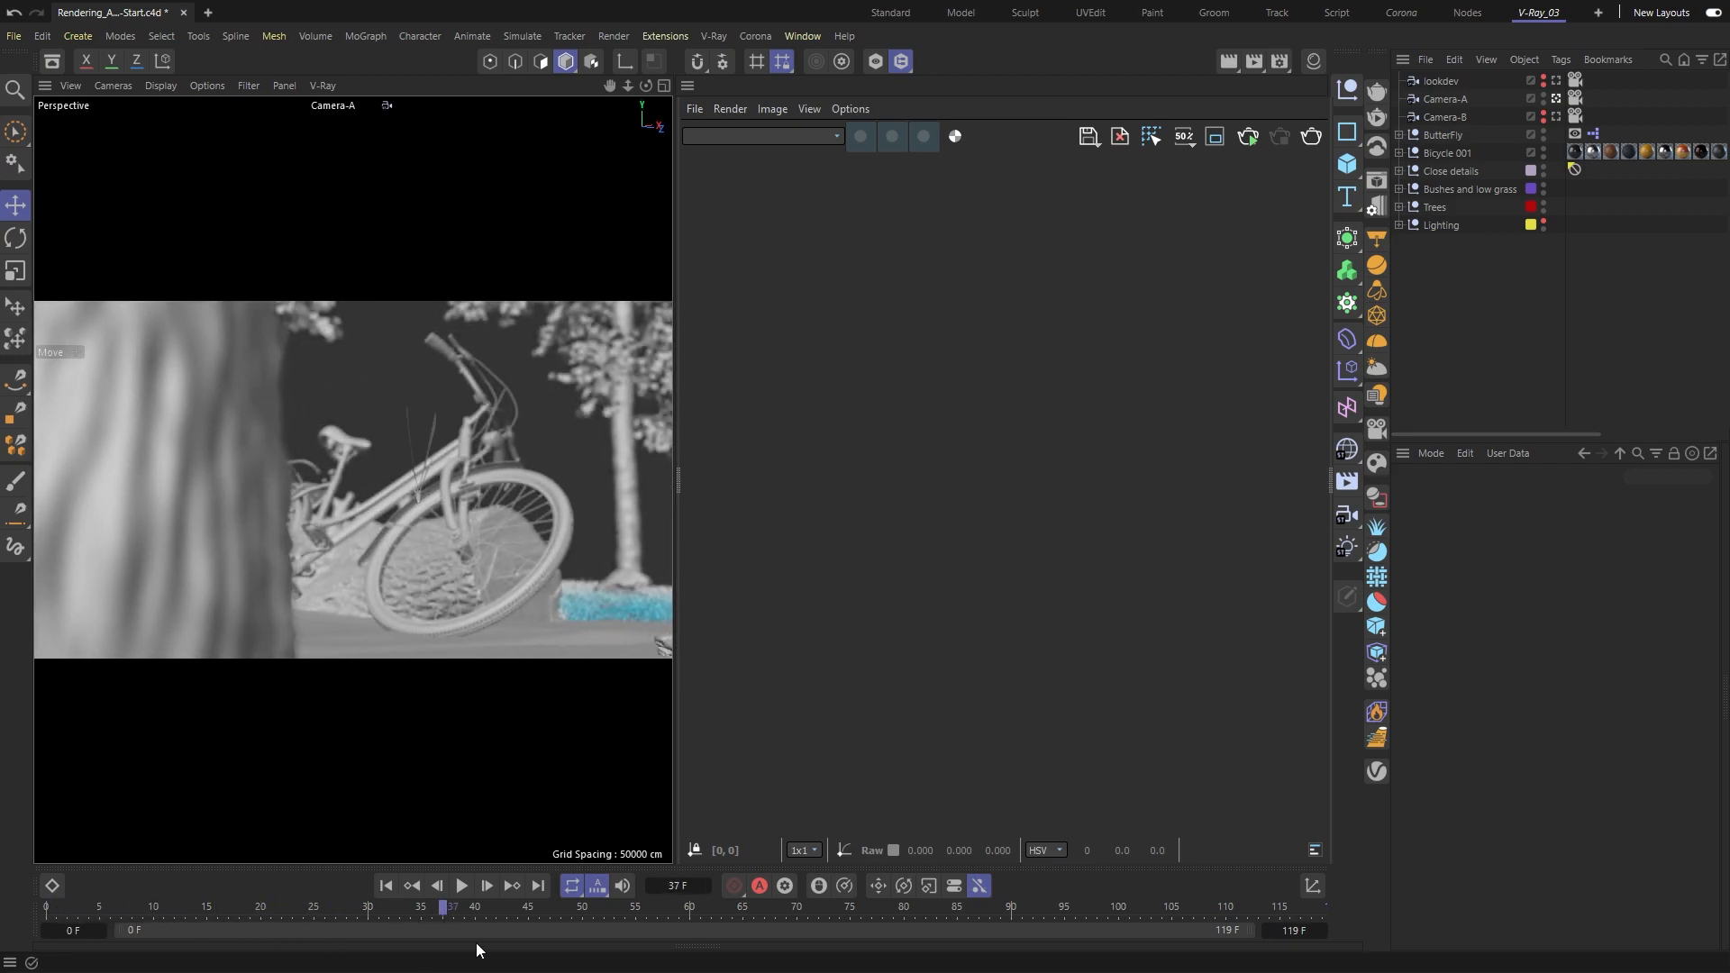
left_click_drag(448, 906, 1057, 905)
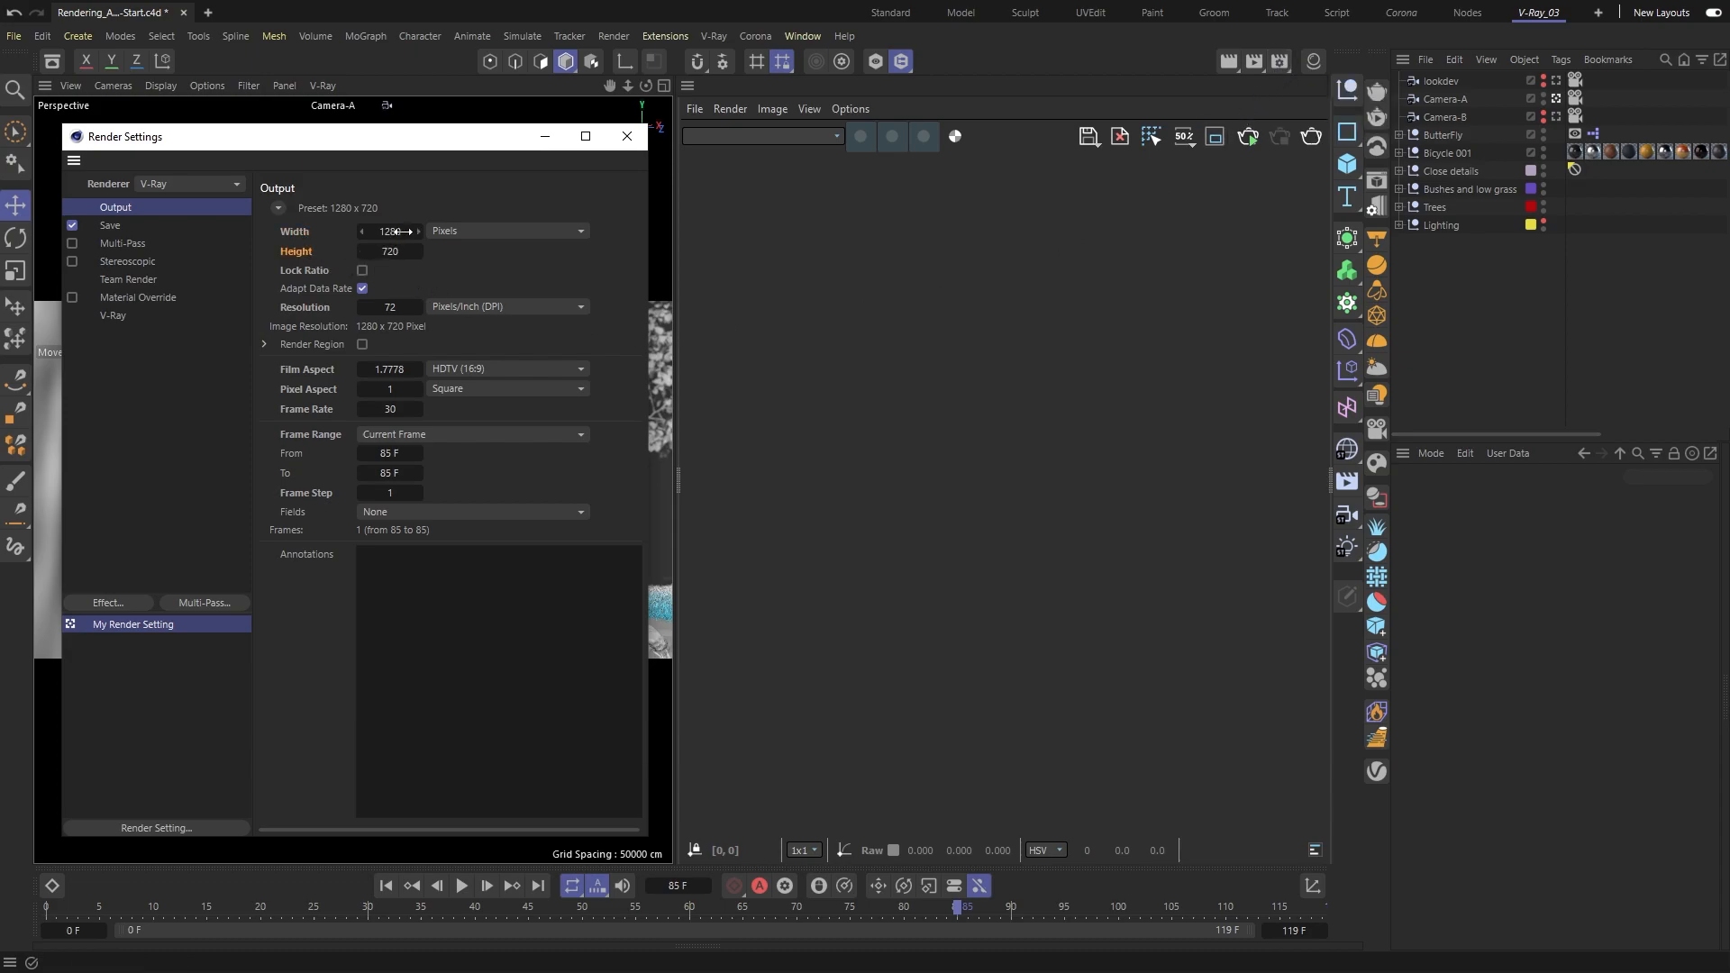
Step: Enter 1920 as the output width so the resolution becomes 1920×1080
type("1920")
type("1080")
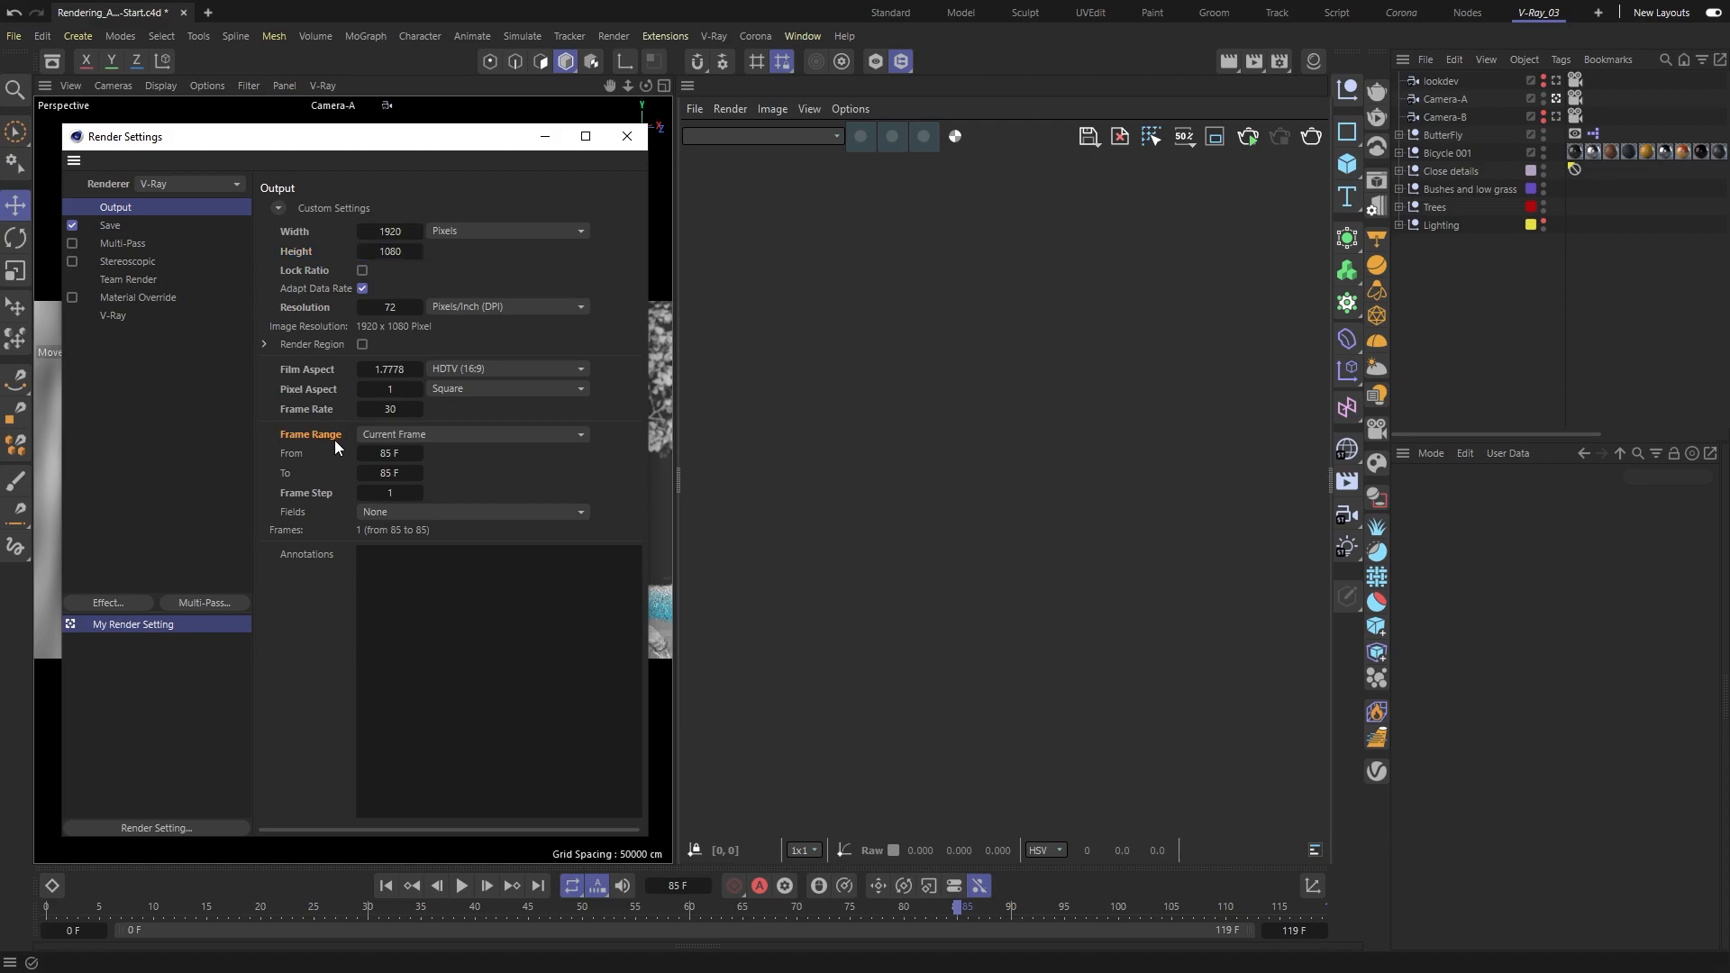
Step: Set Frame Range to All Frames (0–119), briefly trying frame step 2 before keeping 1
left_click(471, 433)
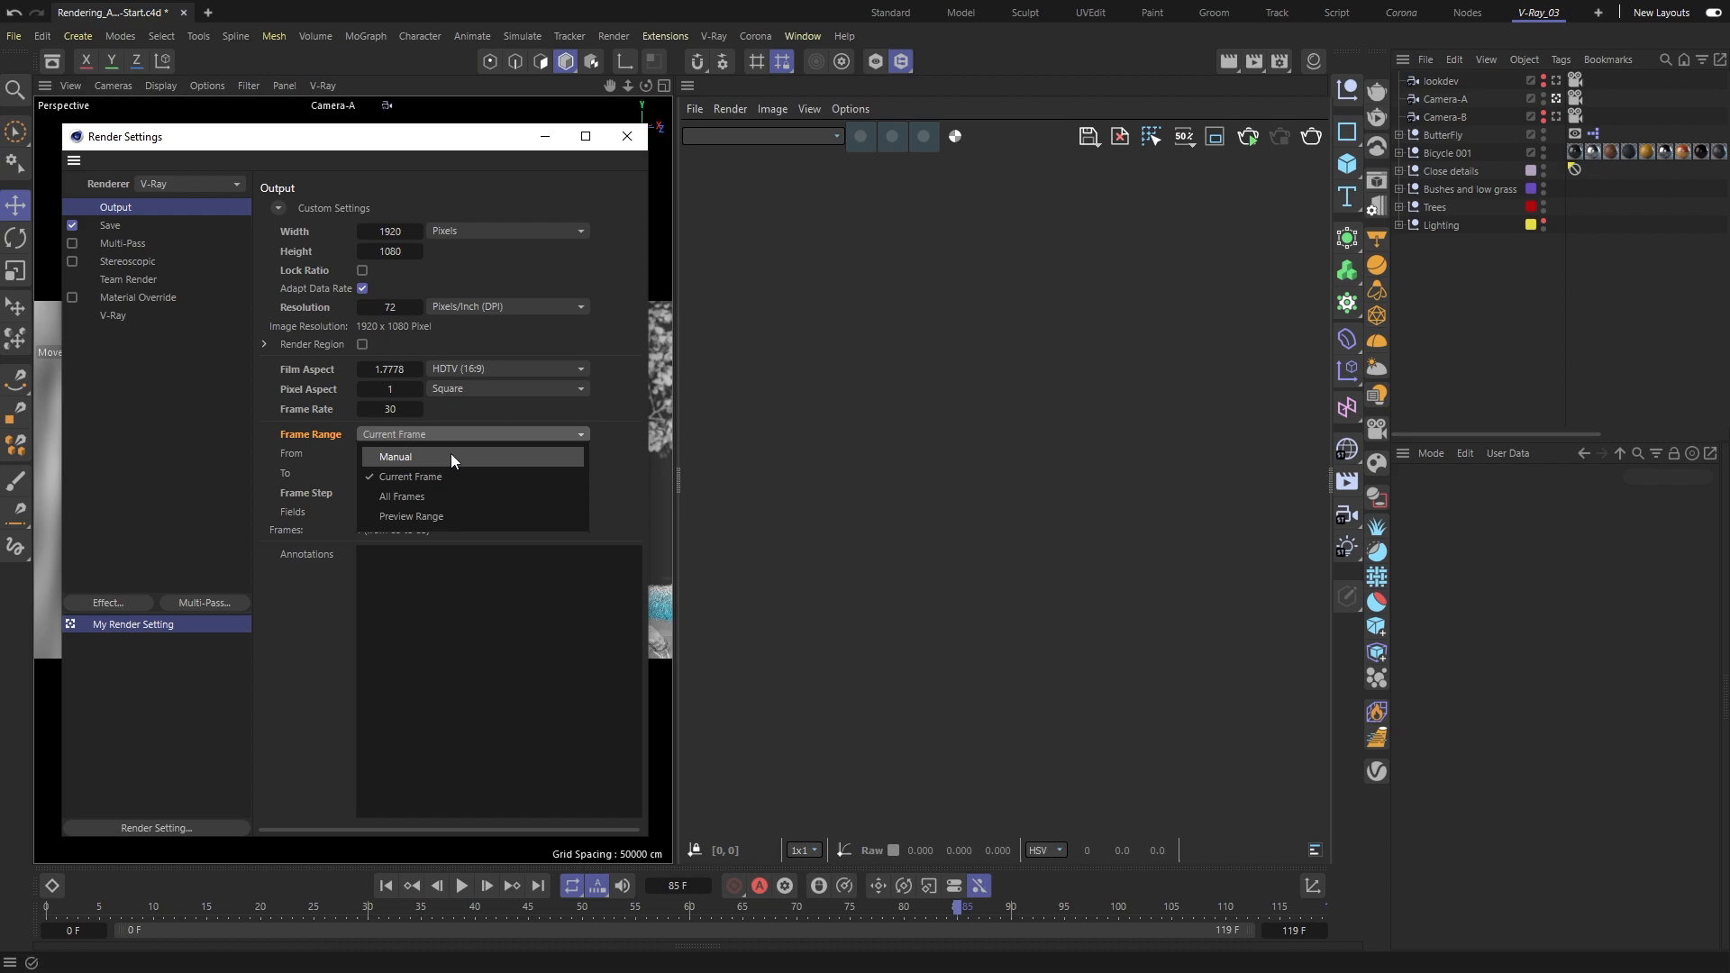
mouse_move(443, 496)
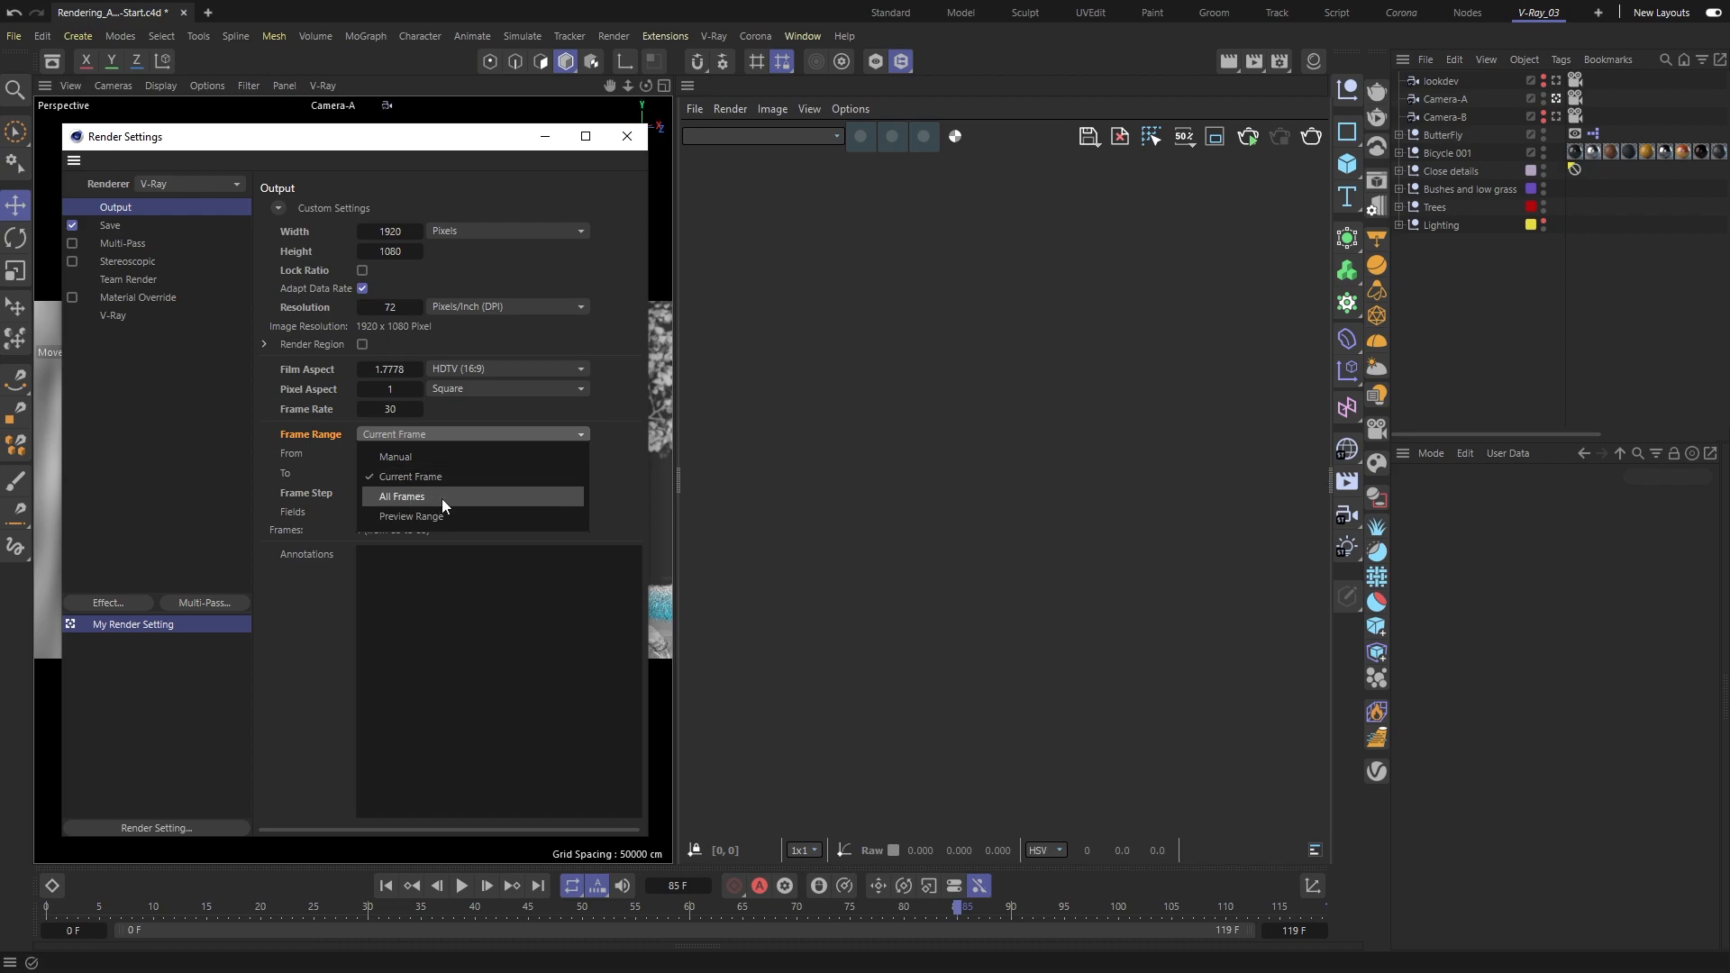
left_click(400, 495)
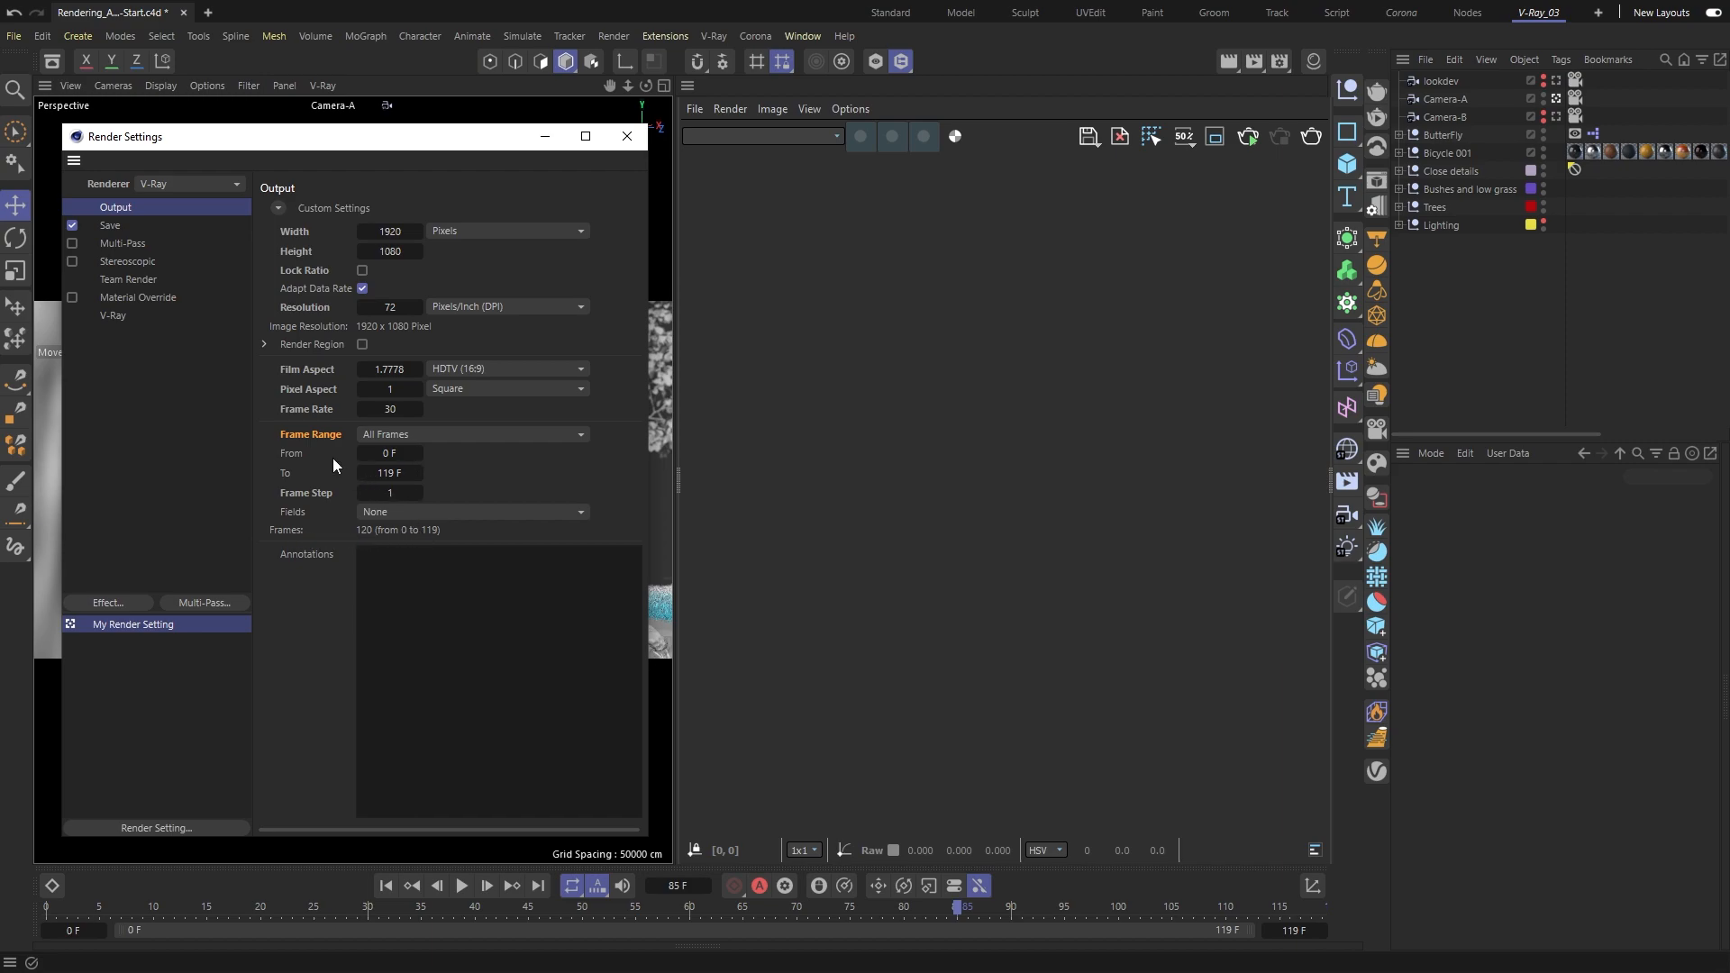
mouse_move(316, 498)
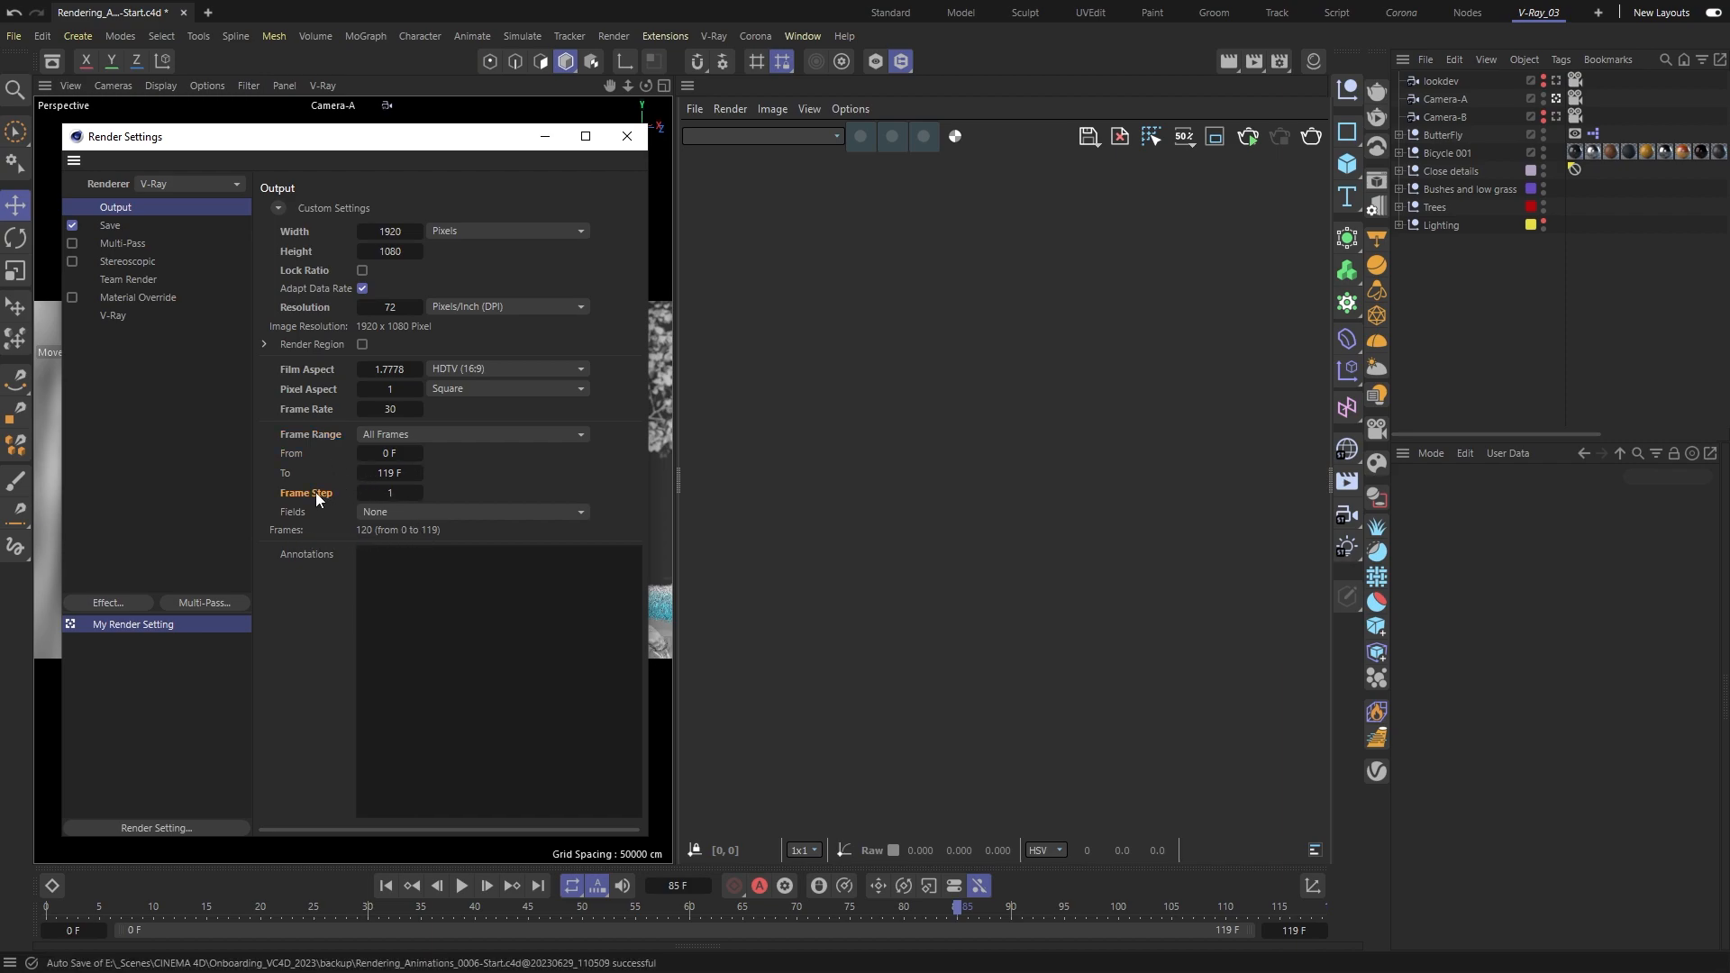
left_click(389, 492)
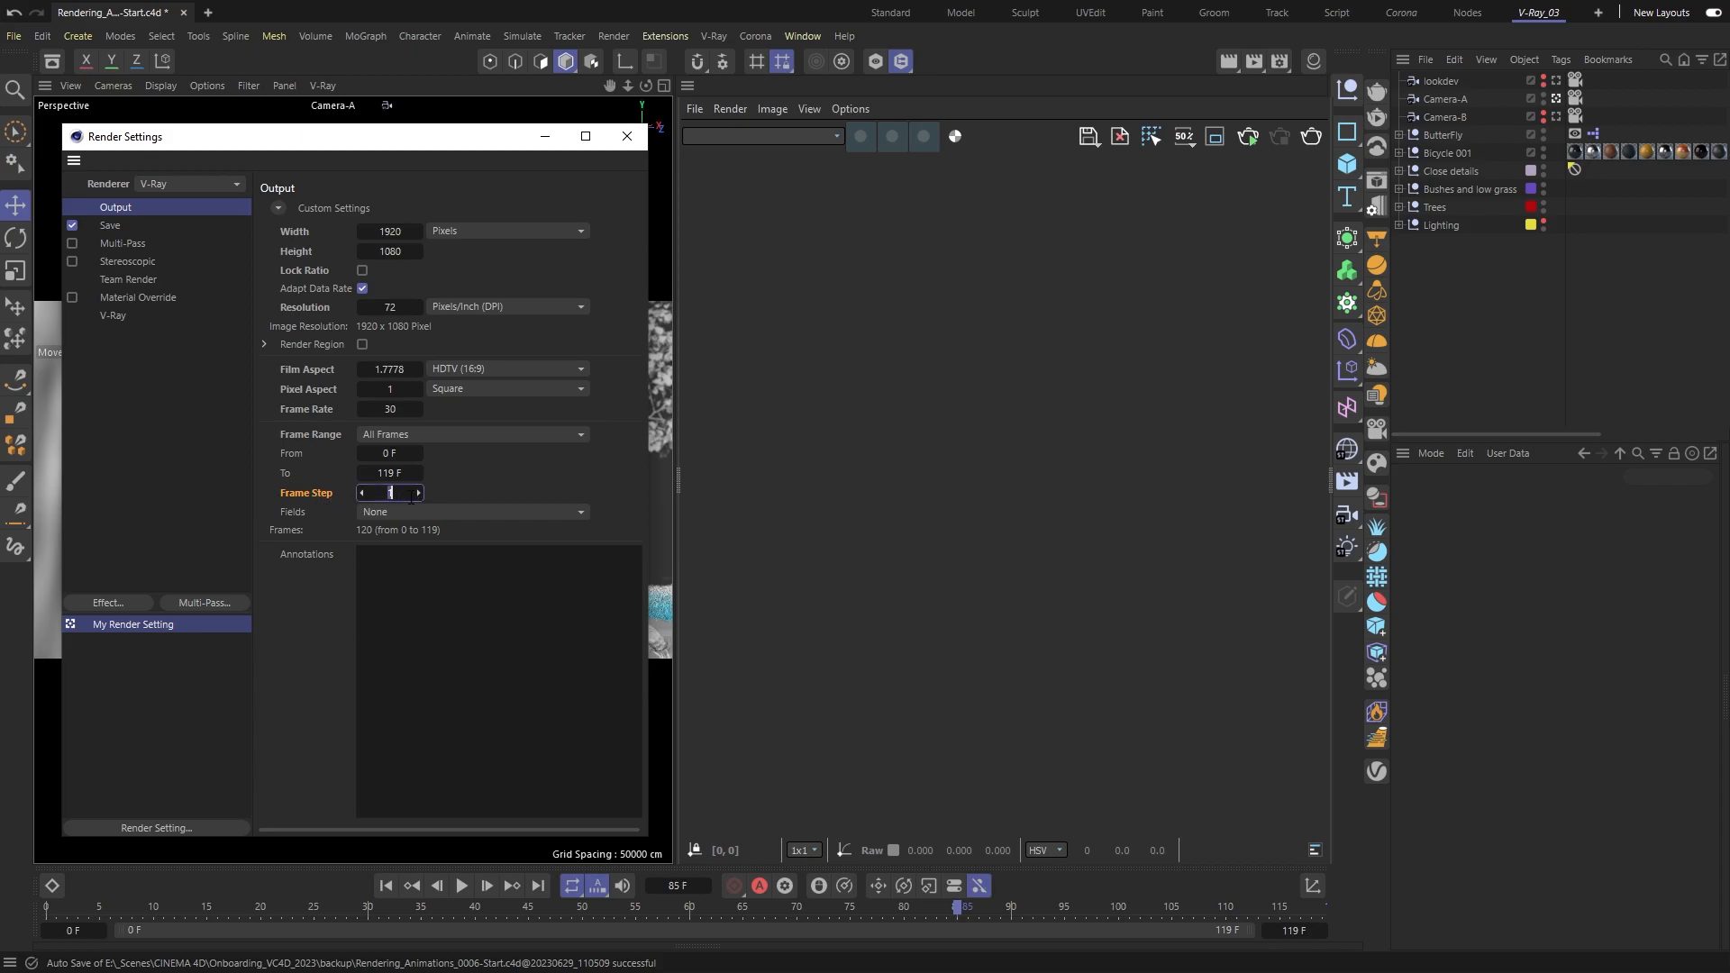
type("2")
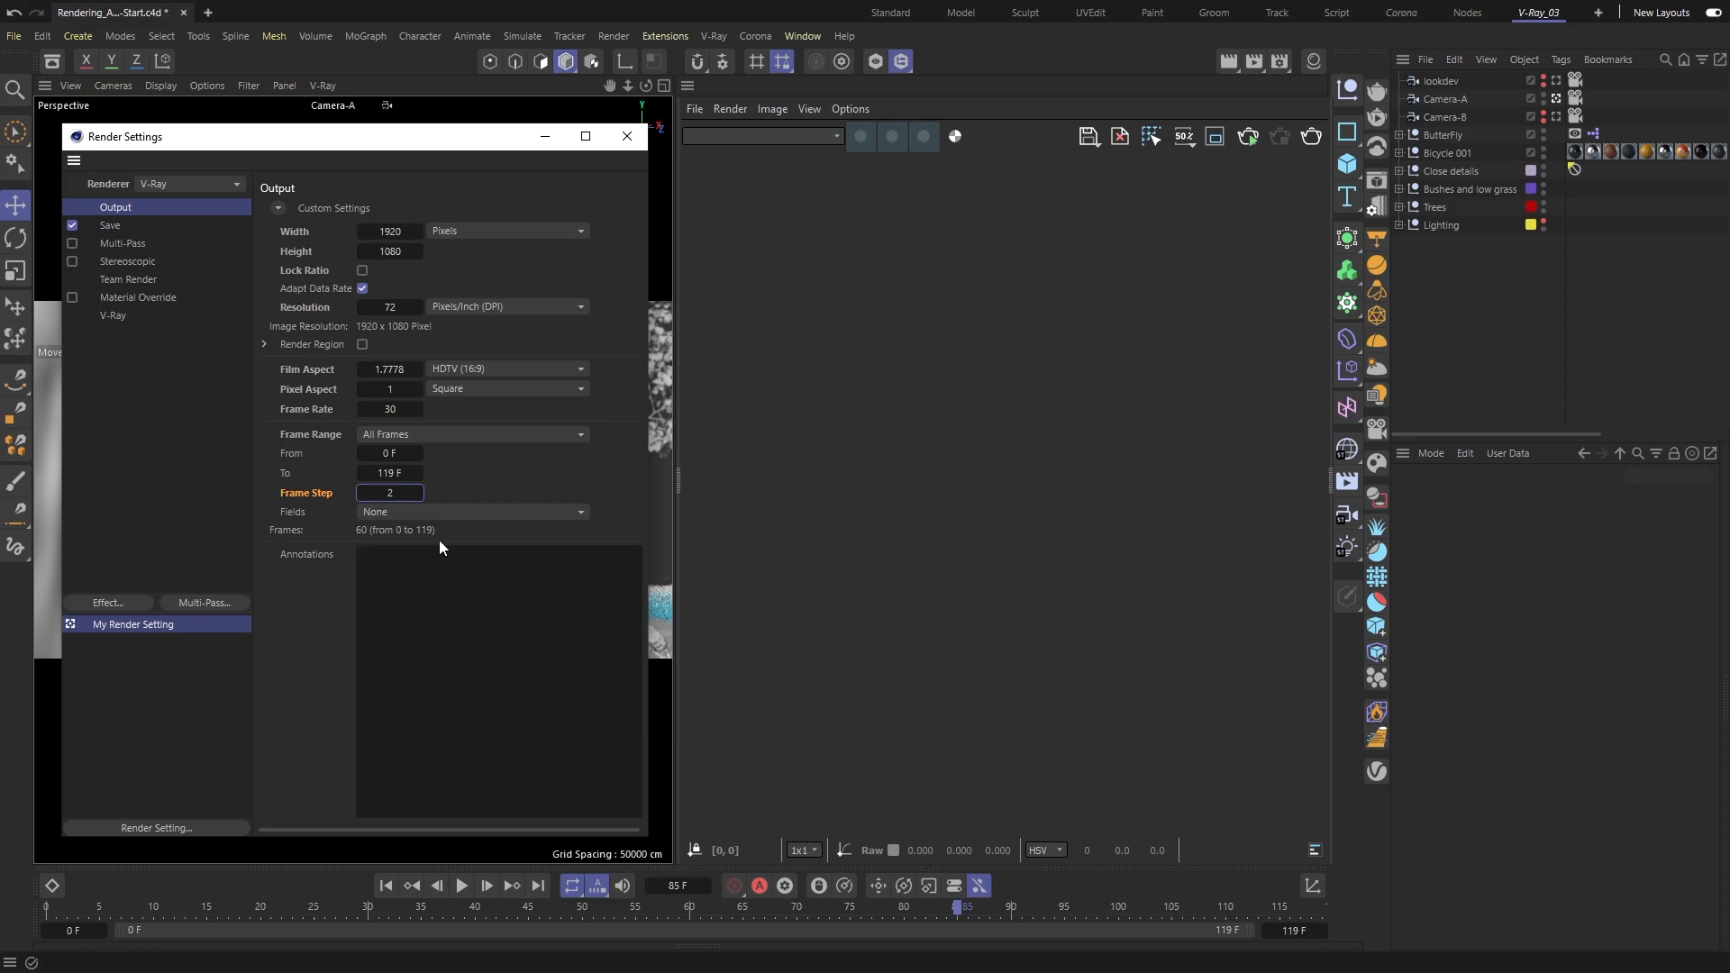
left_click(388, 492)
type("1")
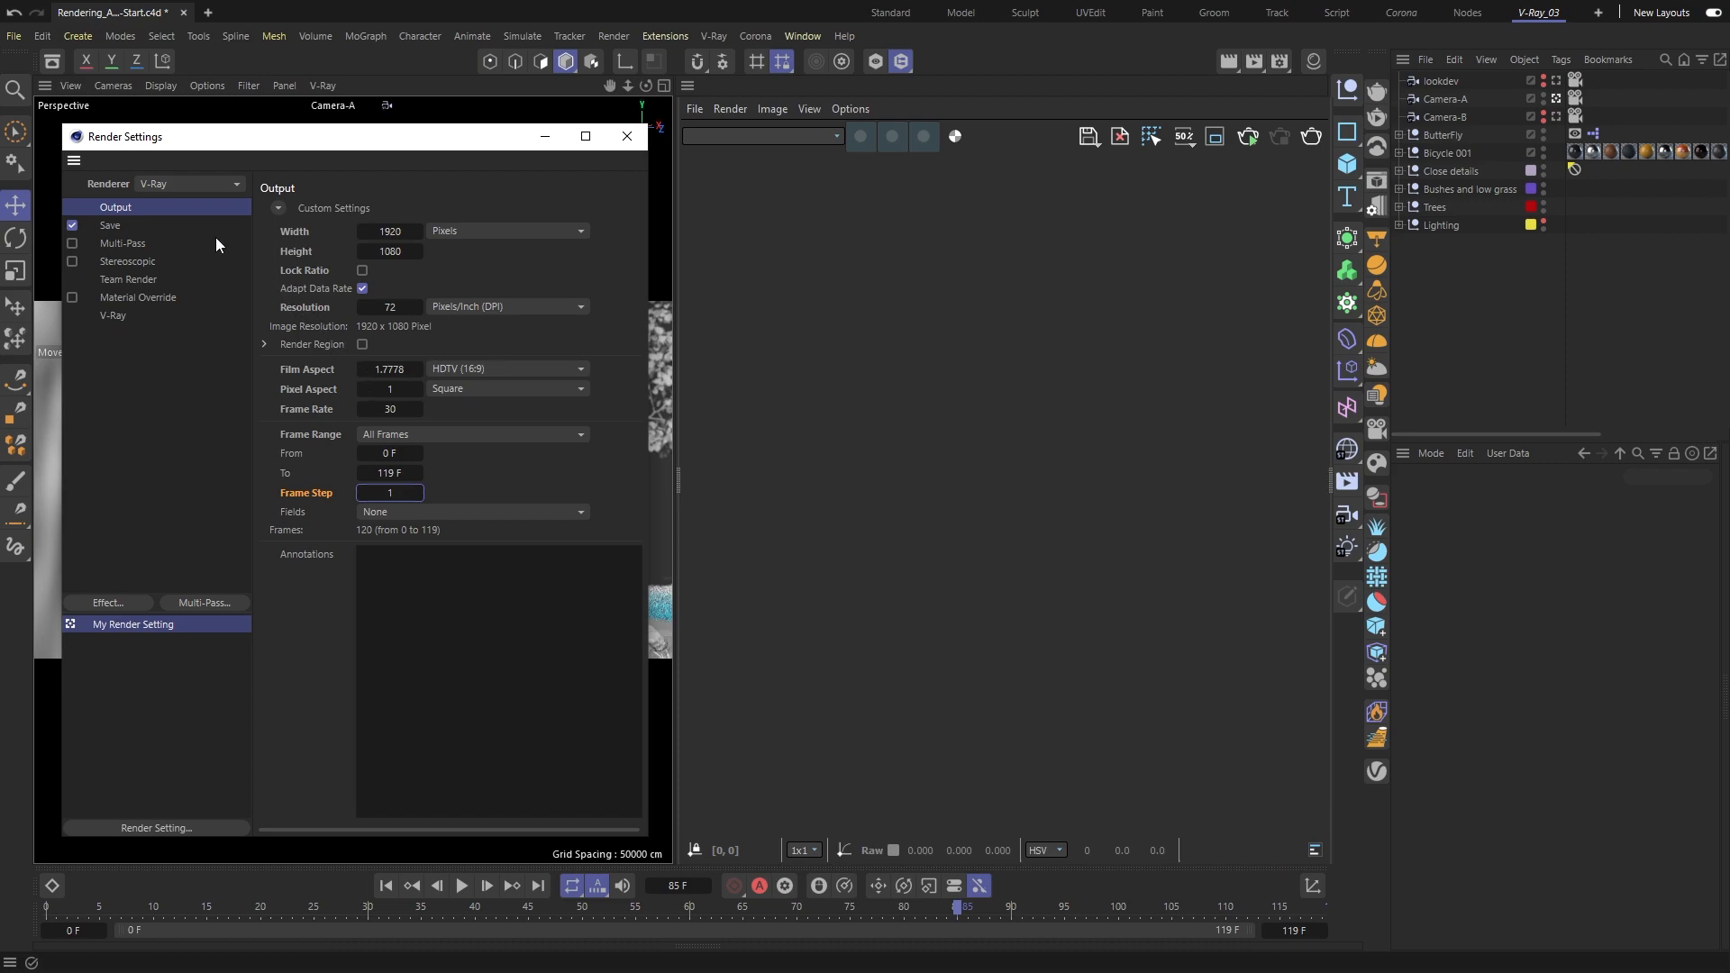
Step: Enable image saving into the seq folder with PNG format instead of TIF
left_click(109, 225)
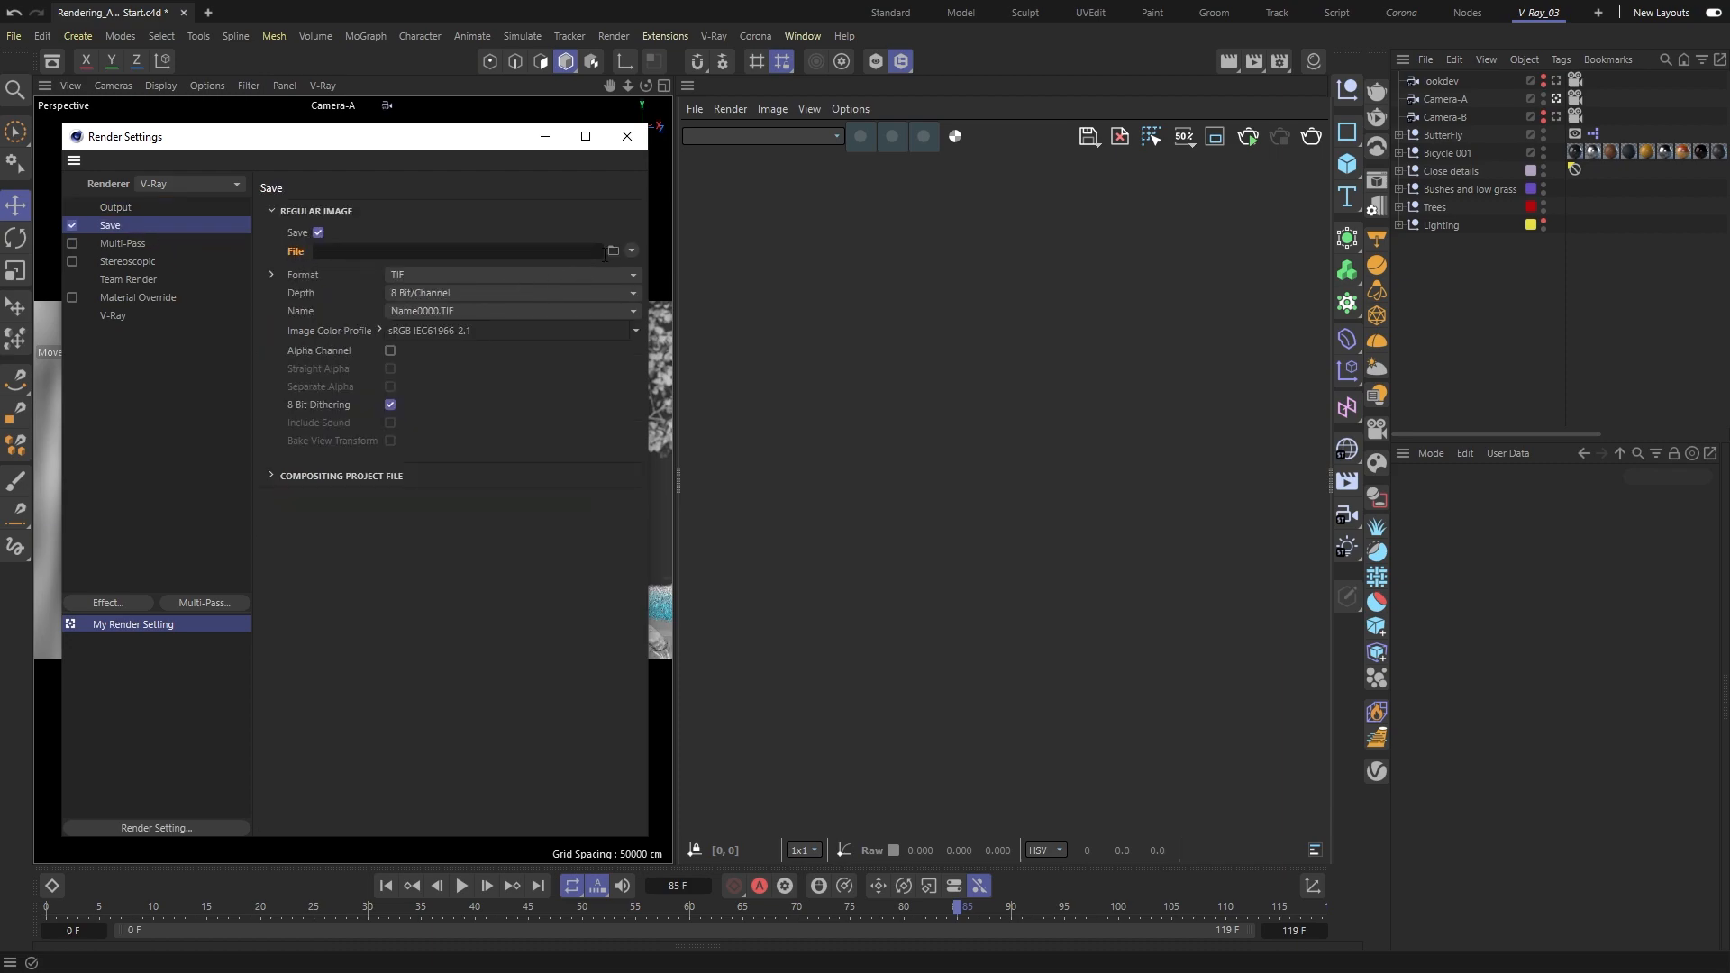
left_click(614, 251)
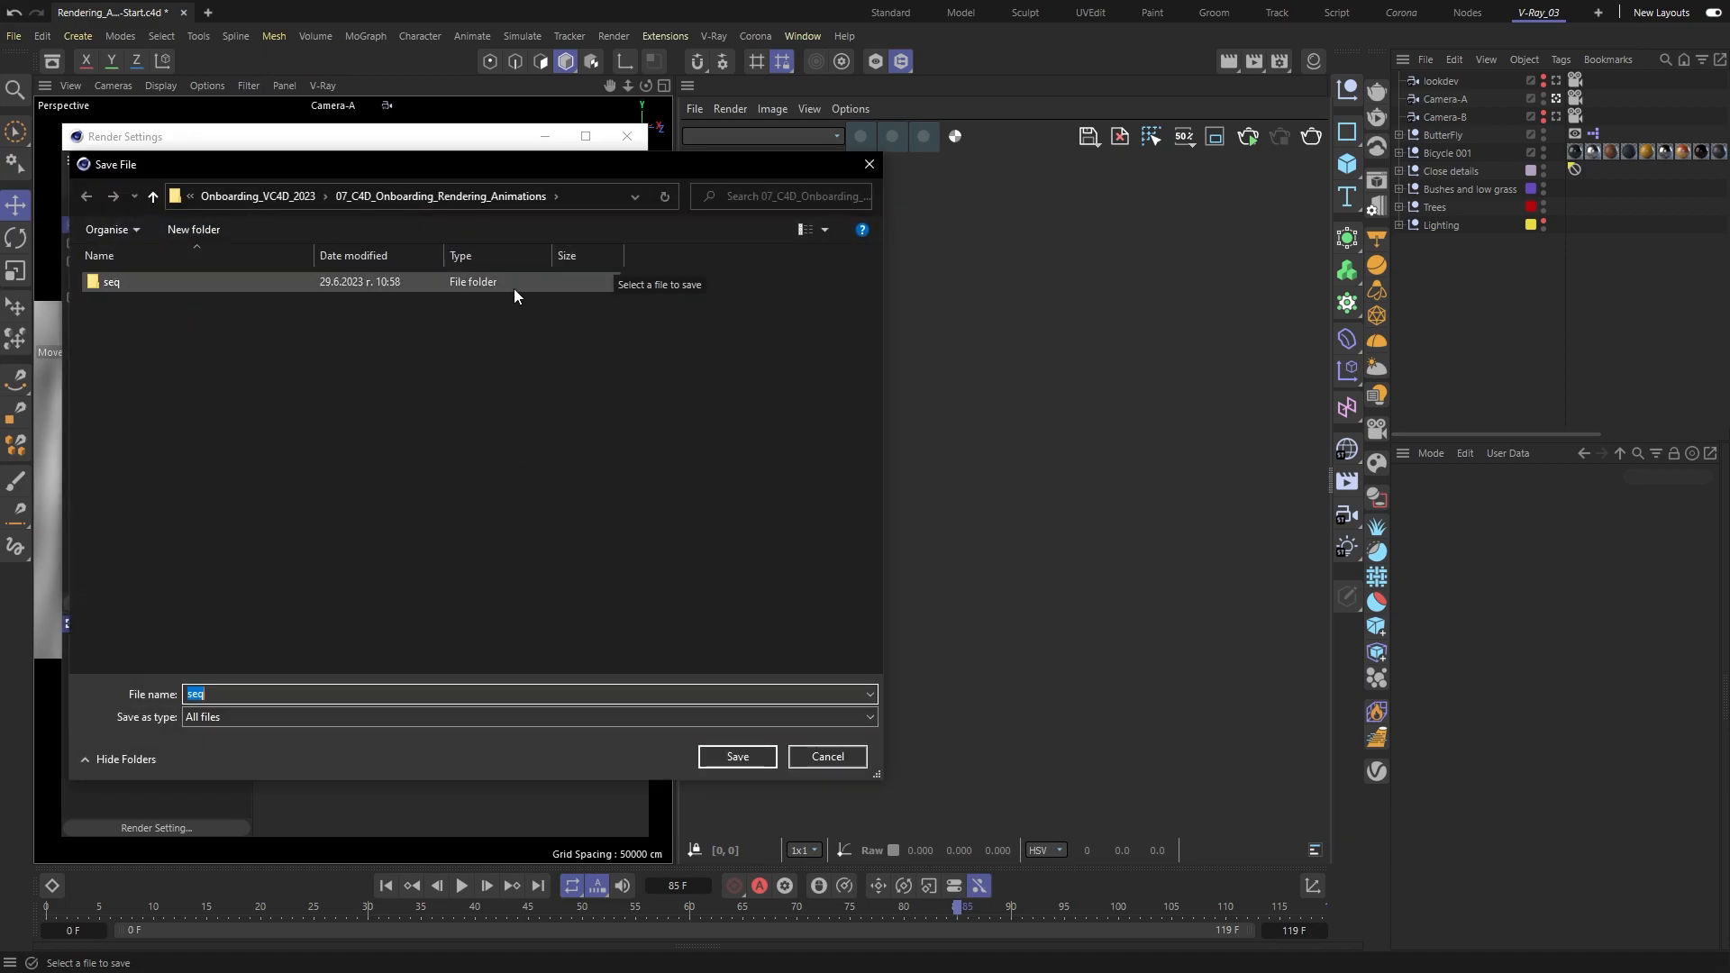
left_click(826, 756)
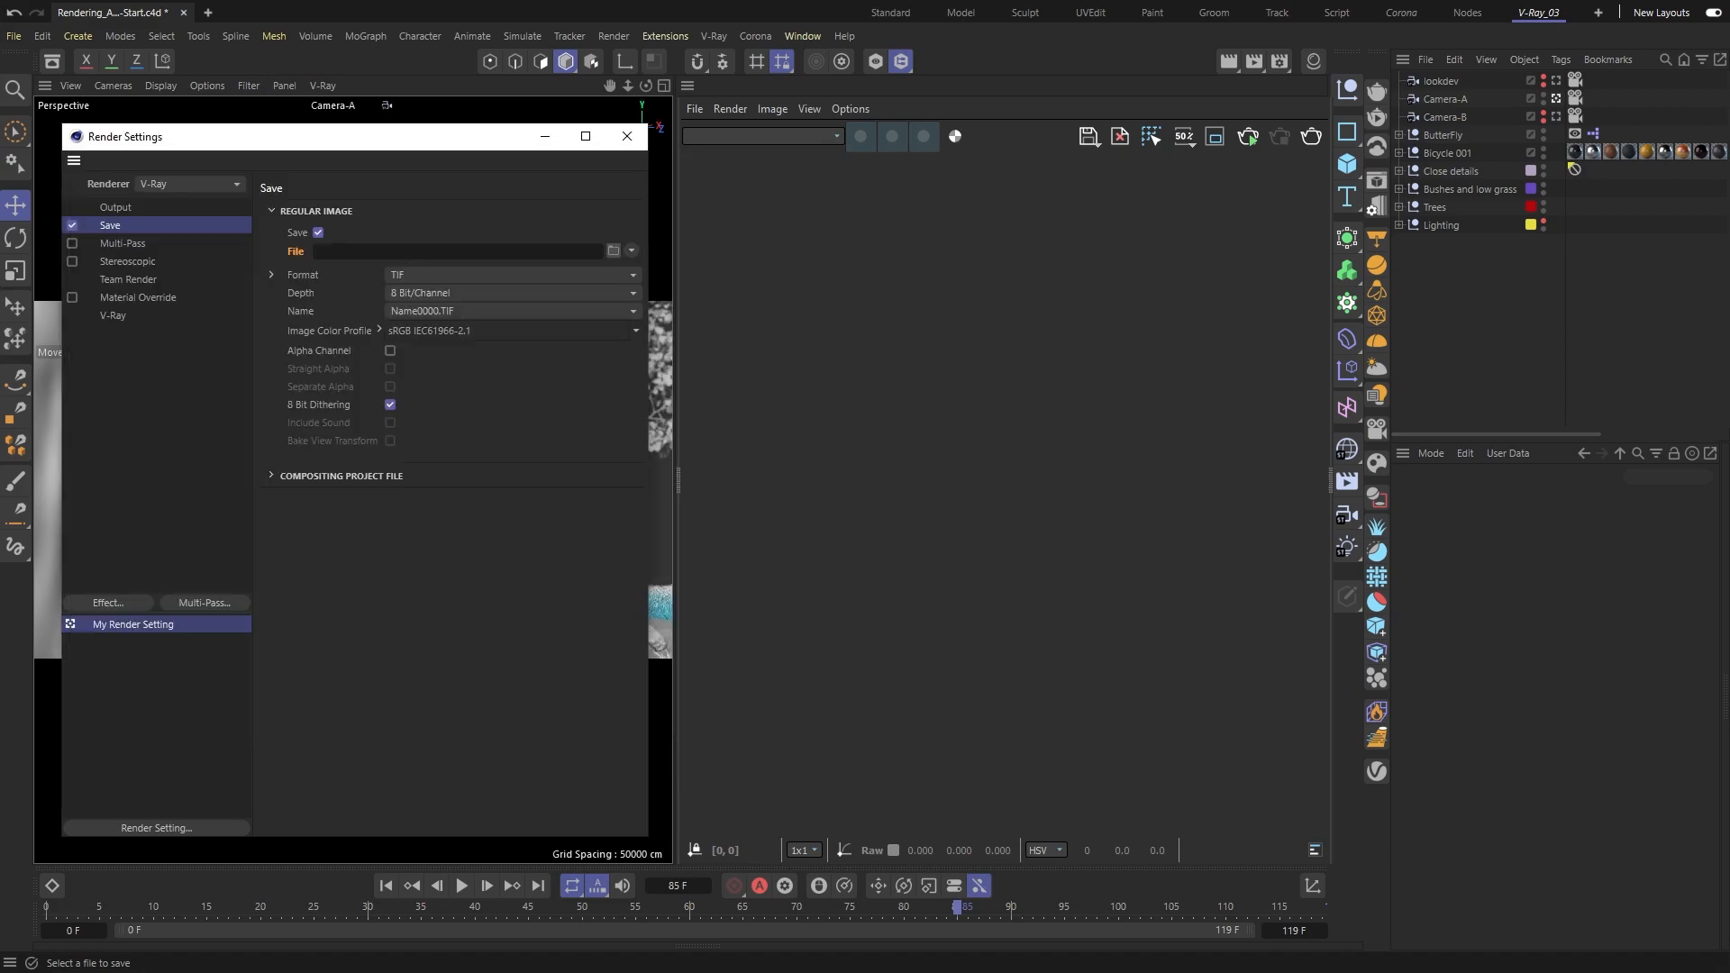
left_click(511, 274)
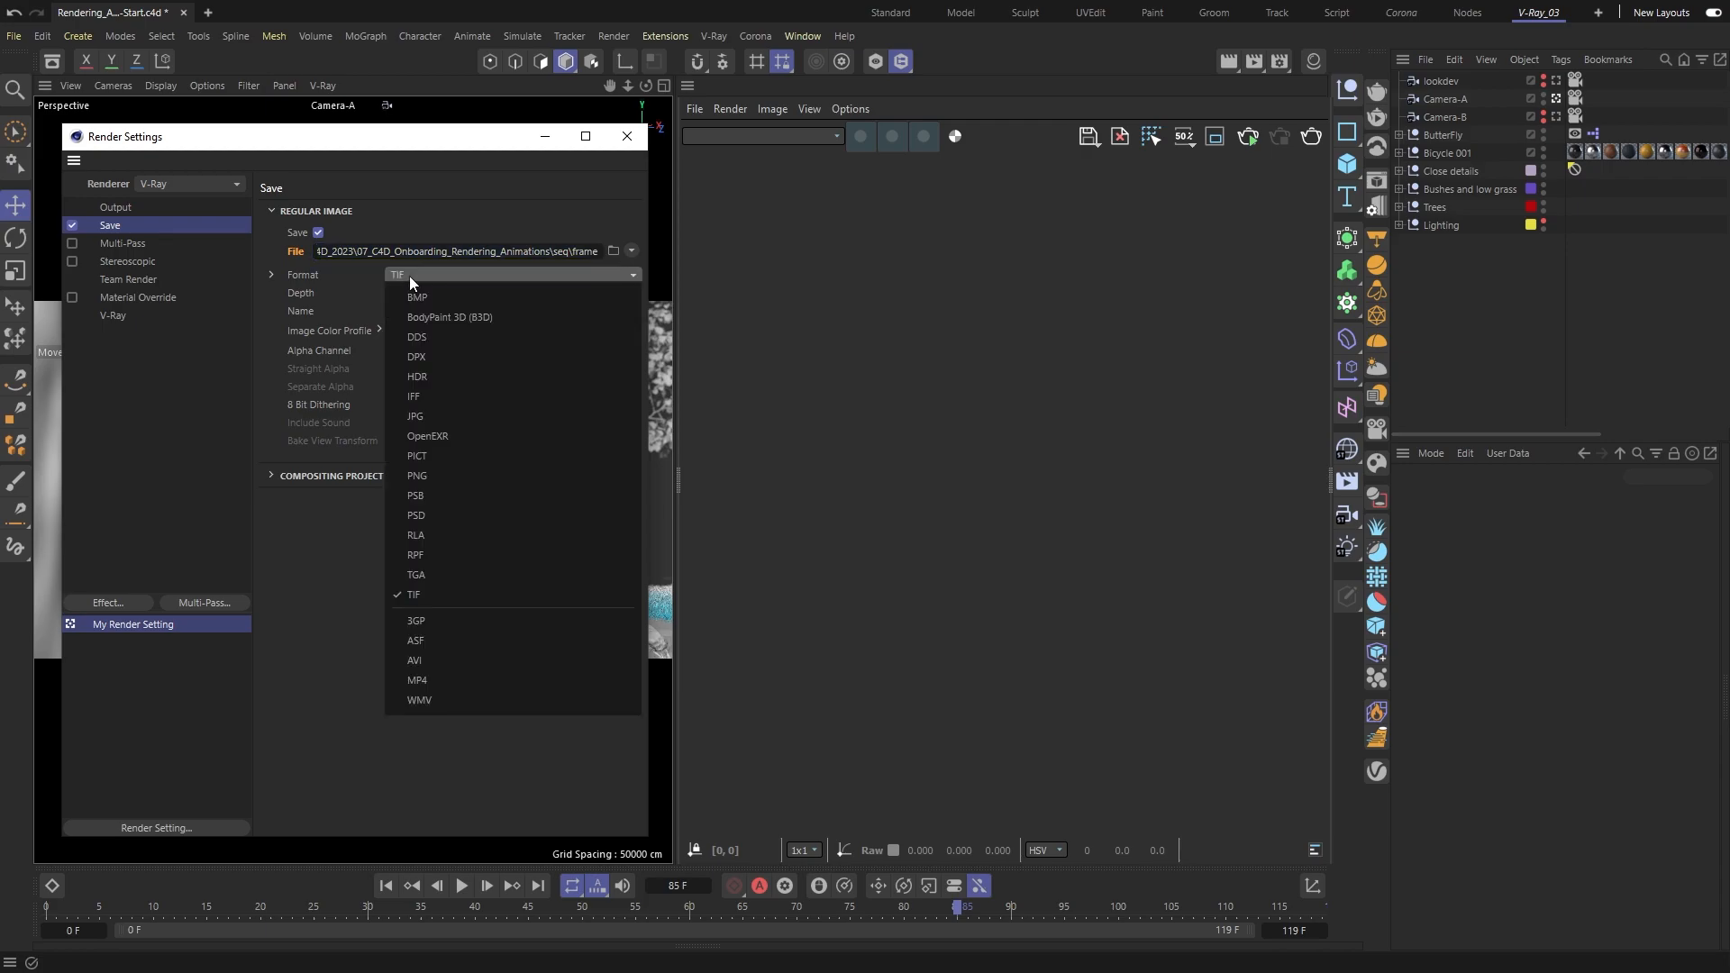
left_click(417, 476)
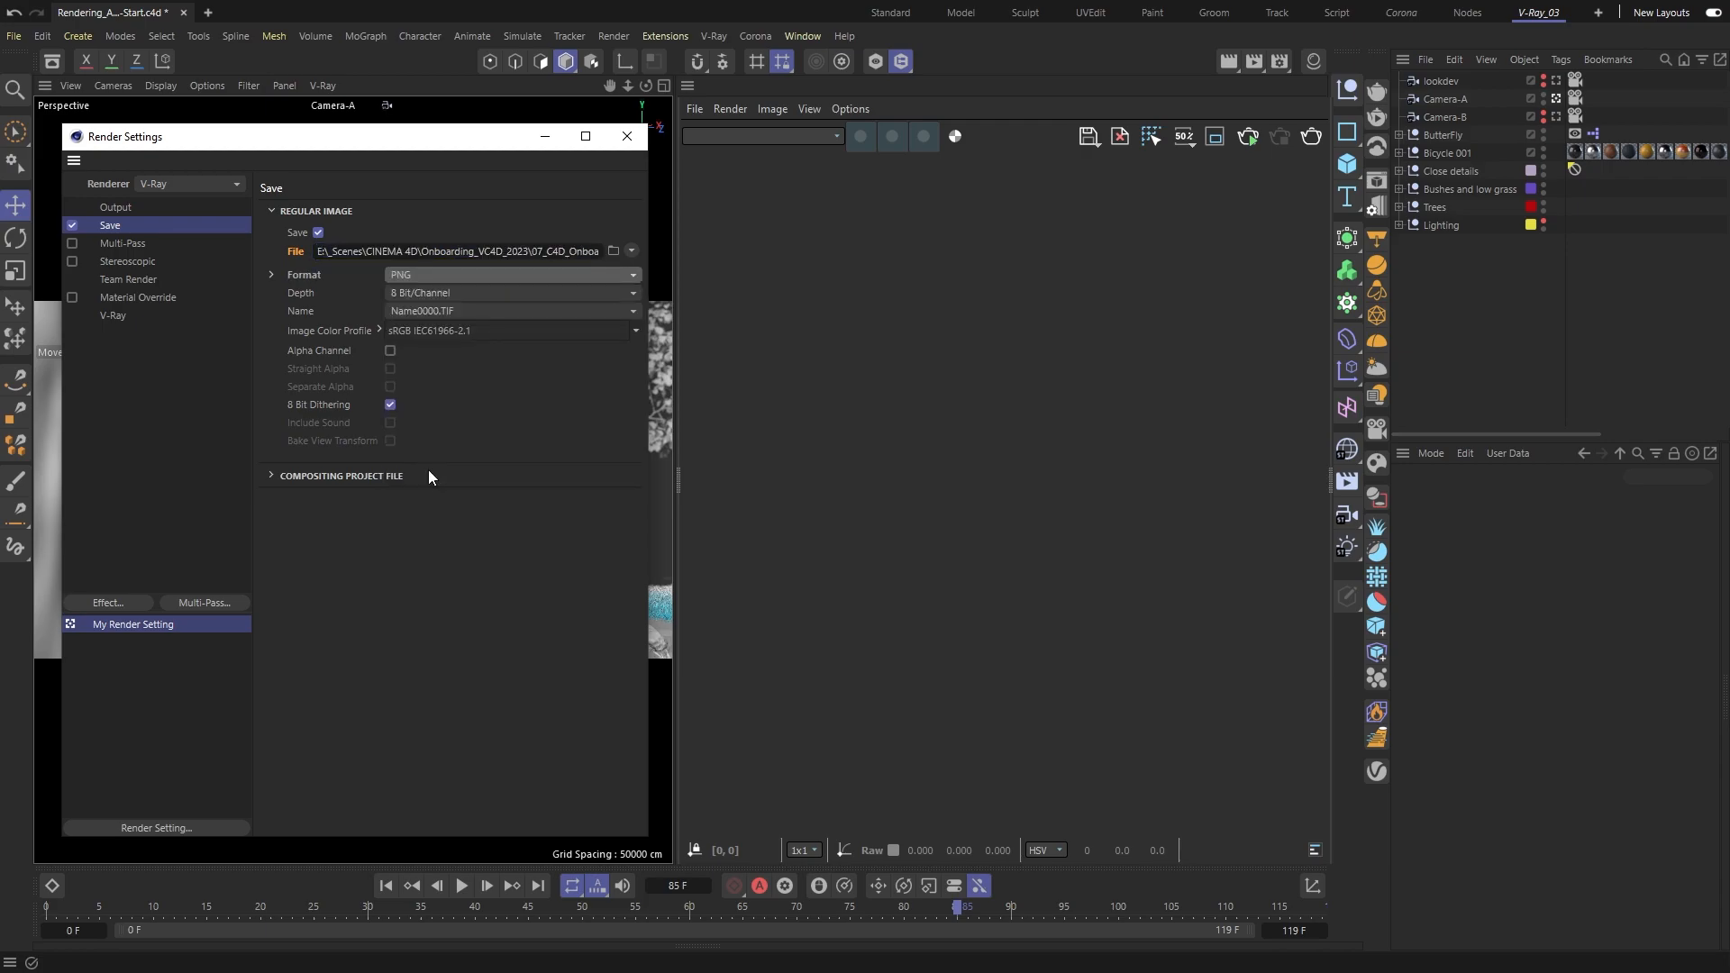
left_click(114, 316)
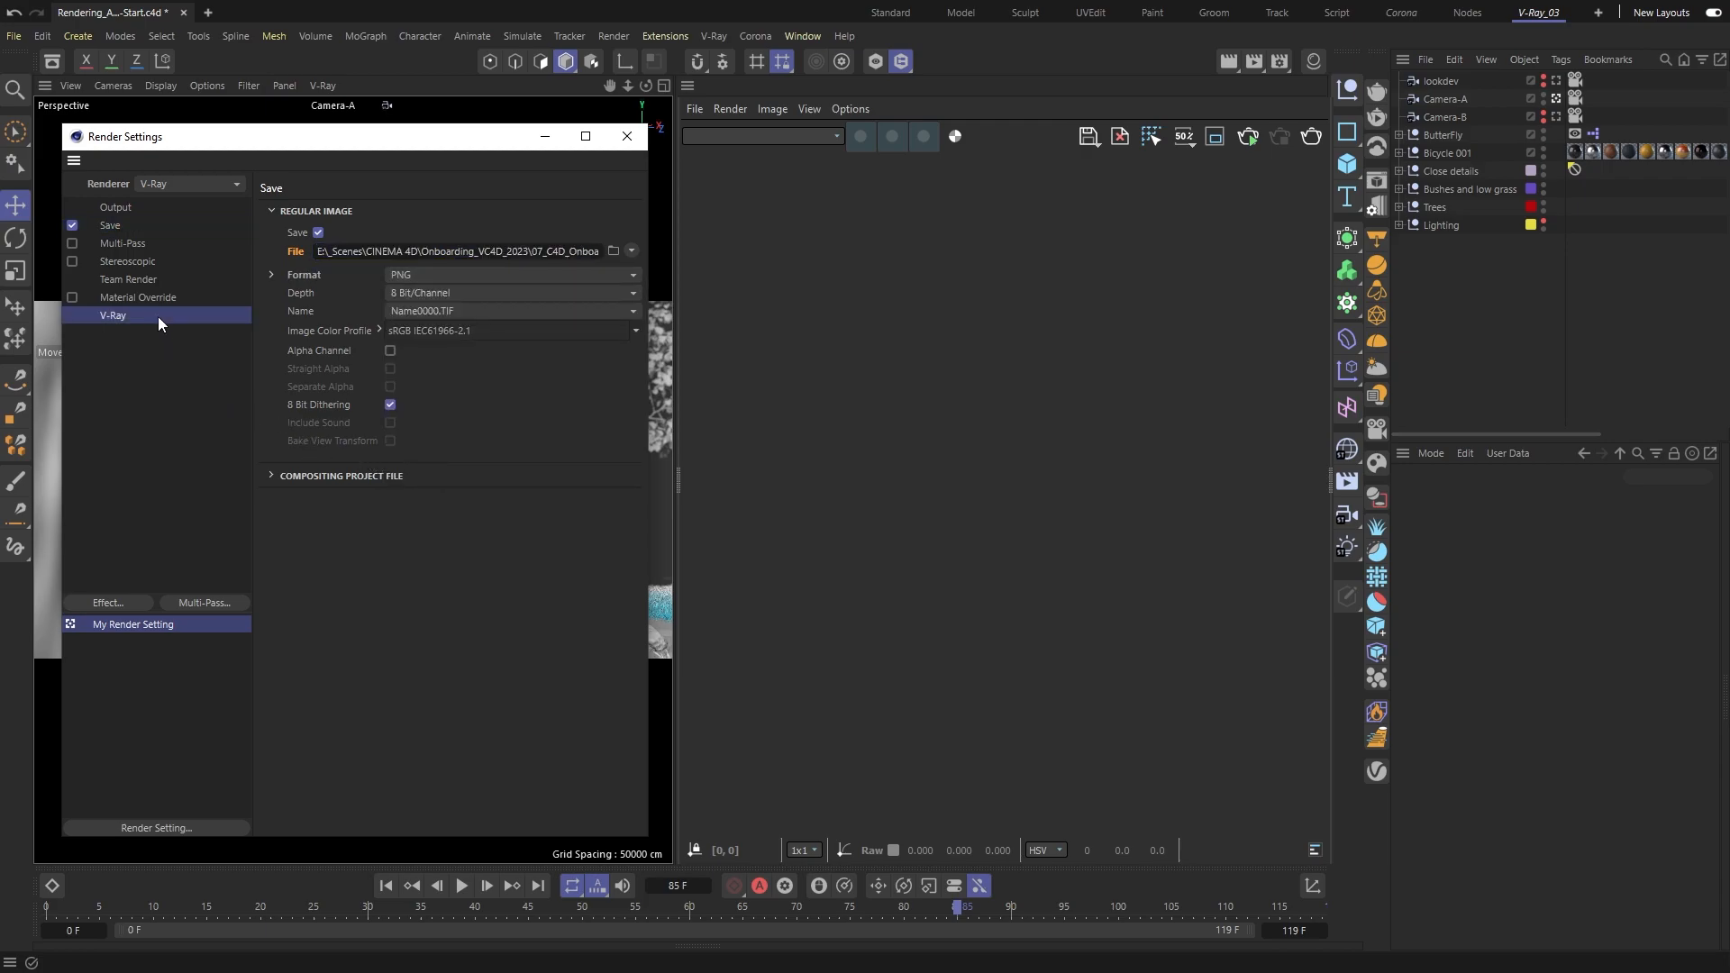
Step: Check V-Ray's Common render options, then return to the Output page
left_click(113, 315)
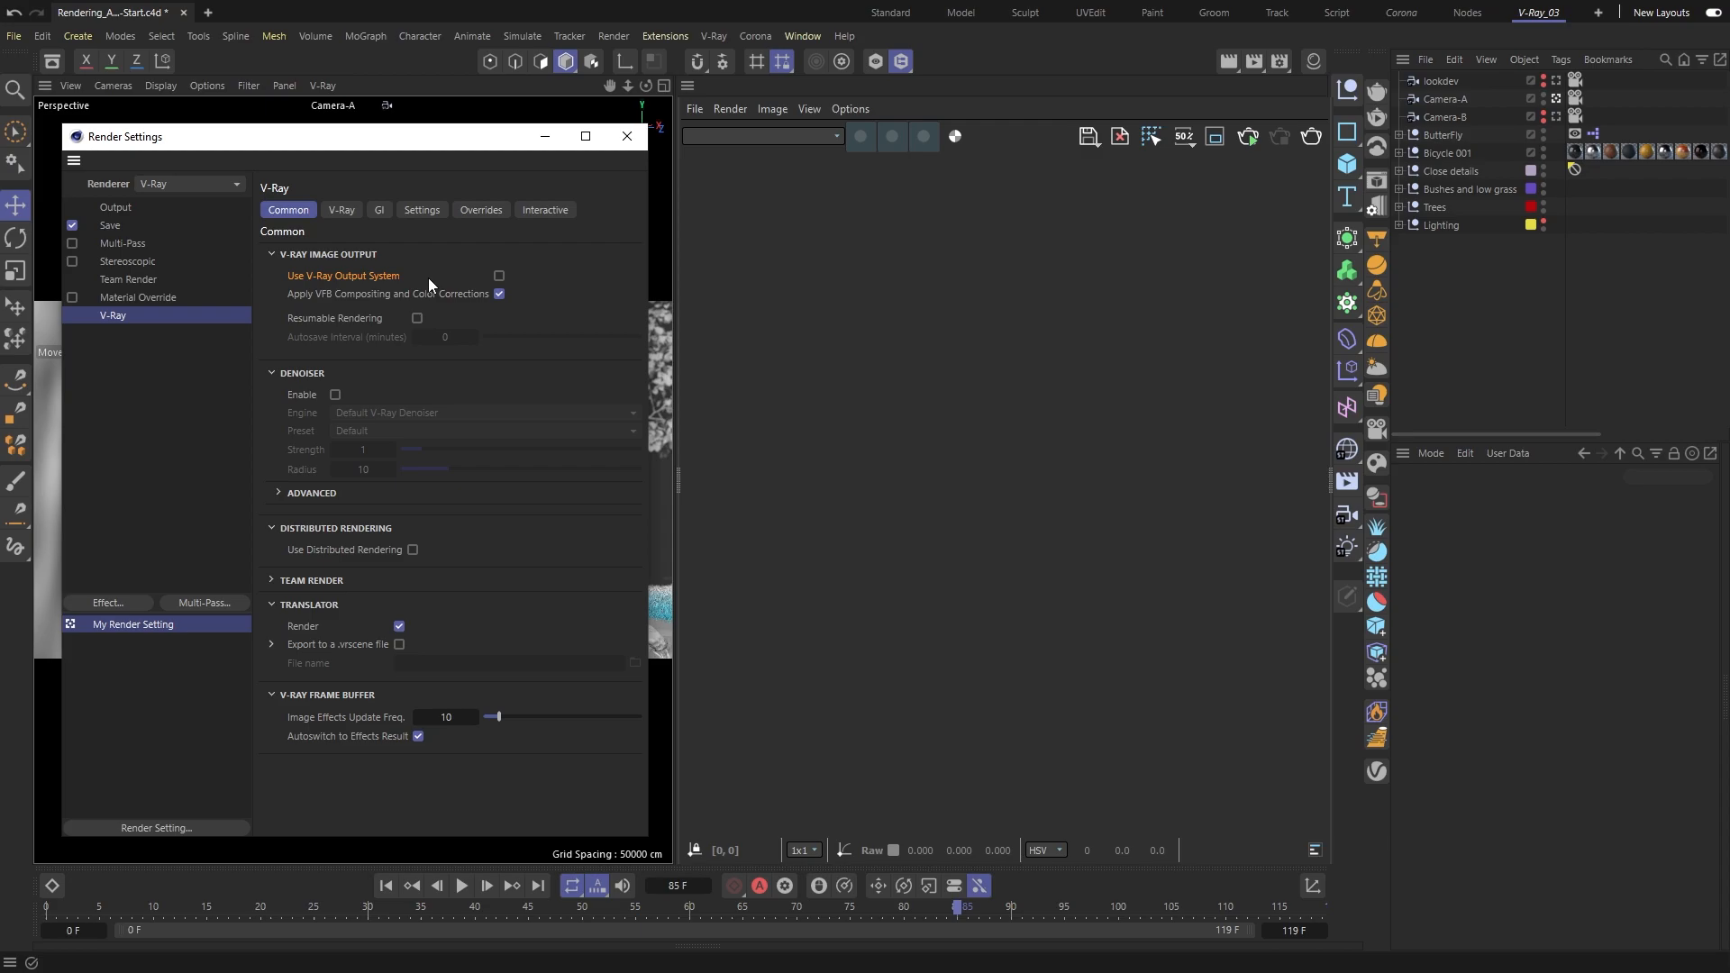
left_click(114, 207)
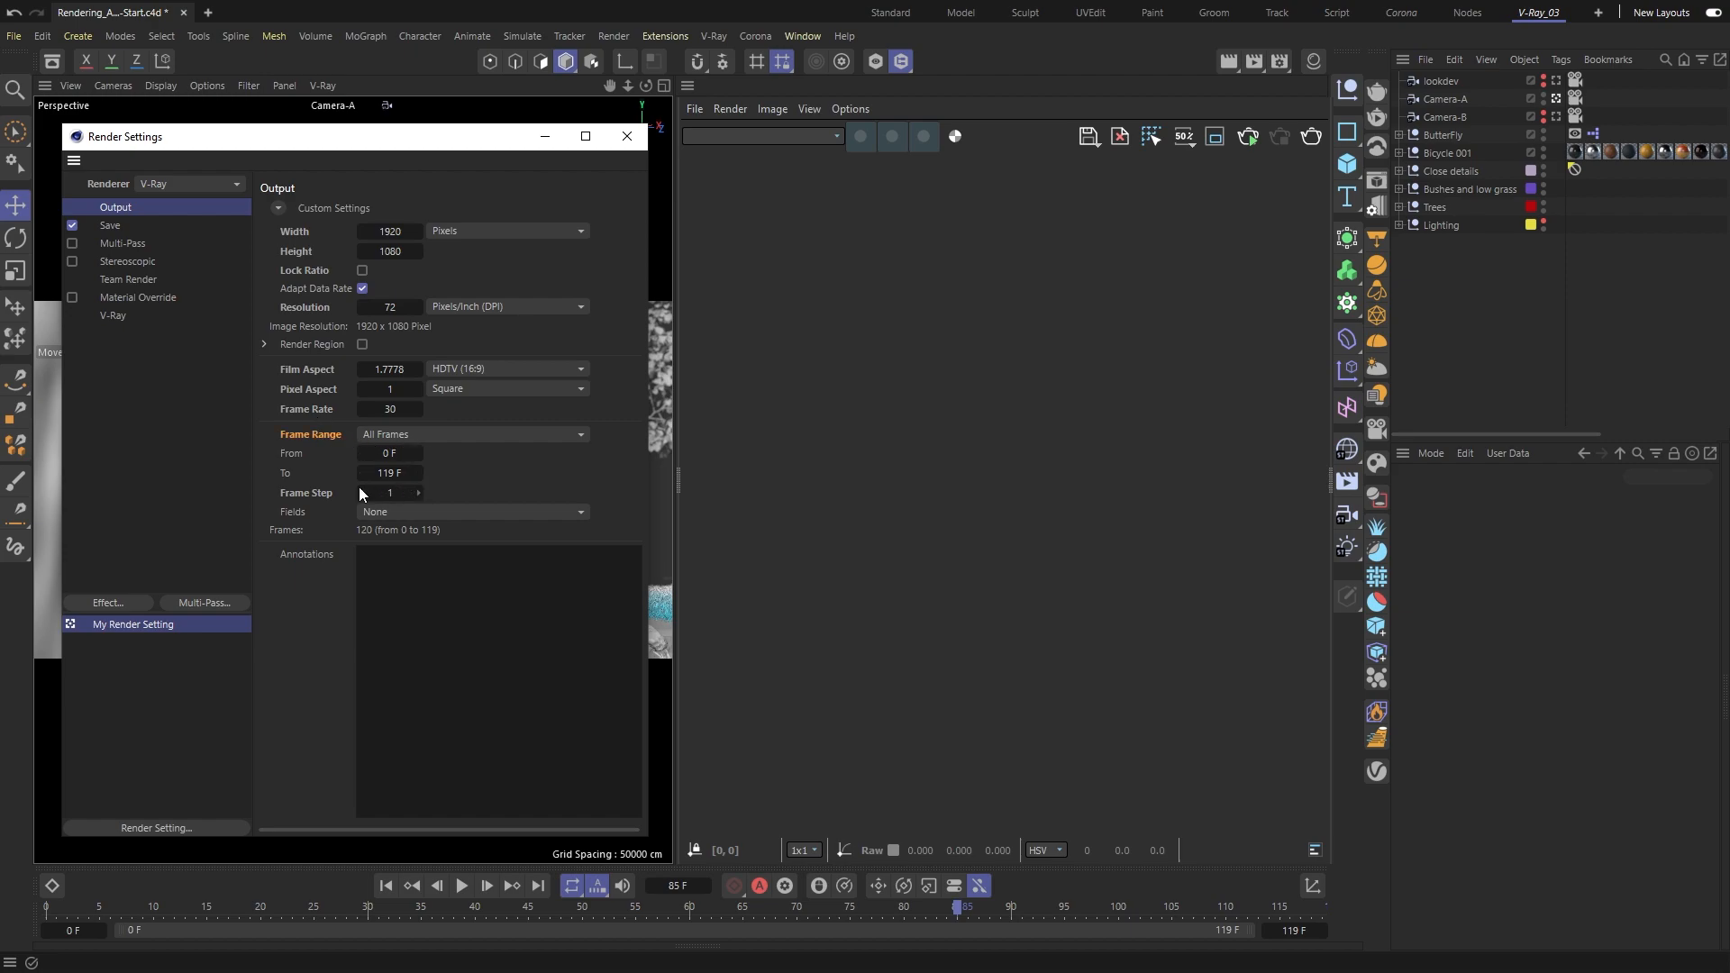
left_click(469, 434)
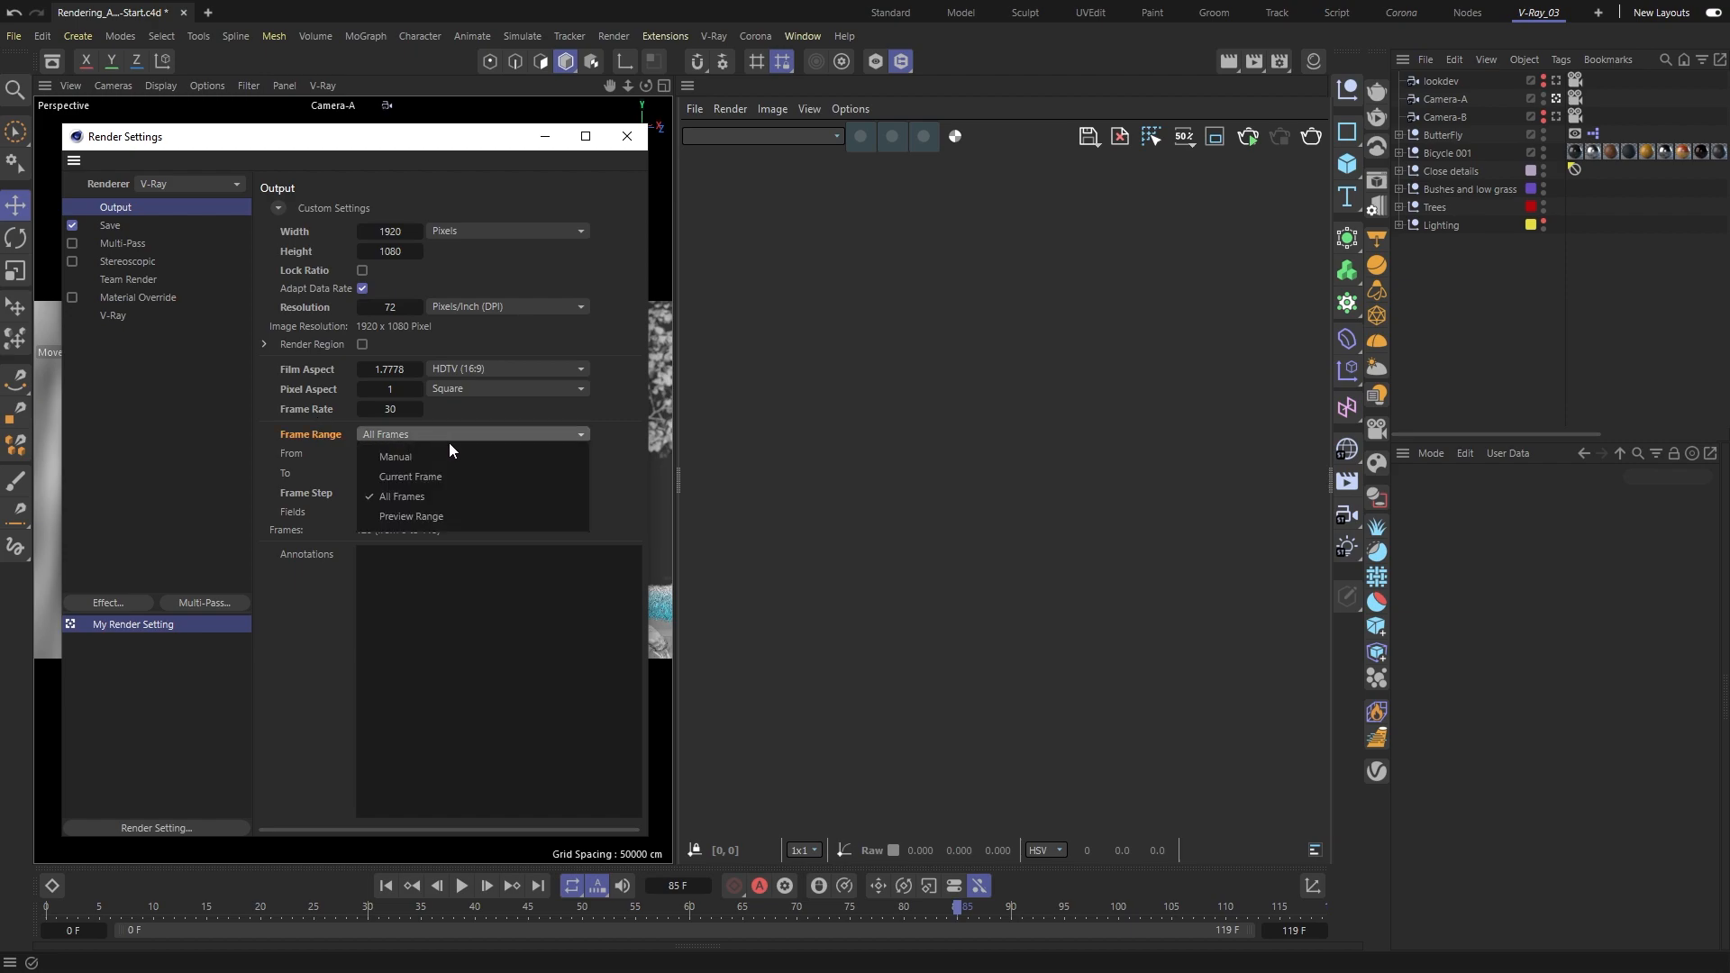
left_click(409, 477)
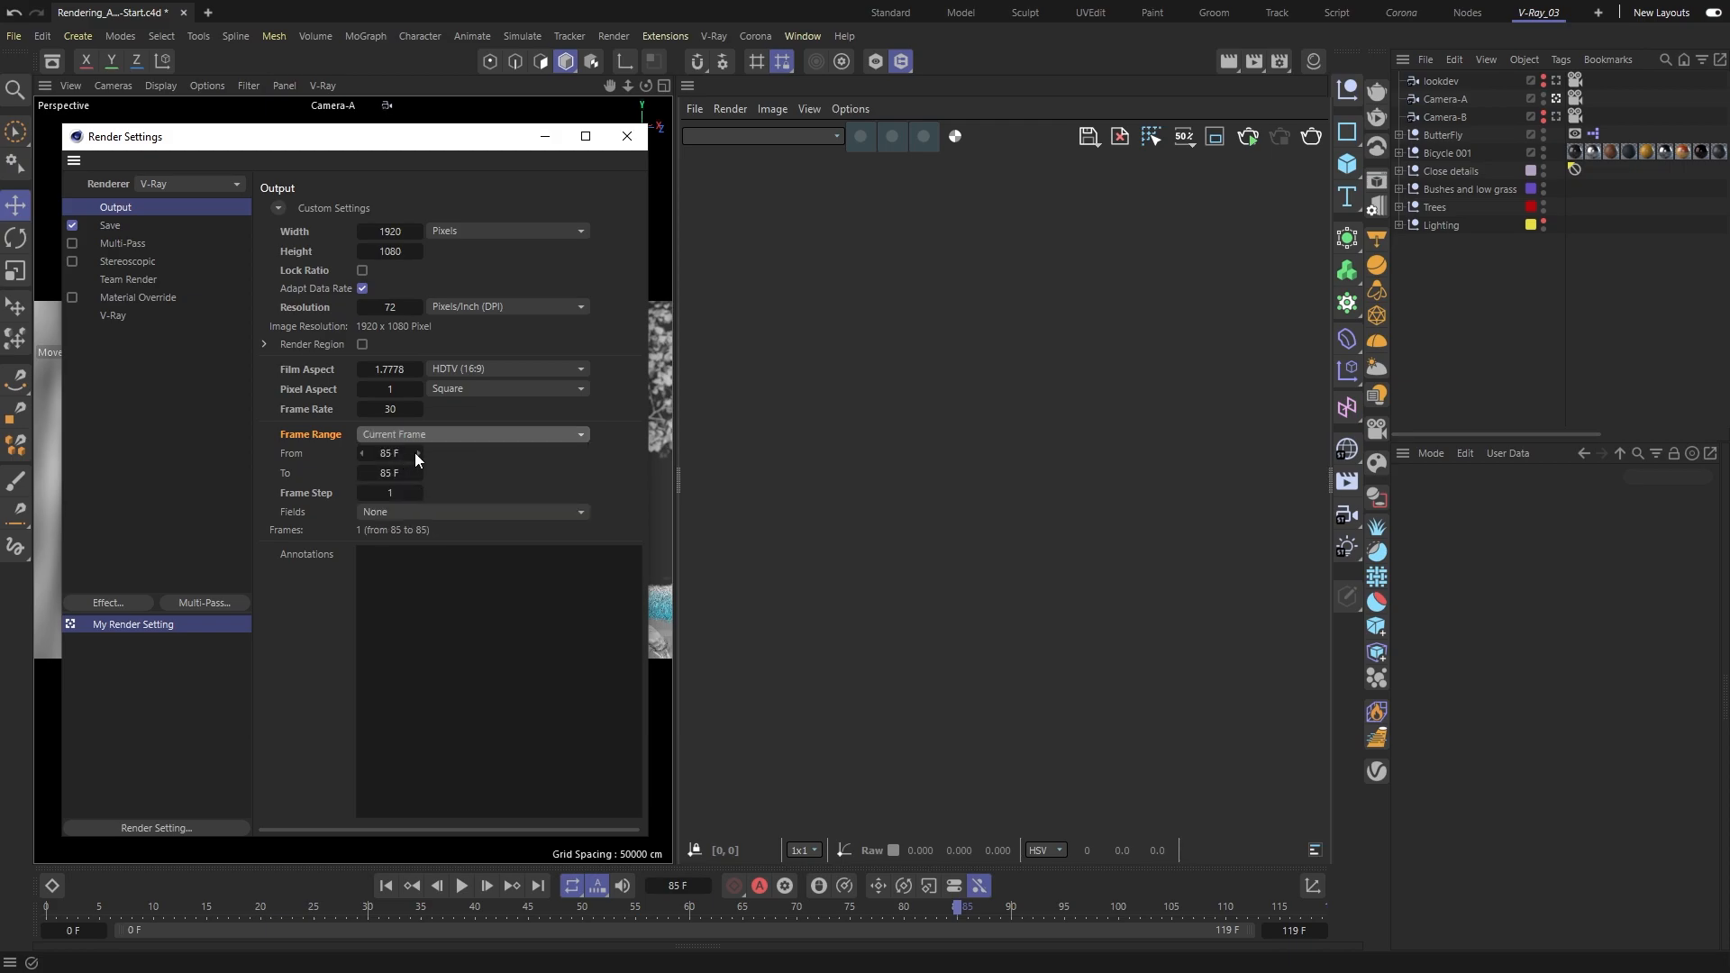
mouse_move(416, 477)
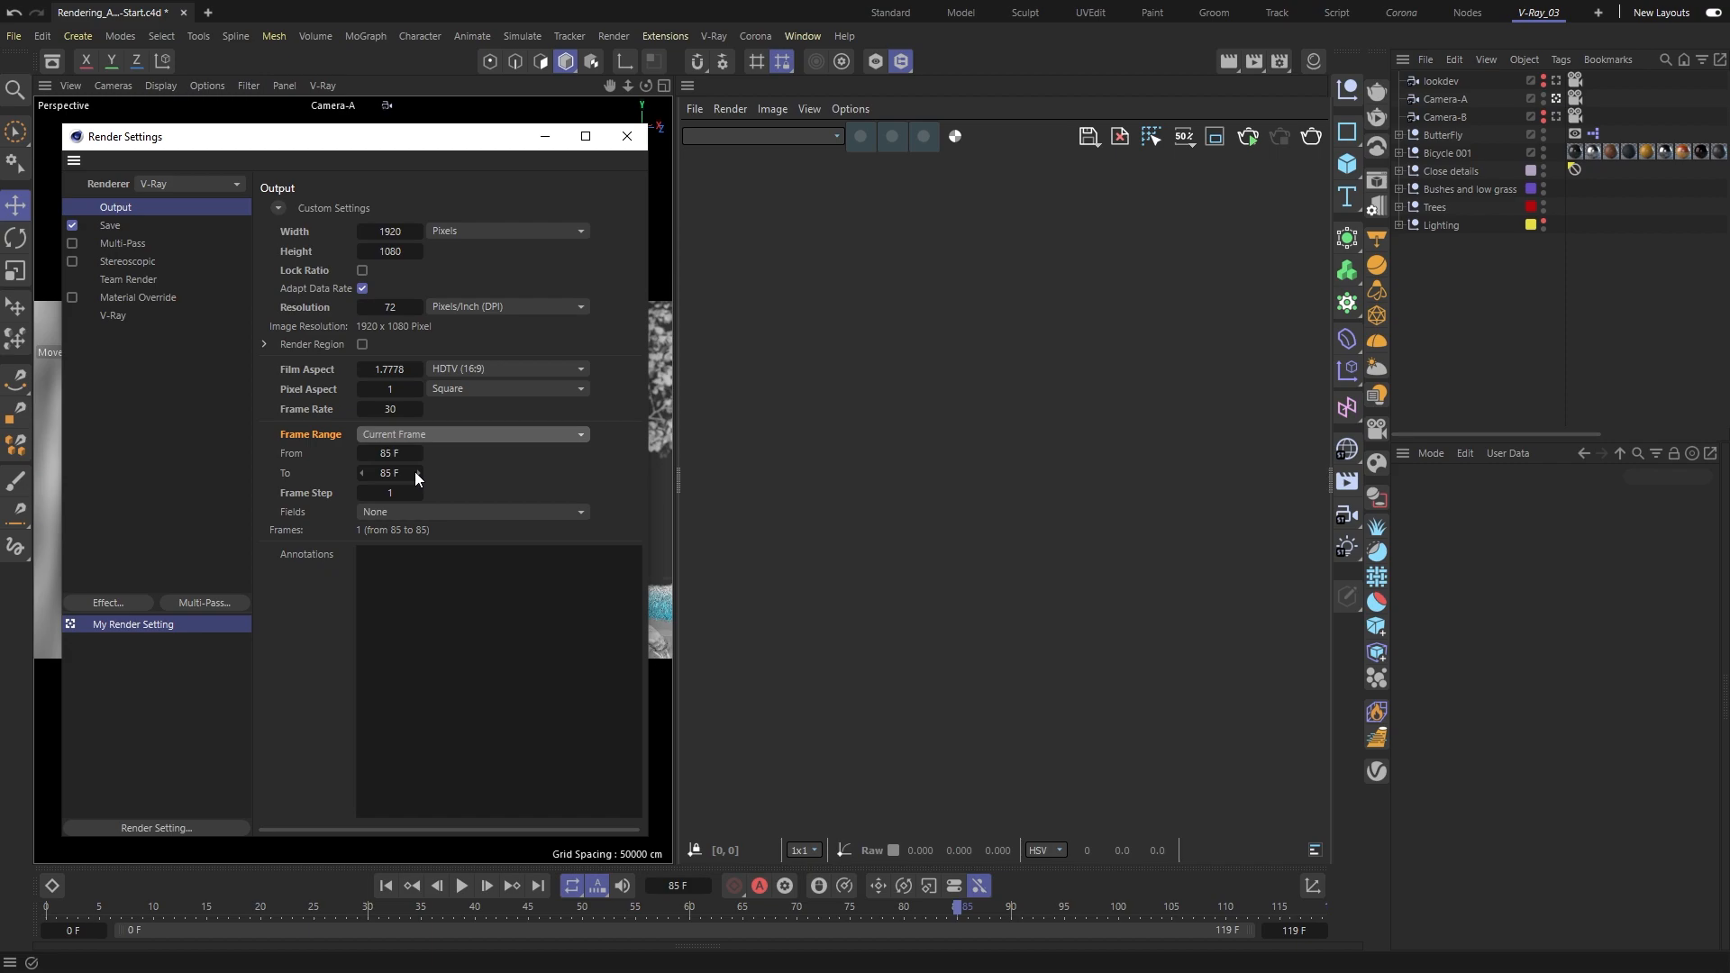
left_click(471, 434)
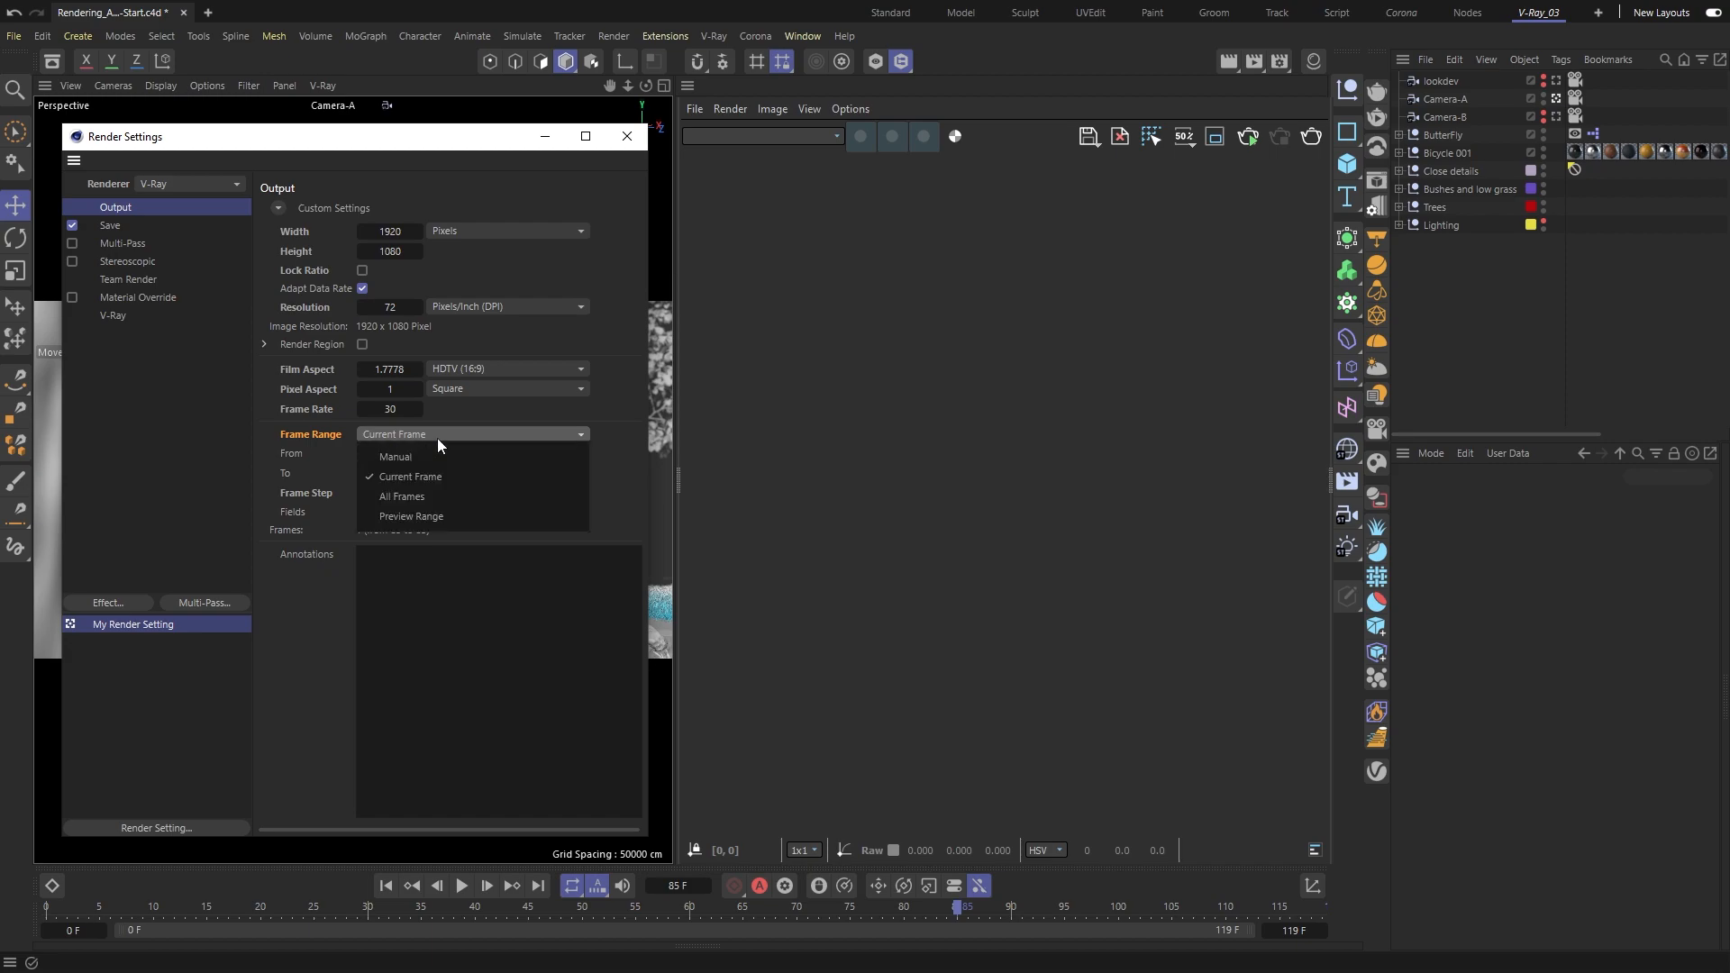
left_click(403, 496)
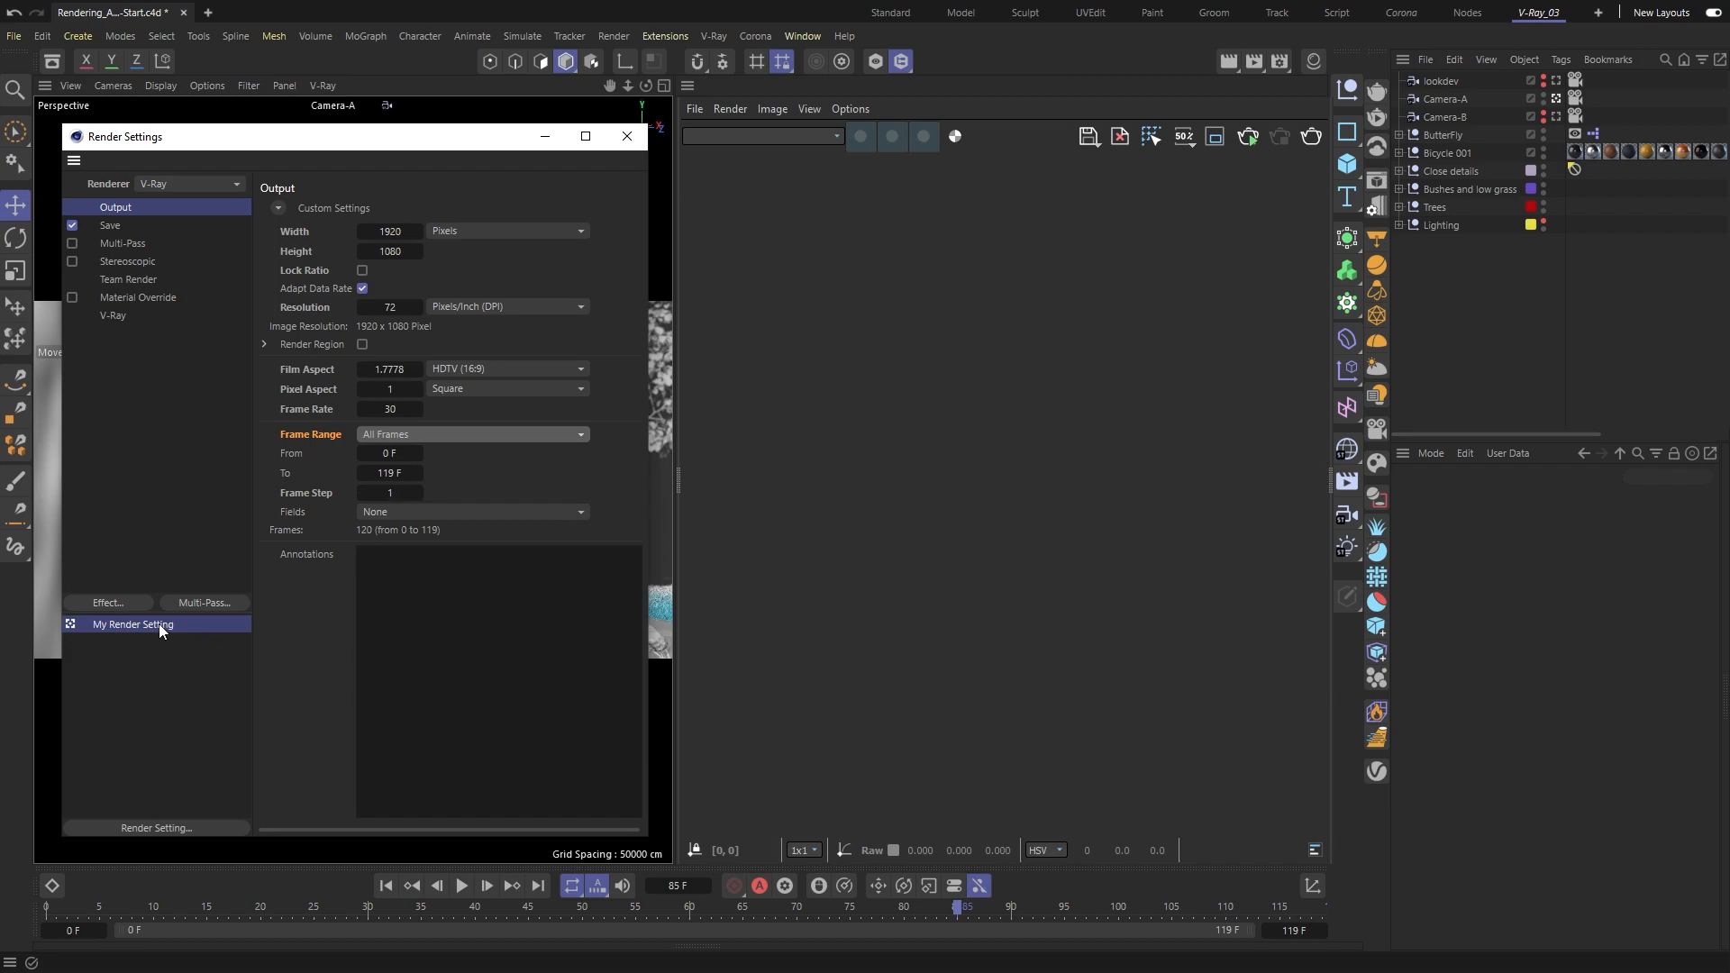
Step: Create child render setting My Render Setting.1 with its frame range starting at 60
right_click(133, 623)
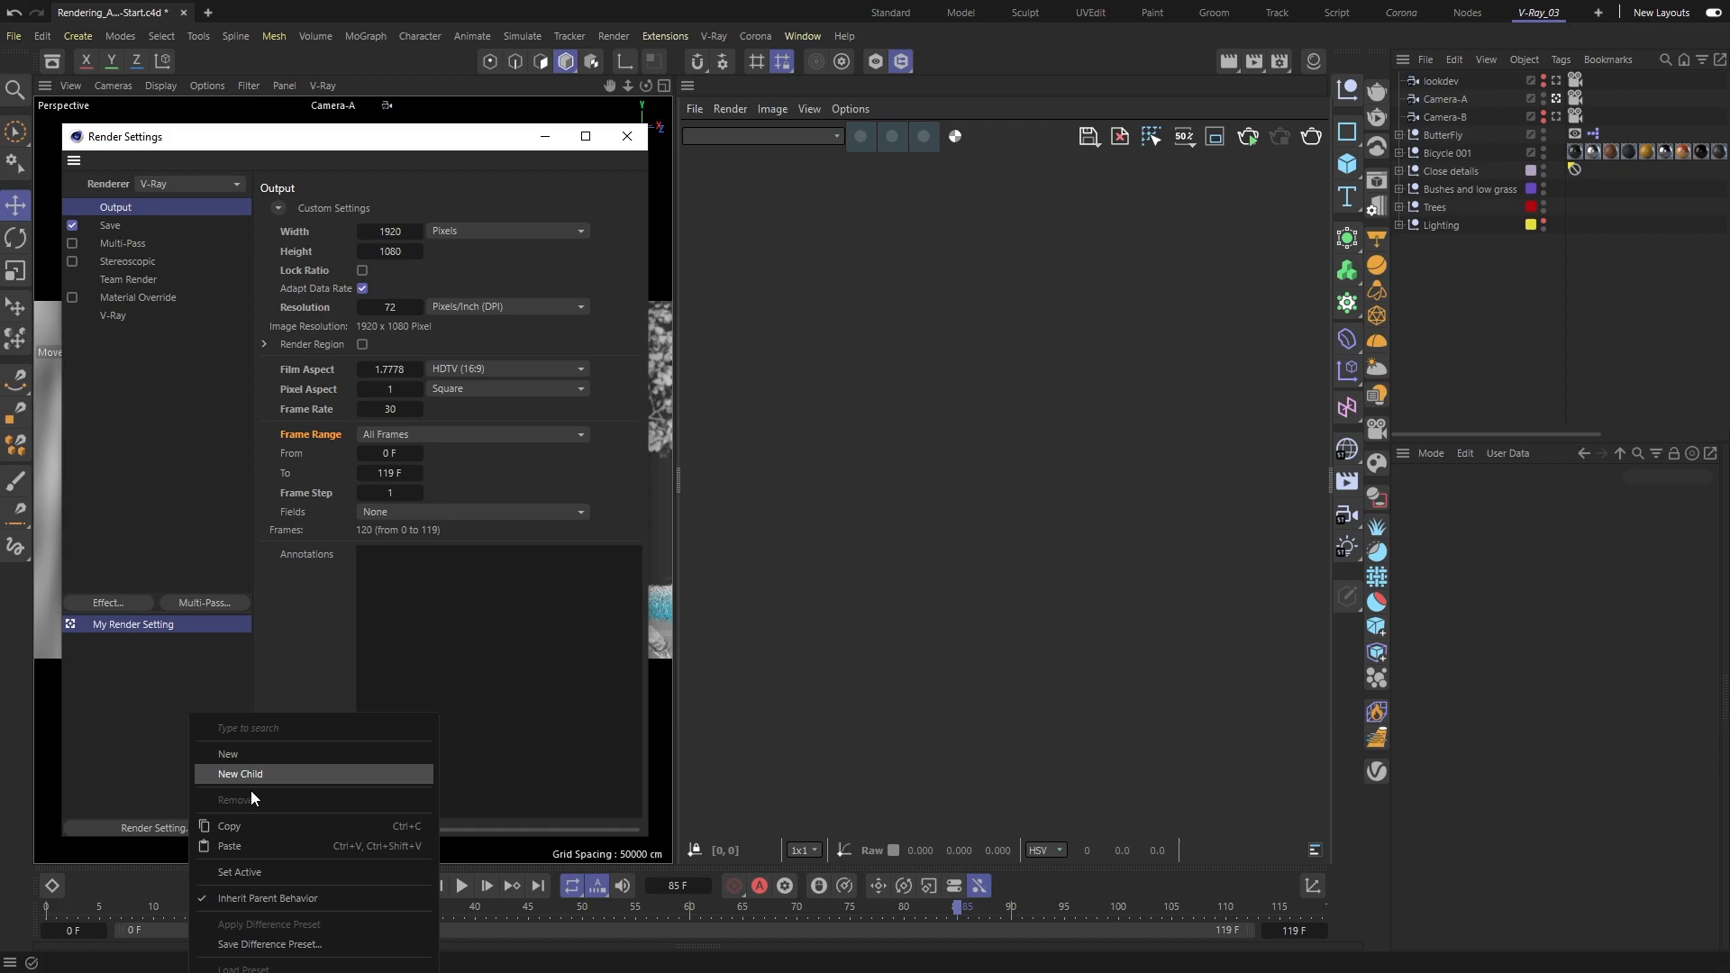
left_click(227, 753)
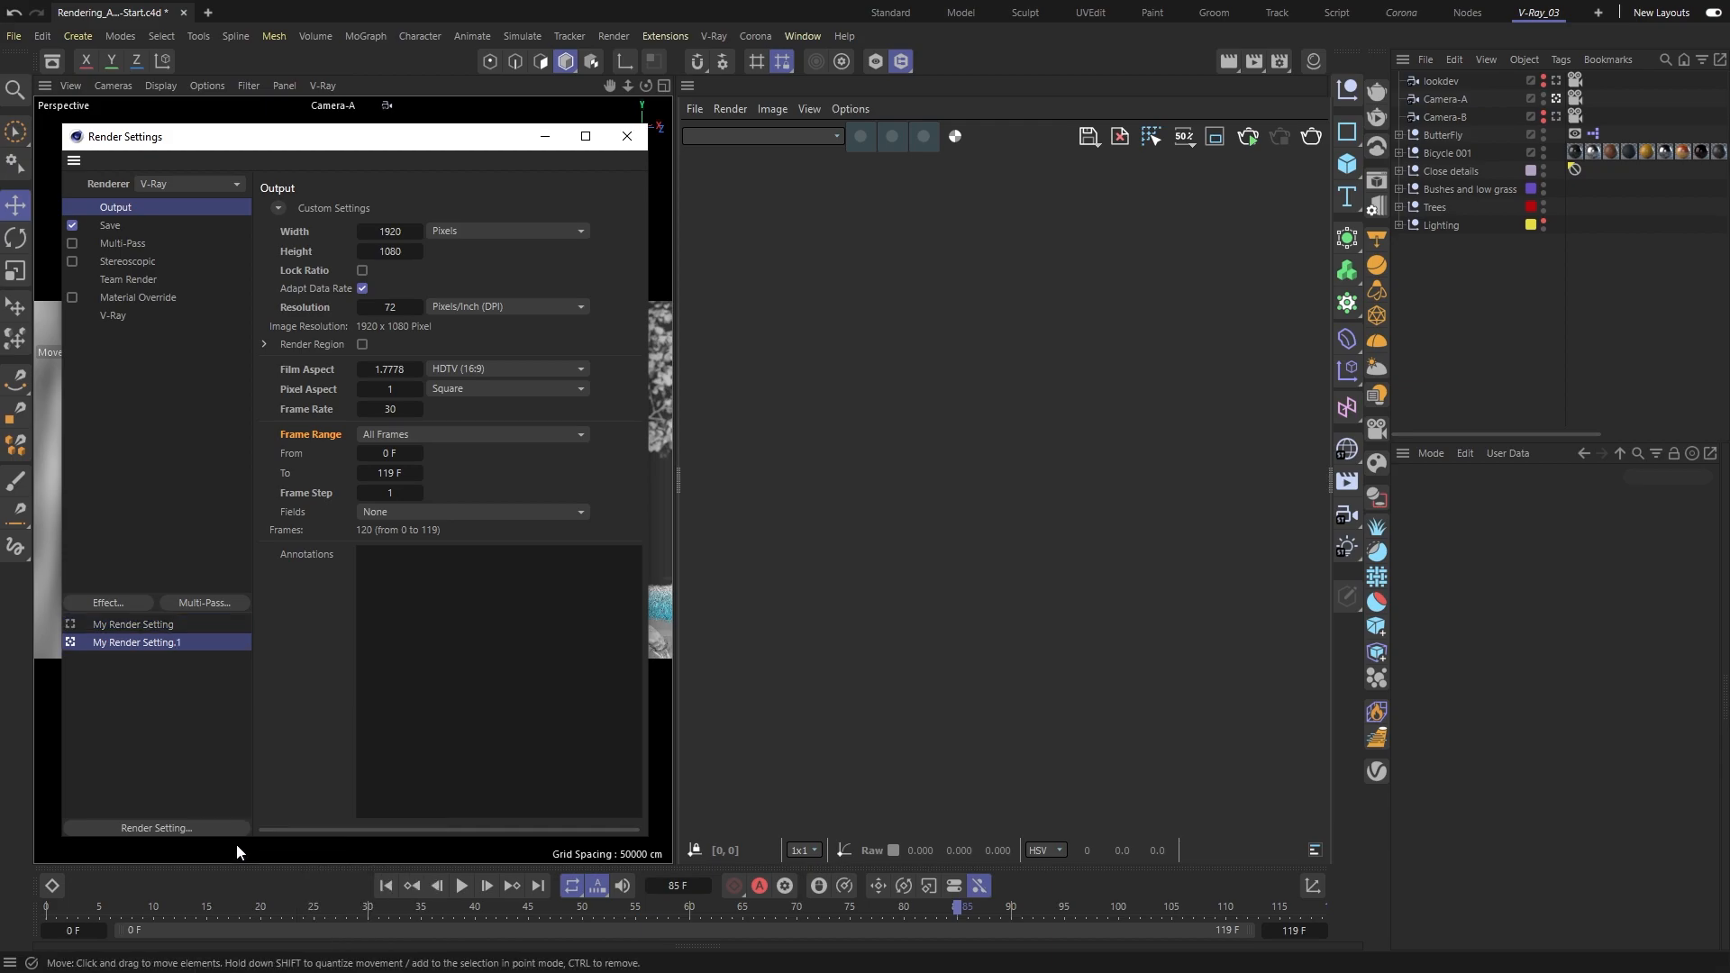
left_click(388, 452)
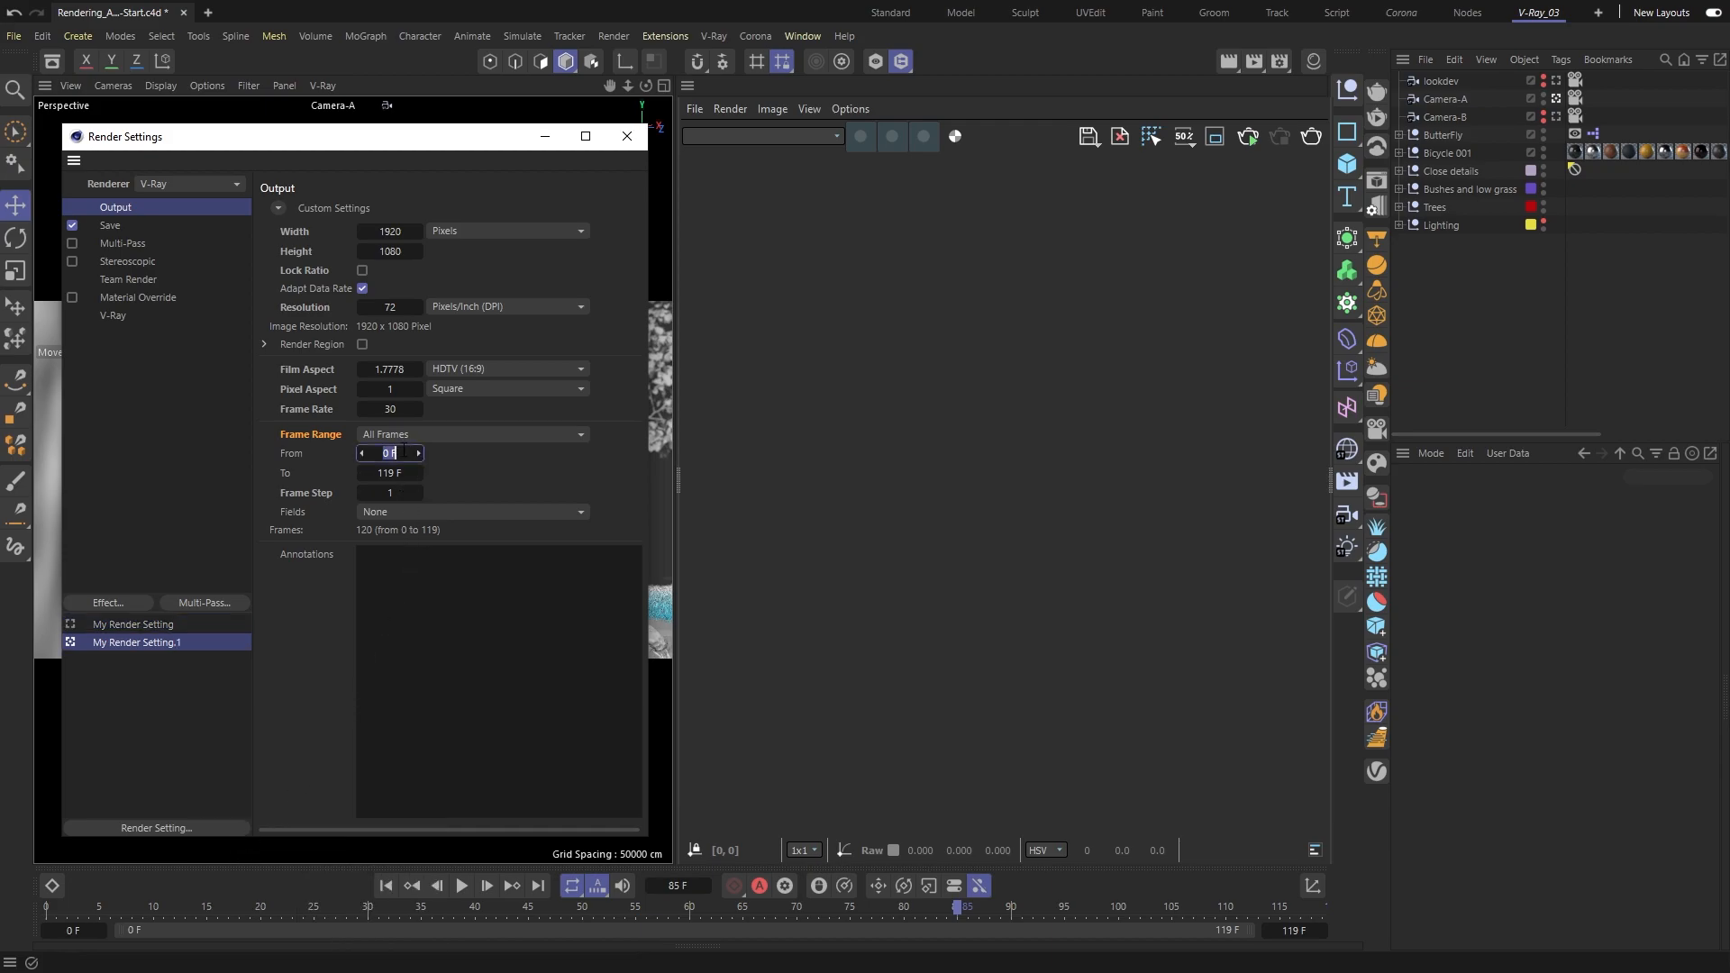
type("60")
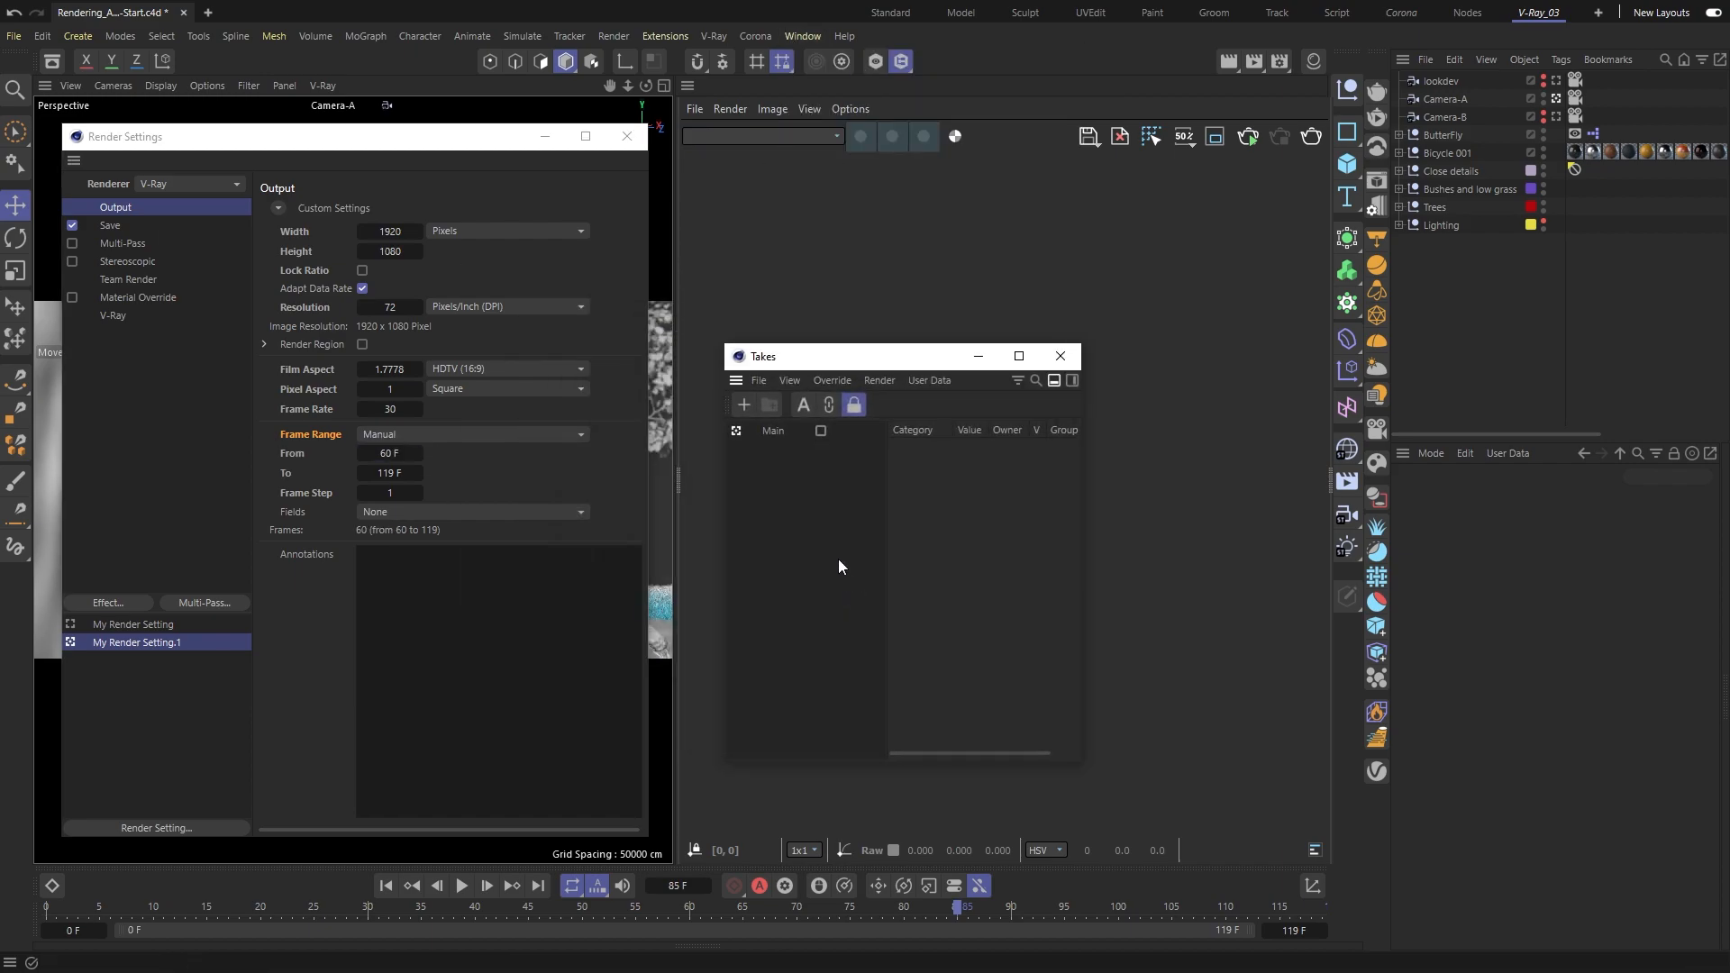
Step: Add and delete a take, close Takes, and remove My Render Setting.1
left_click(744, 404)
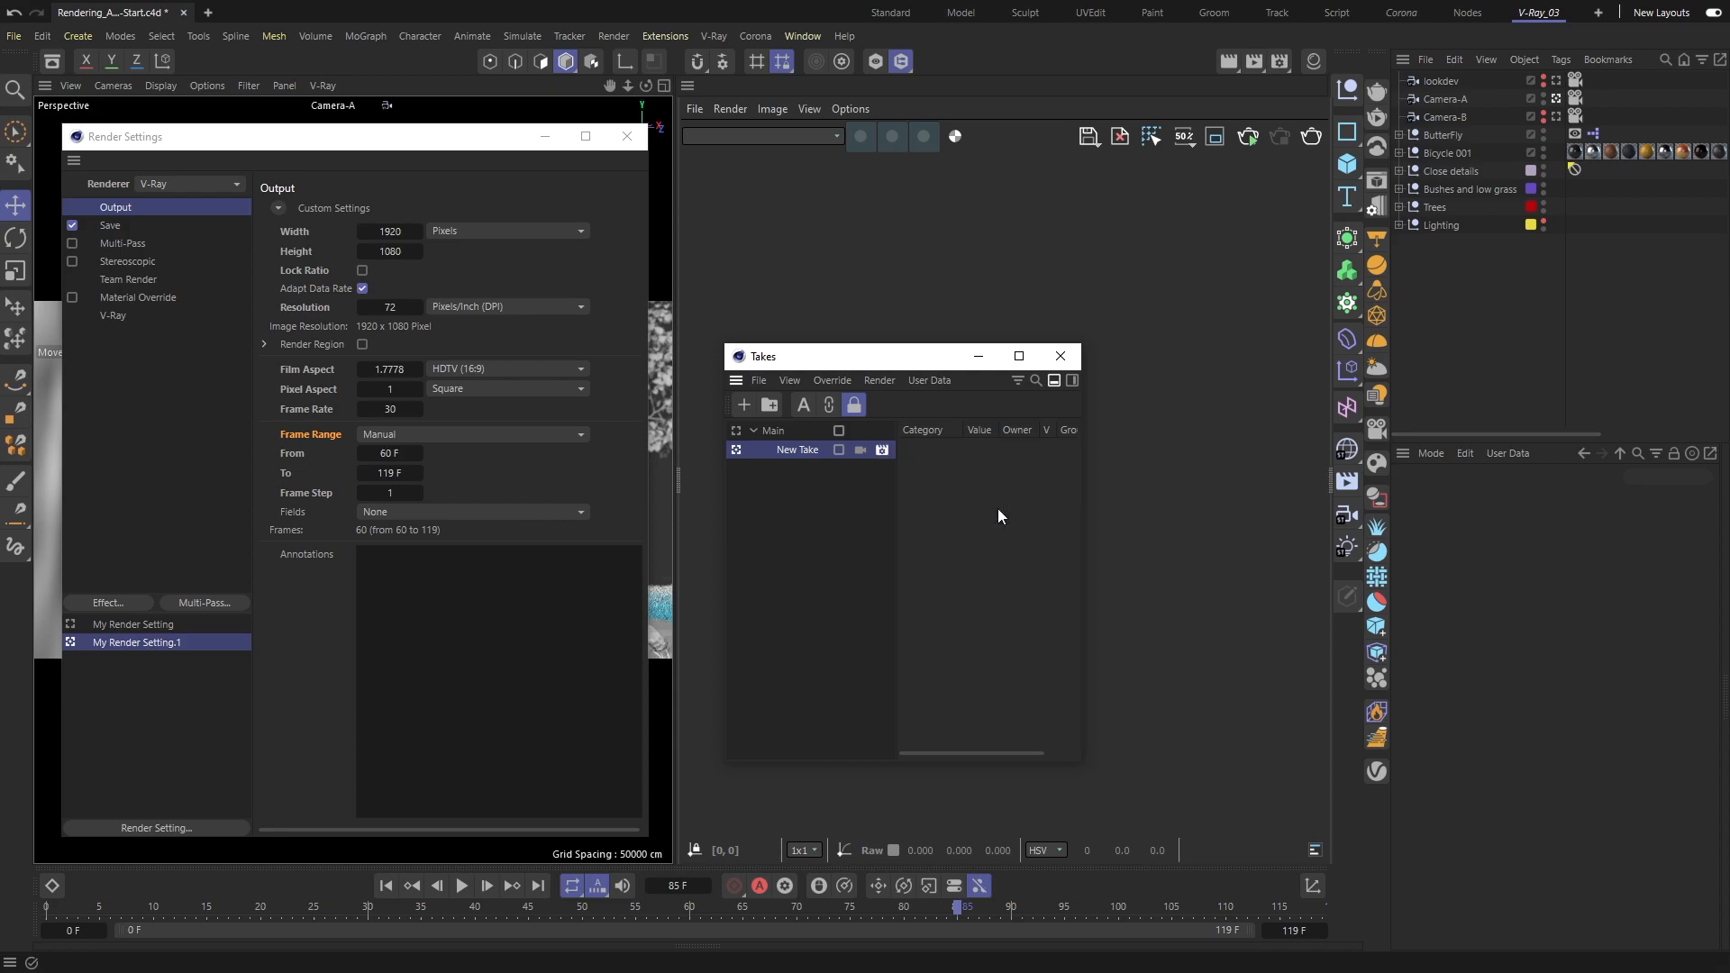
mouse_move(843, 487)
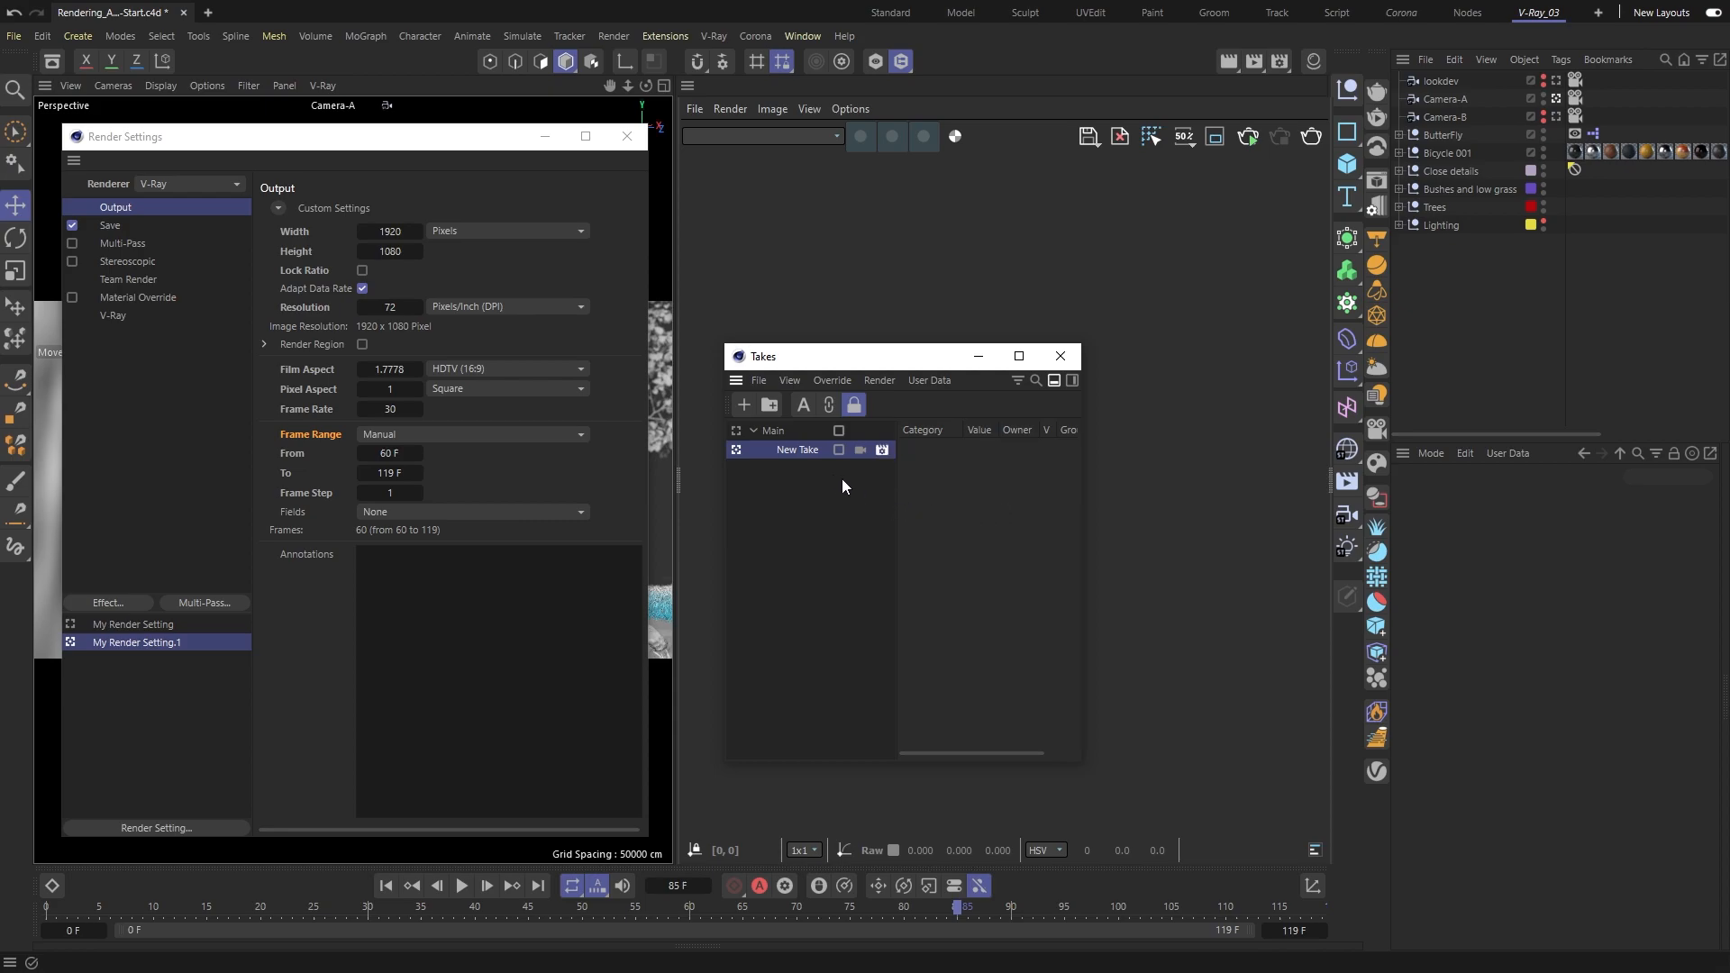
right_click(796, 449)
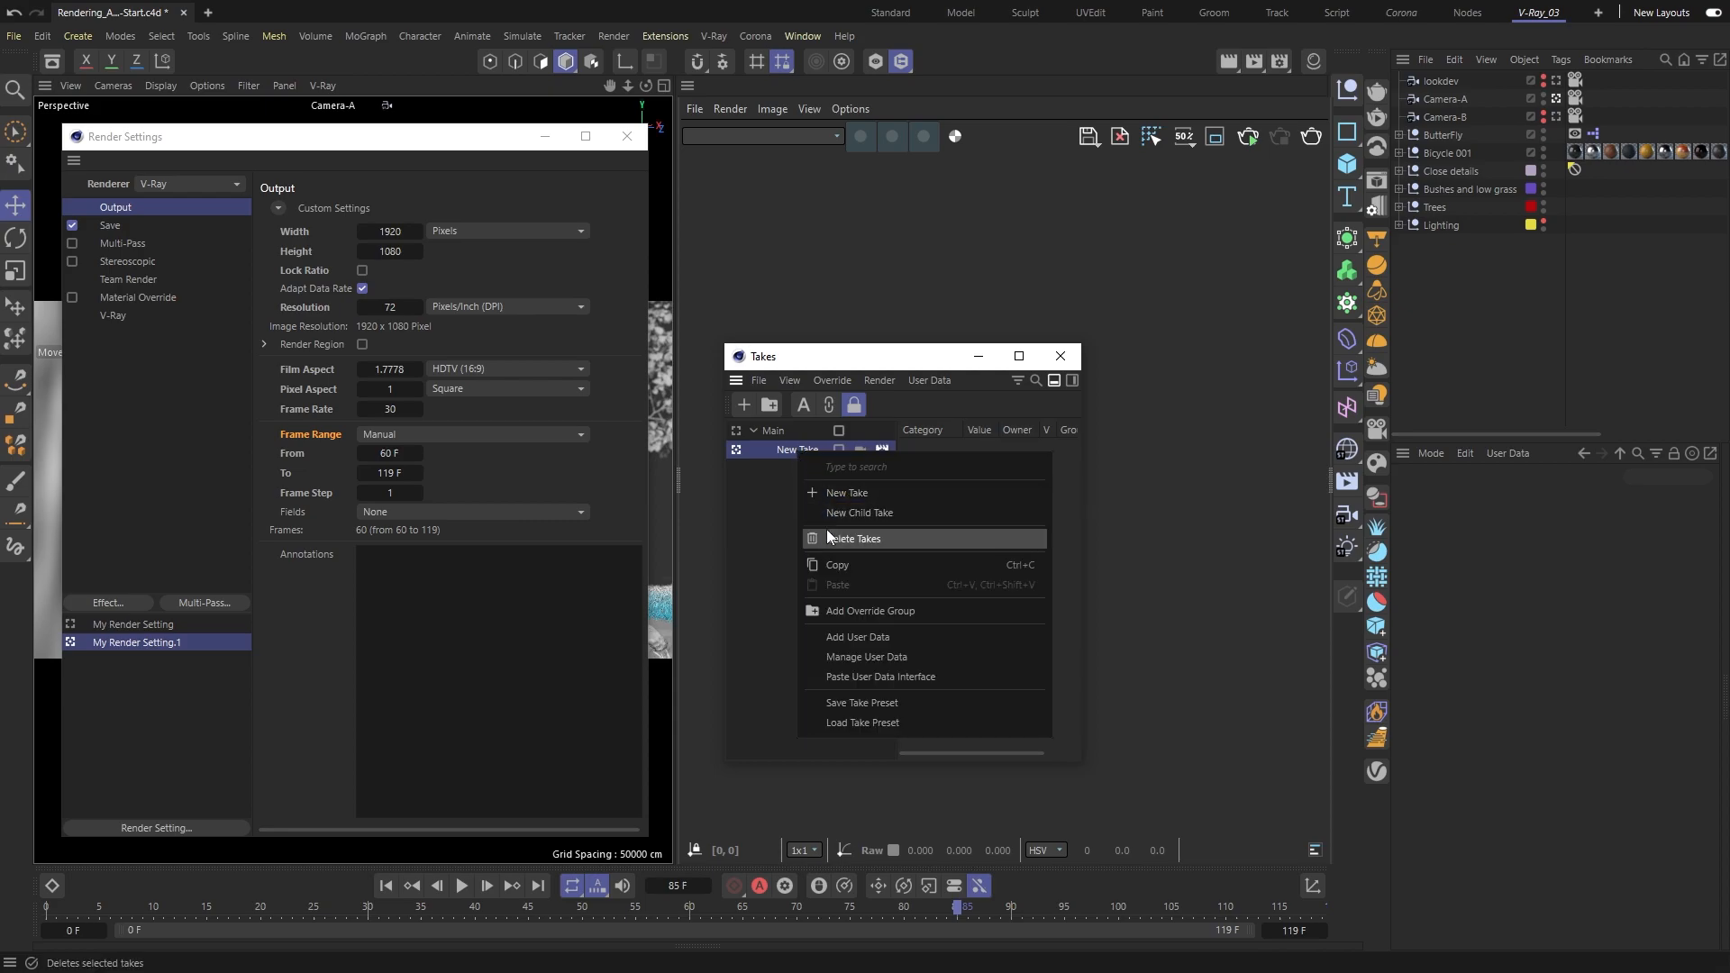
left_click(853, 538)
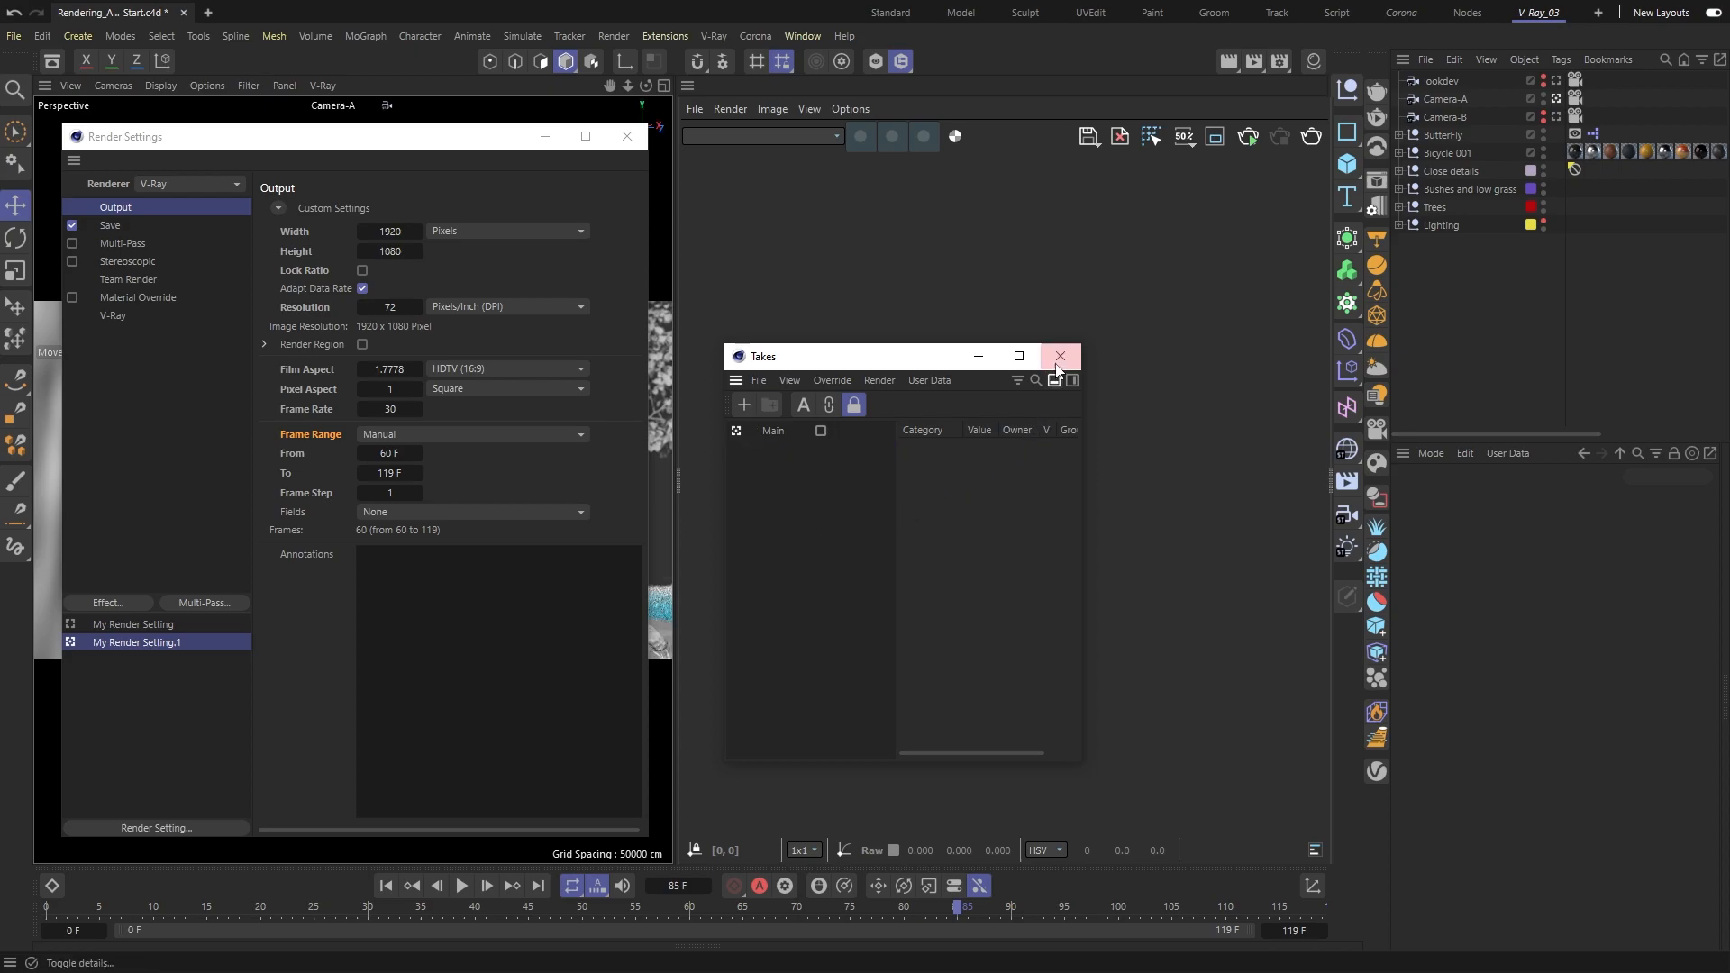
left_click(1058, 355)
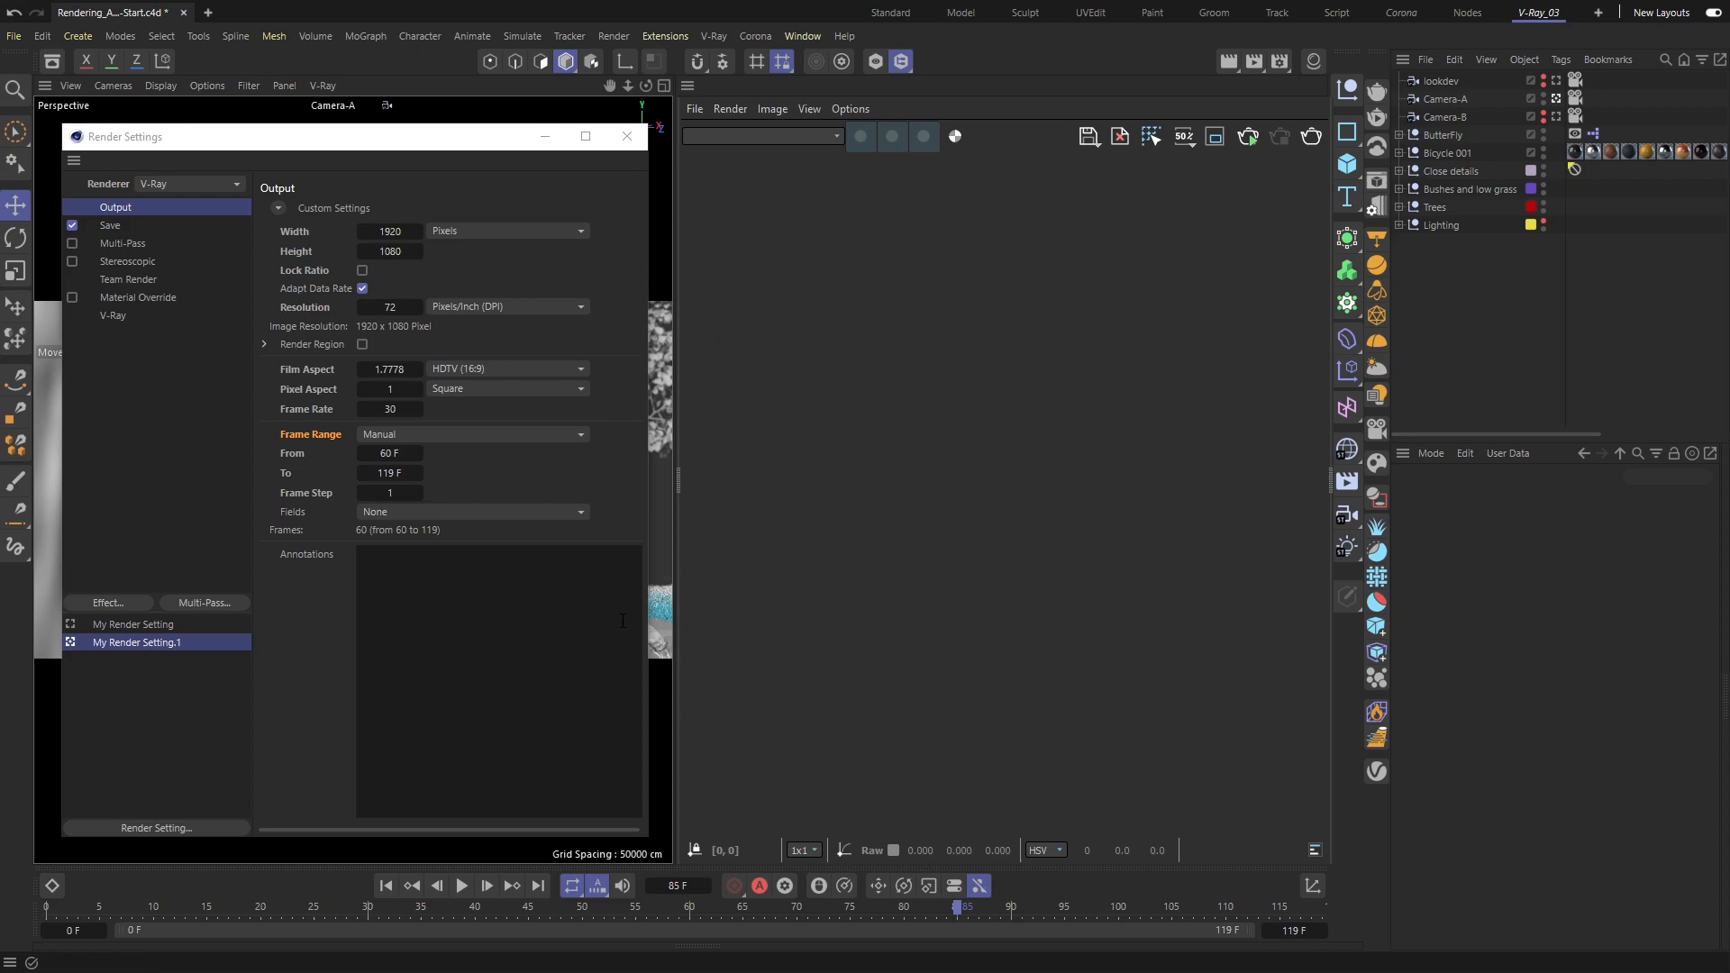
right_click(137, 643)
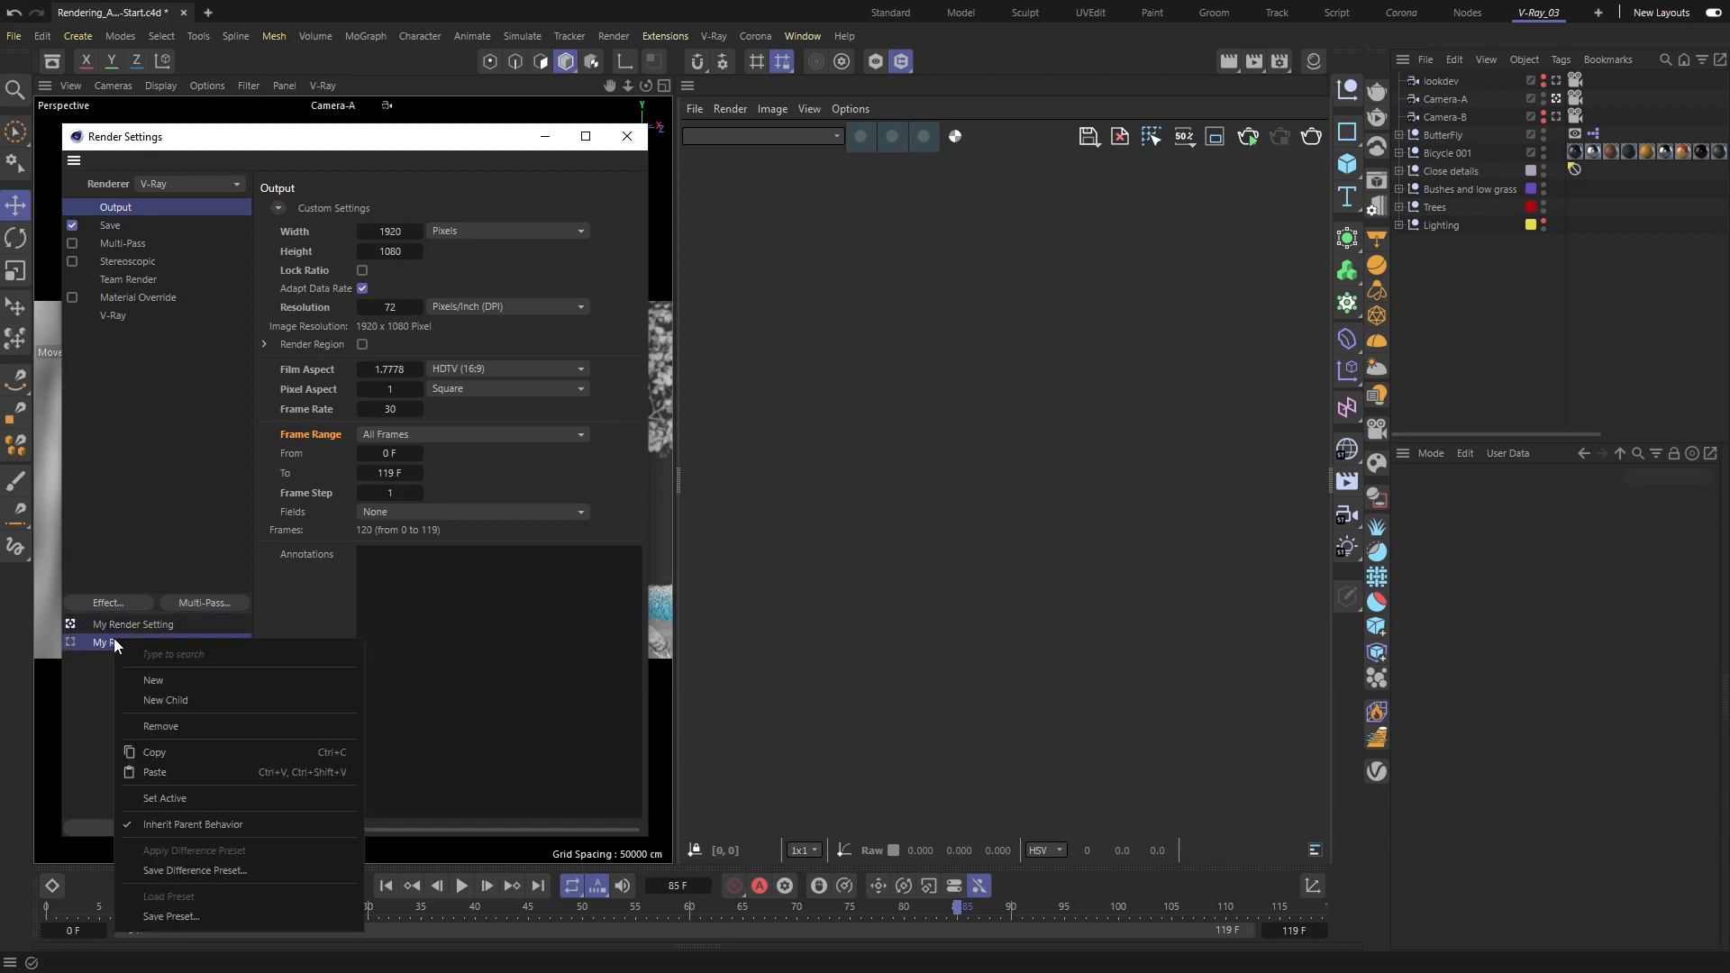
left_click(161, 726)
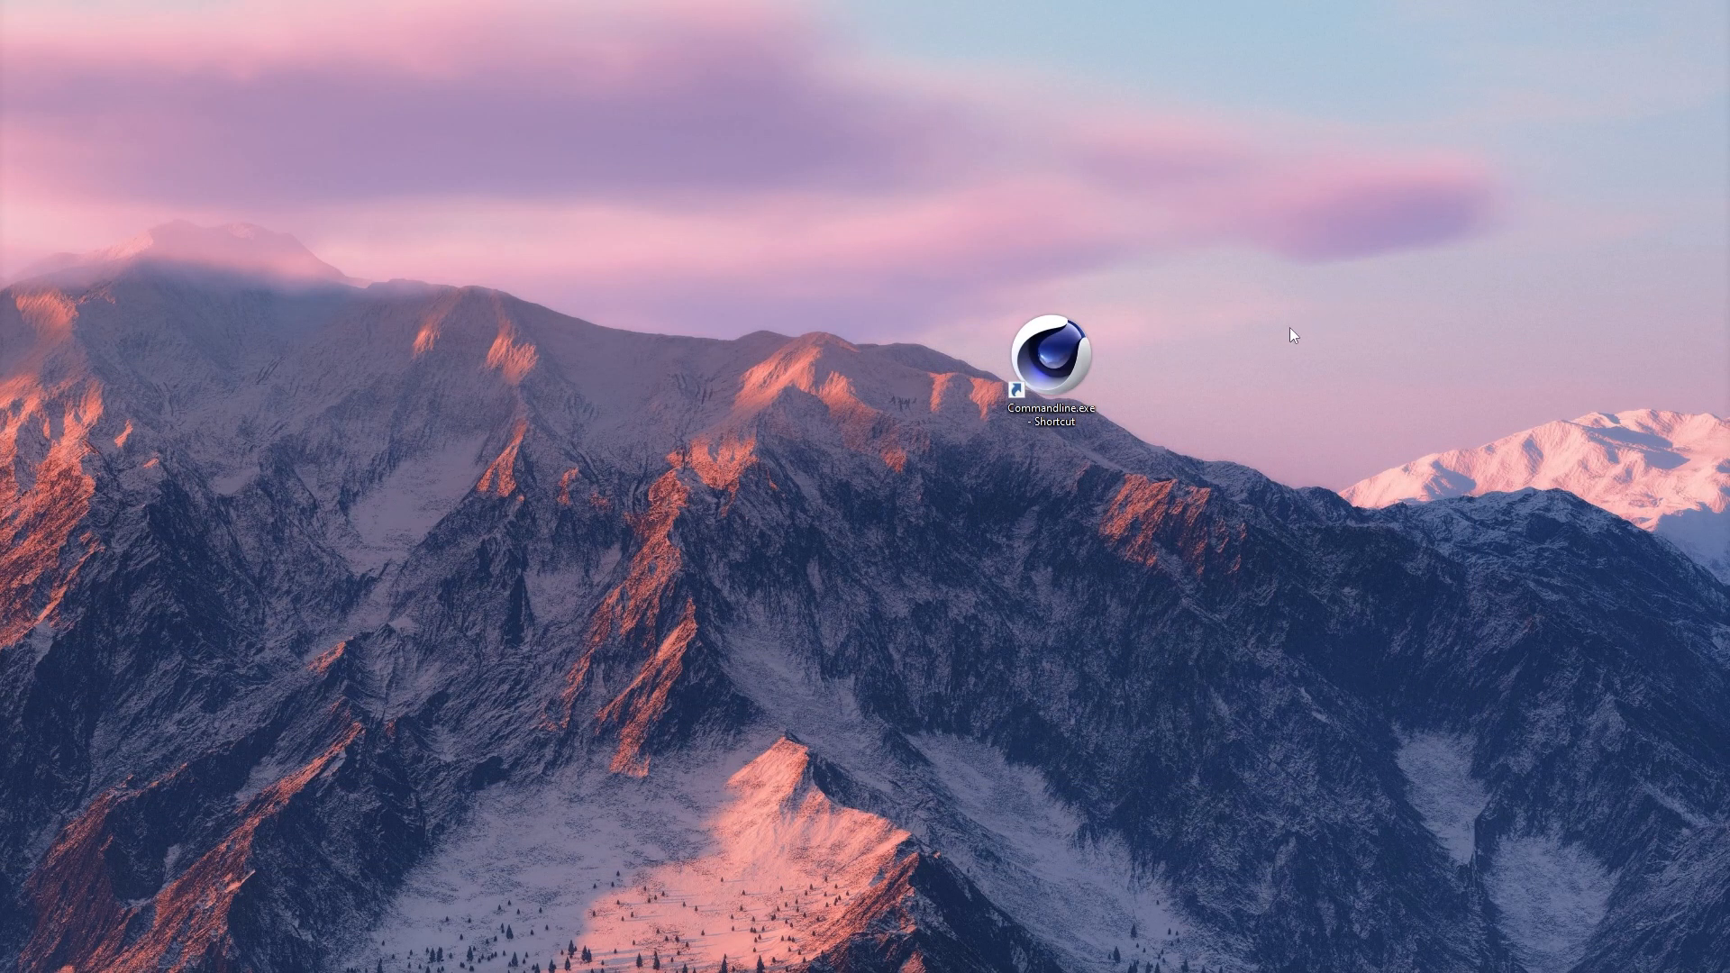
Step: Check the Commandline shortcut's target scene Rendering_Animations_0003.c4d, then run the shortcut
left_click(1053, 358)
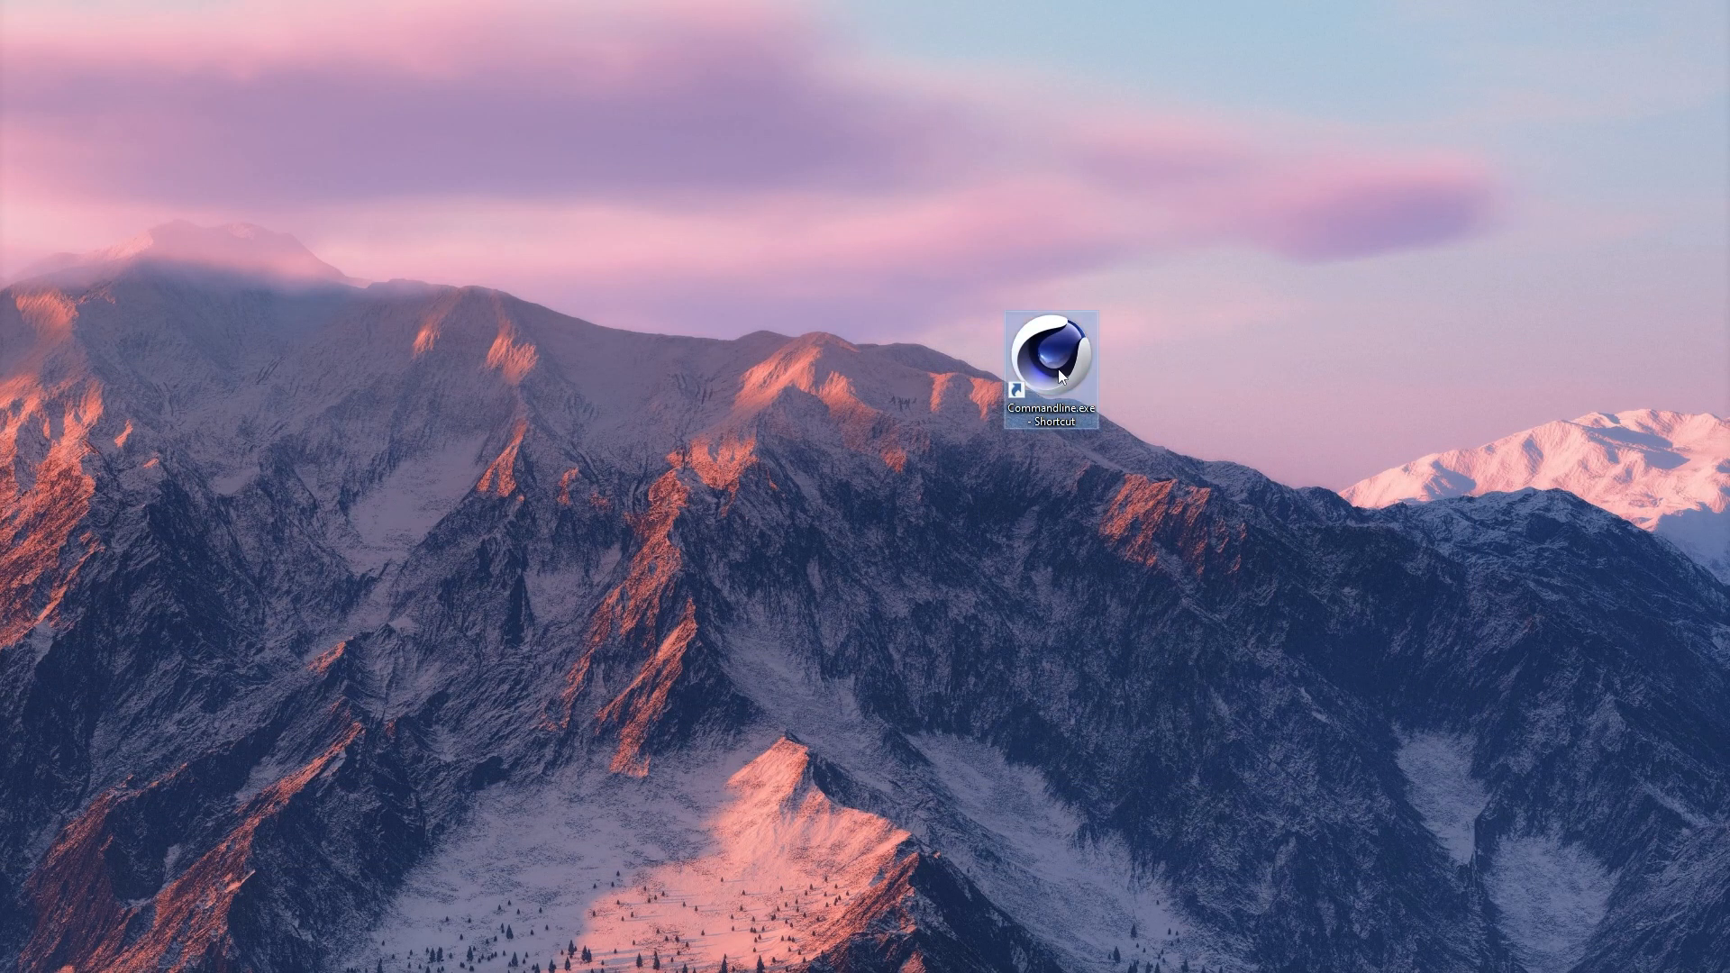
right_click(1047, 364)
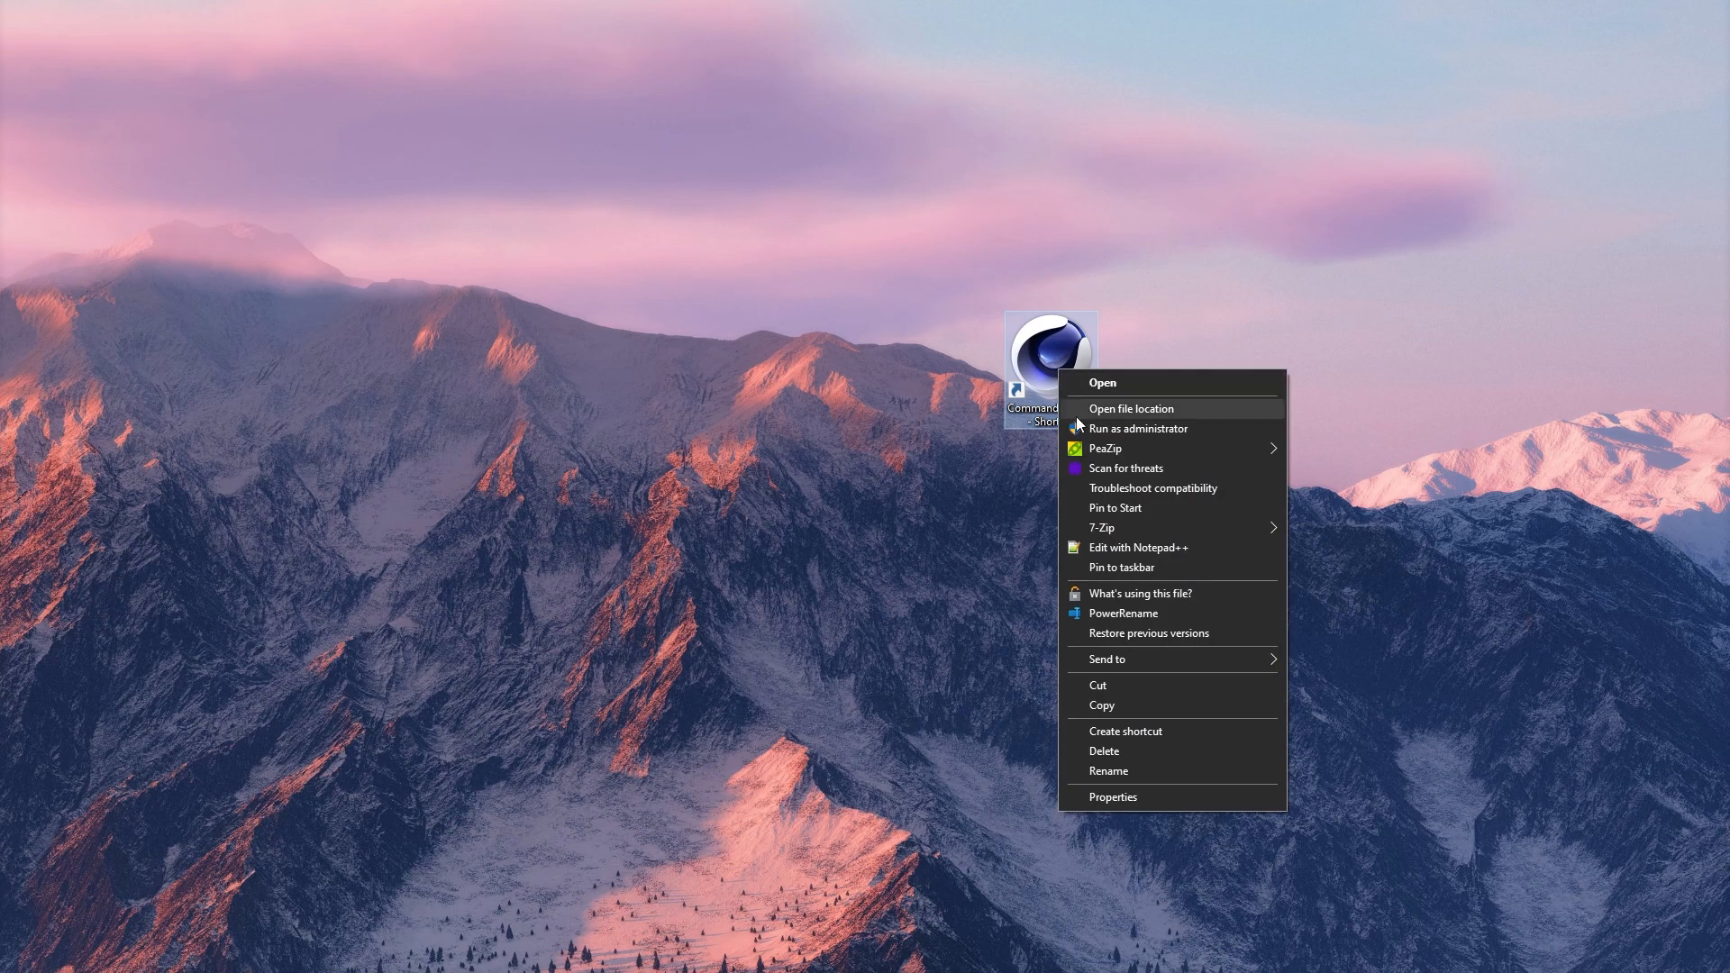
left_click(1112, 796)
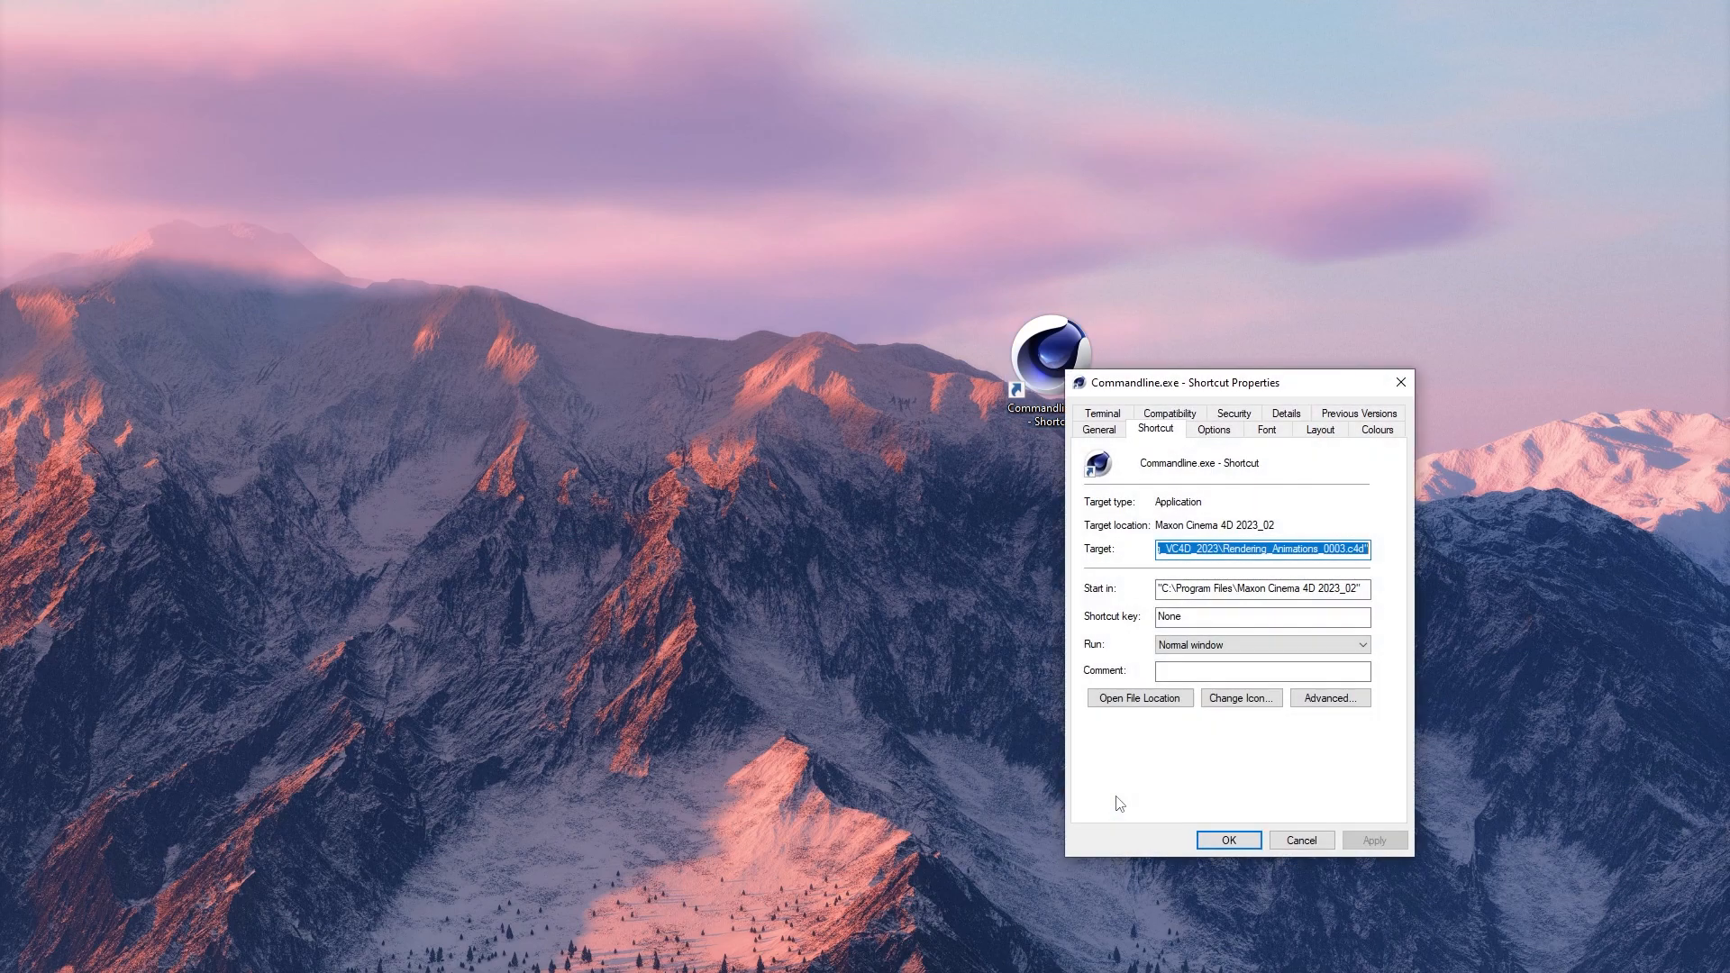
left_click(1252, 549)
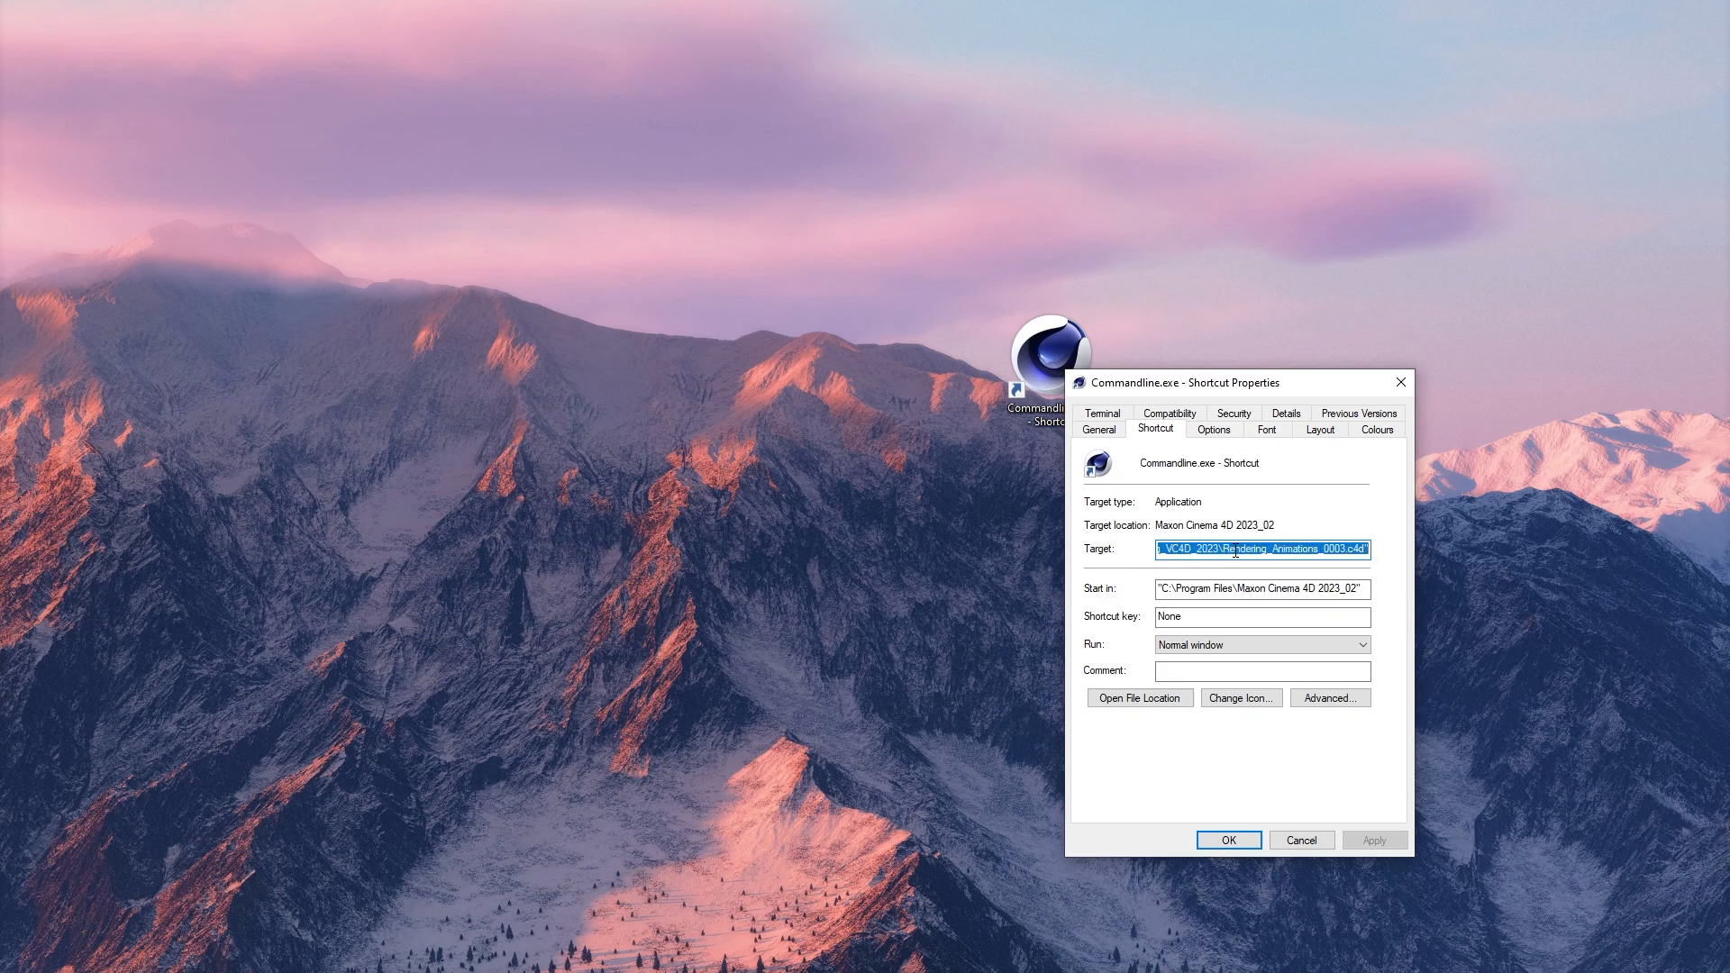
left_click(1235, 550)
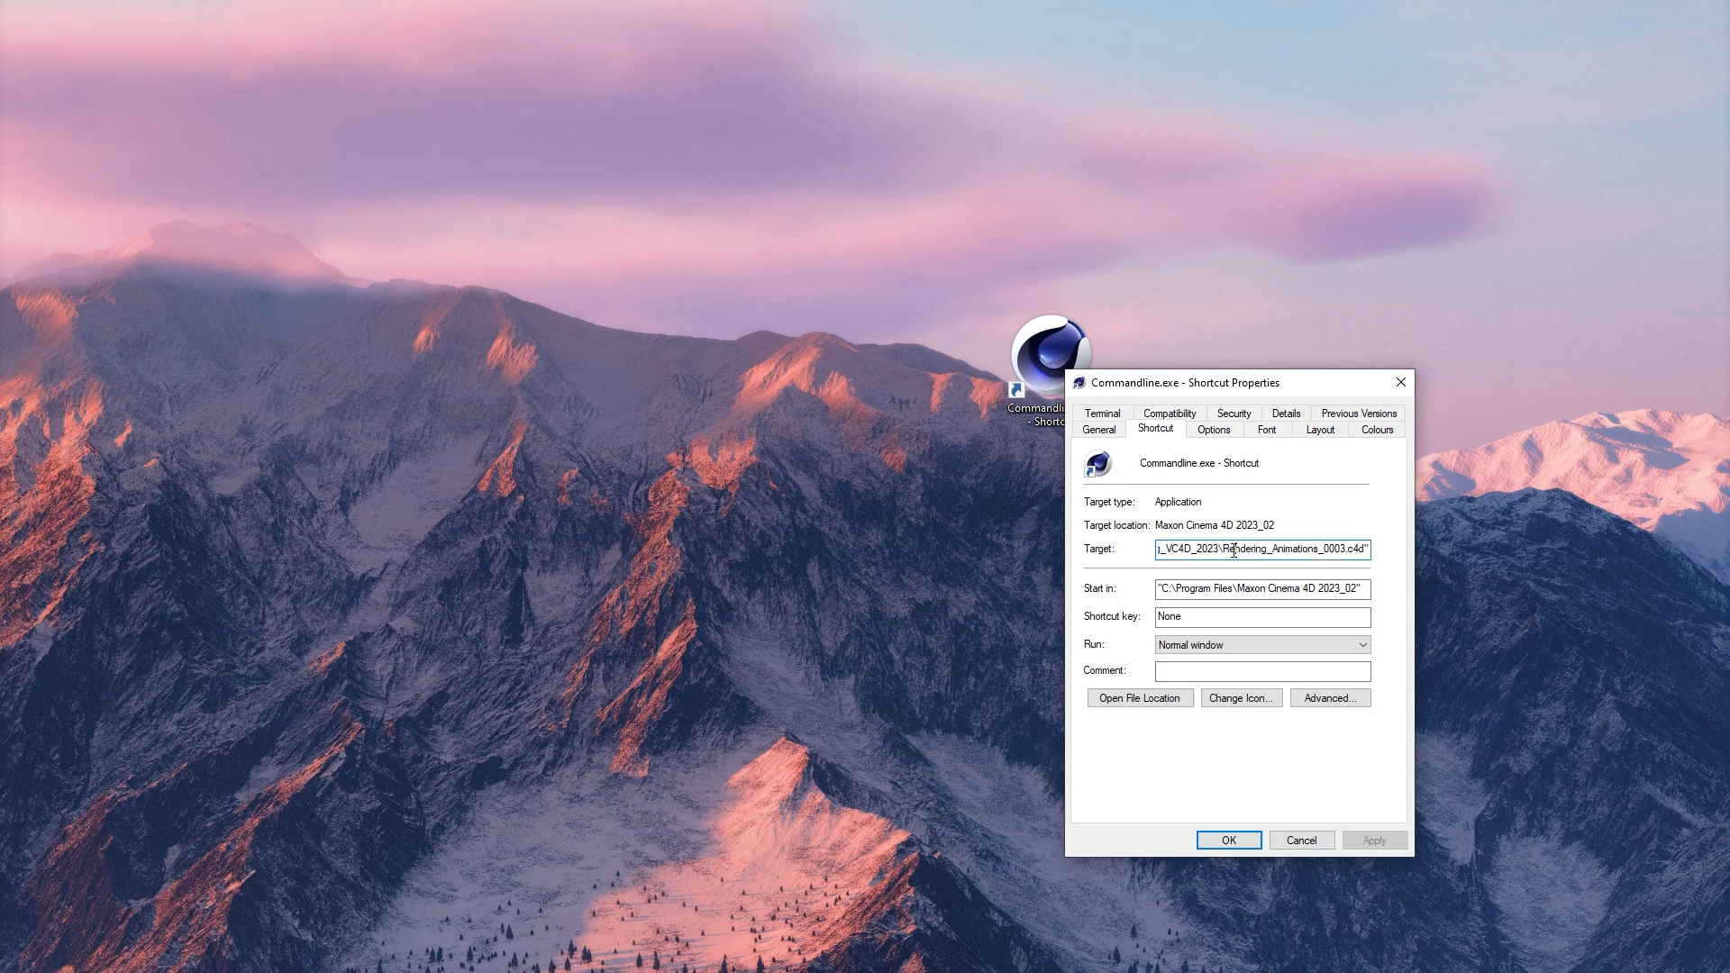
double_click(1269, 549)
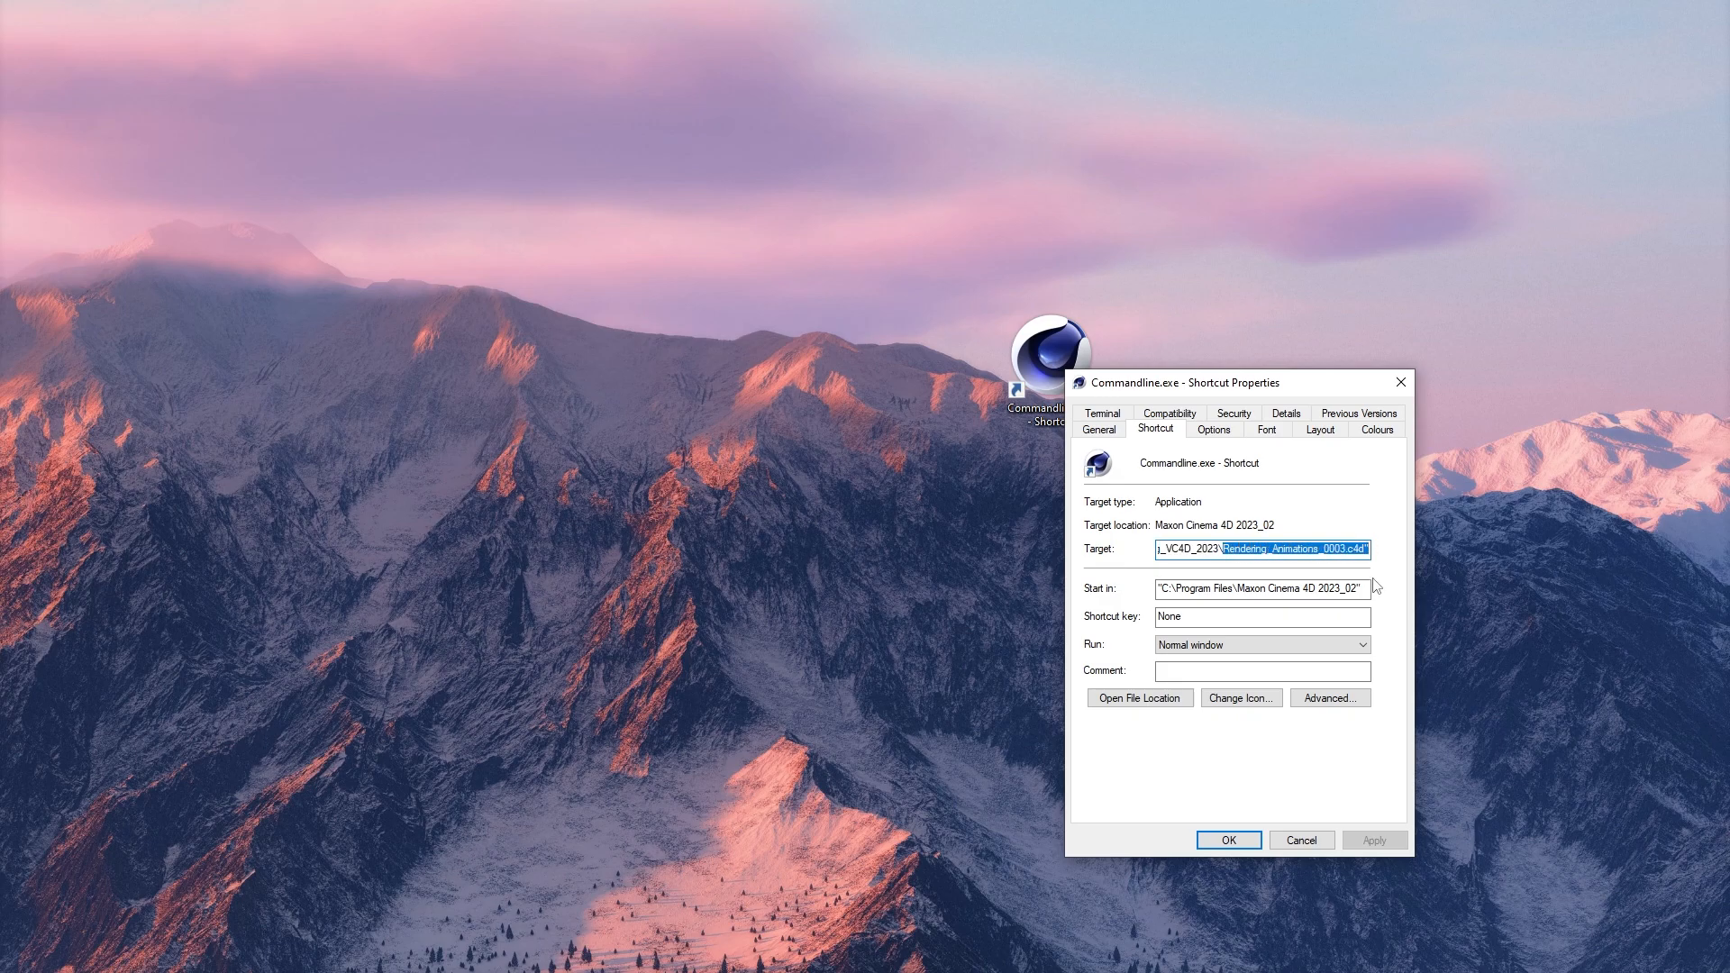
left_click(1299, 840)
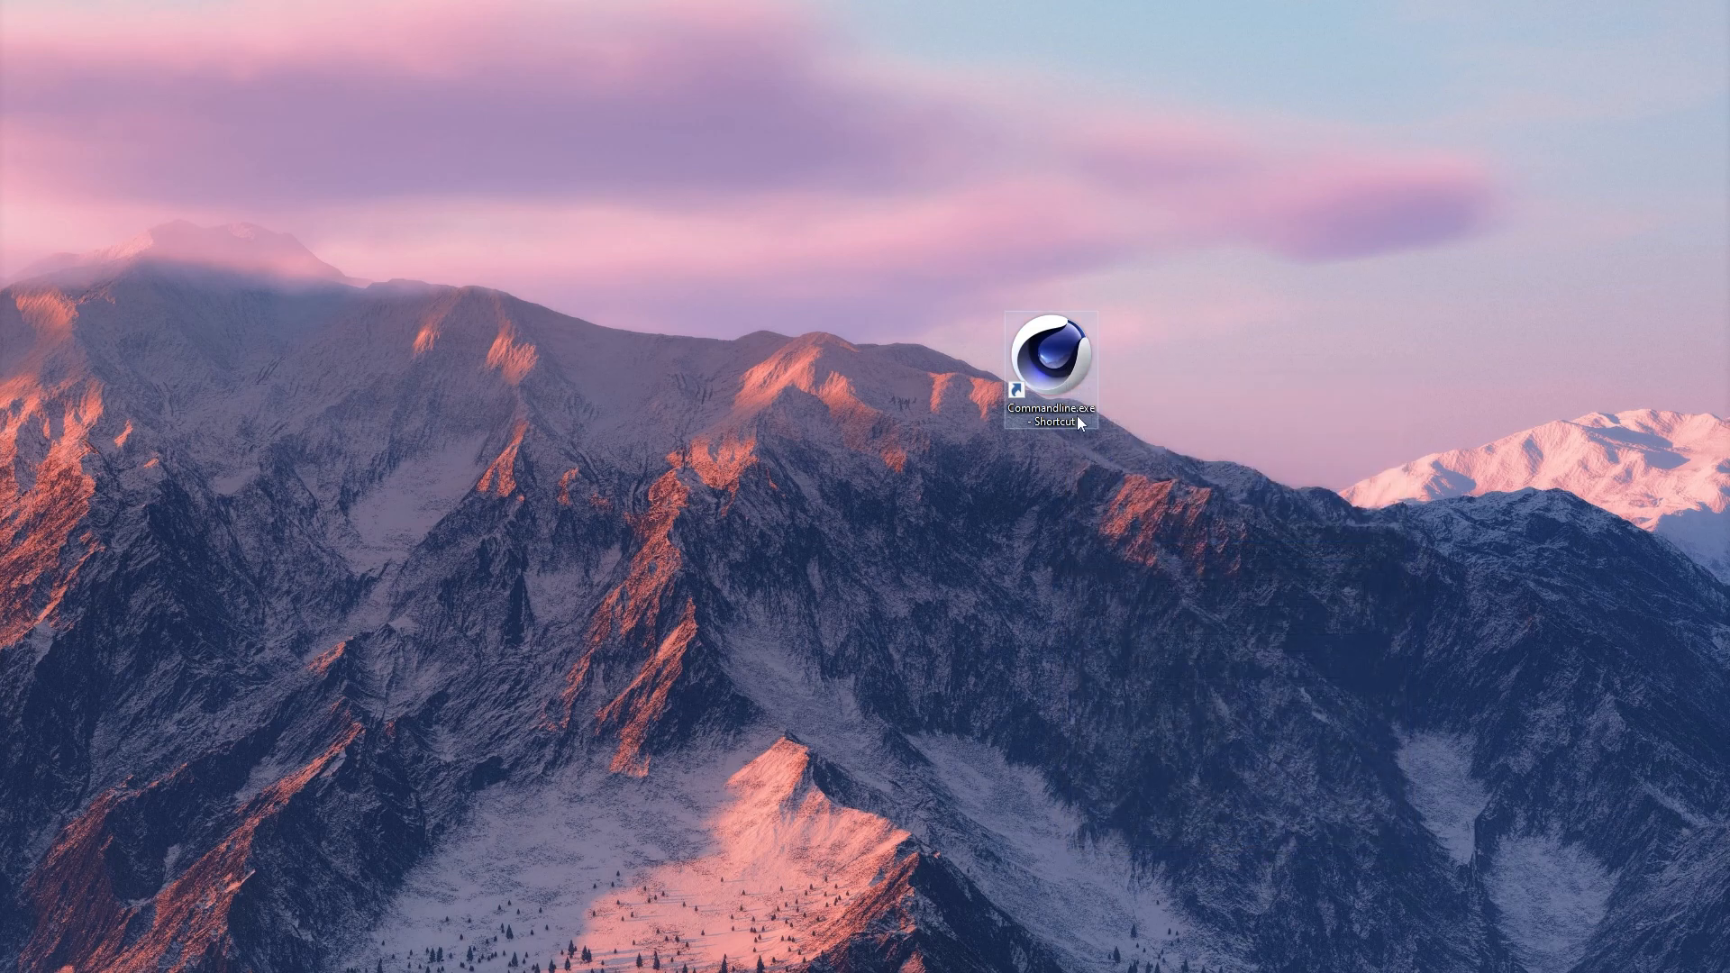
double_click(1056, 363)
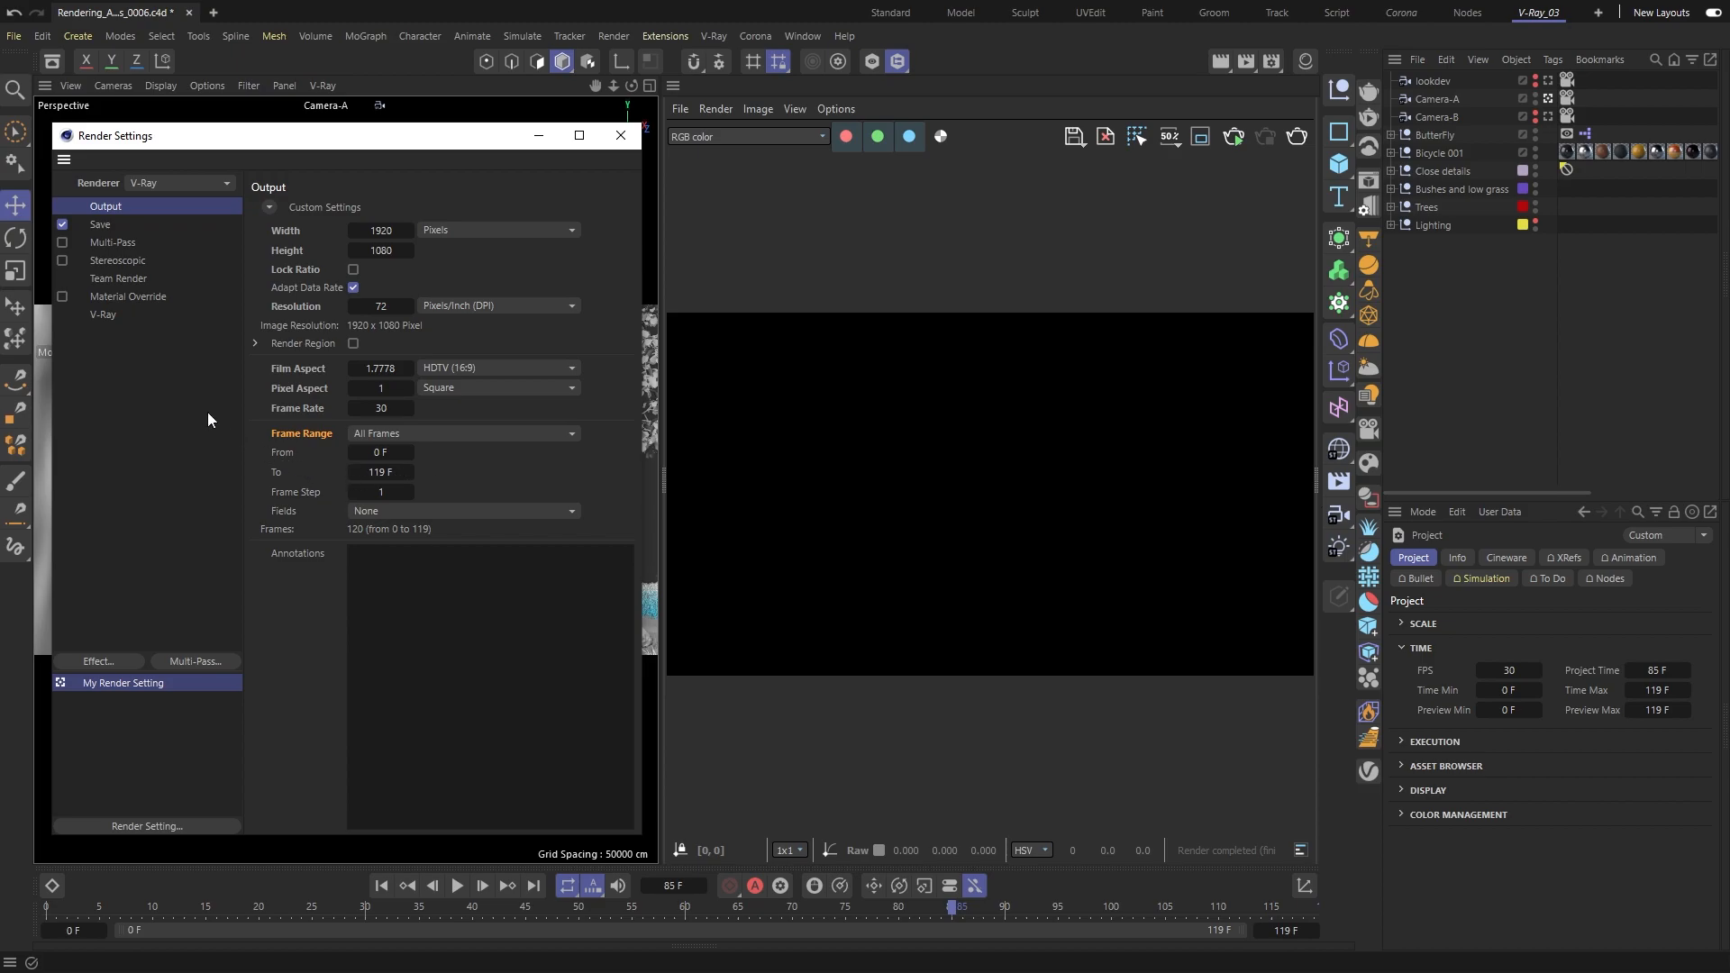
Step: Raise V-Ray's Max. Render Time in Min from 0 to 6.5
left_click(102, 314)
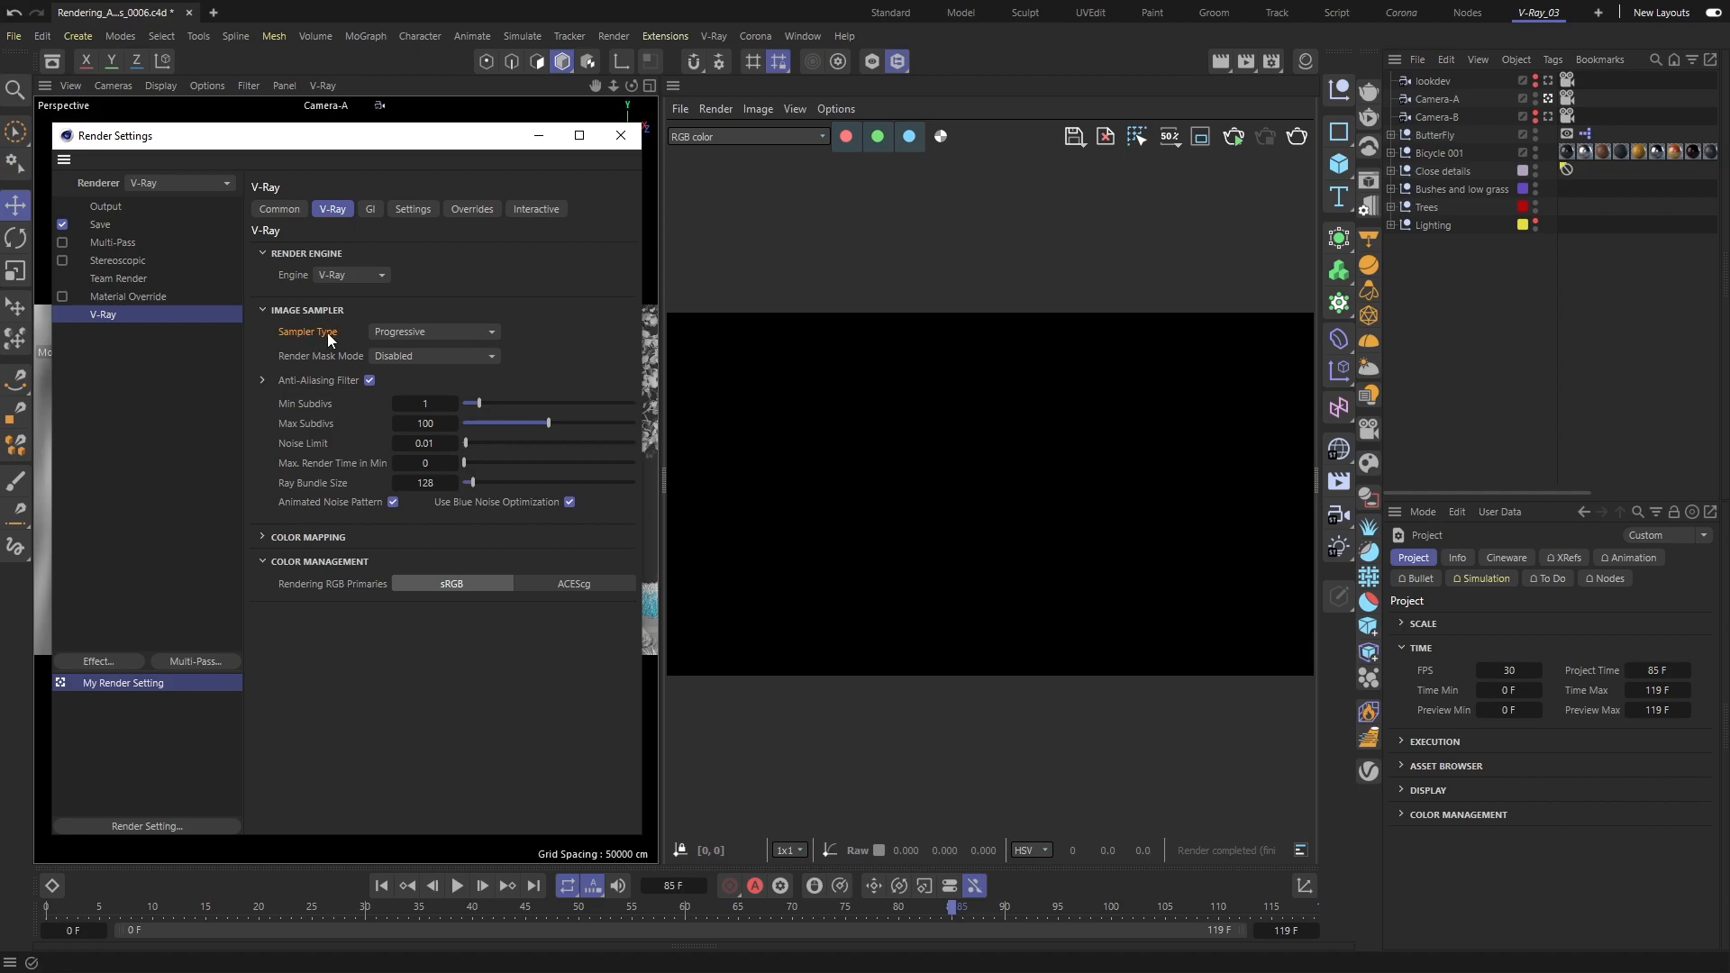
left_click(432, 330)
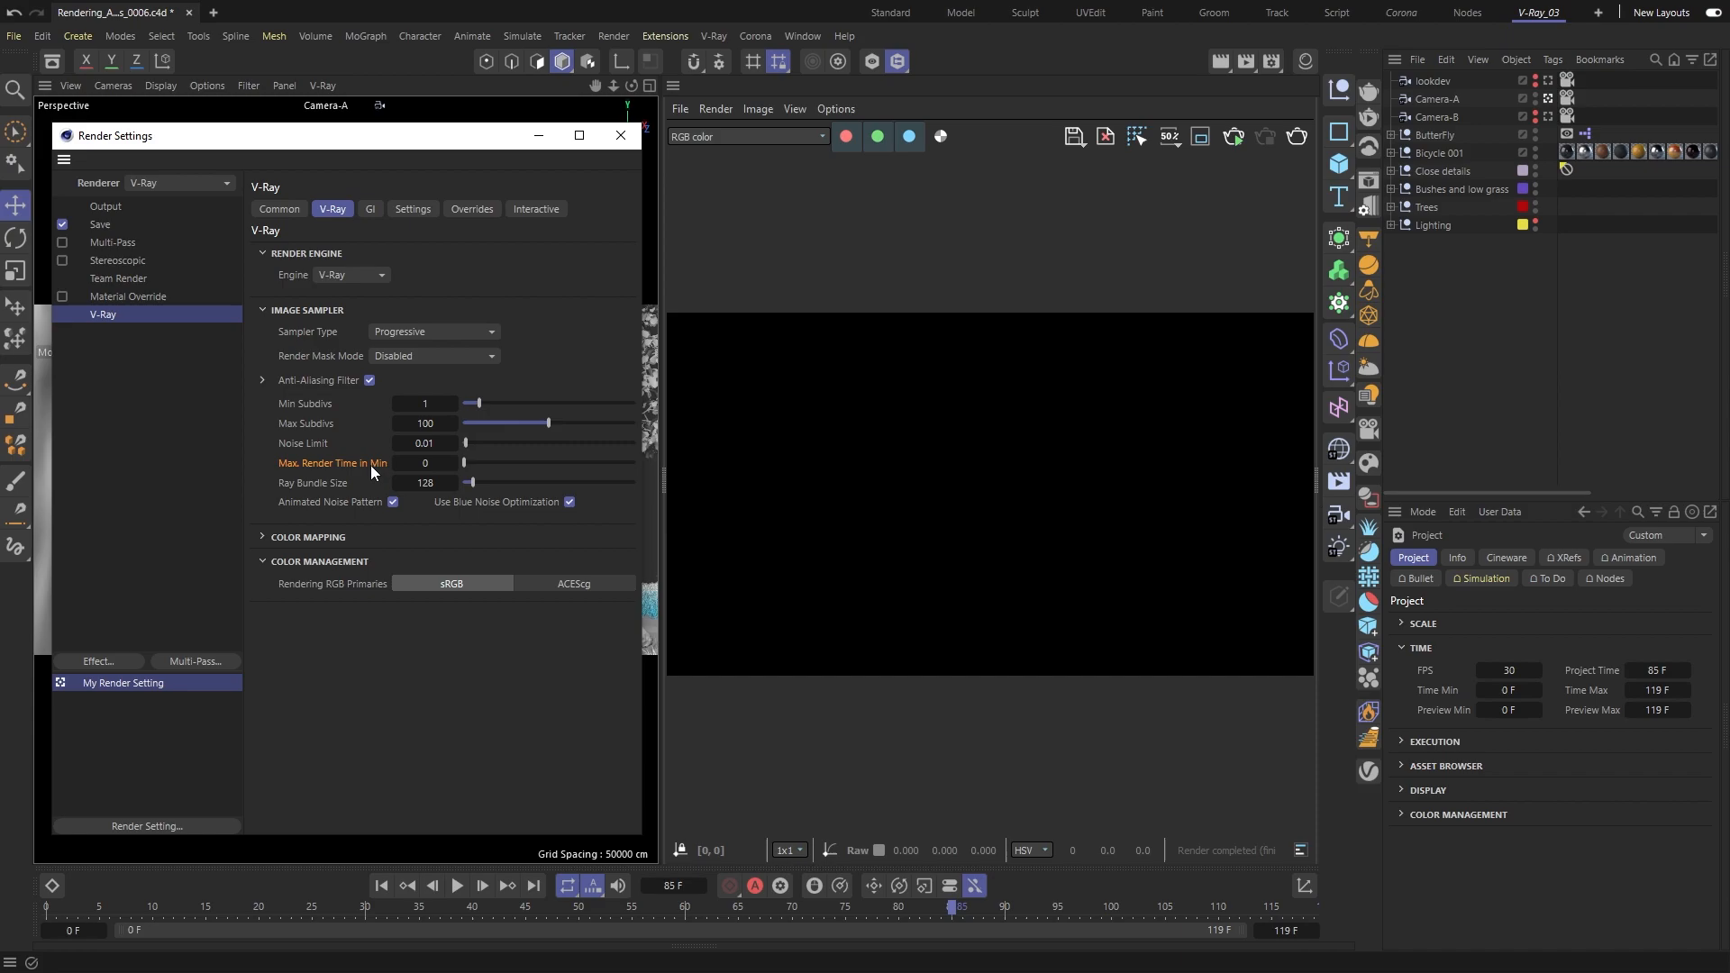
mouse_move(463, 471)
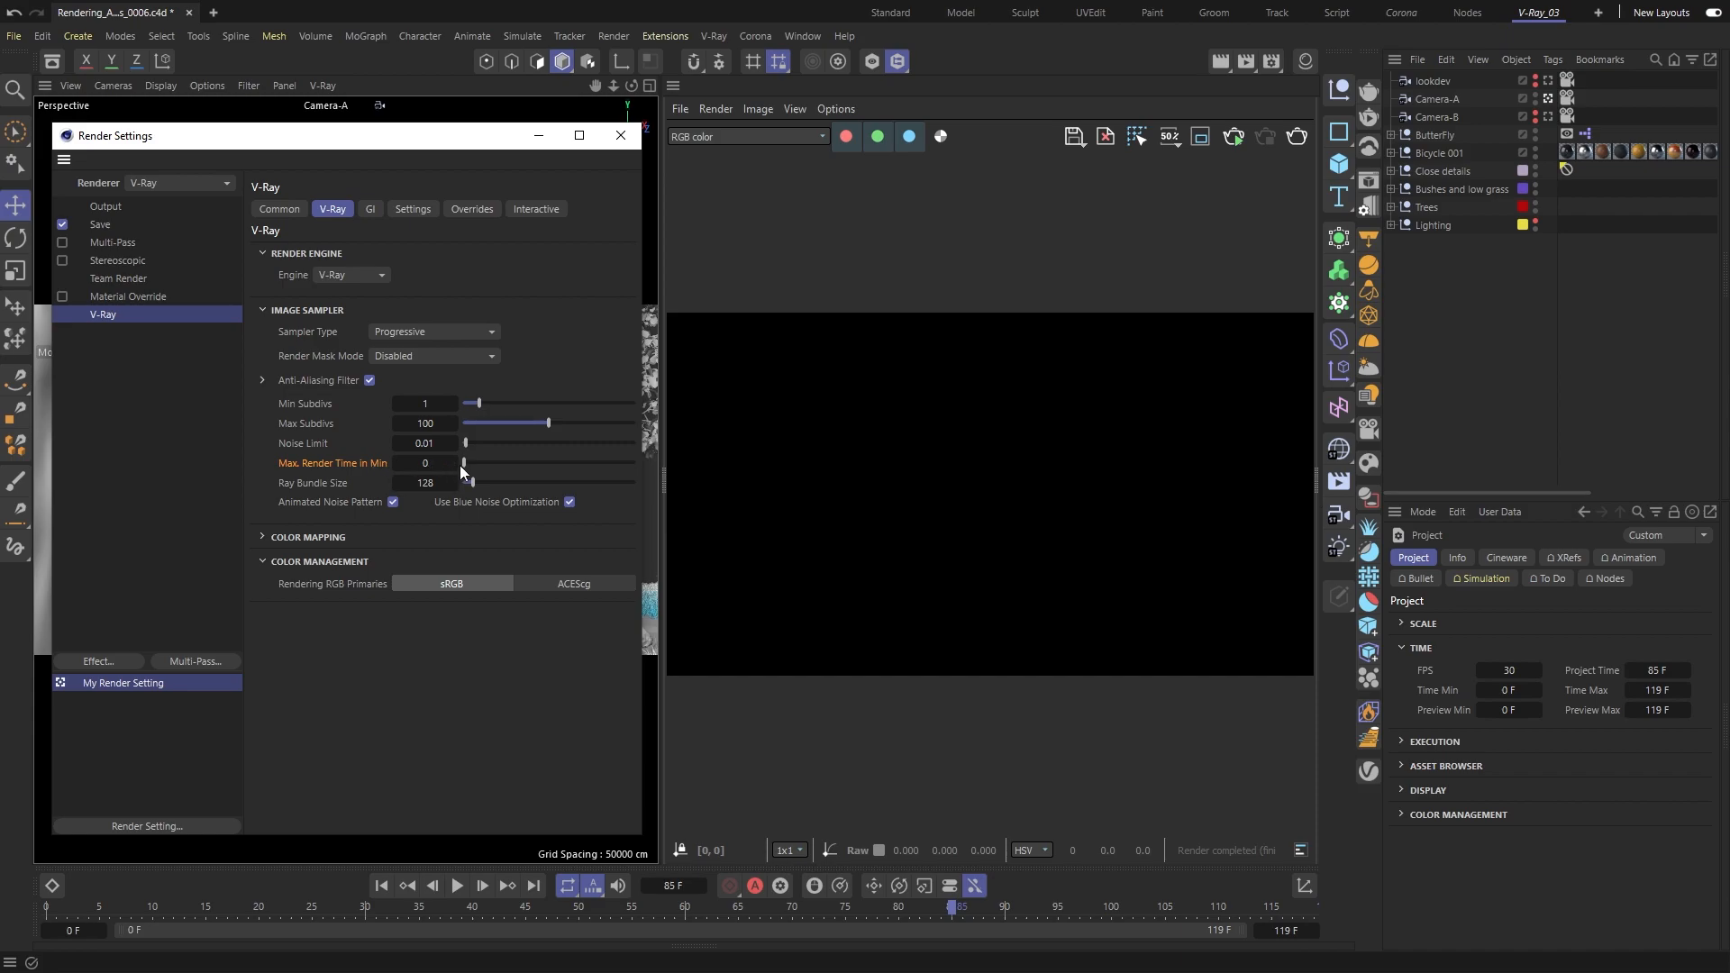
left_click_drag(465, 463, 524, 462)
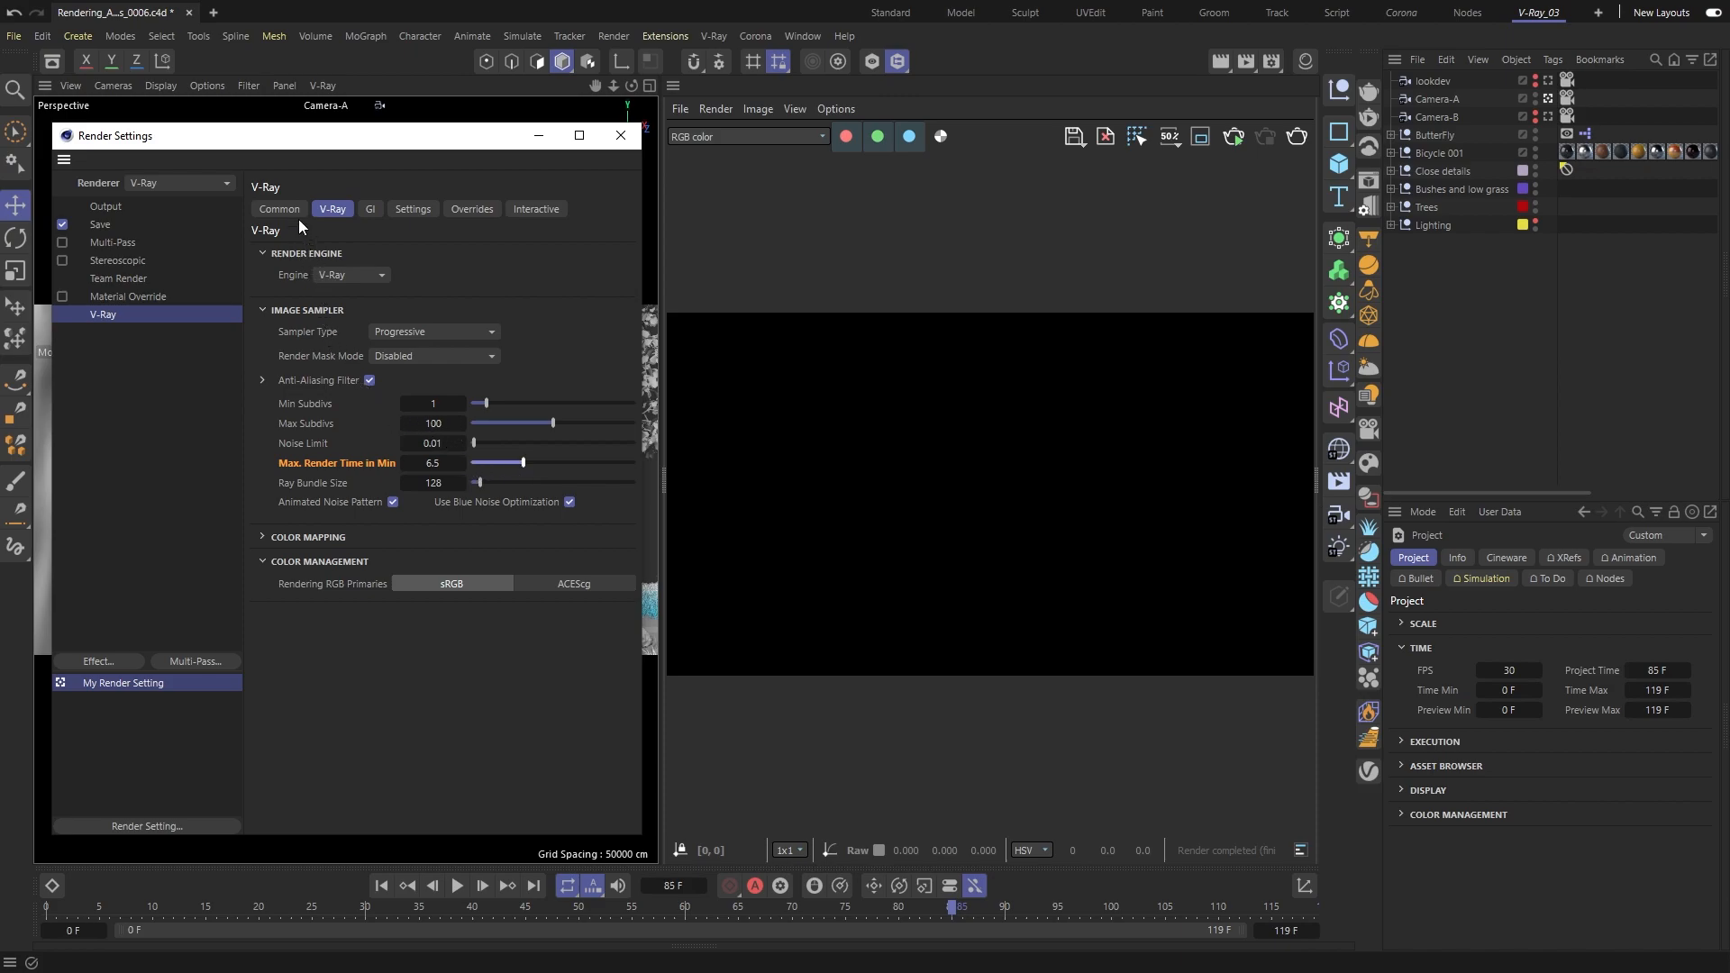
left_click(279, 208)
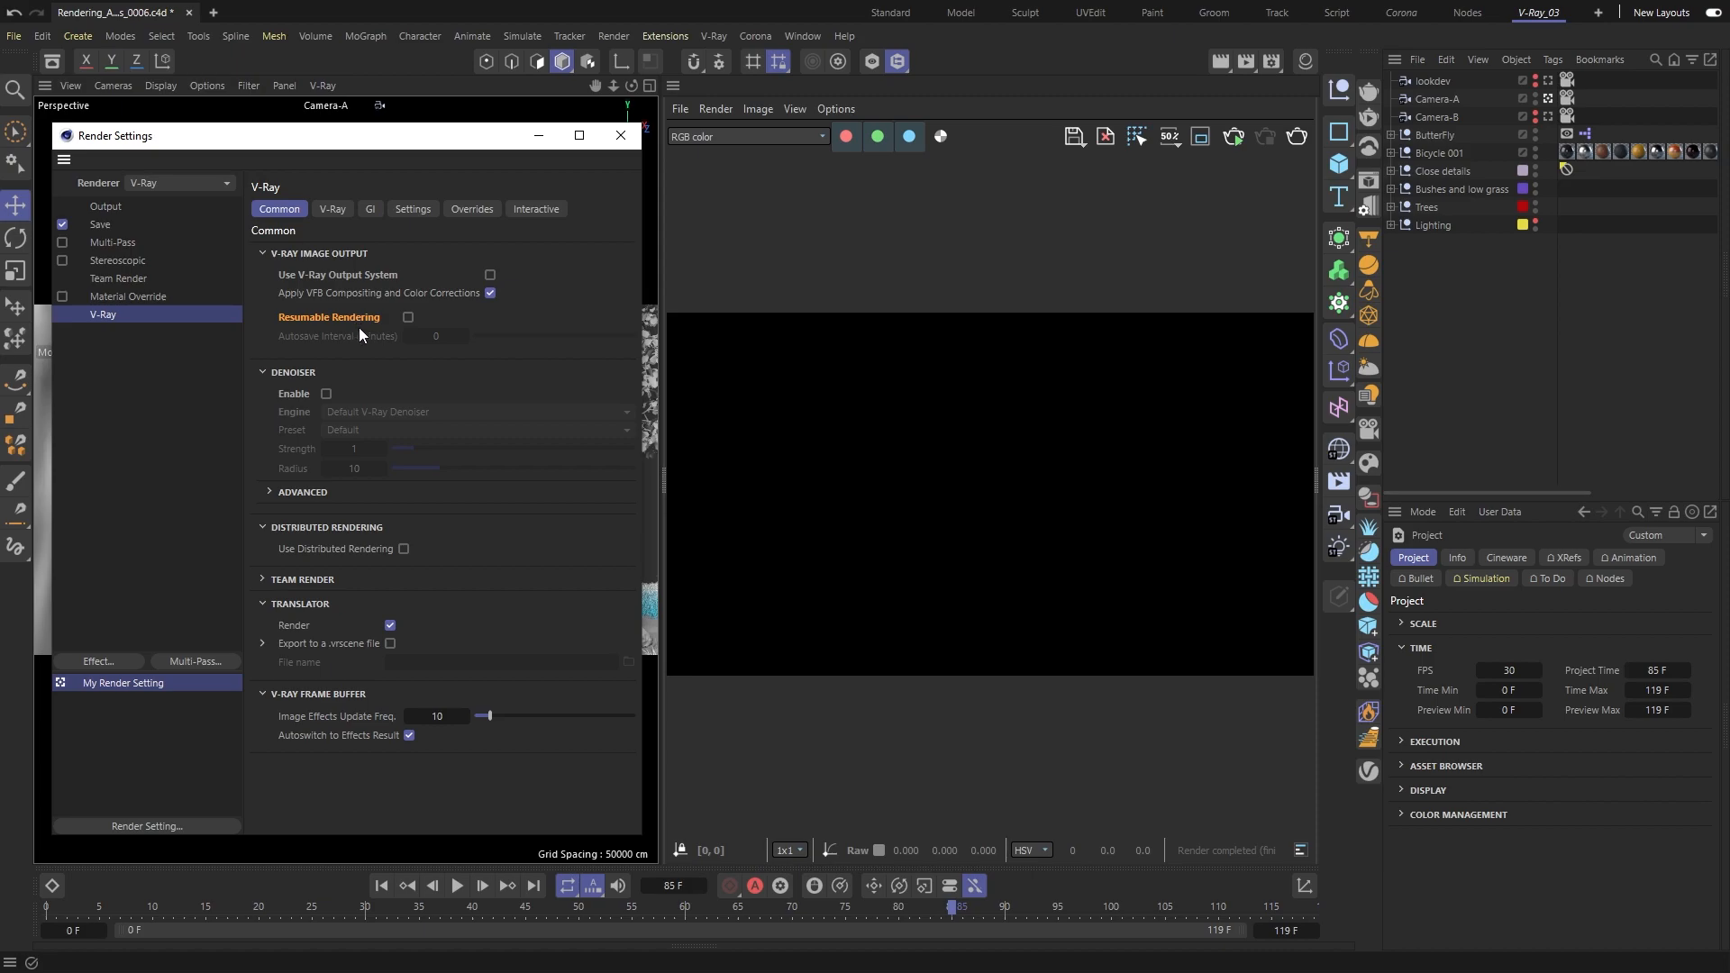
Step: Toggle resumable rendering and enable the V-Ray Output System
left_click(407, 318)
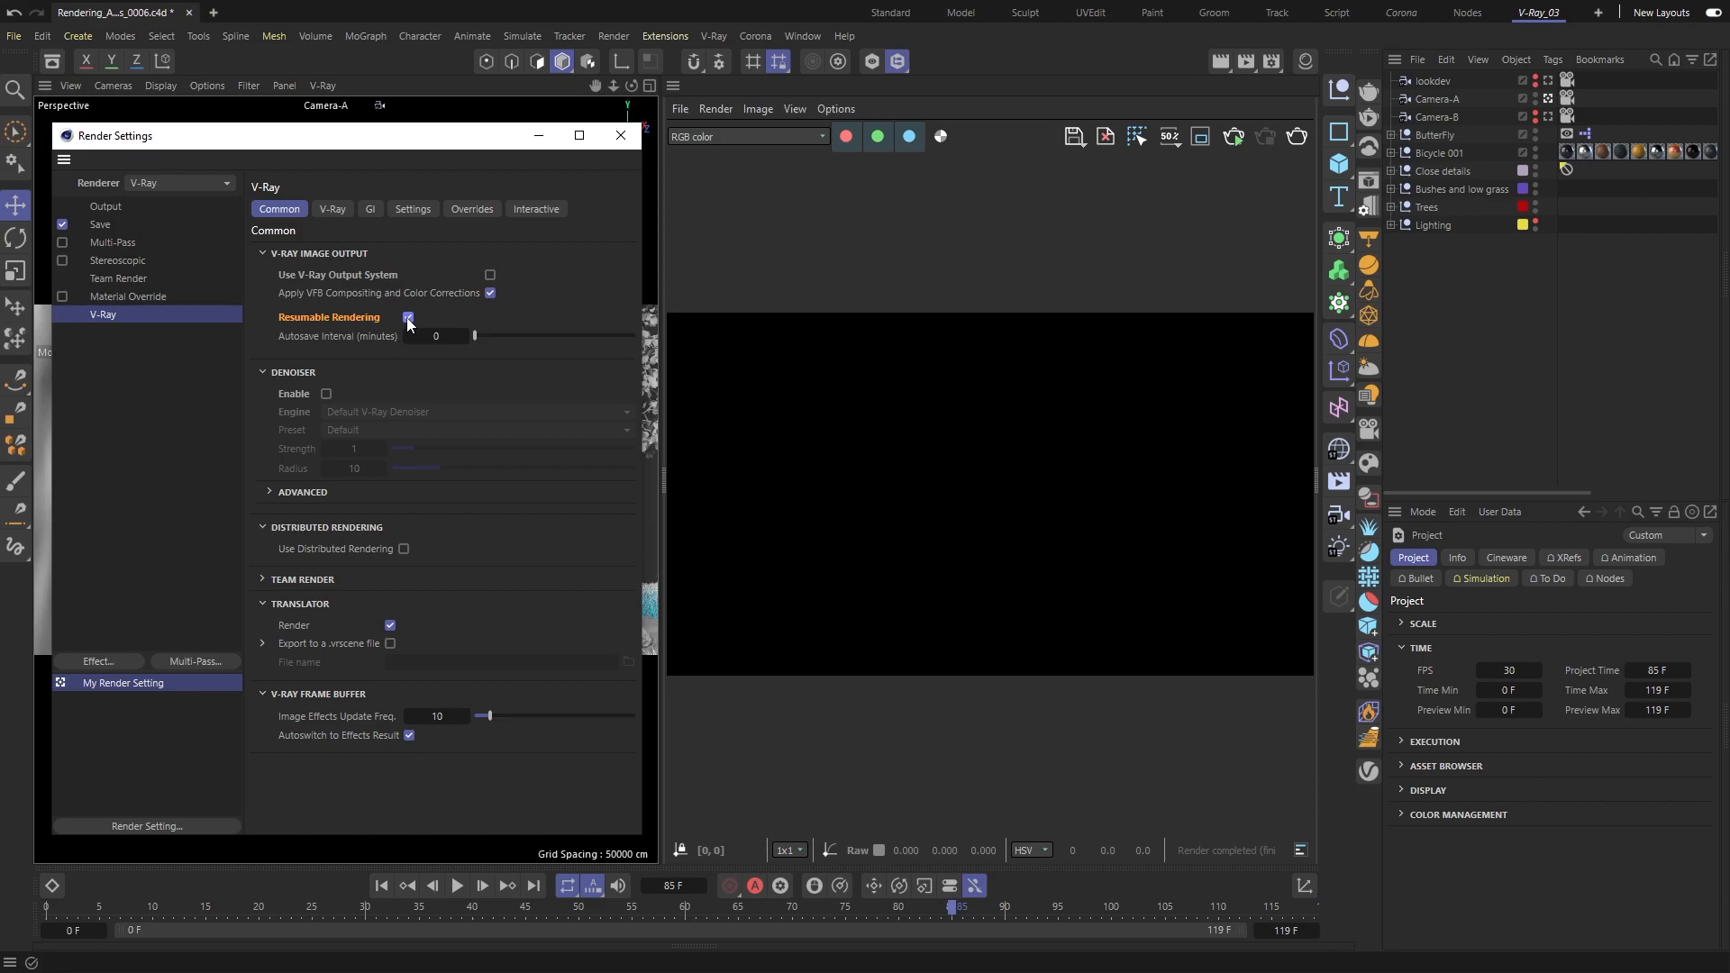
left_click(407, 316)
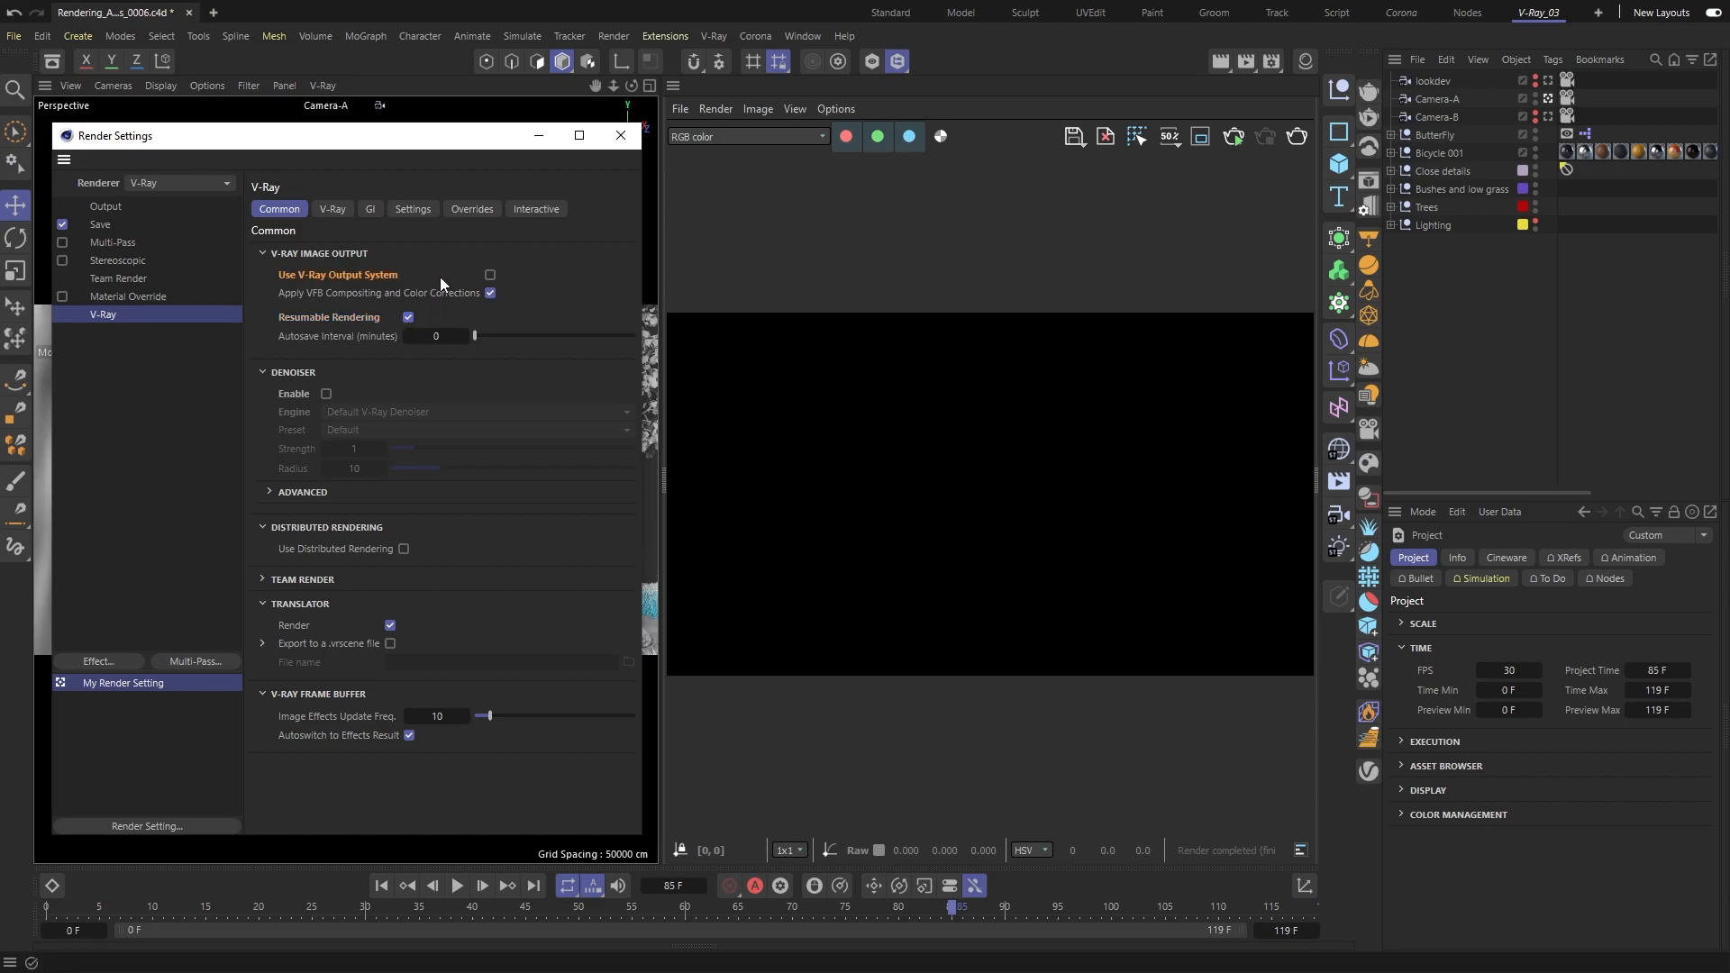
left_click(490, 275)
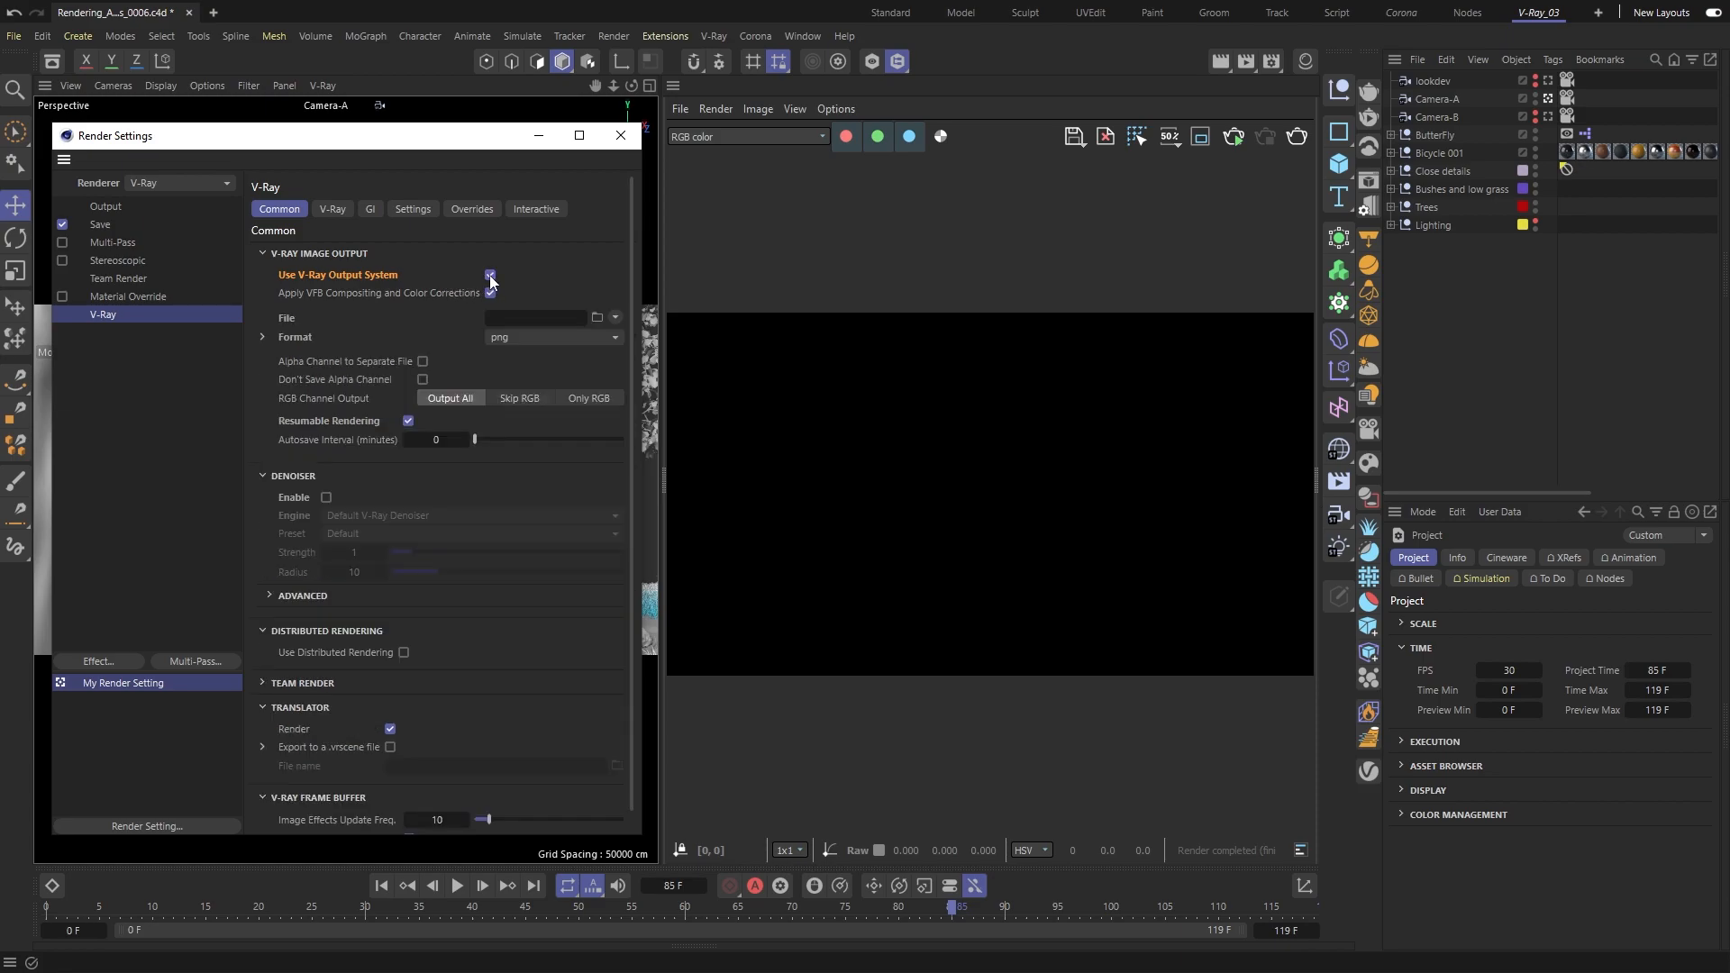
left_click(490, 275)
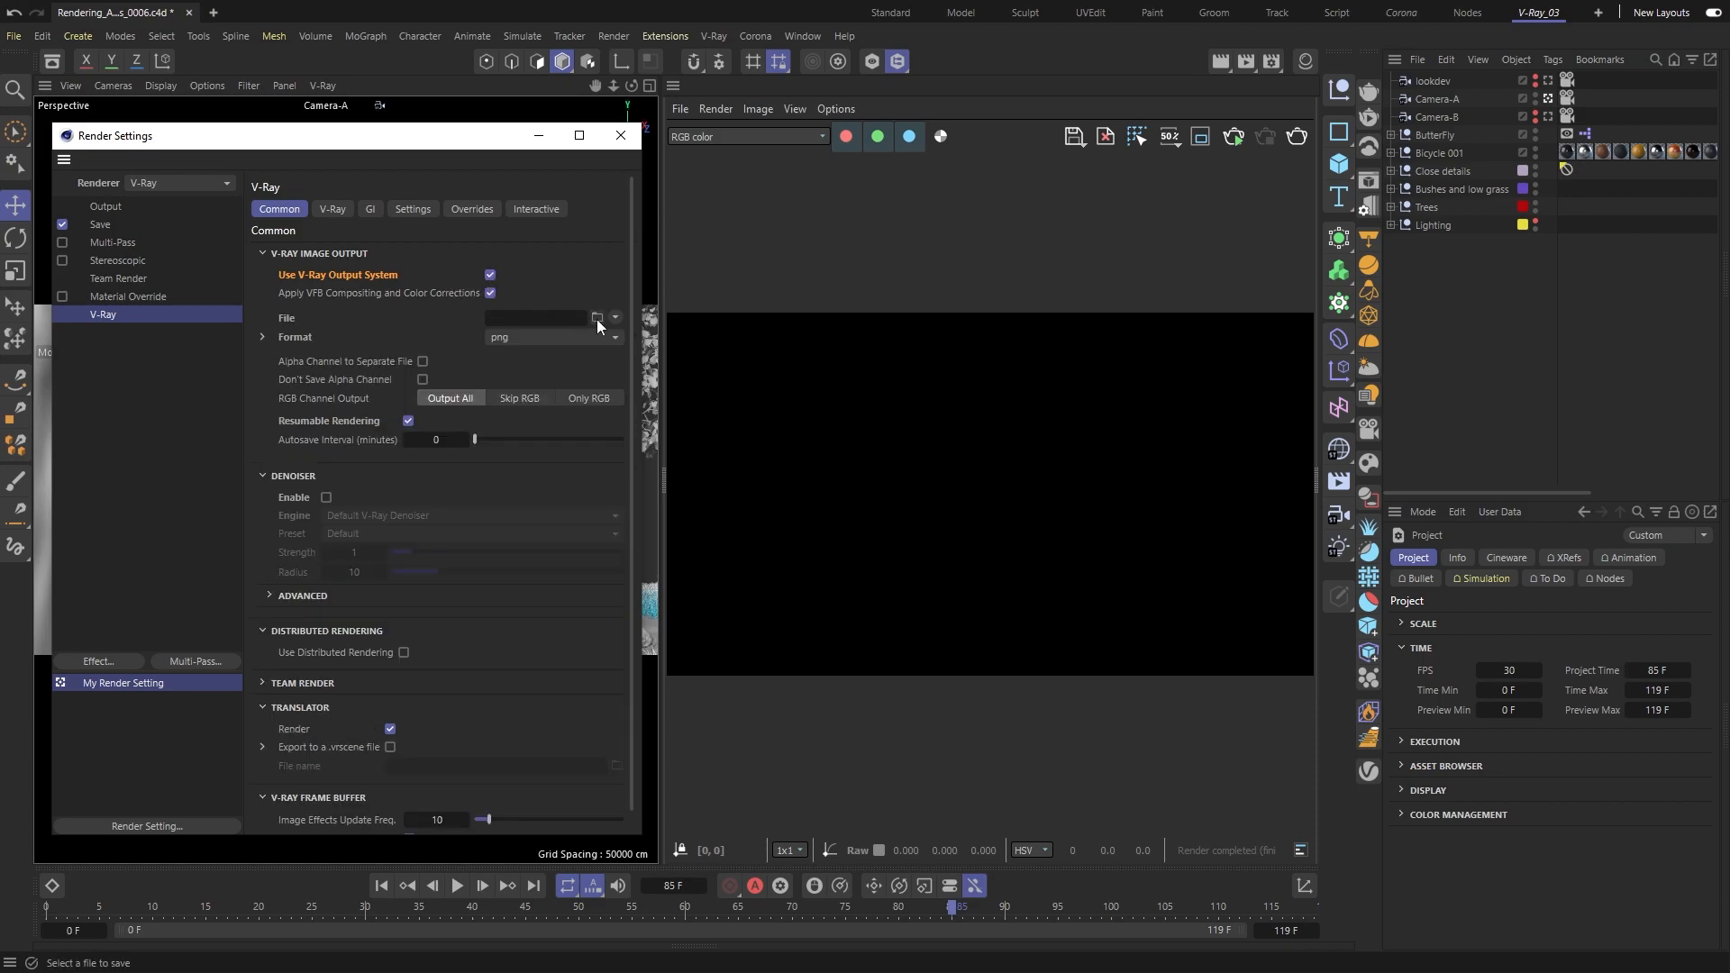
Step: Set the V-Ray output file to '$frame' in the sequence folder
left_click(596, 318)
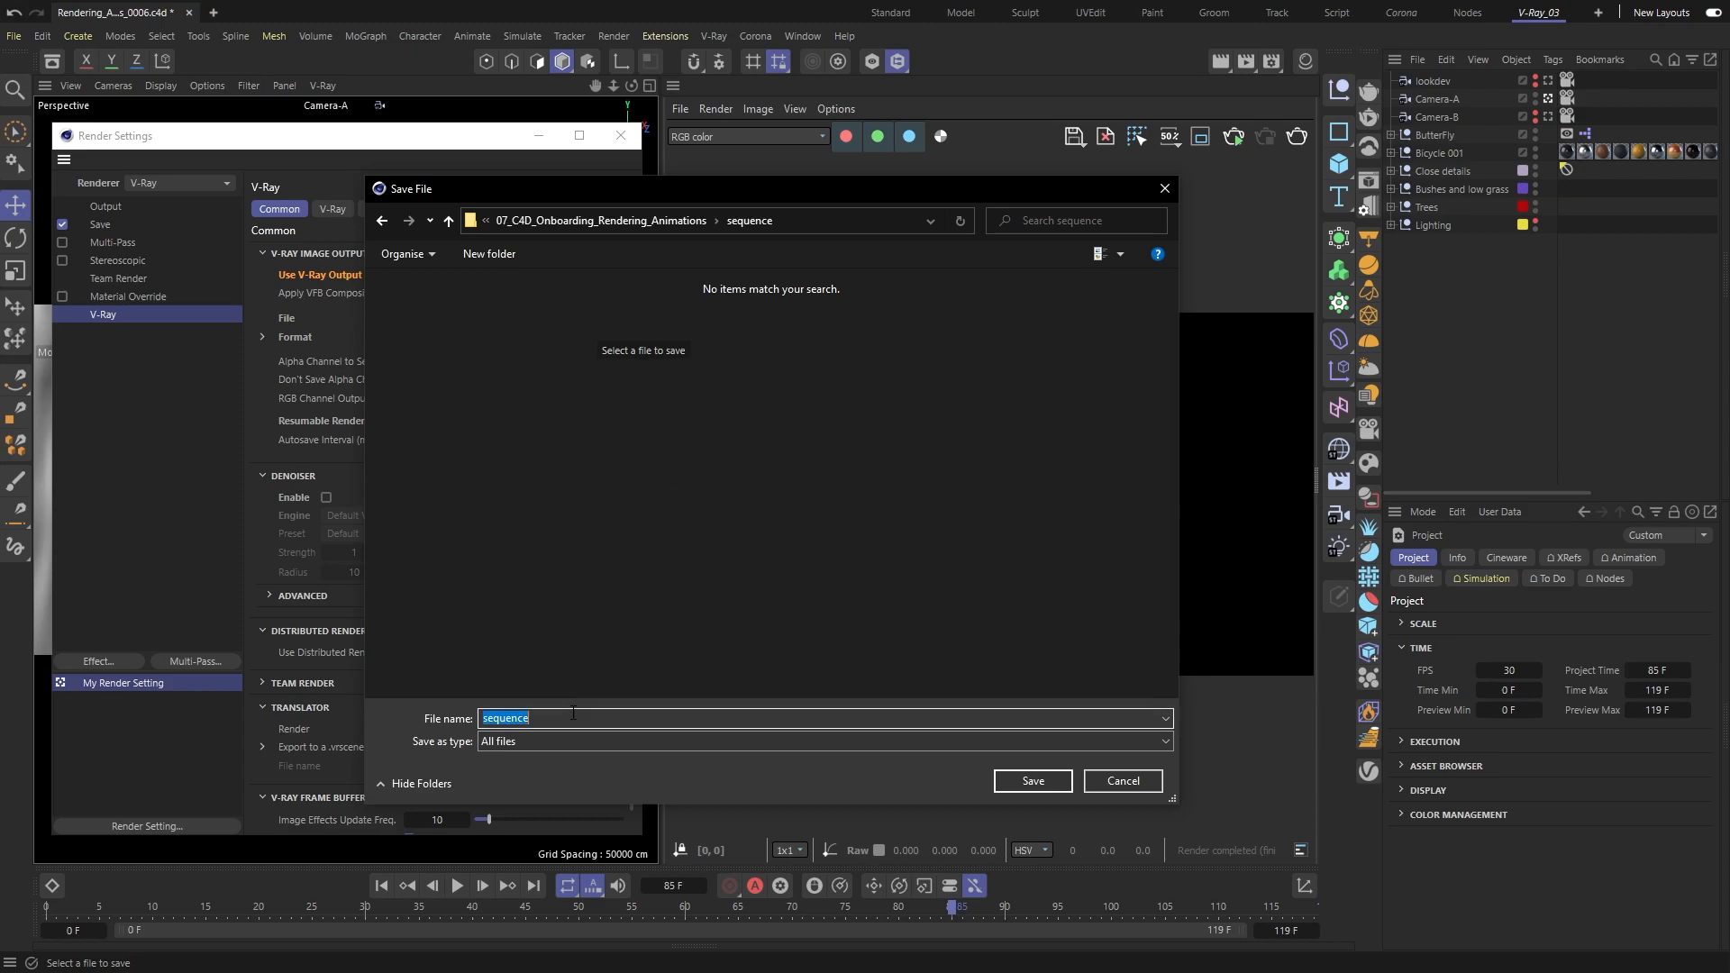
type("$fra")
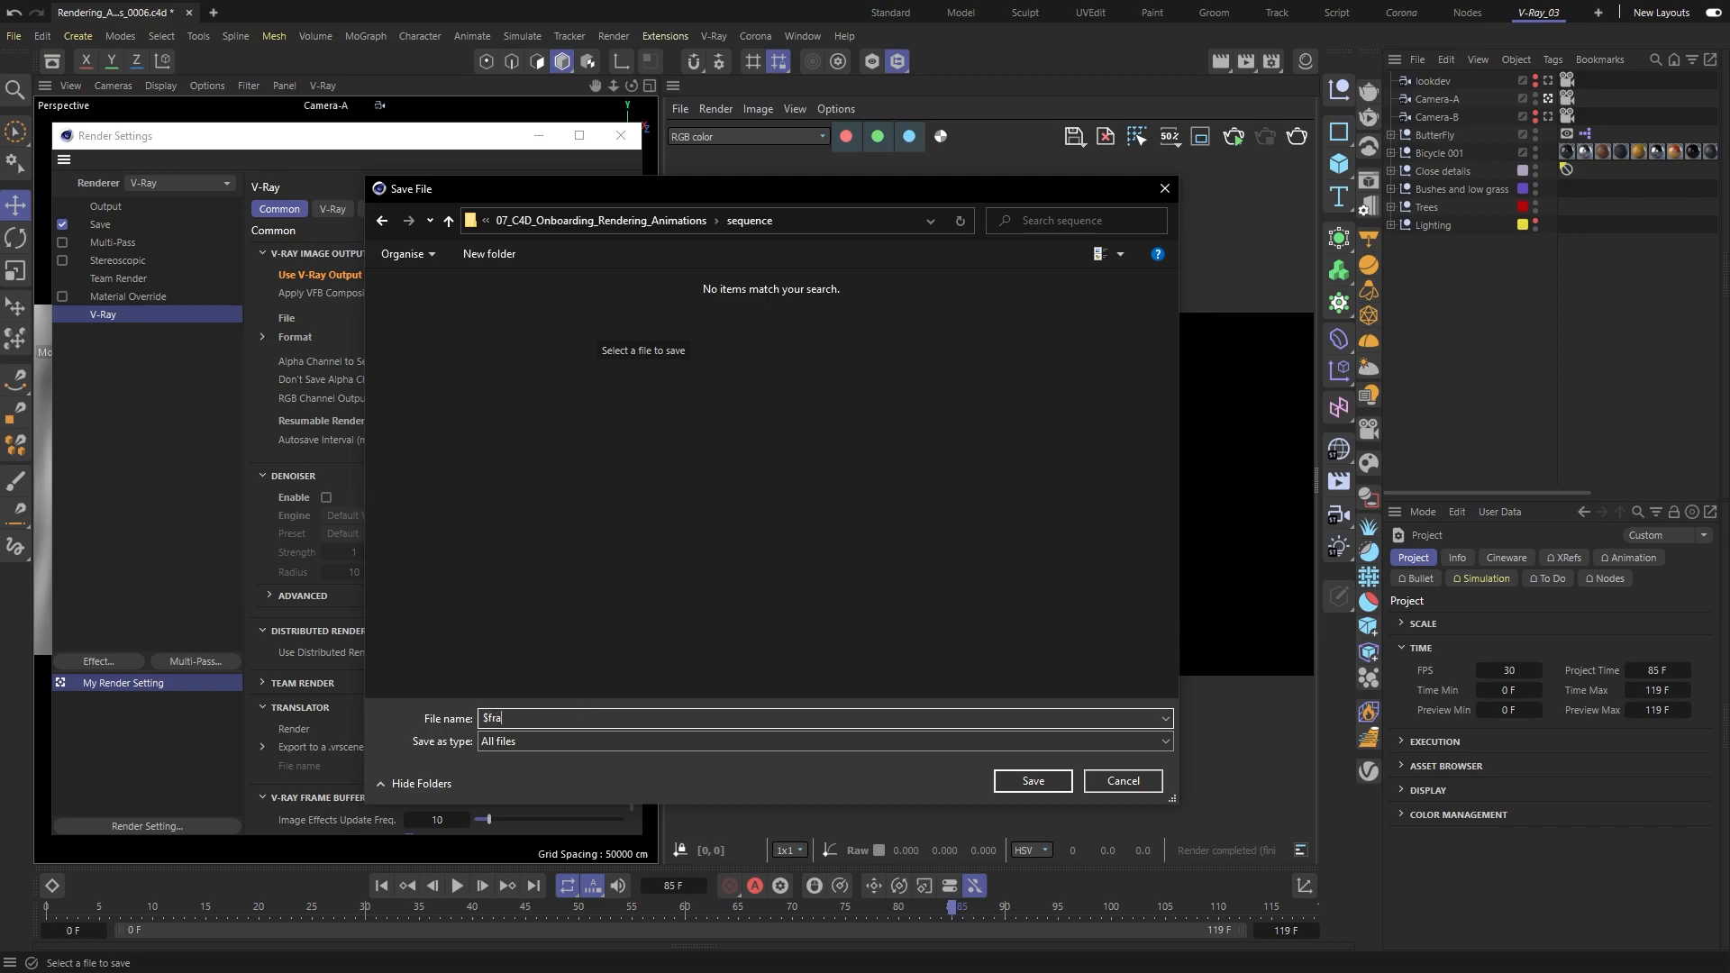
type("me")
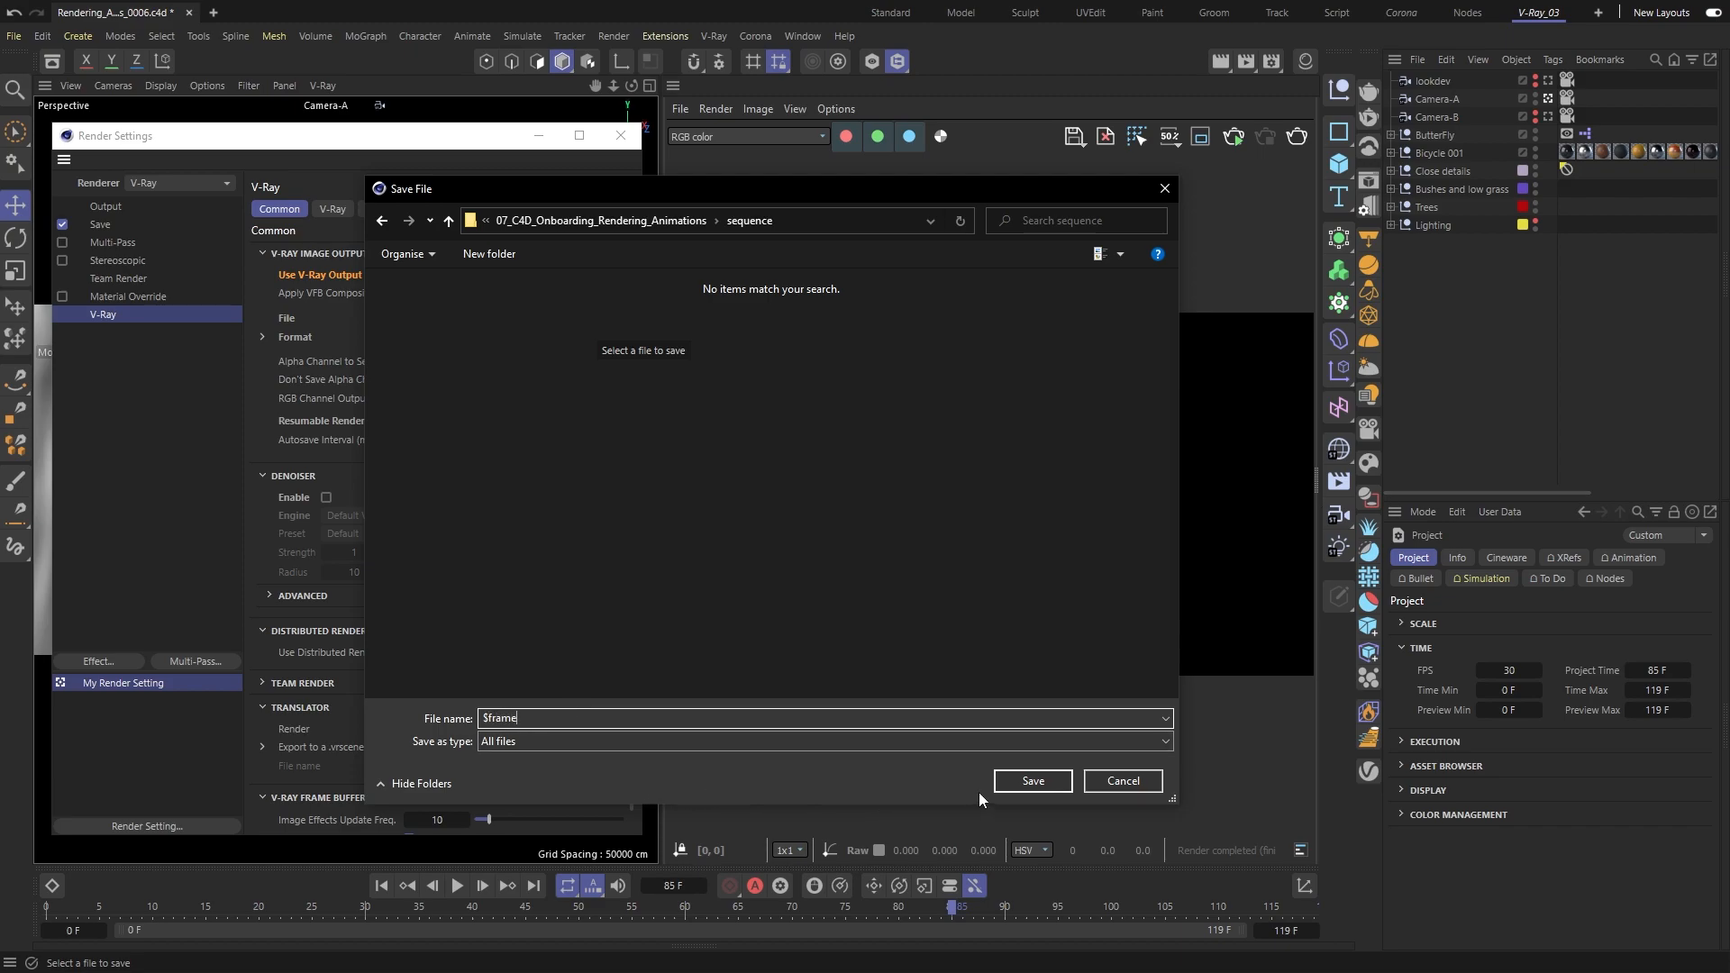
left_click(1121, 780)
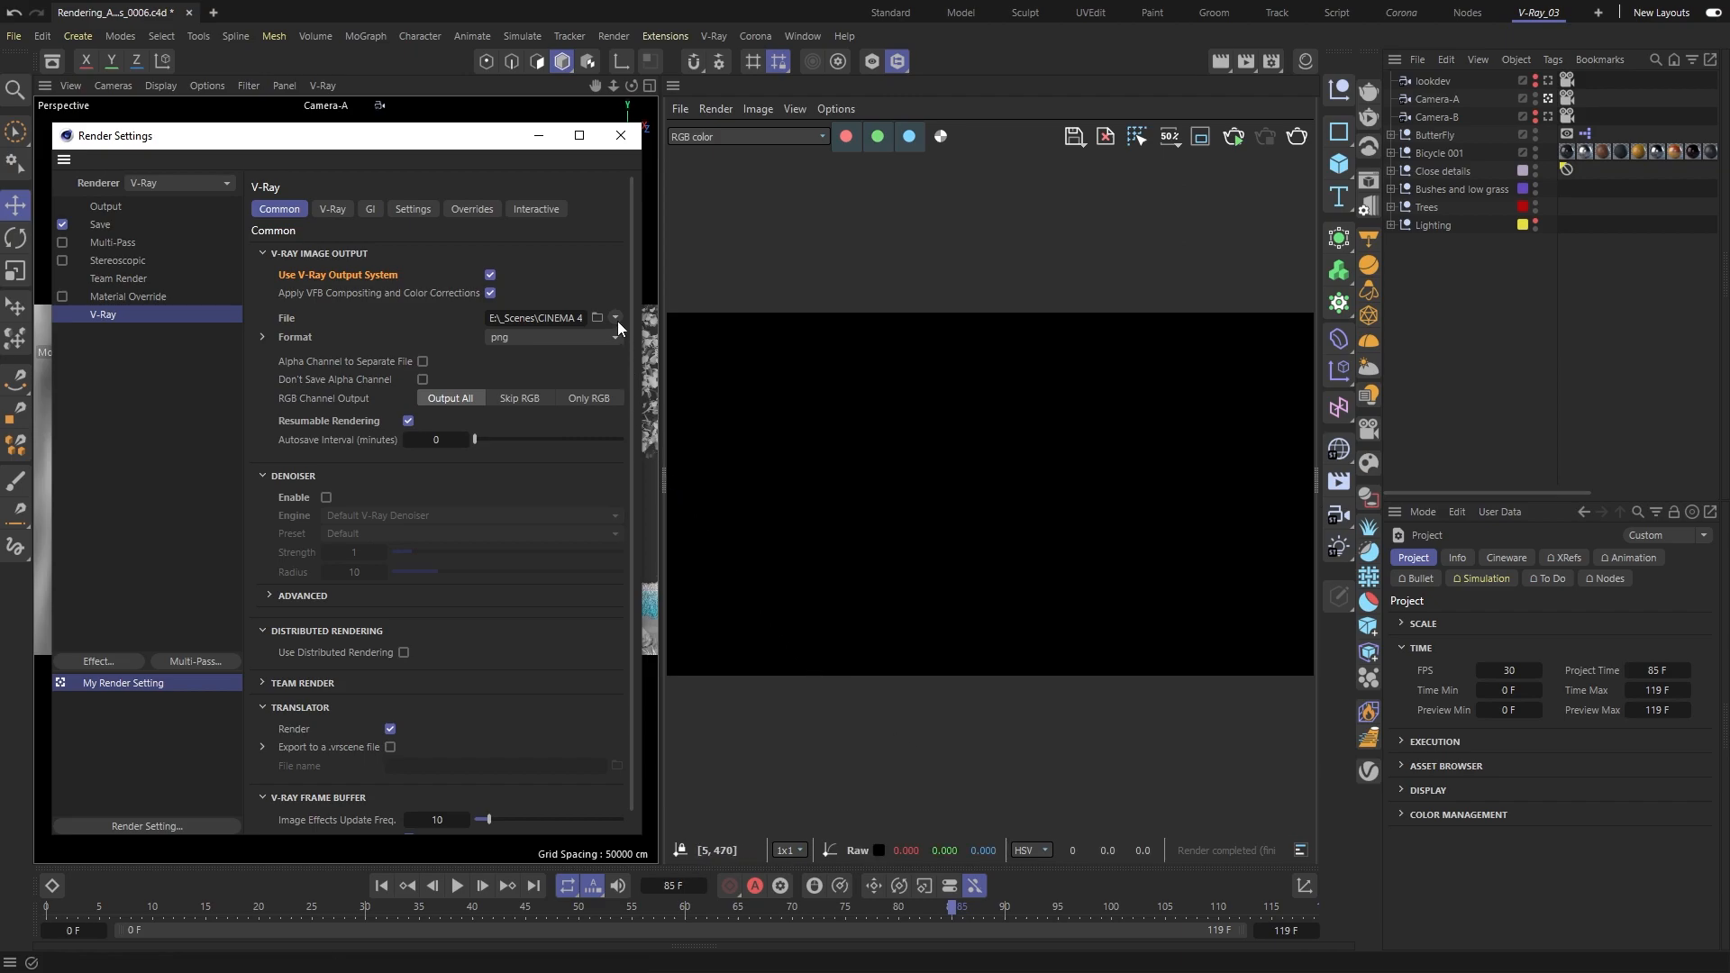
left_click(615, 318)
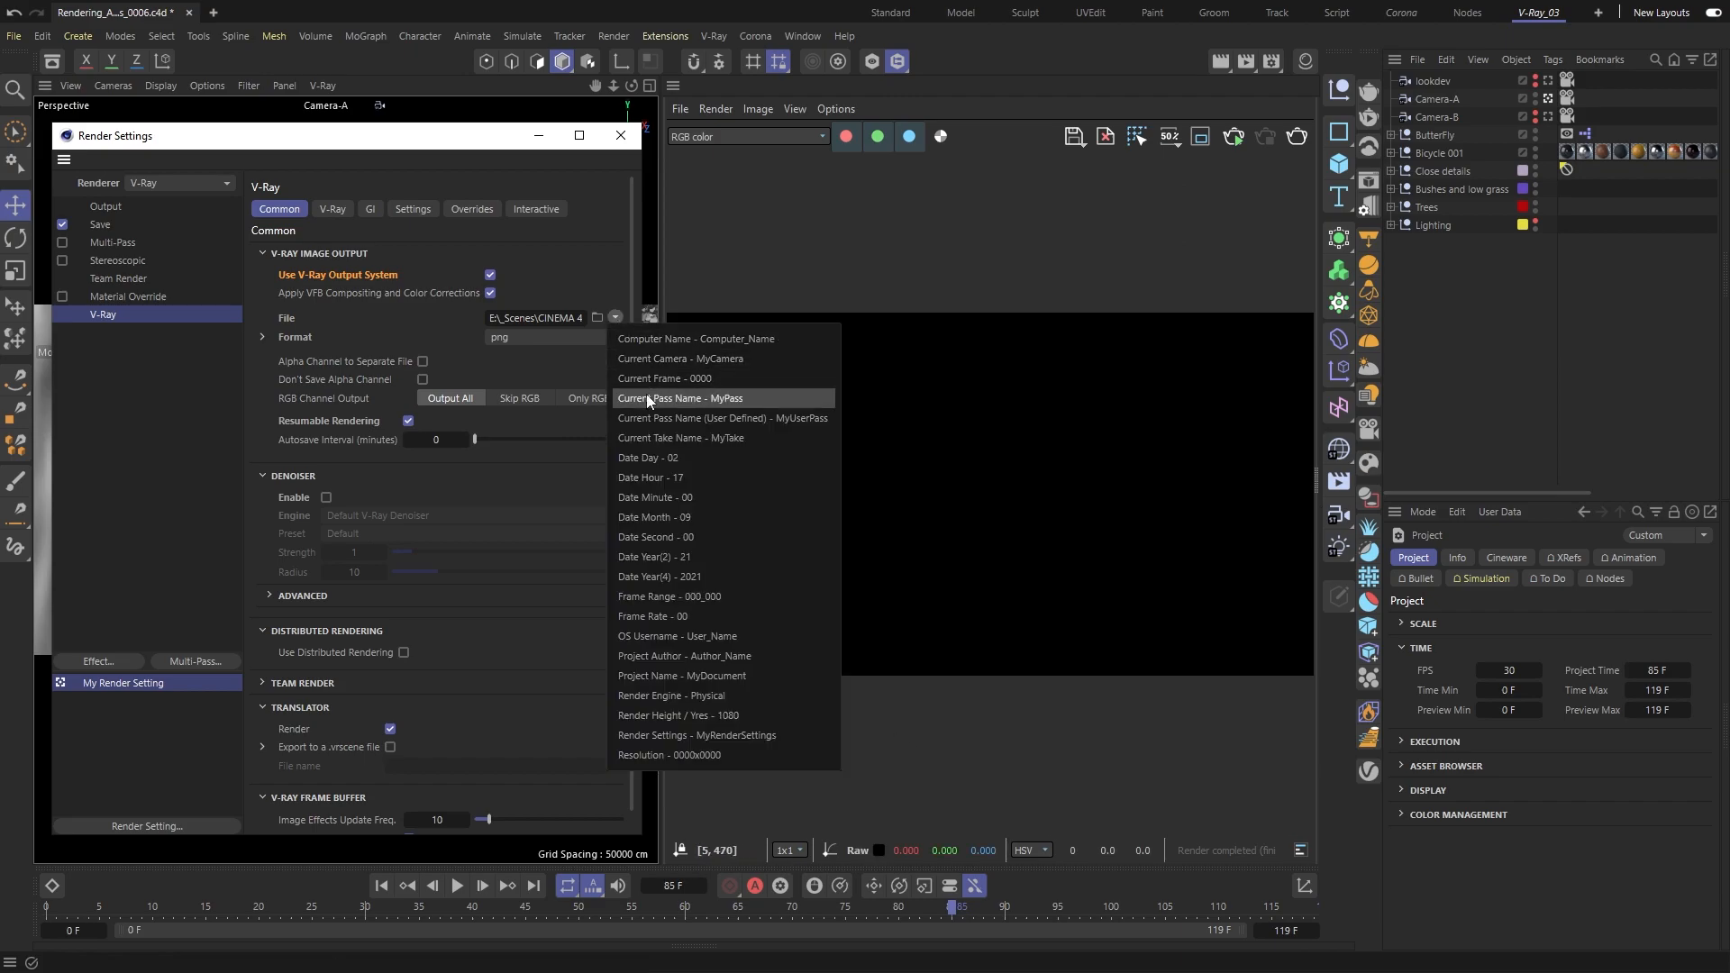
mouse_move(655, 516)
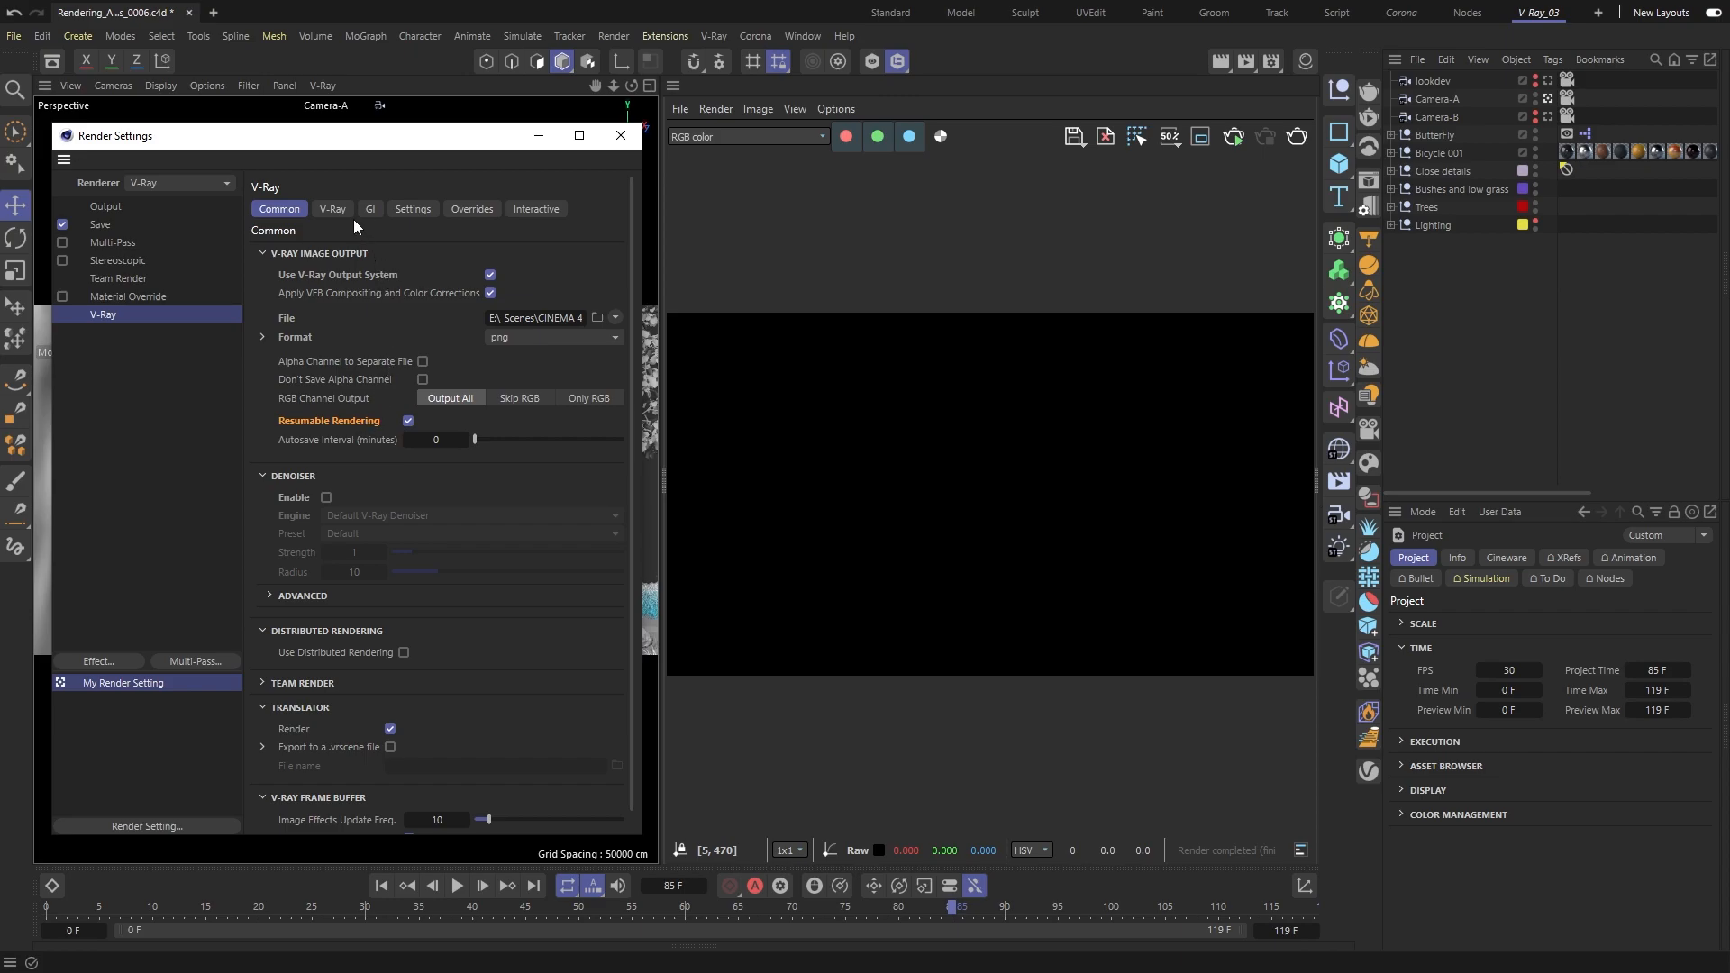
Step: Lower V-Ray Max. Render Time from 6.5 to 1 minute per frame
left_click(332, 210)
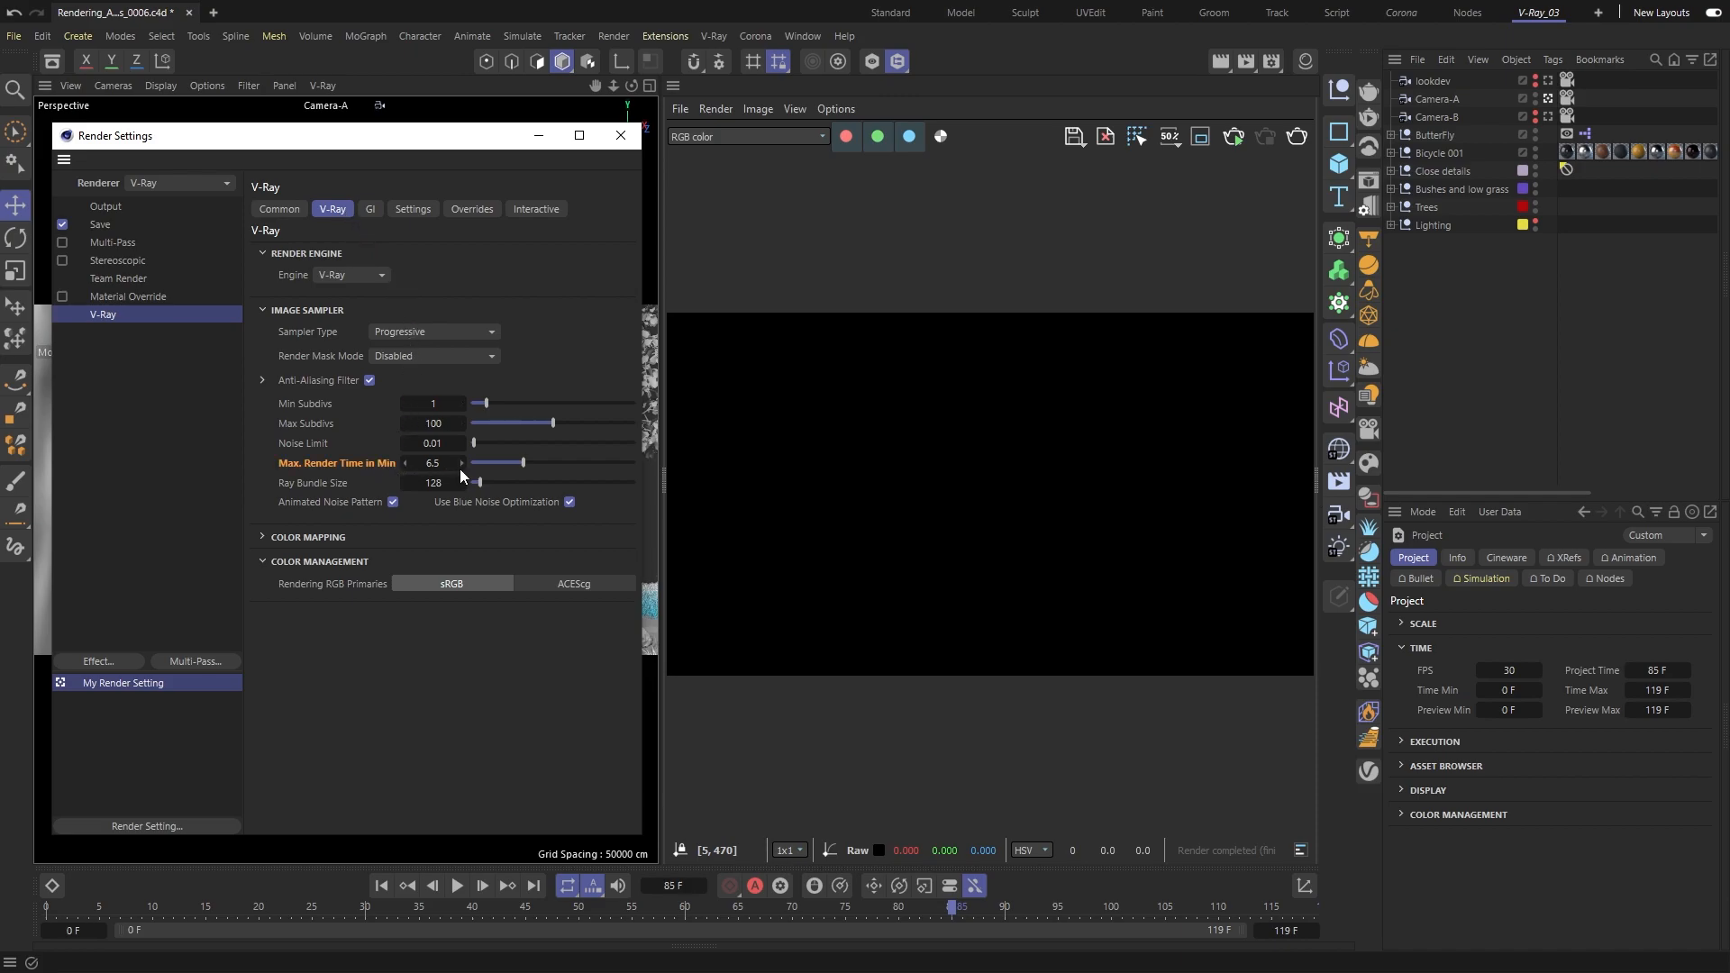
left_click_drag(501, 462, 478, 463)
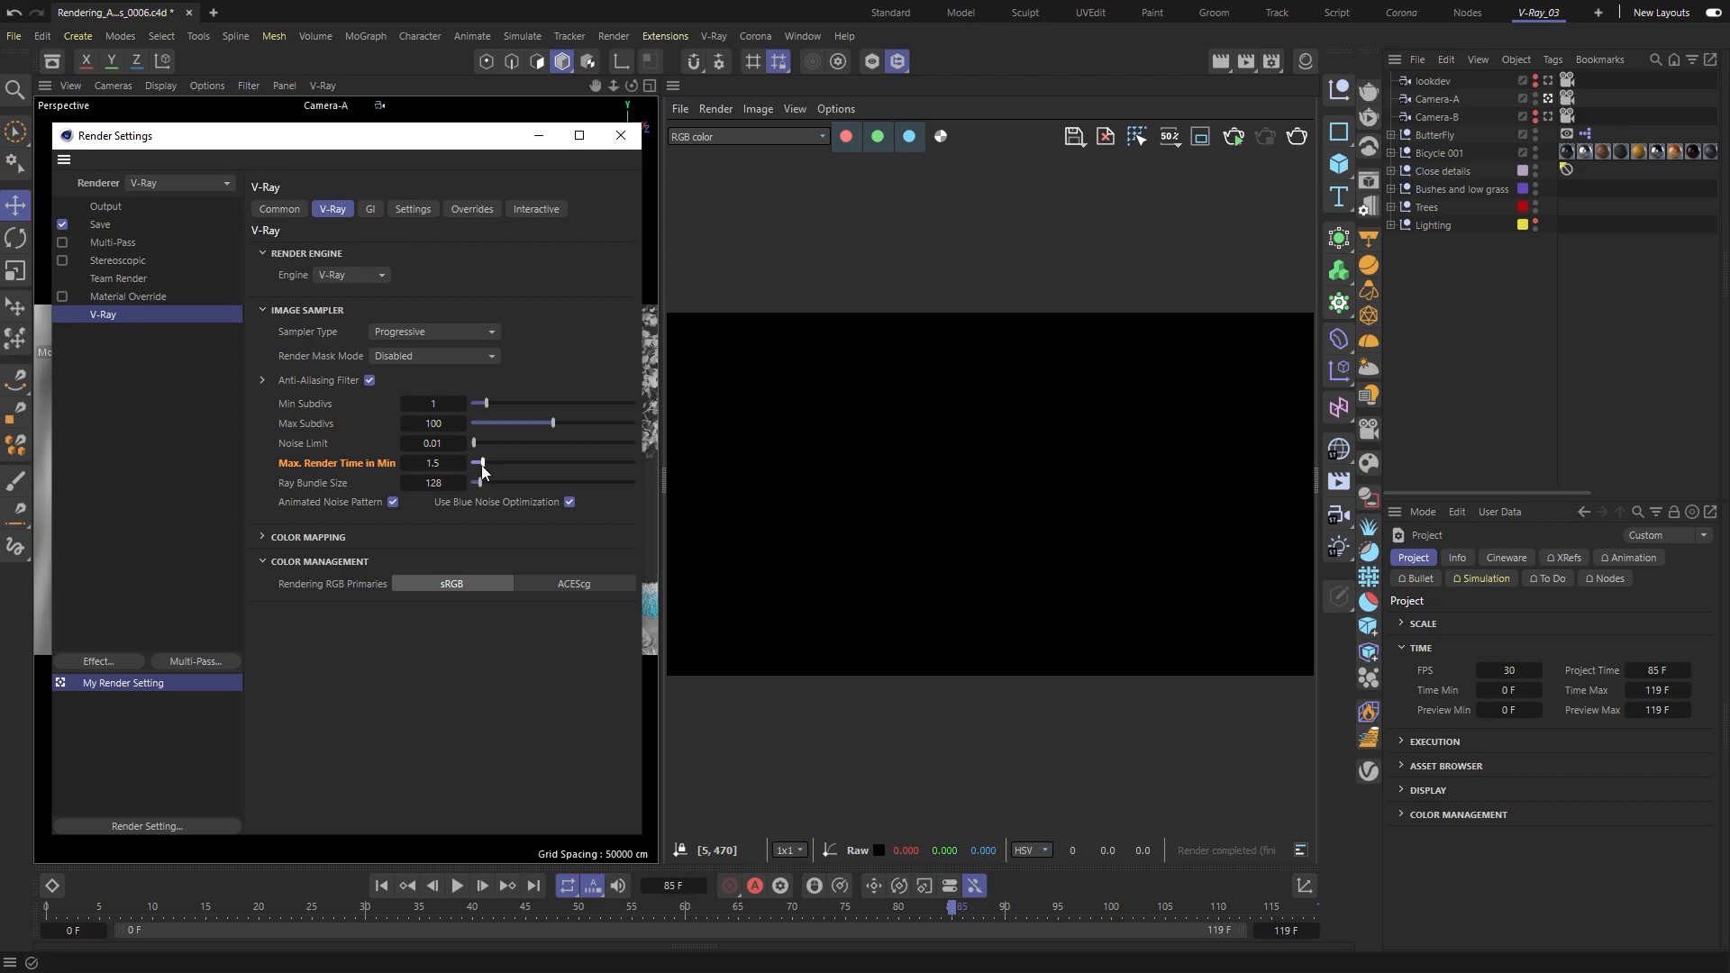
left_click_drag(477, 462, 472, 462)
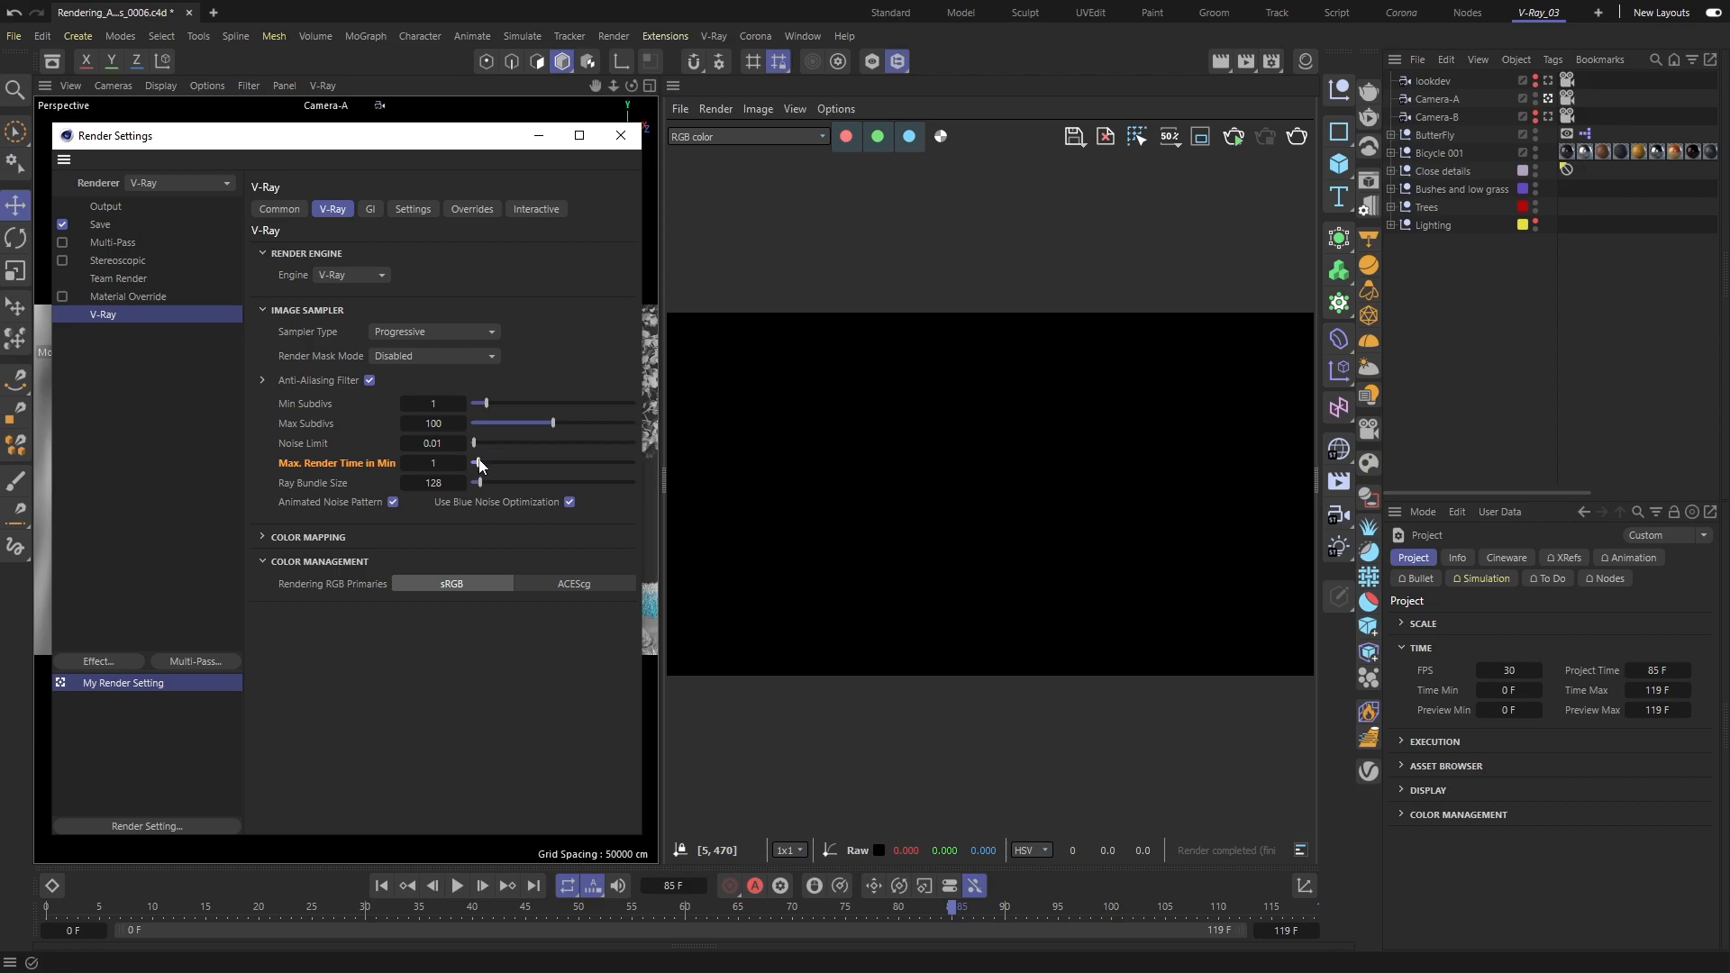
left_click(278, 208)
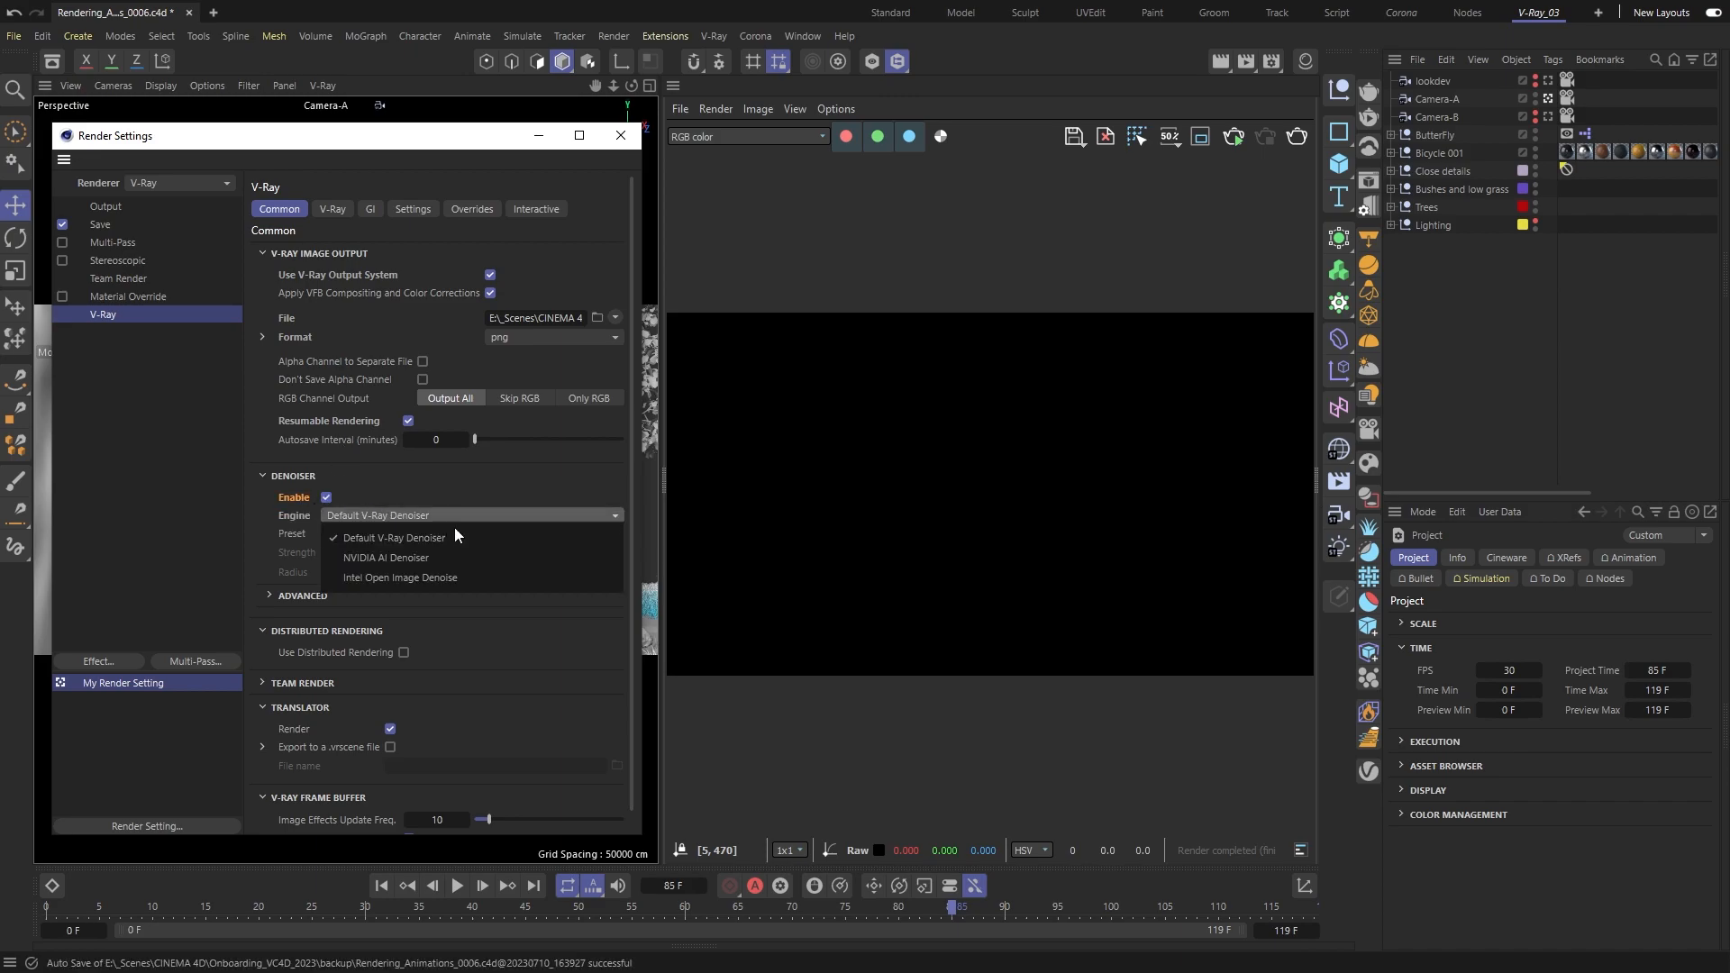
Step: Try the NVIDIA AI denoiser engine, then revert to the Default V-Ray Denoiser
left_click(387, 557)
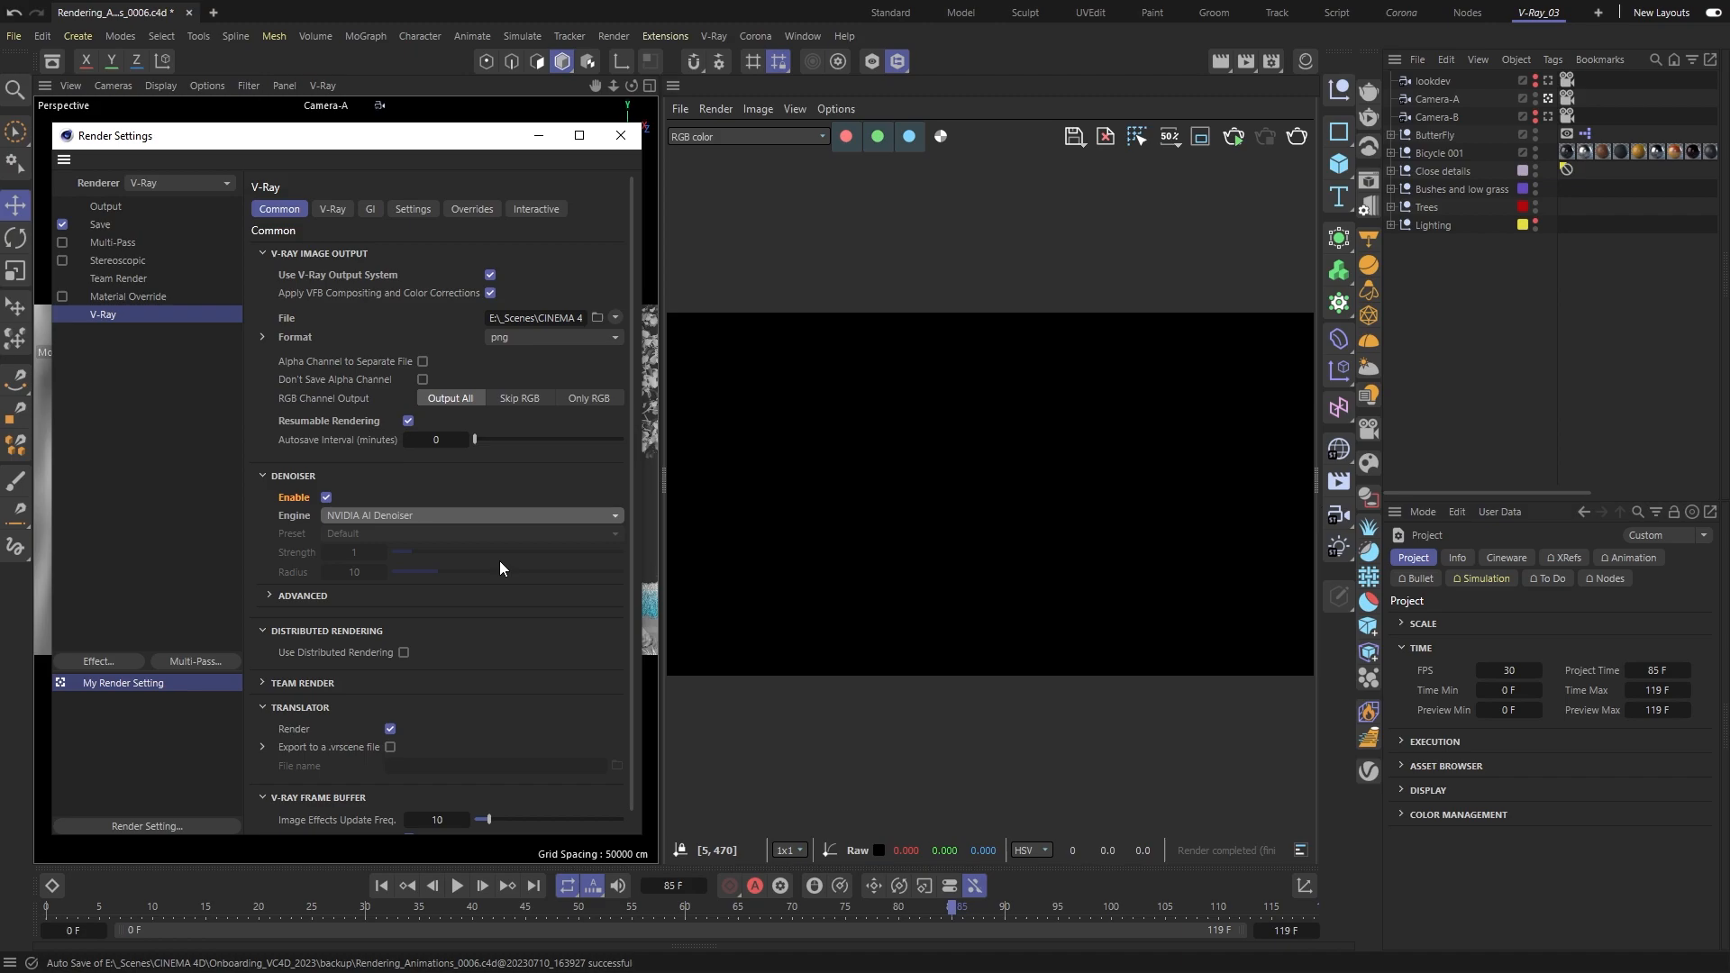
mouse_move(298, 606)
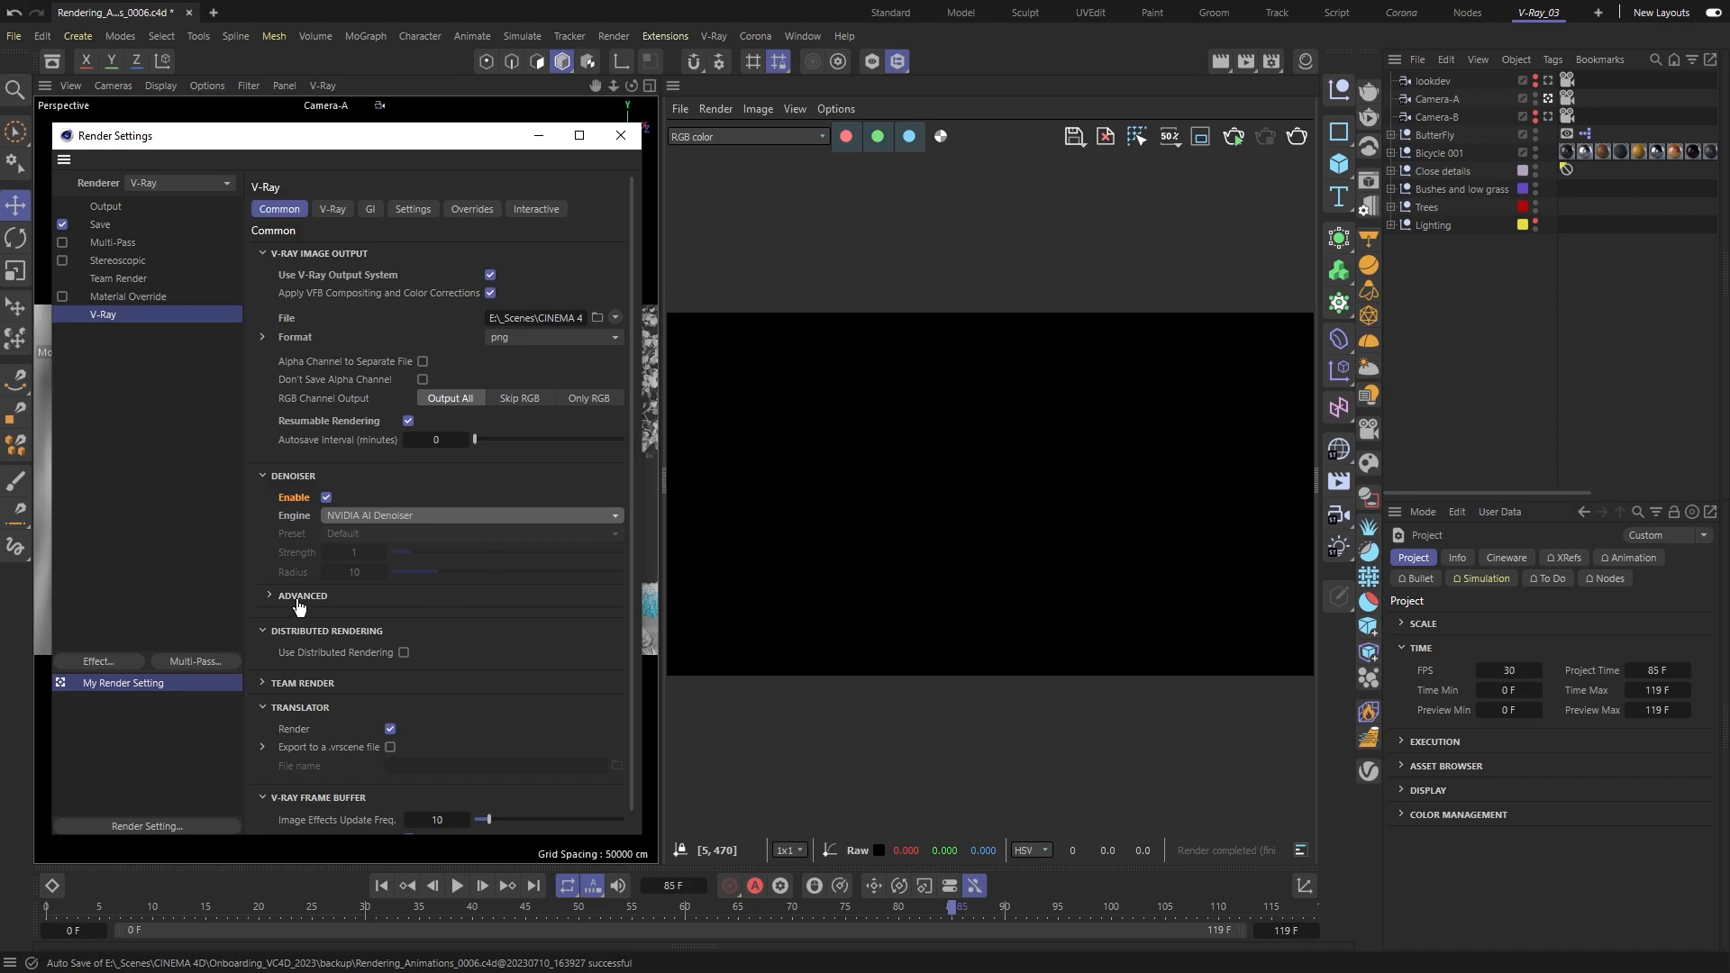
left_click(268, 594)
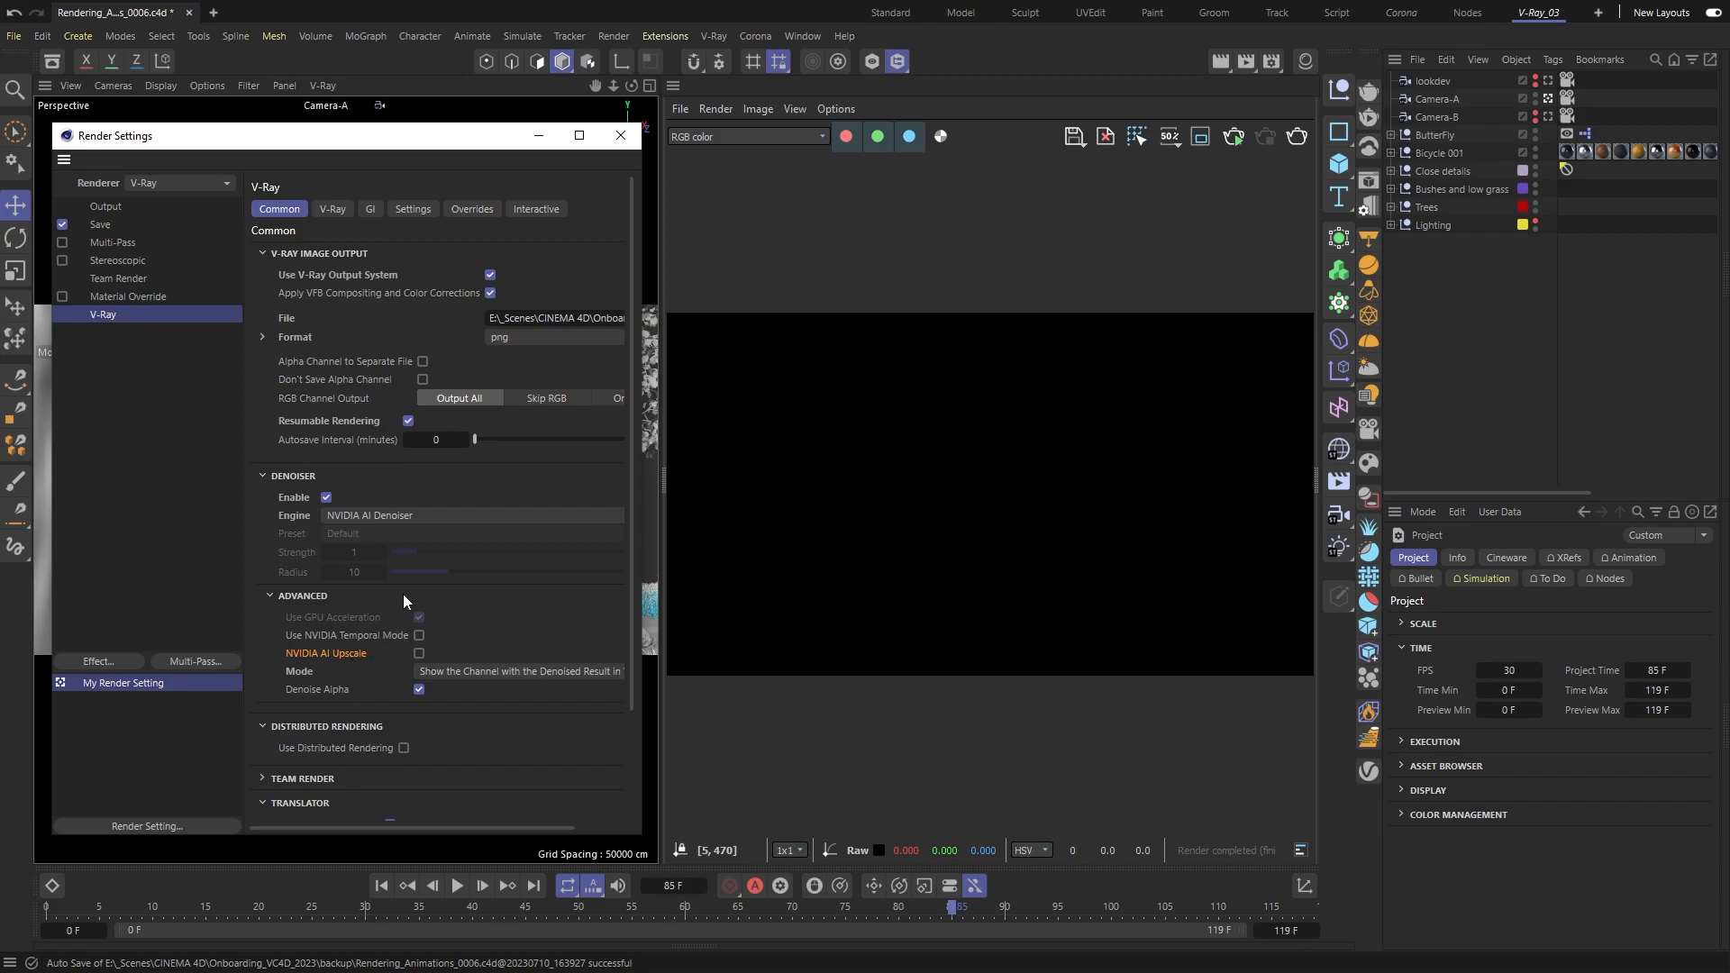
left_click(472, 516)
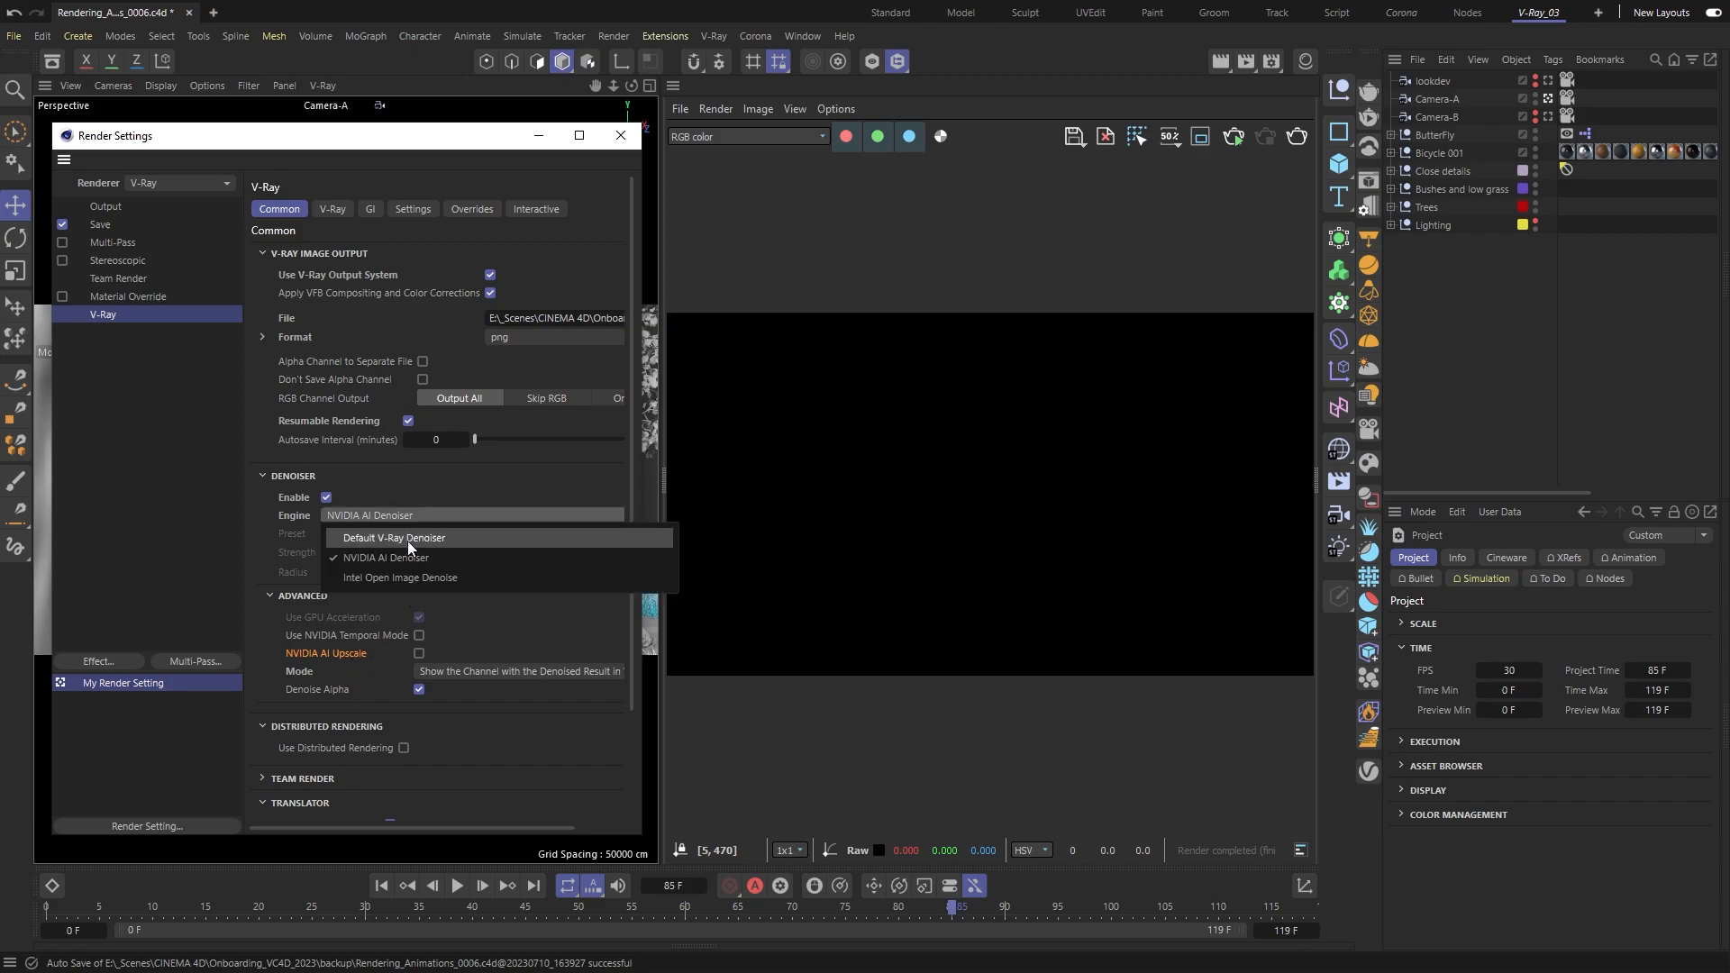
left_click(393, 537)
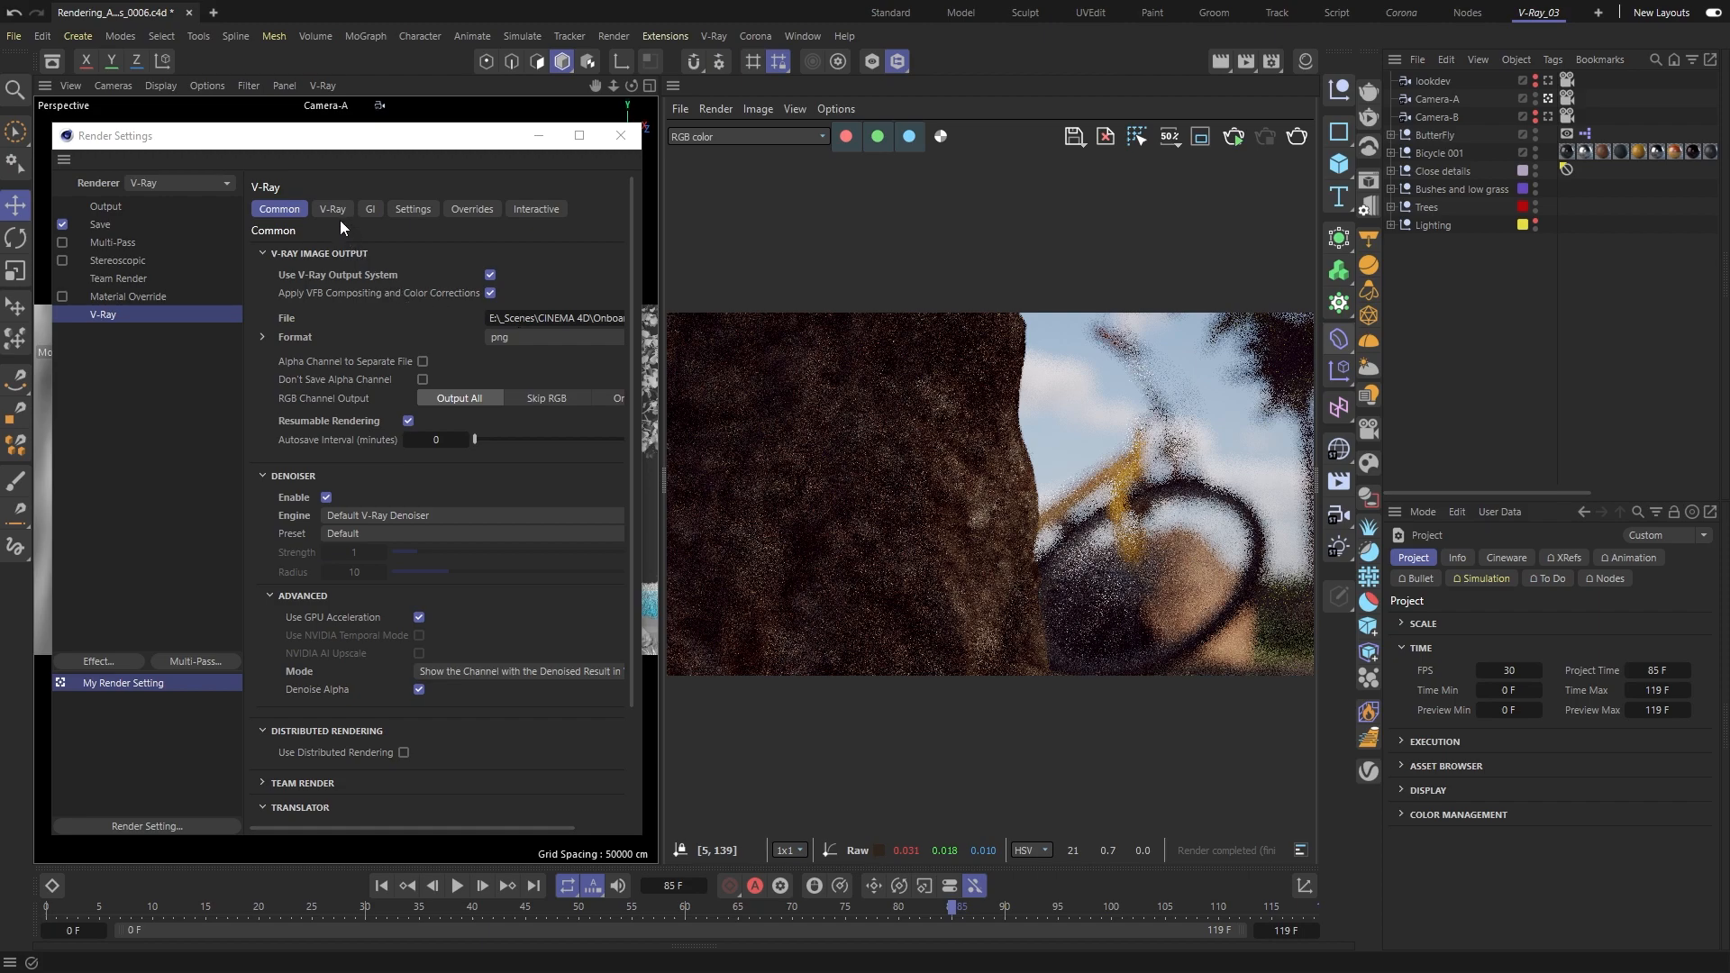
left_click(332, 208)
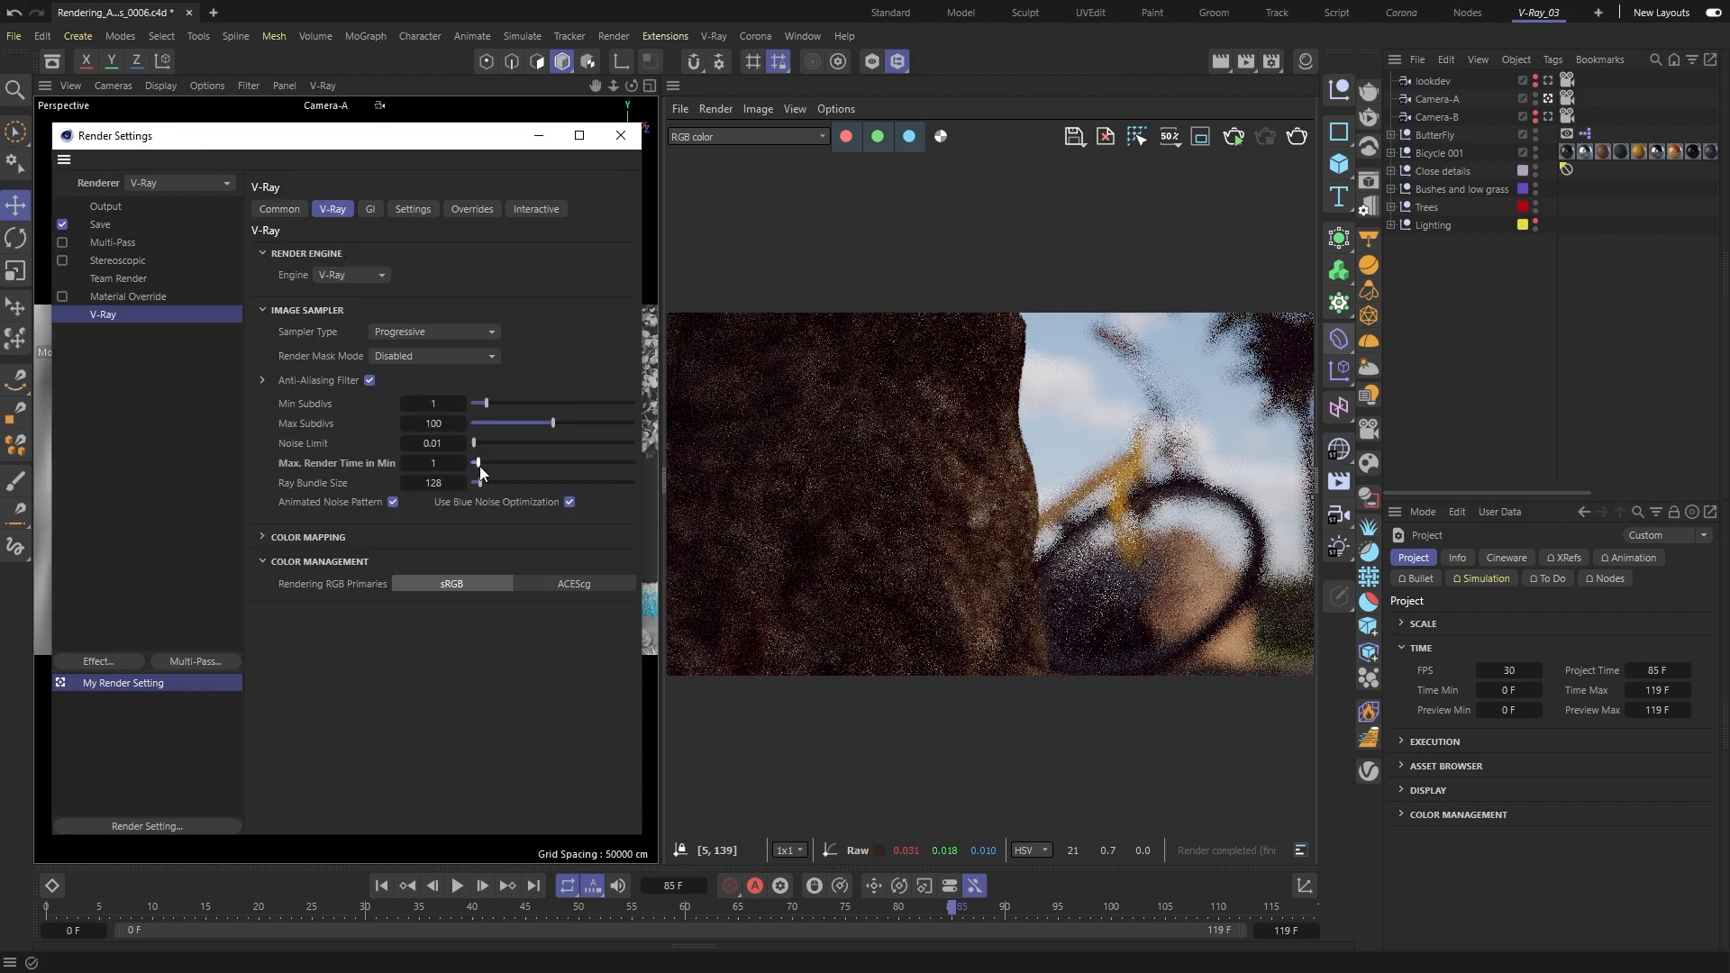
Step: Review the GI Light Cache settings (1000 subdivs) and close Render Settings
left_click(370, 208)
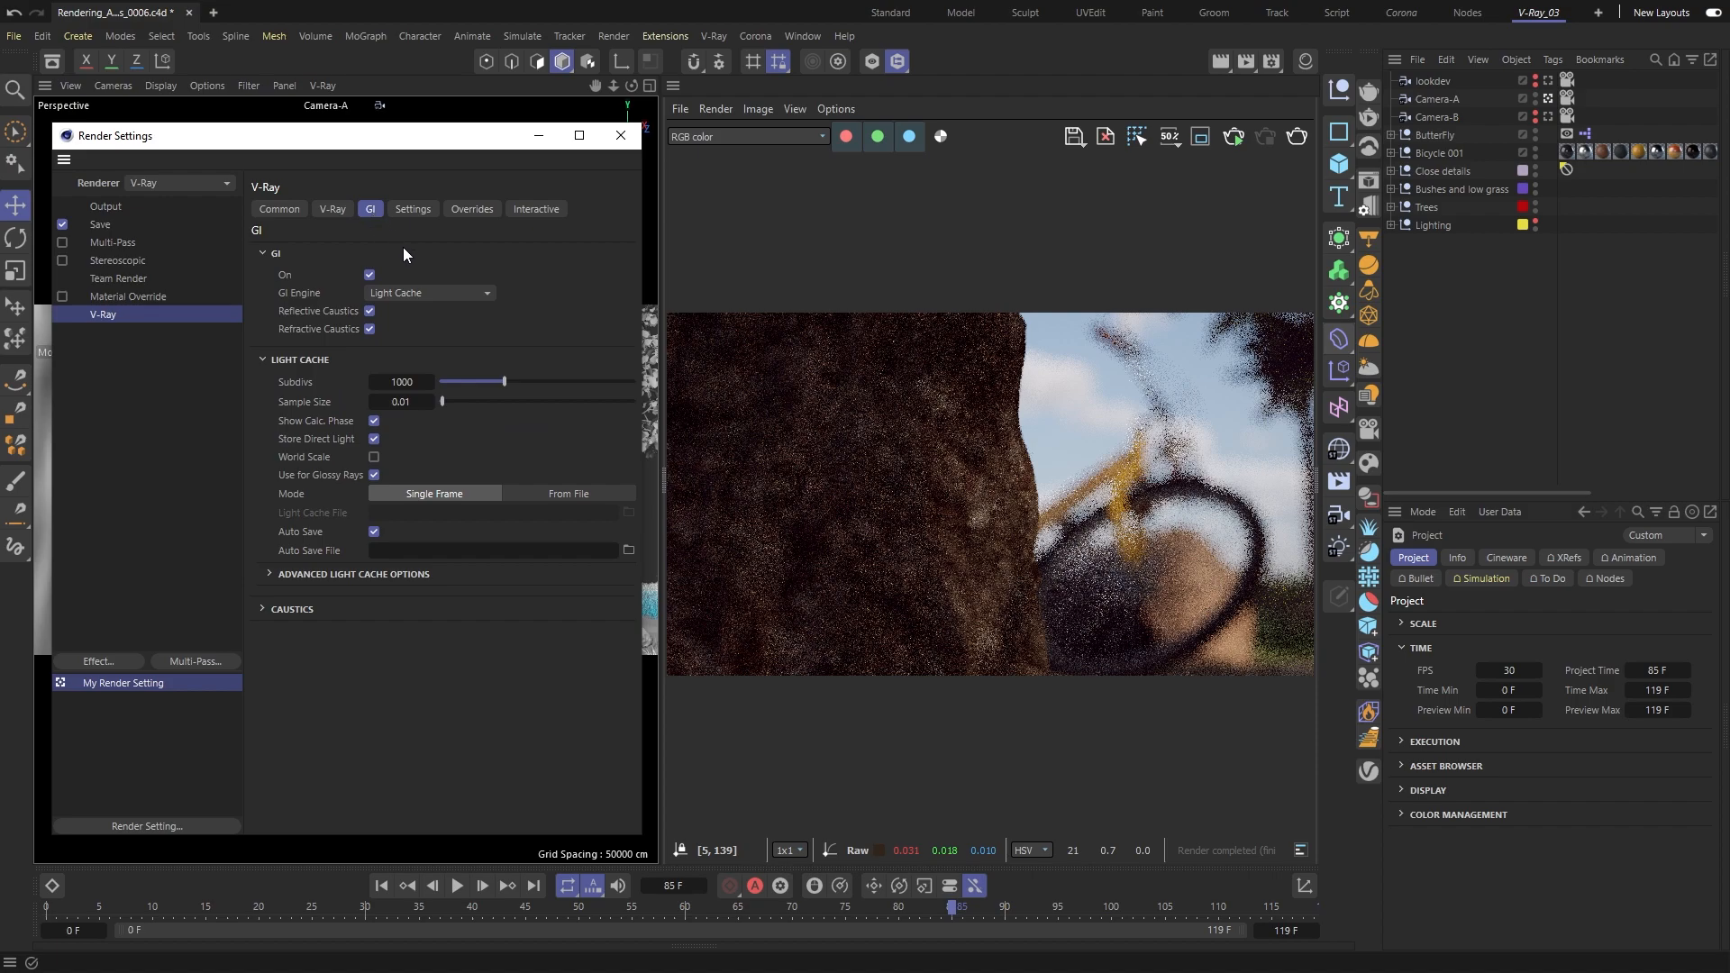
left_click(428, 292)
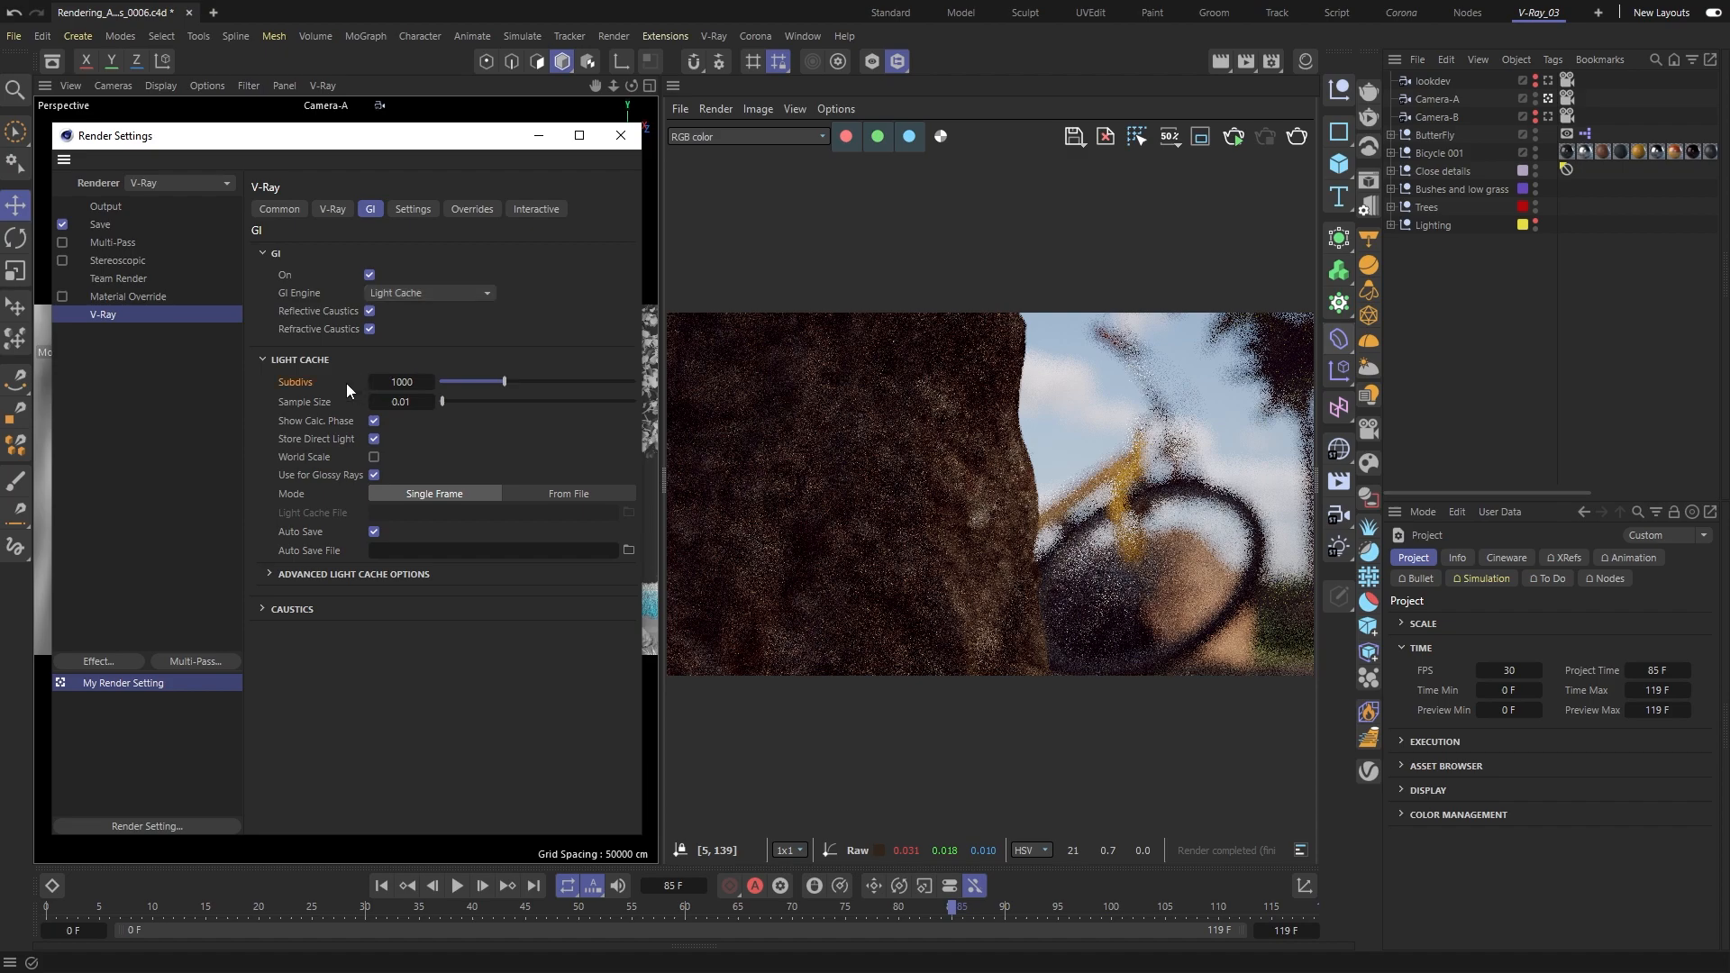
left_click(269, 574)
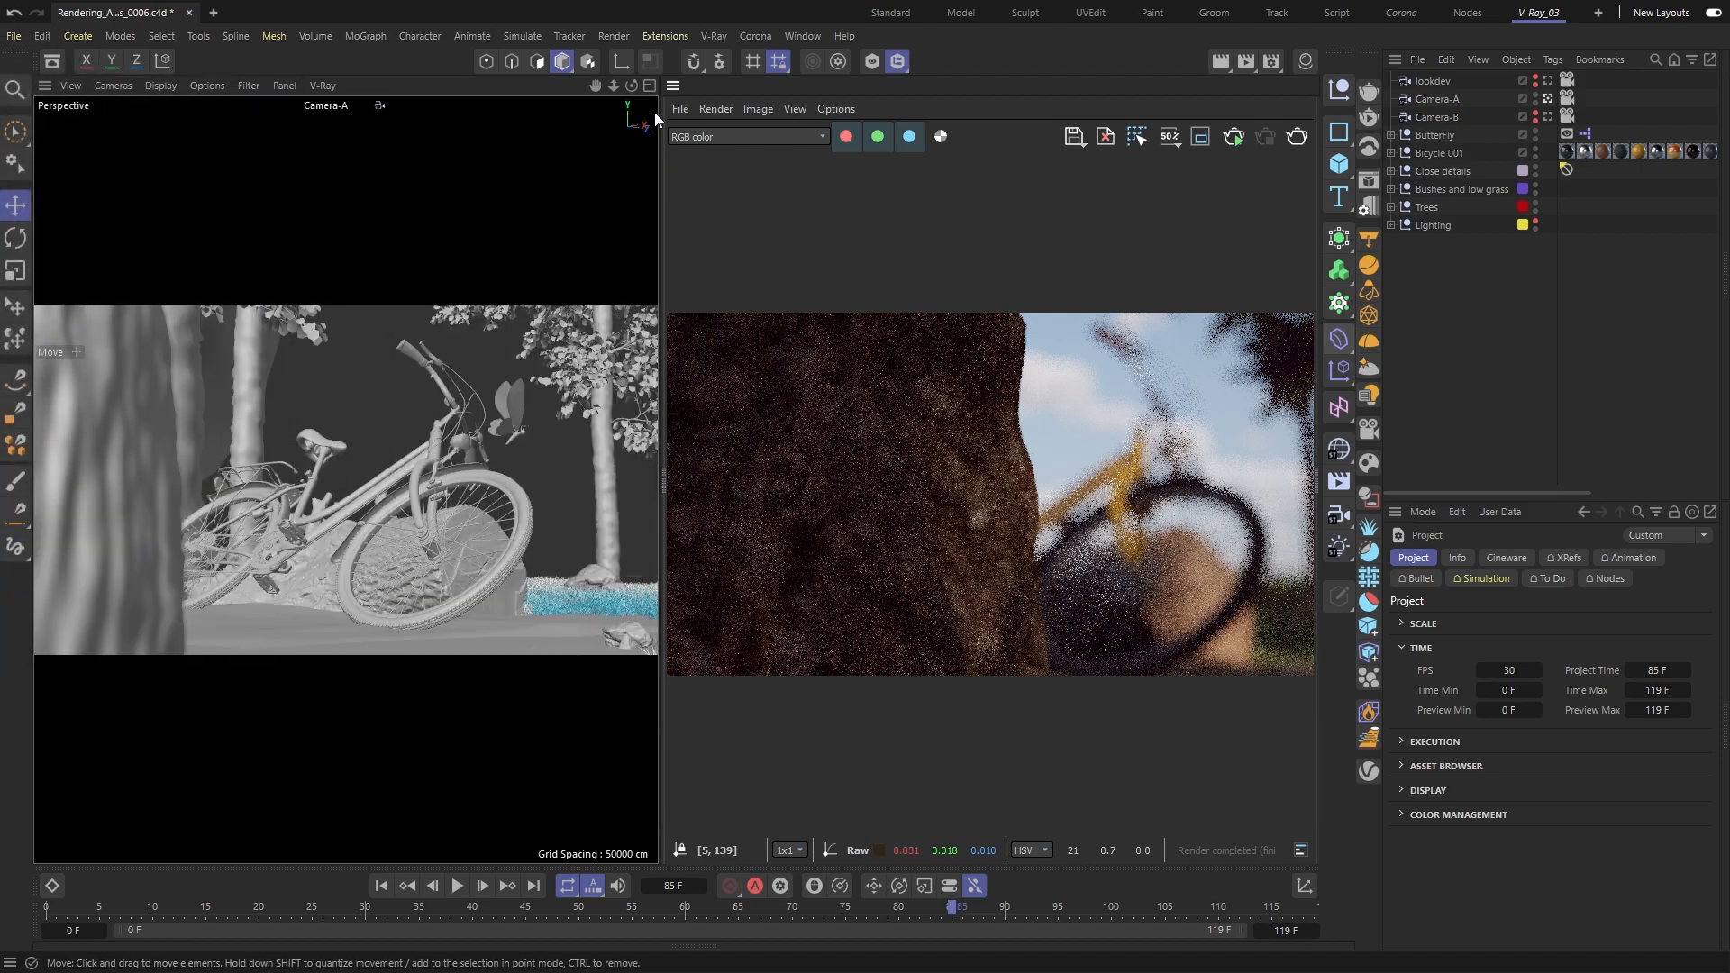
Step: Add a Light Mix element in the V-Ray Render Elements manager
left_click(712, 35)
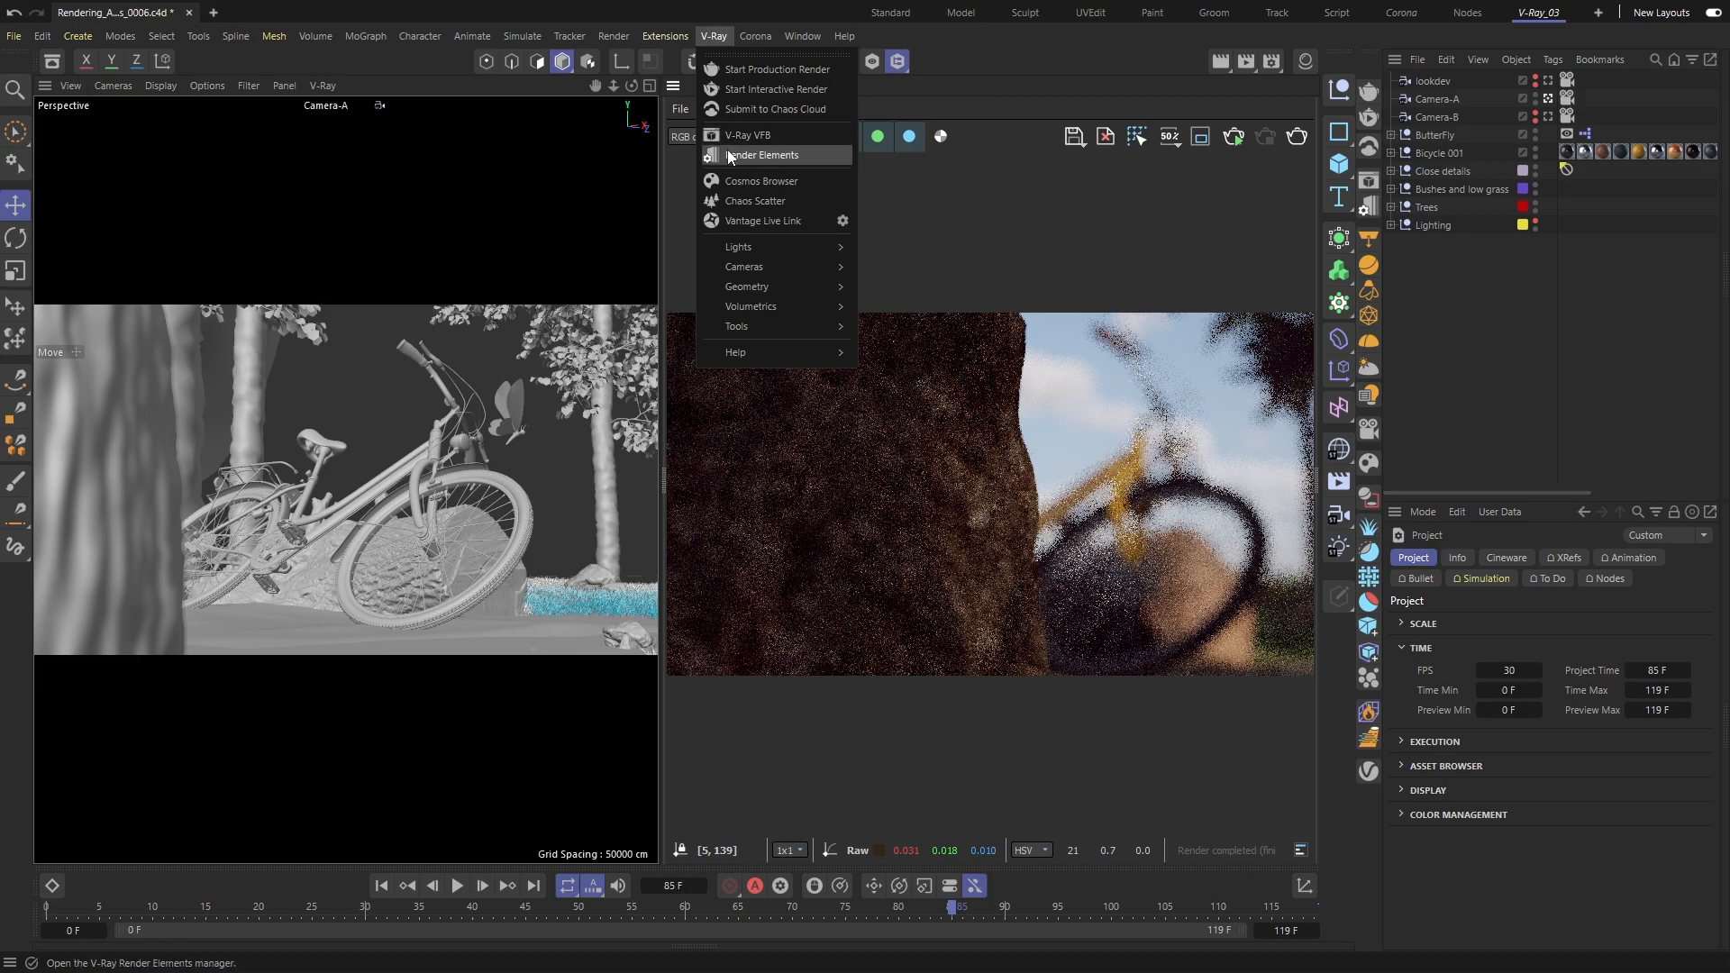
left_click(761, 154)
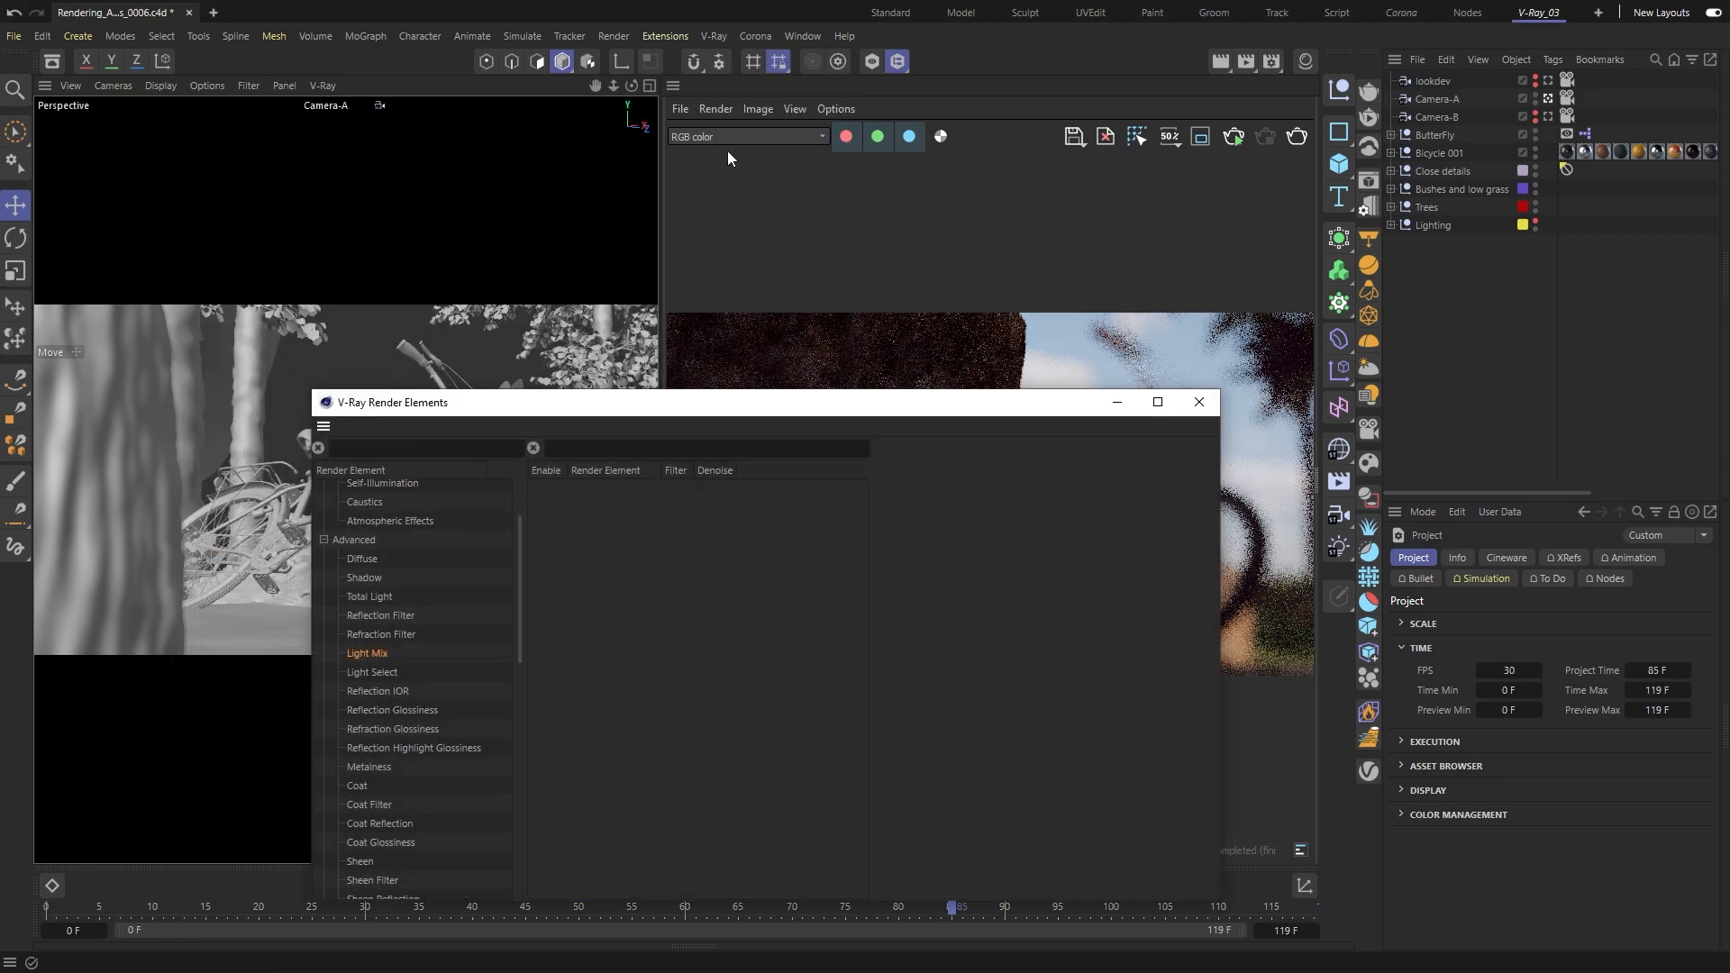
mouse_move(522, 531)
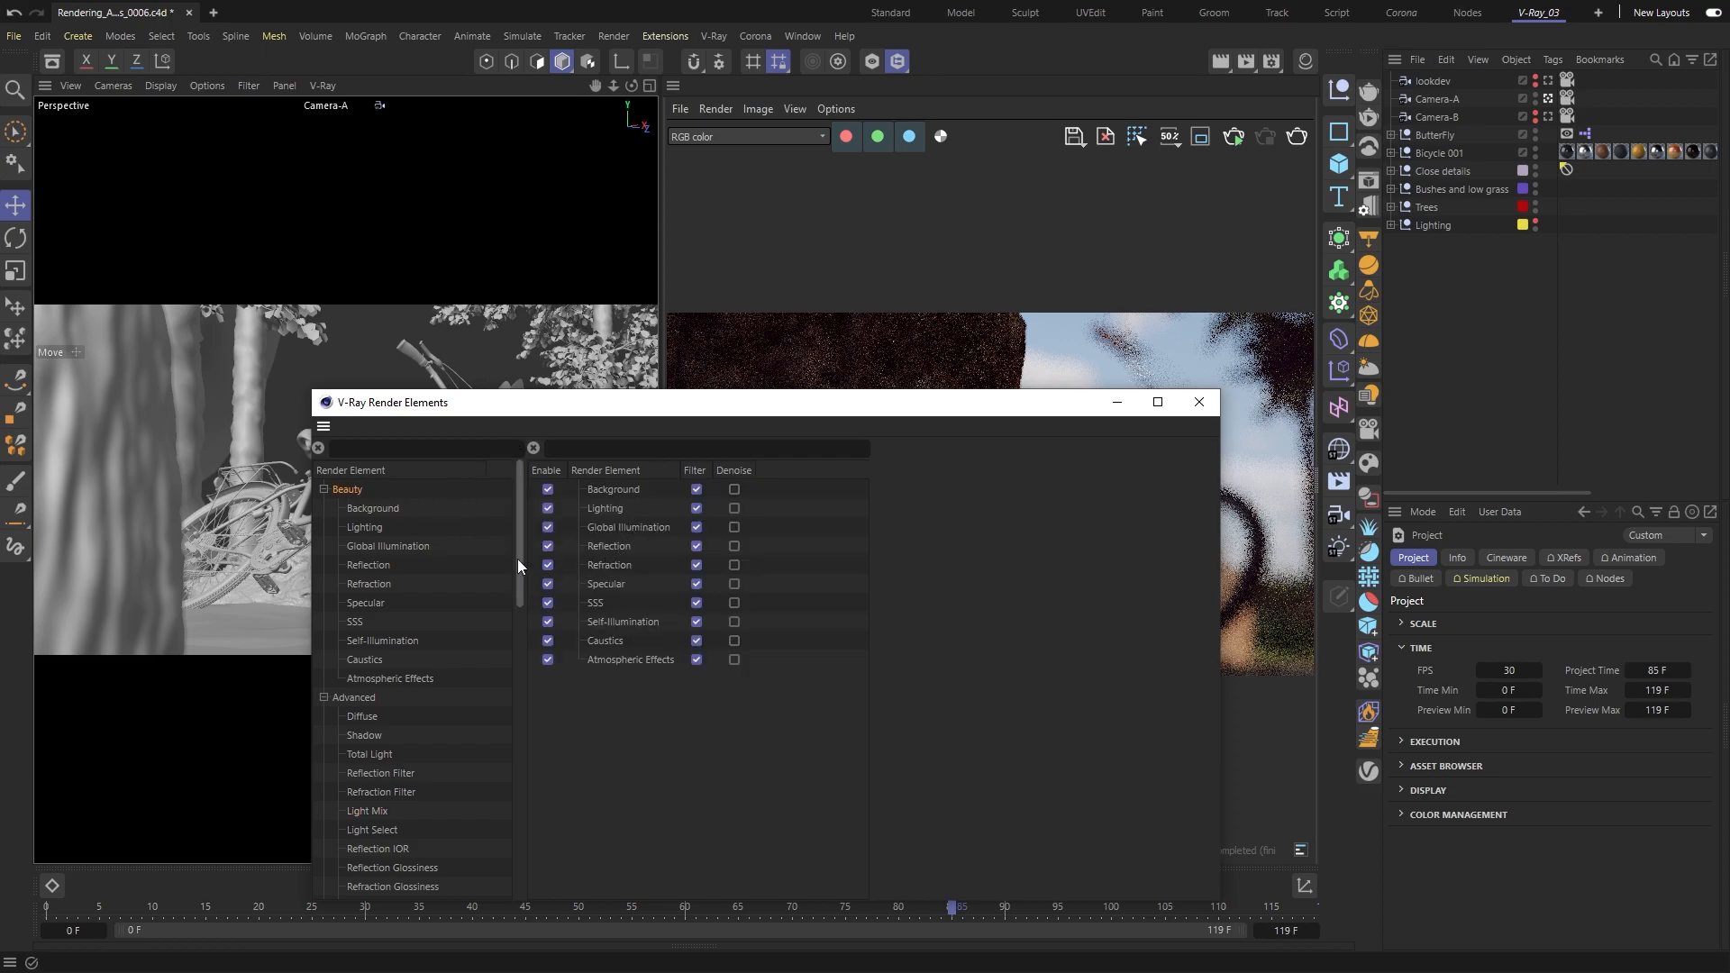
scroll("down", 3)
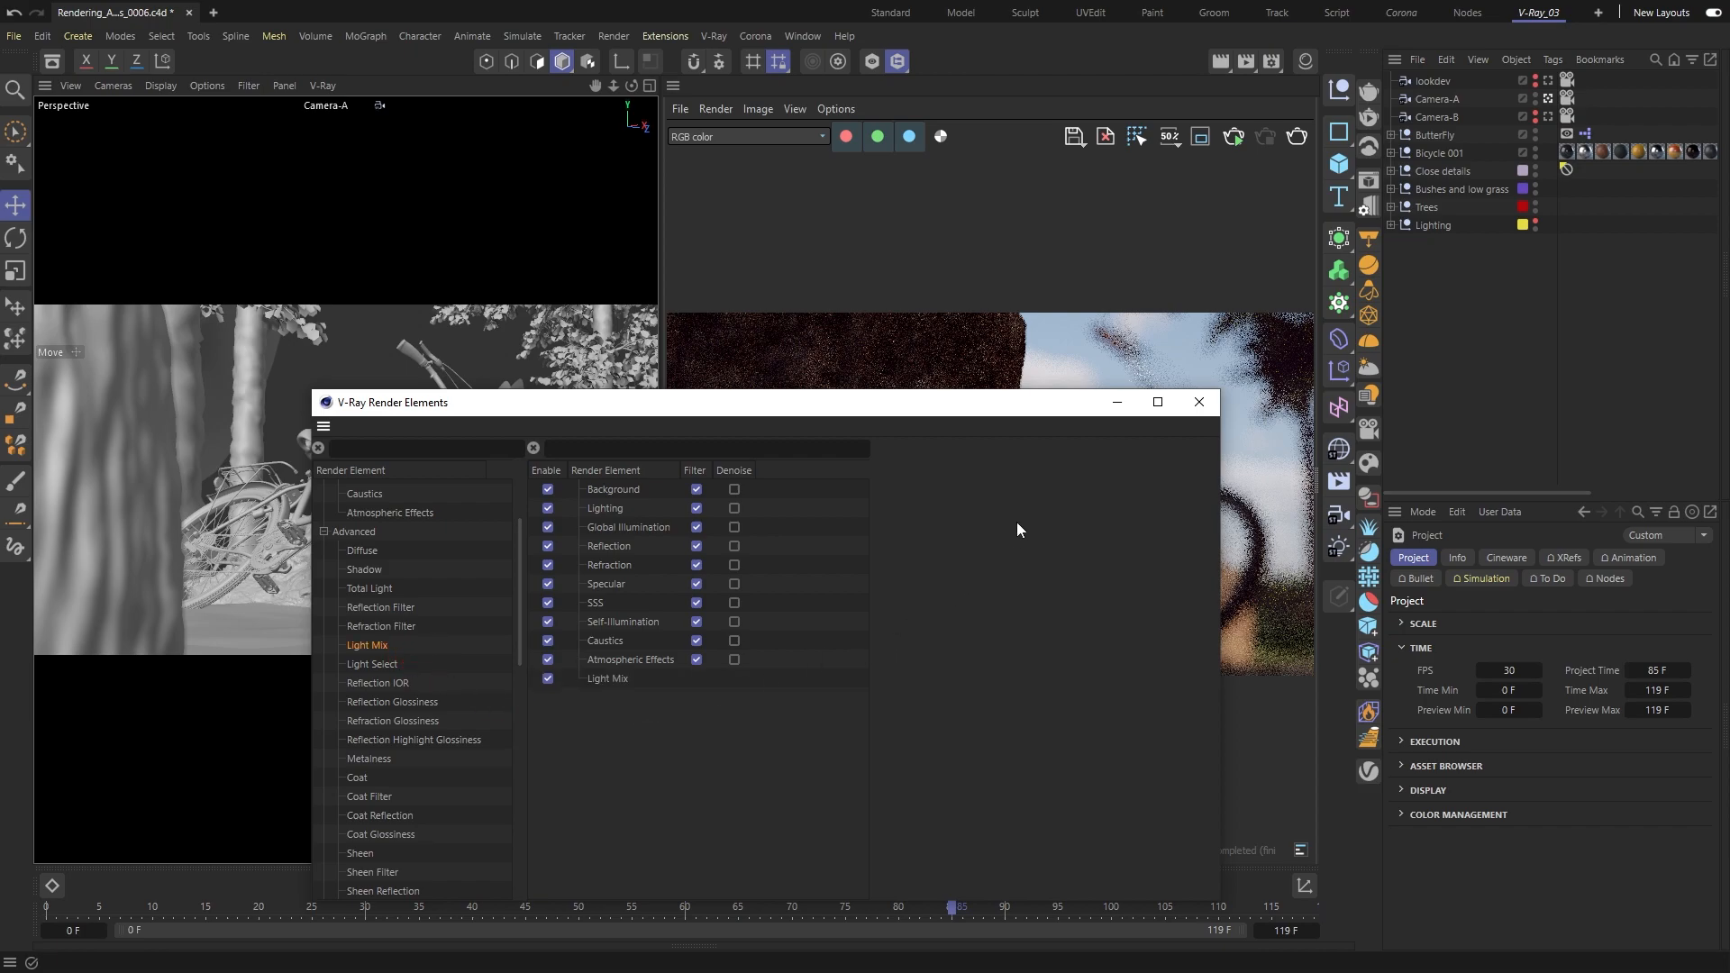
left_click(1198, 402)
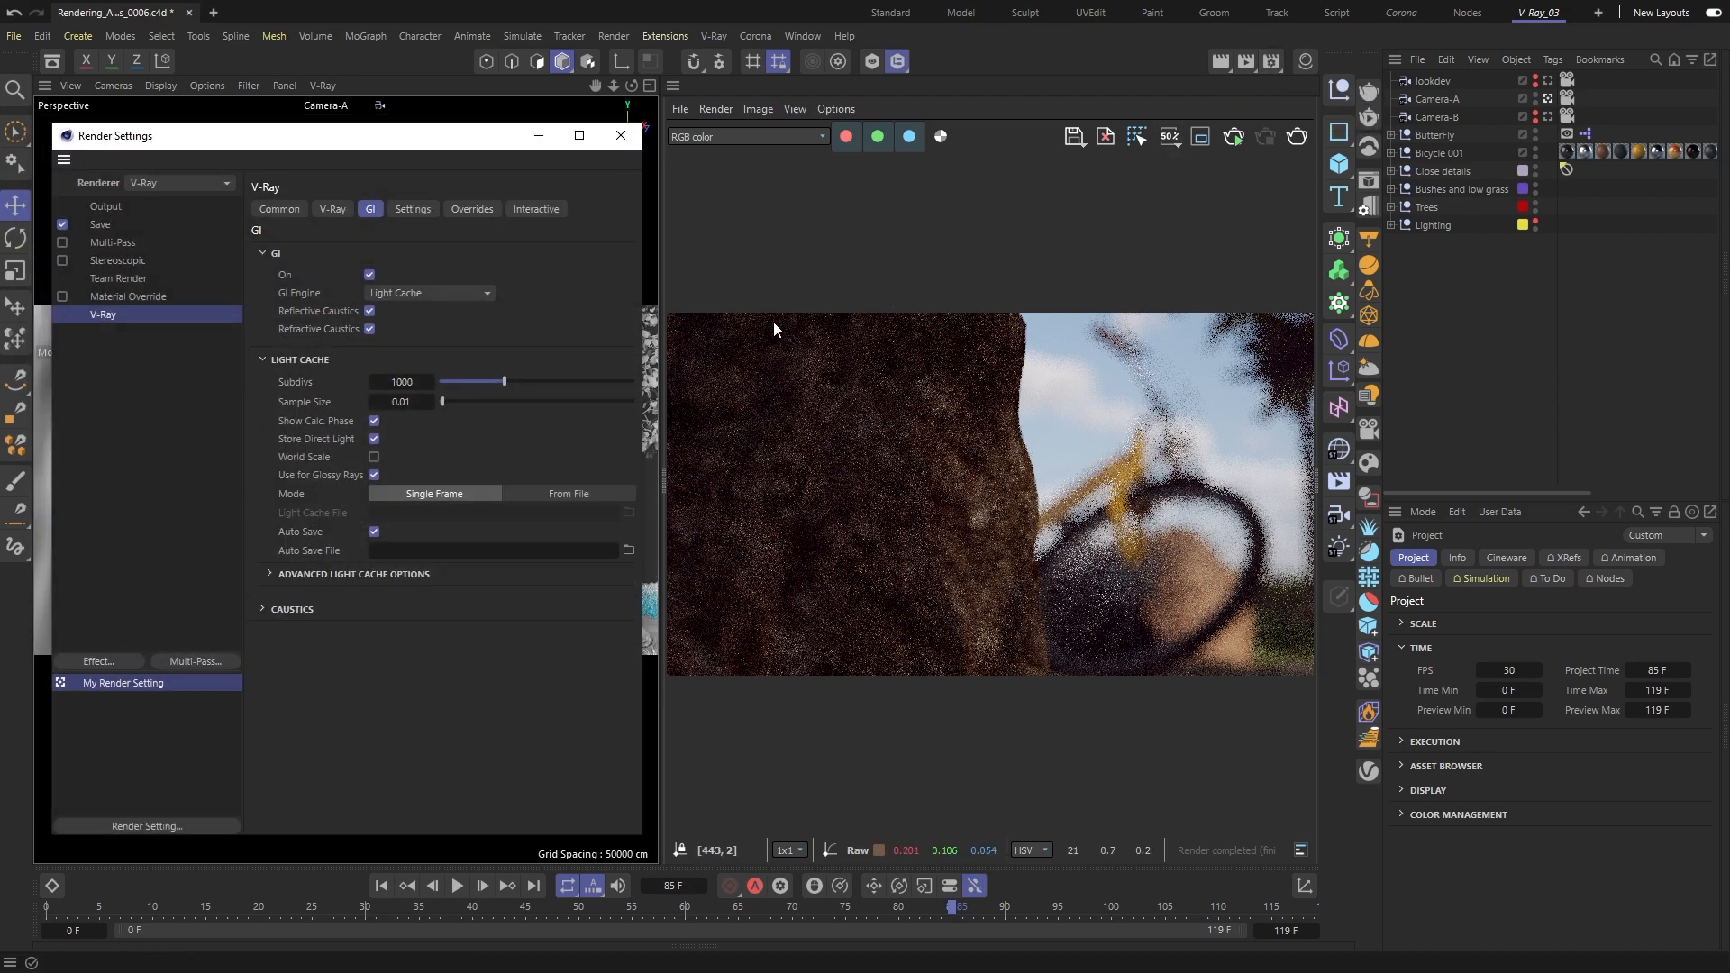
Step: Set the V-Ray denoiser mode to Only Generate Render Elements, then close Render Settings
left_click(279, 208)
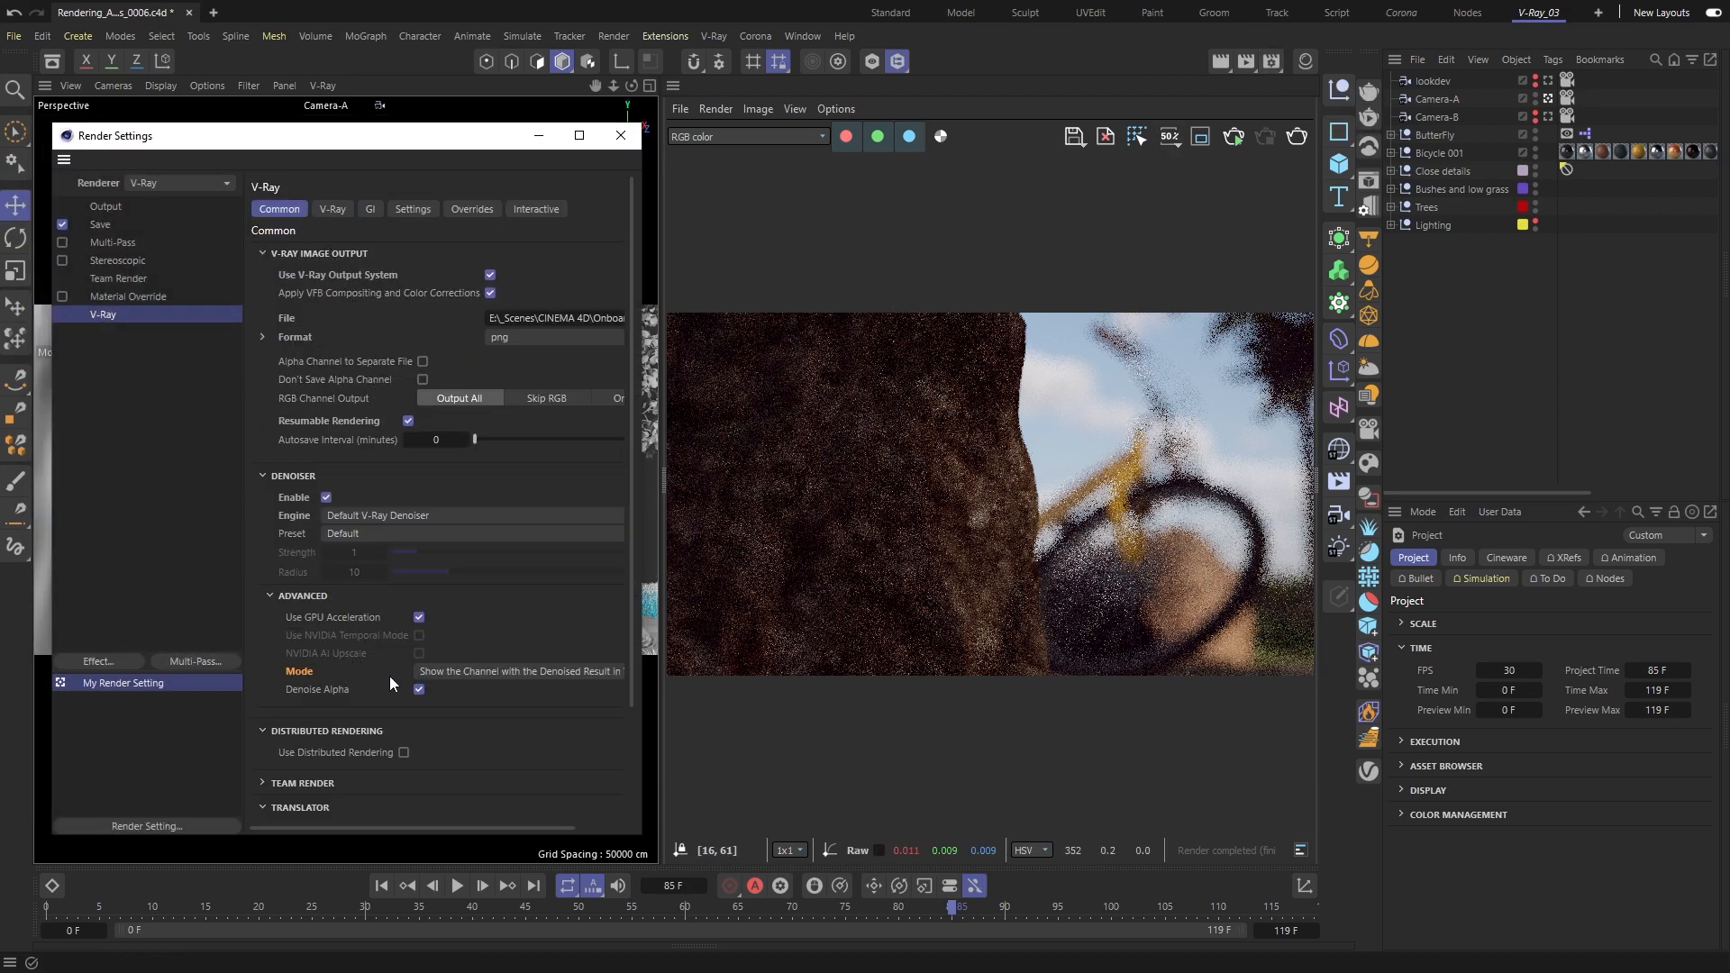
left_click(519, 670)
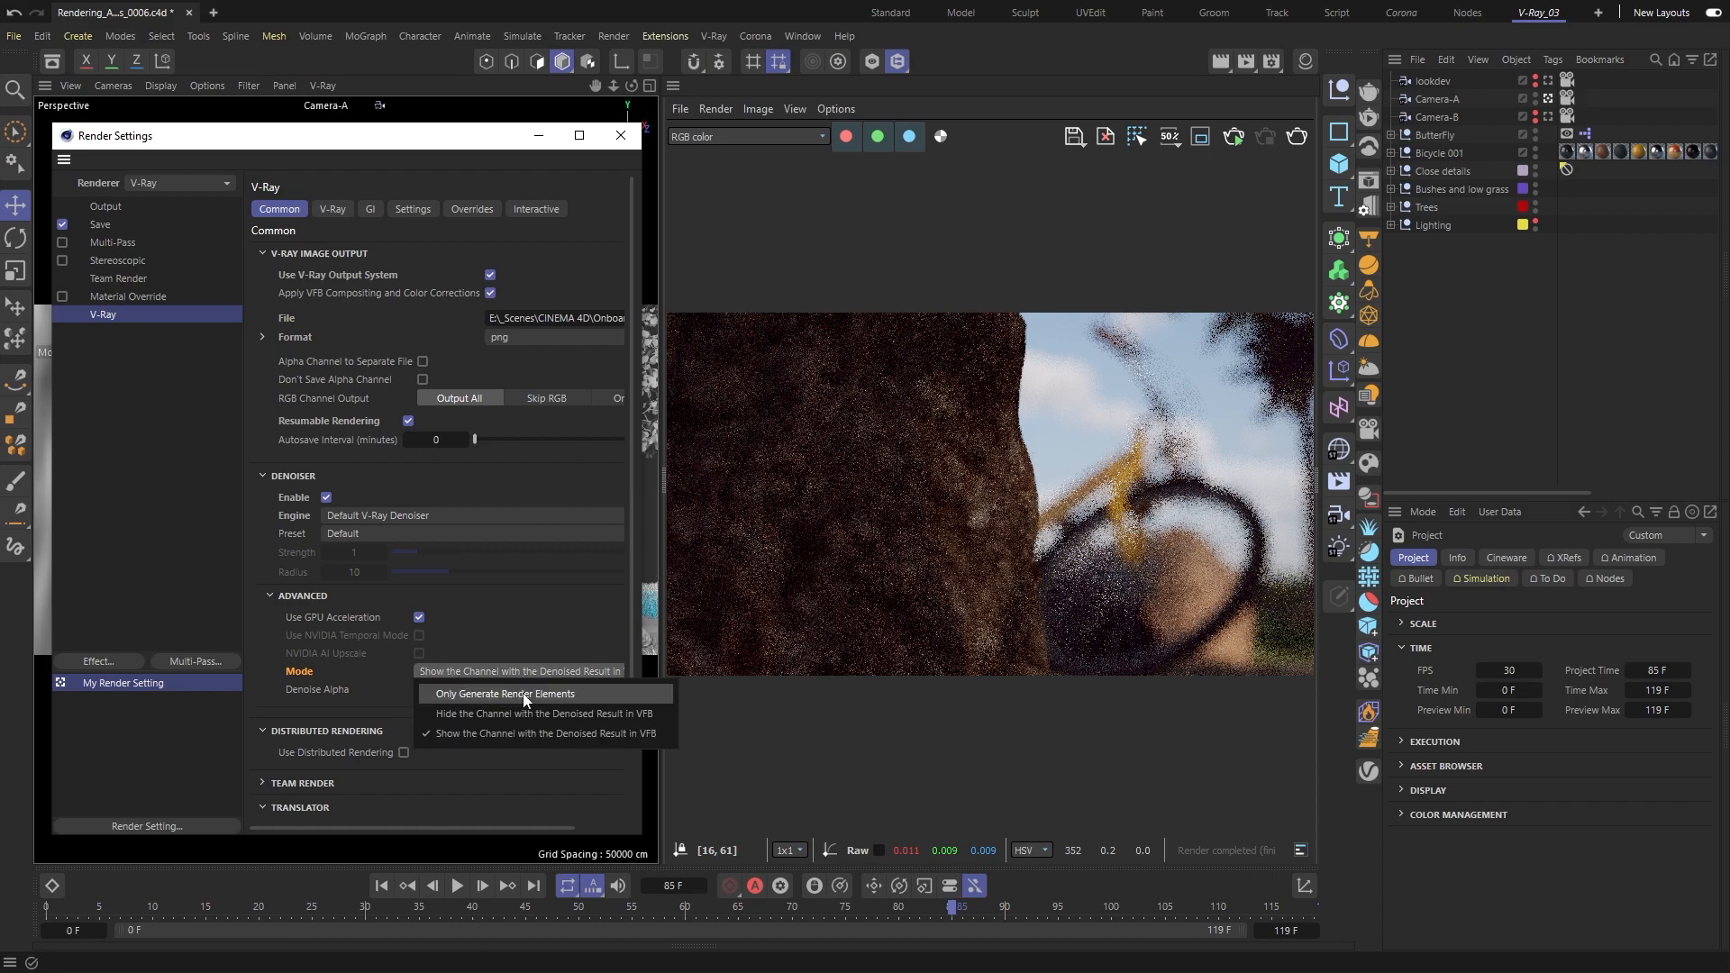
left_click(505, 693)
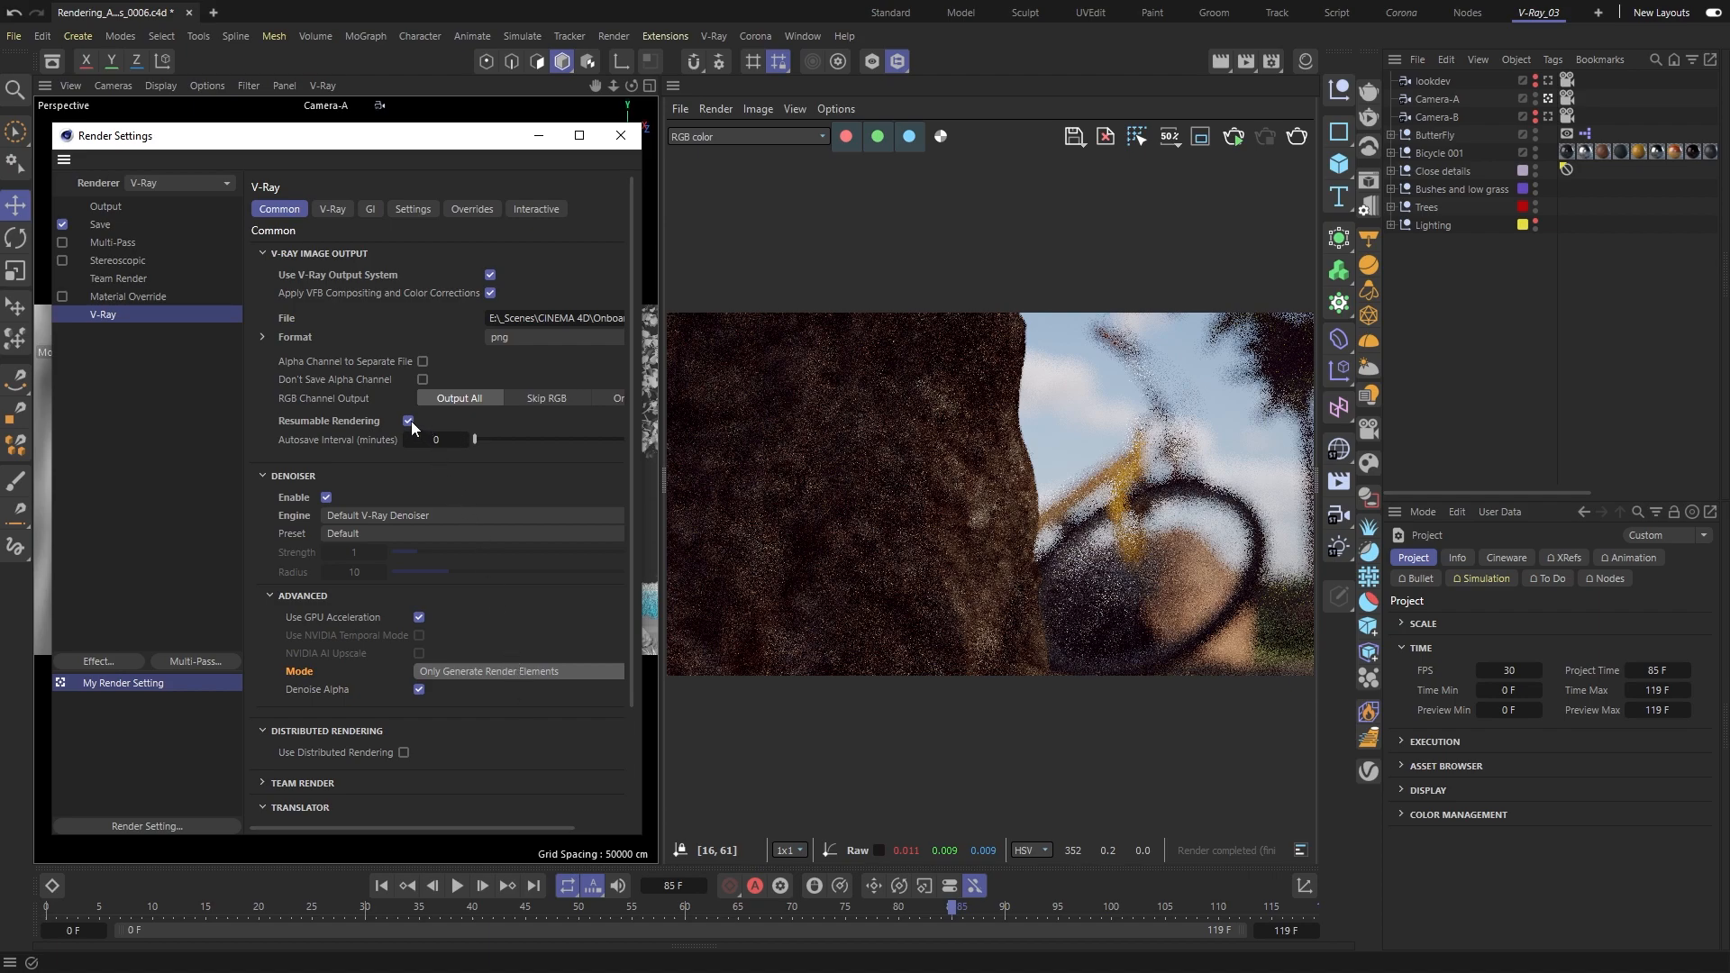
left_click(407, 422)
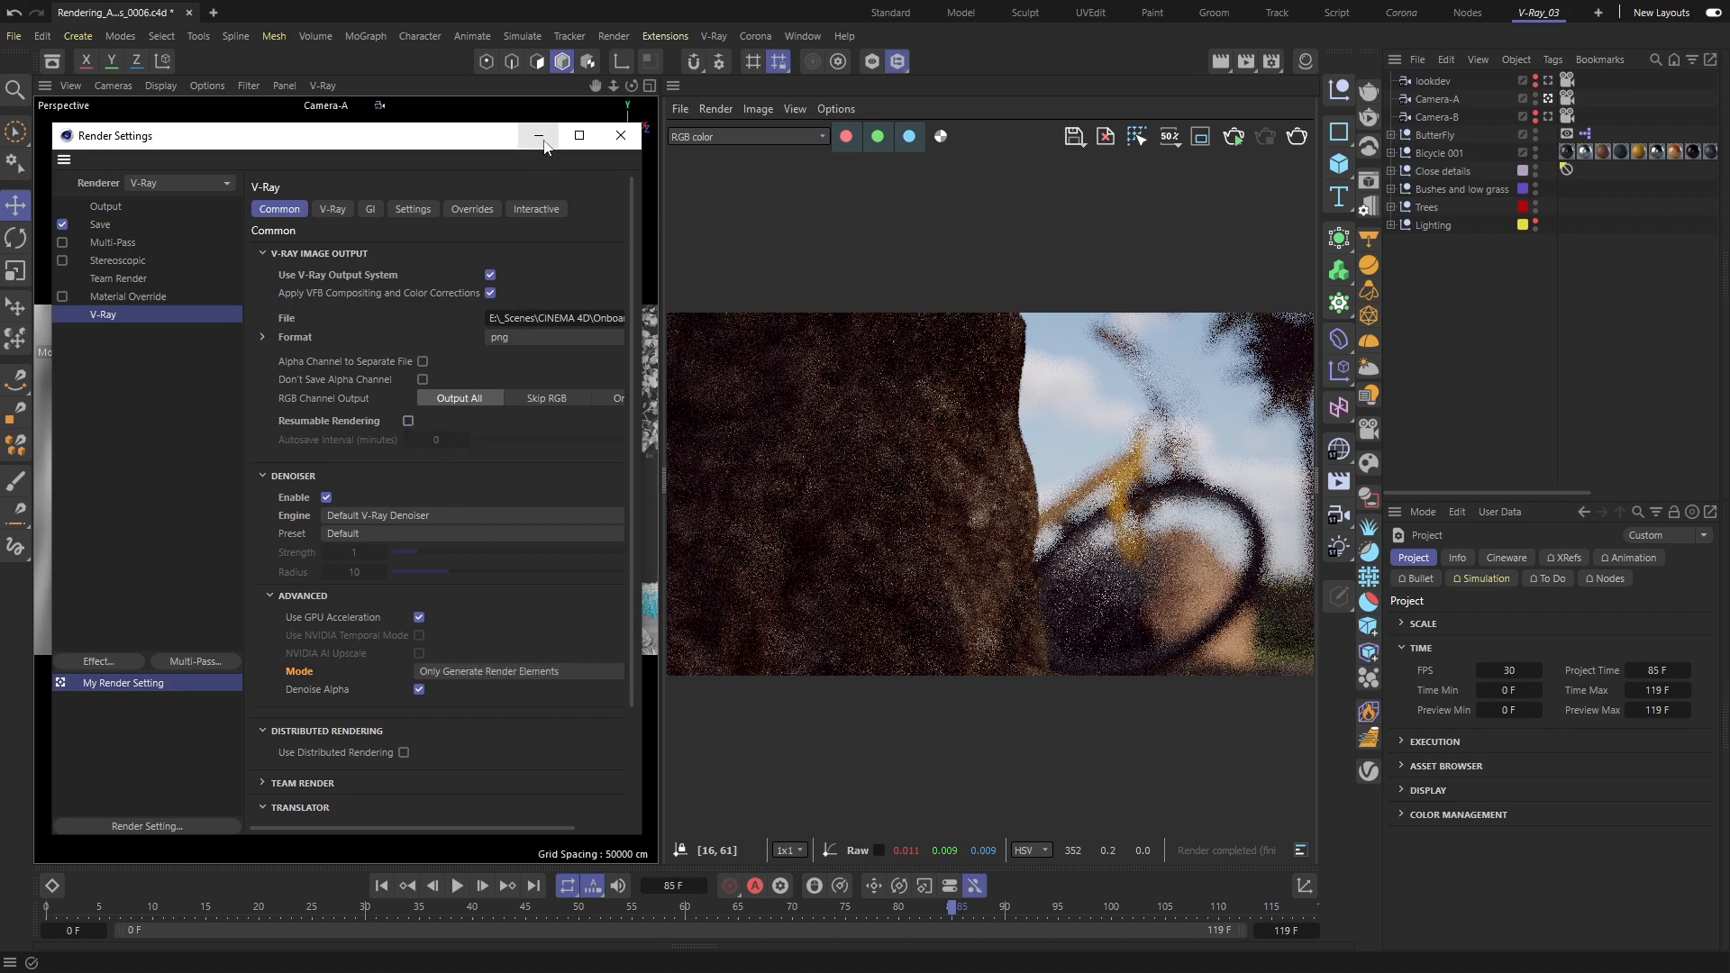
Step: Render the current frame in the V-Ray Frame Buffer, continuing without saving a file
left_click(713, 109)
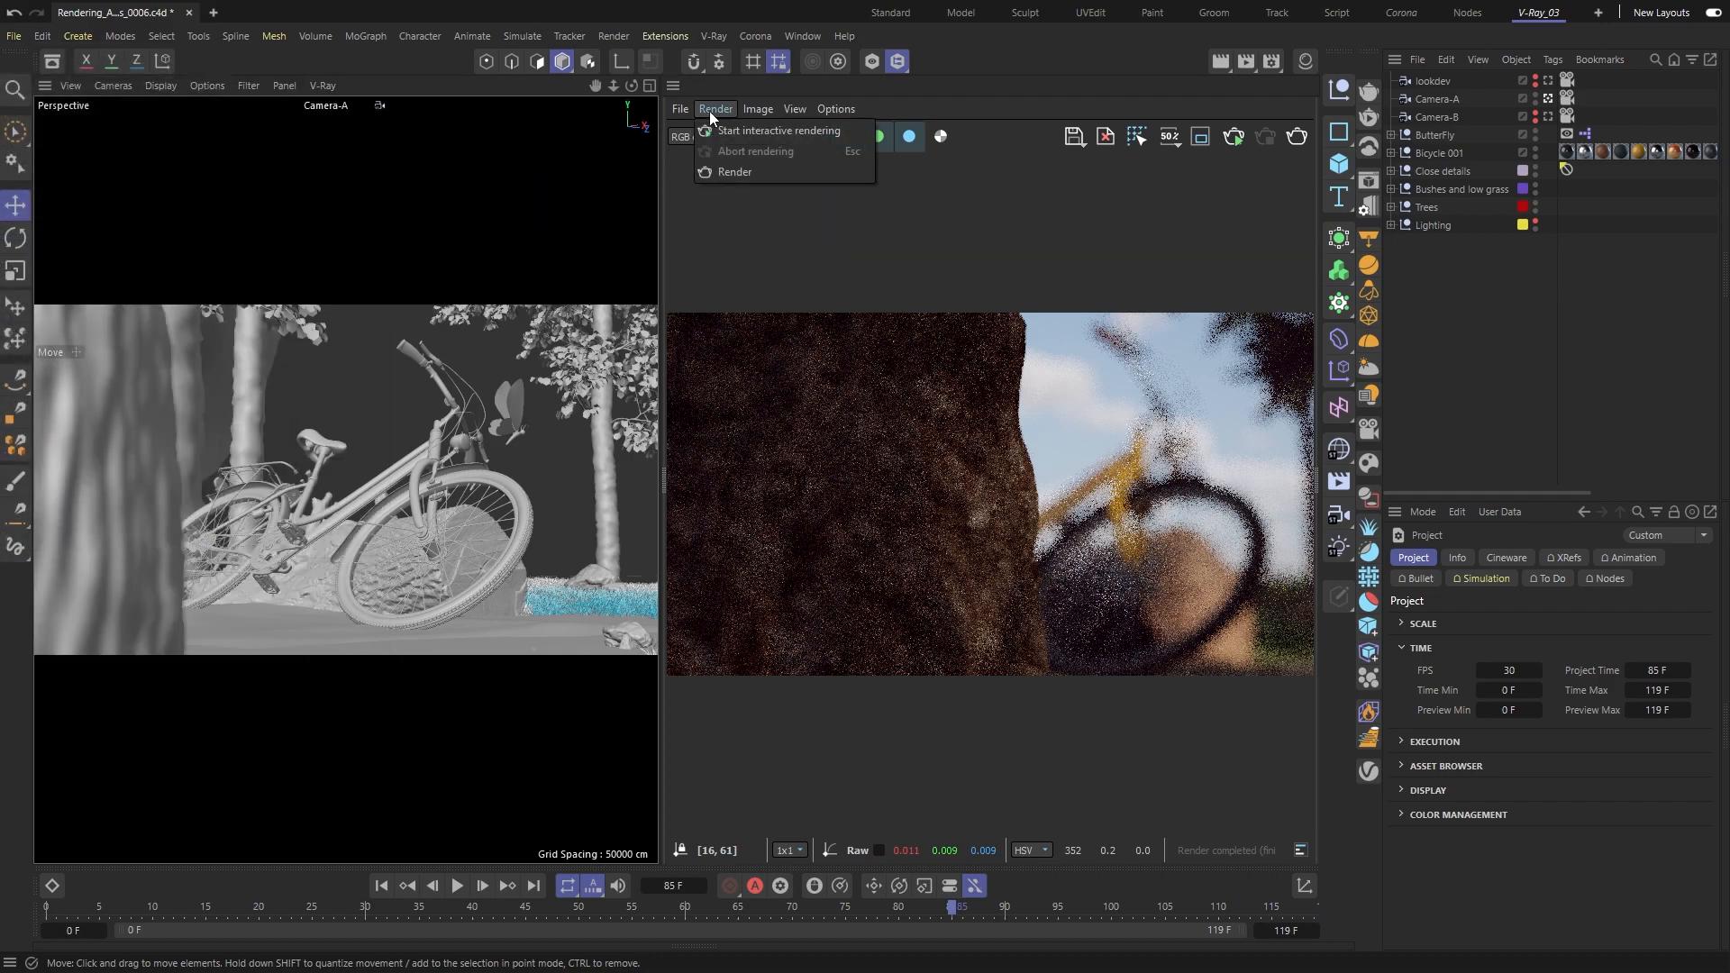
left_click(735, 172)
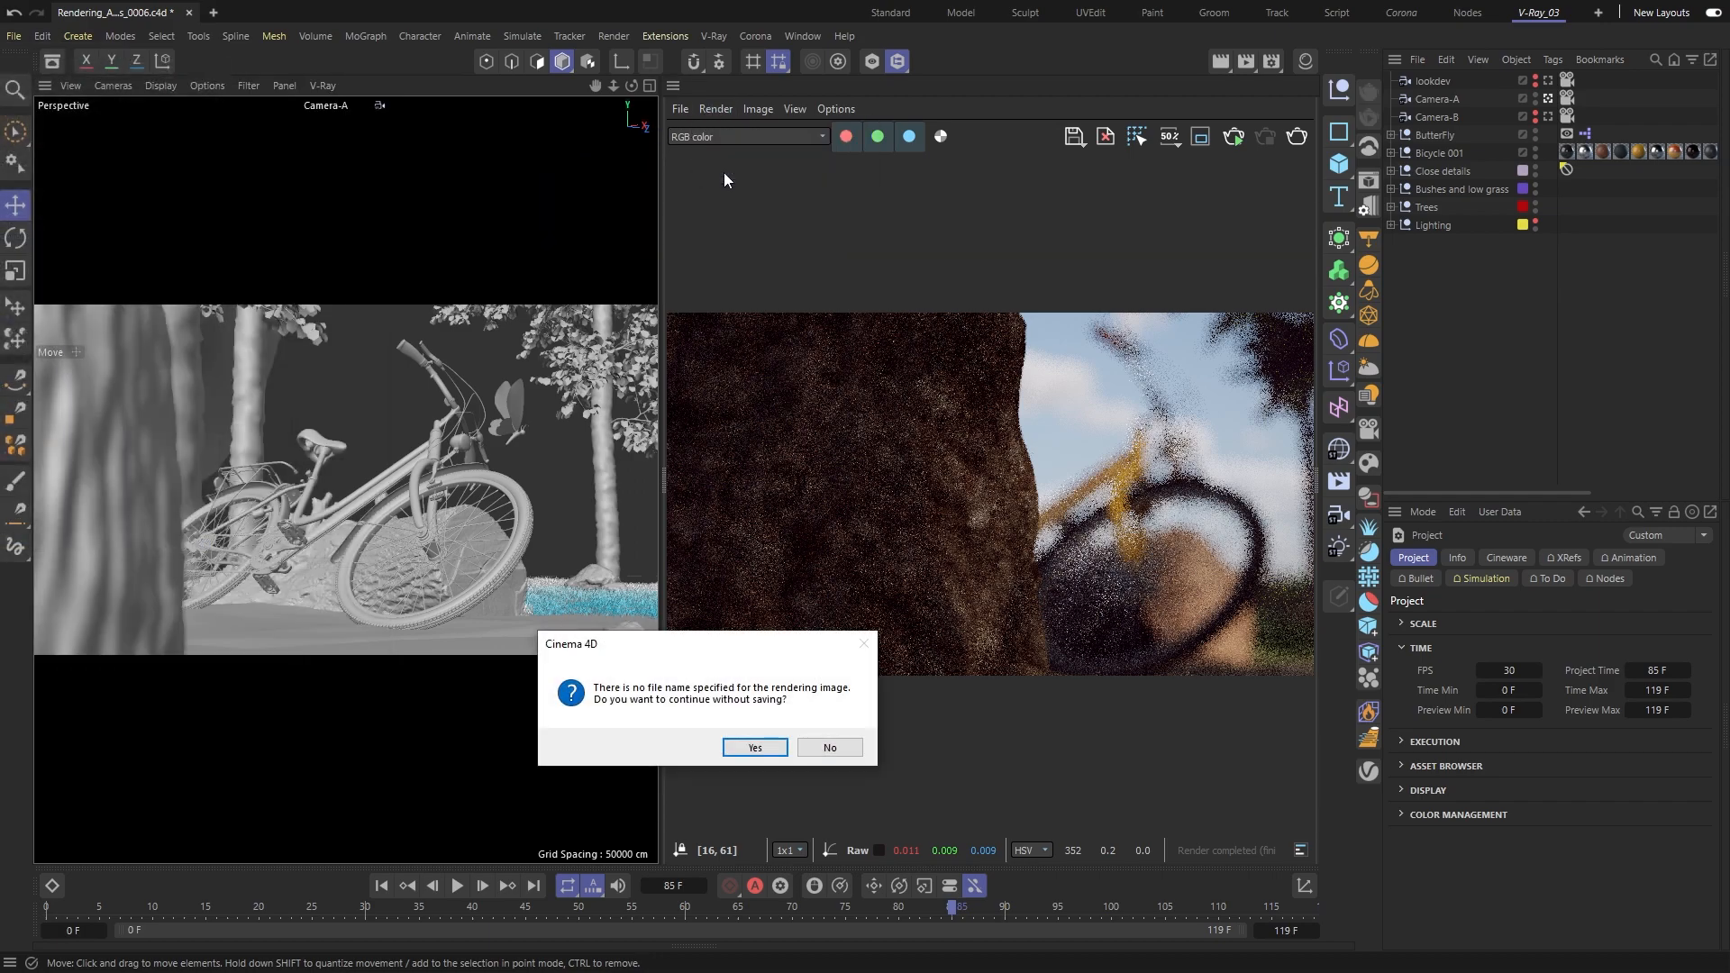
left_click(753, 747)
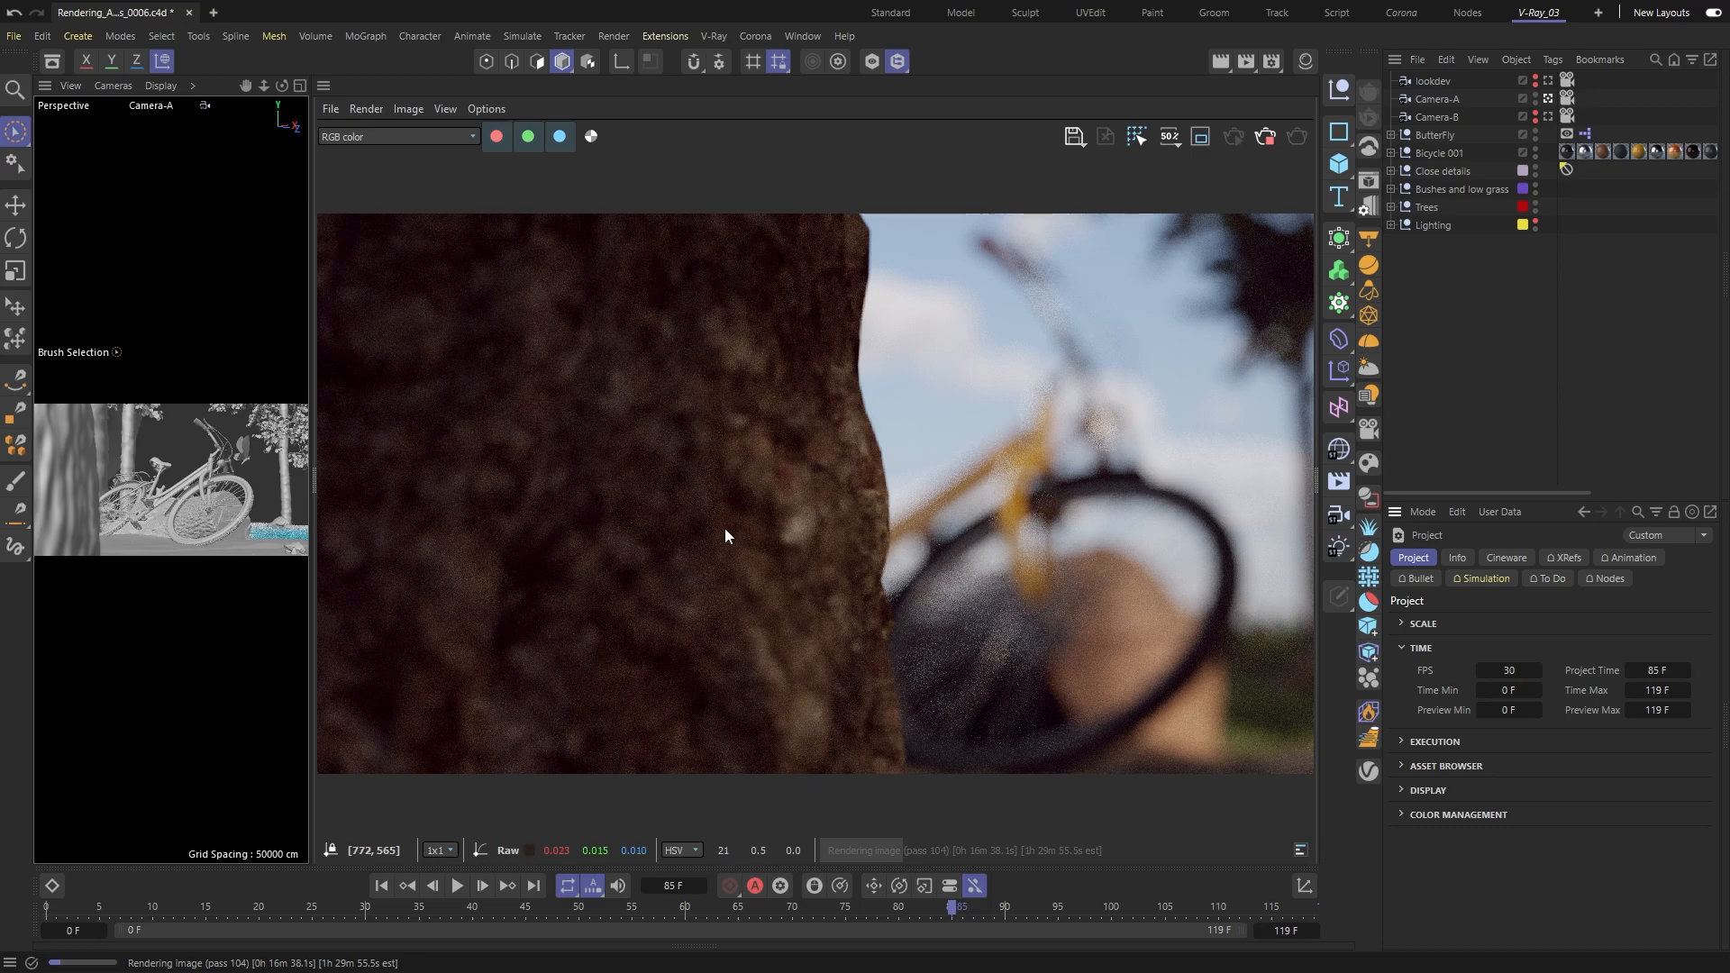
mouse_move(1013, 865)
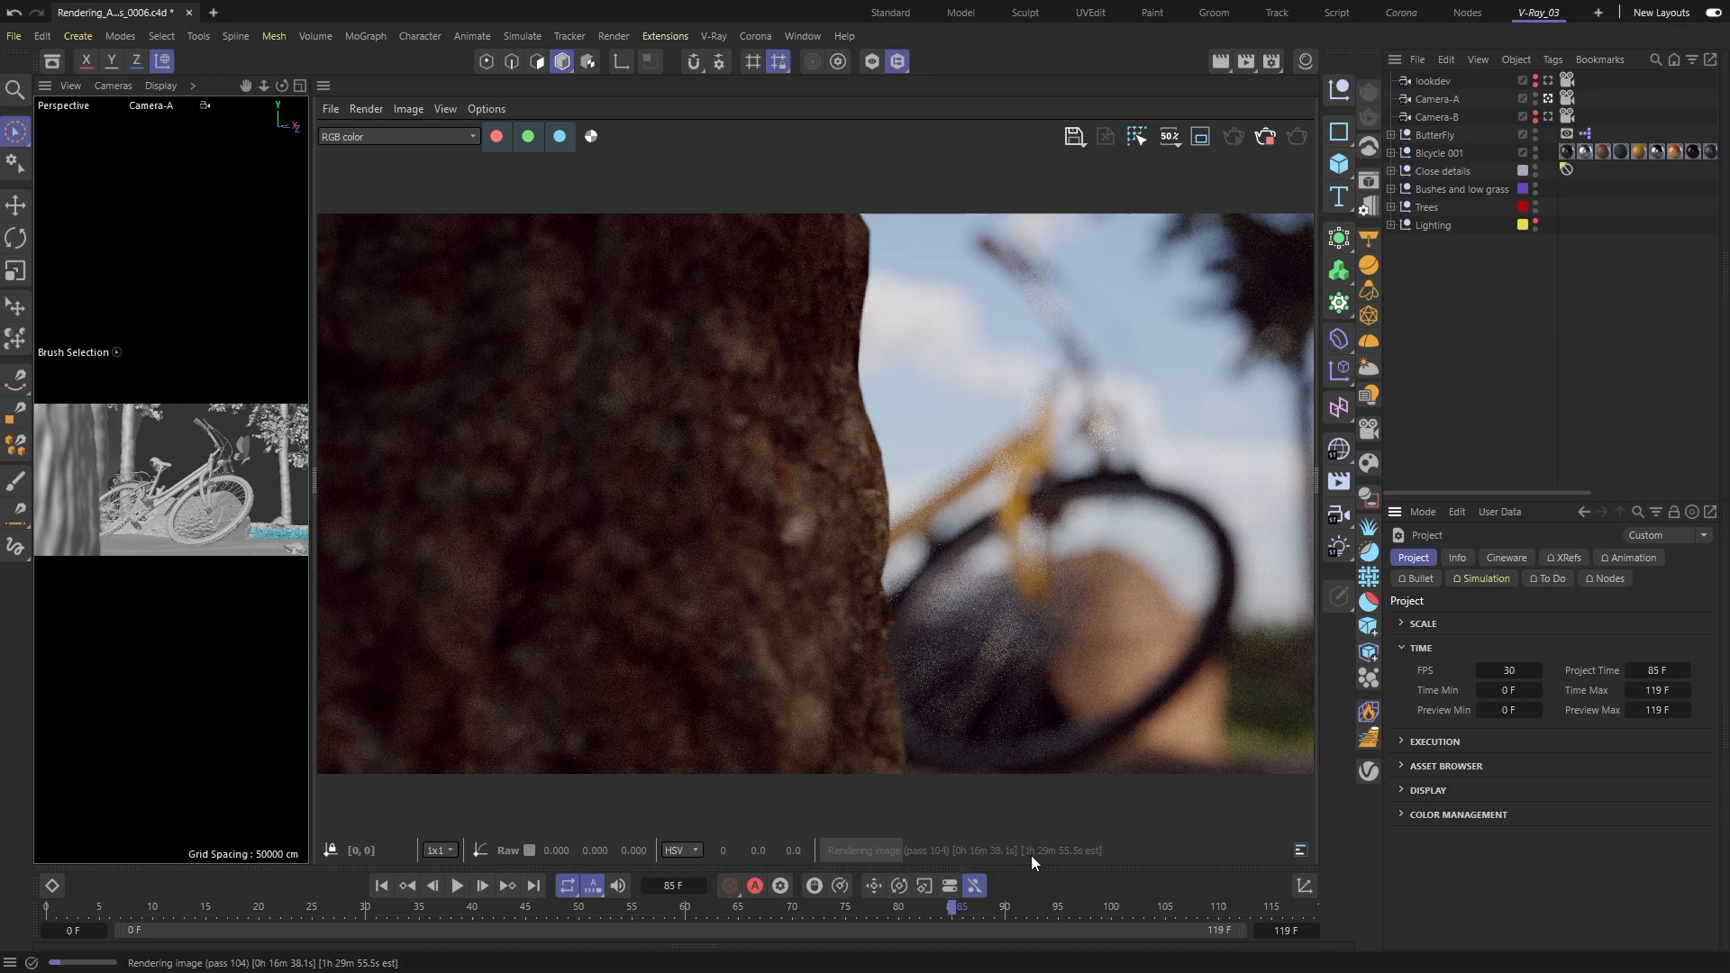
mouse_move(1229, 373)
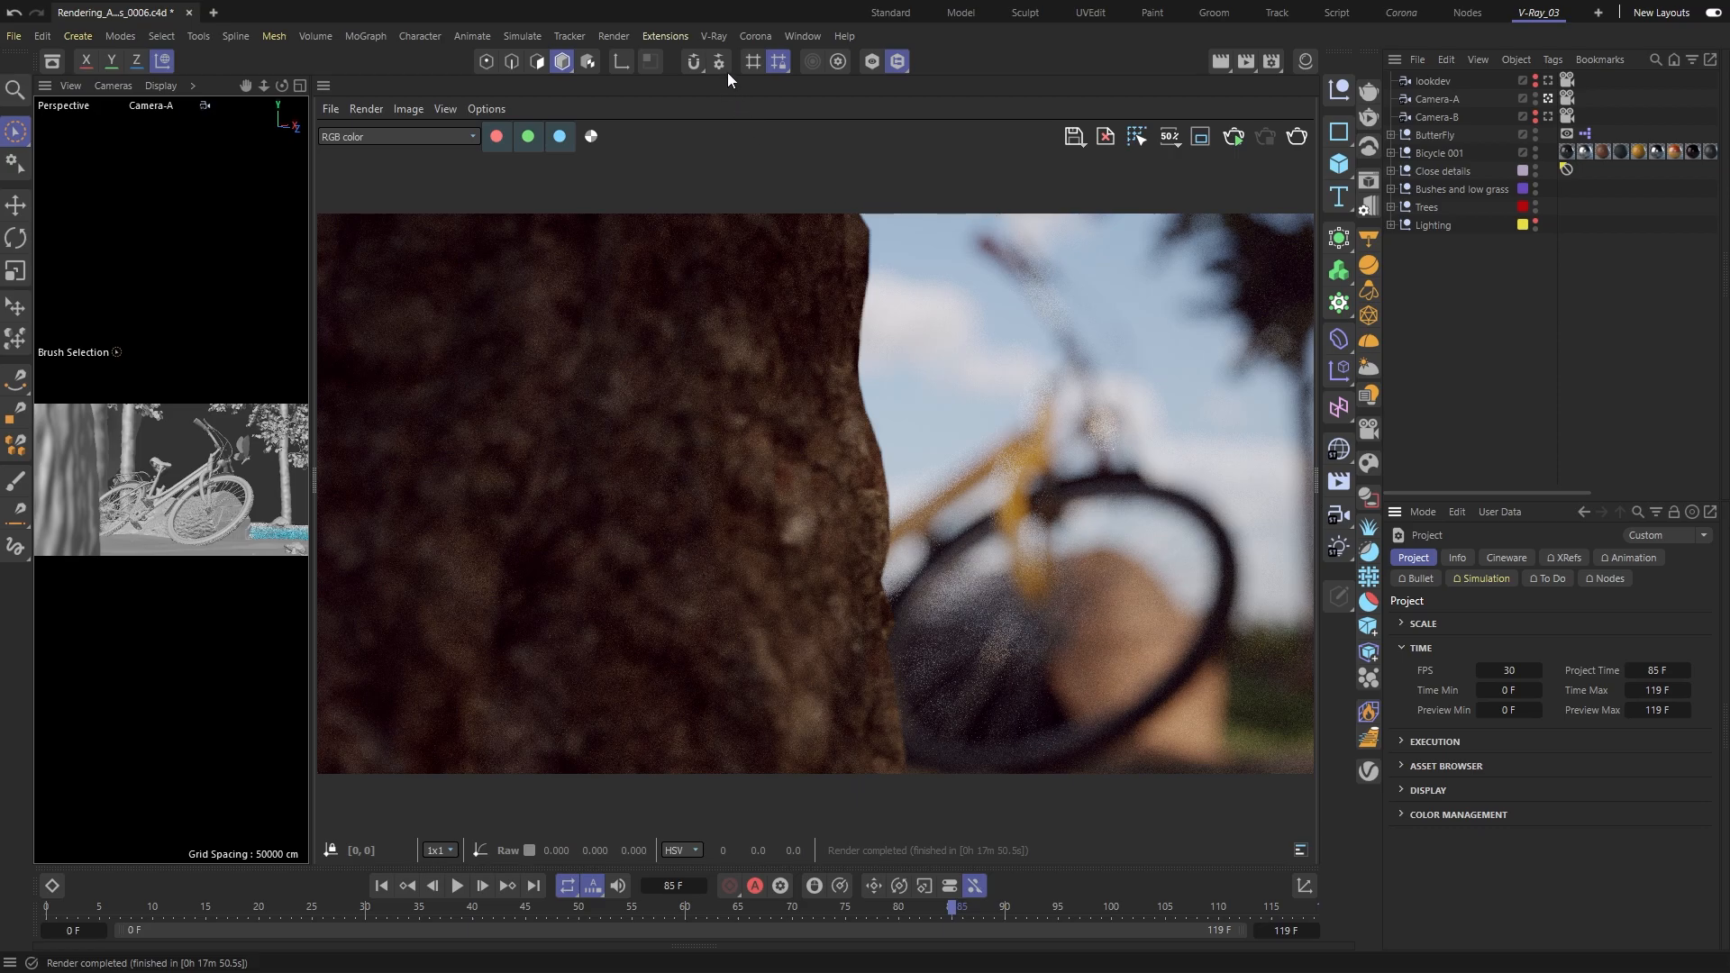
Step: Export the scene through V-Ray's Submit to Chaos Cloud command
left_click(714, 35)
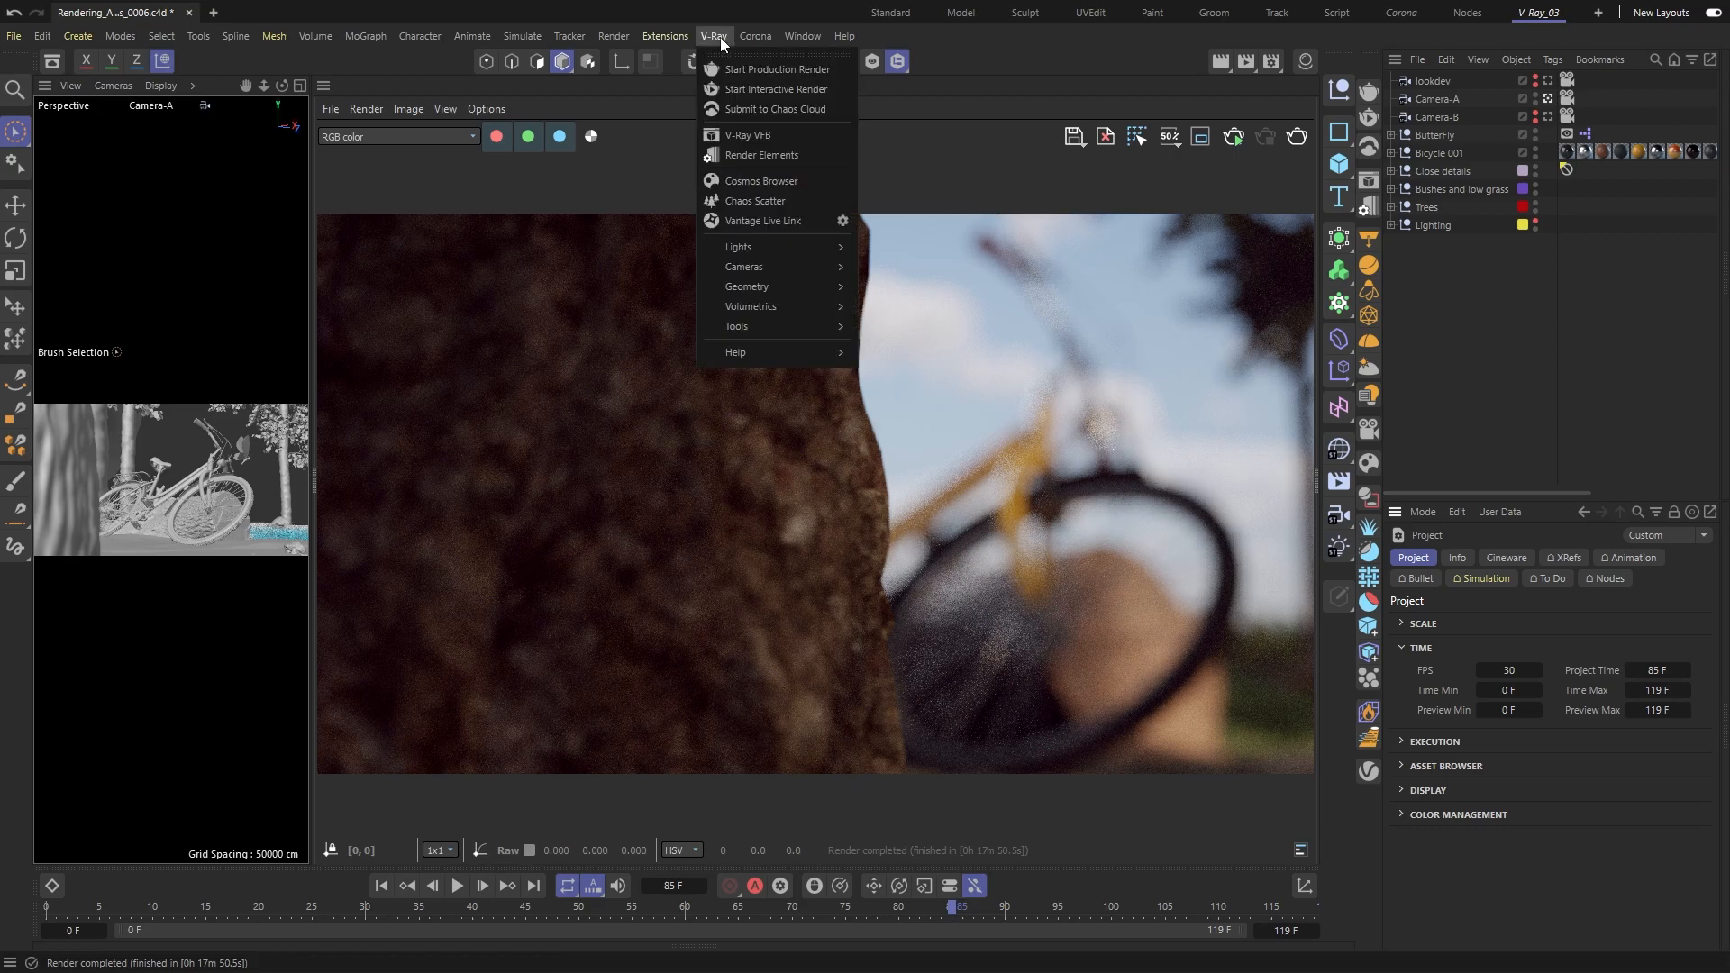
mouse_move(772, 109)
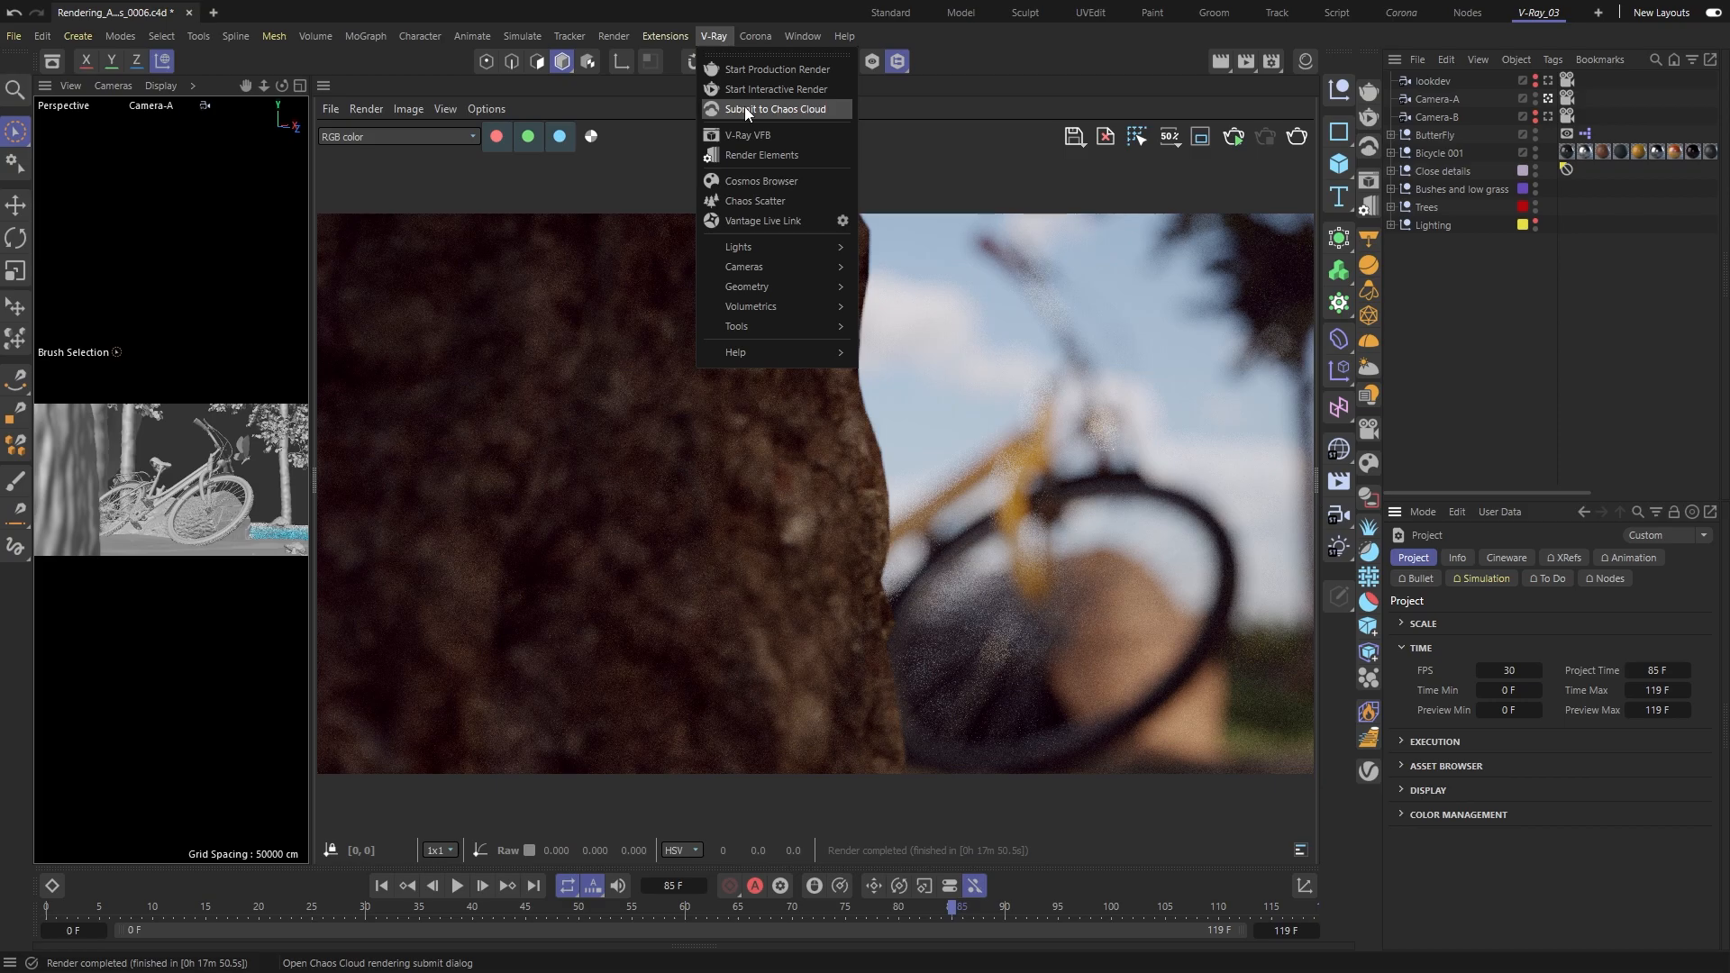
left_click(773, 108)
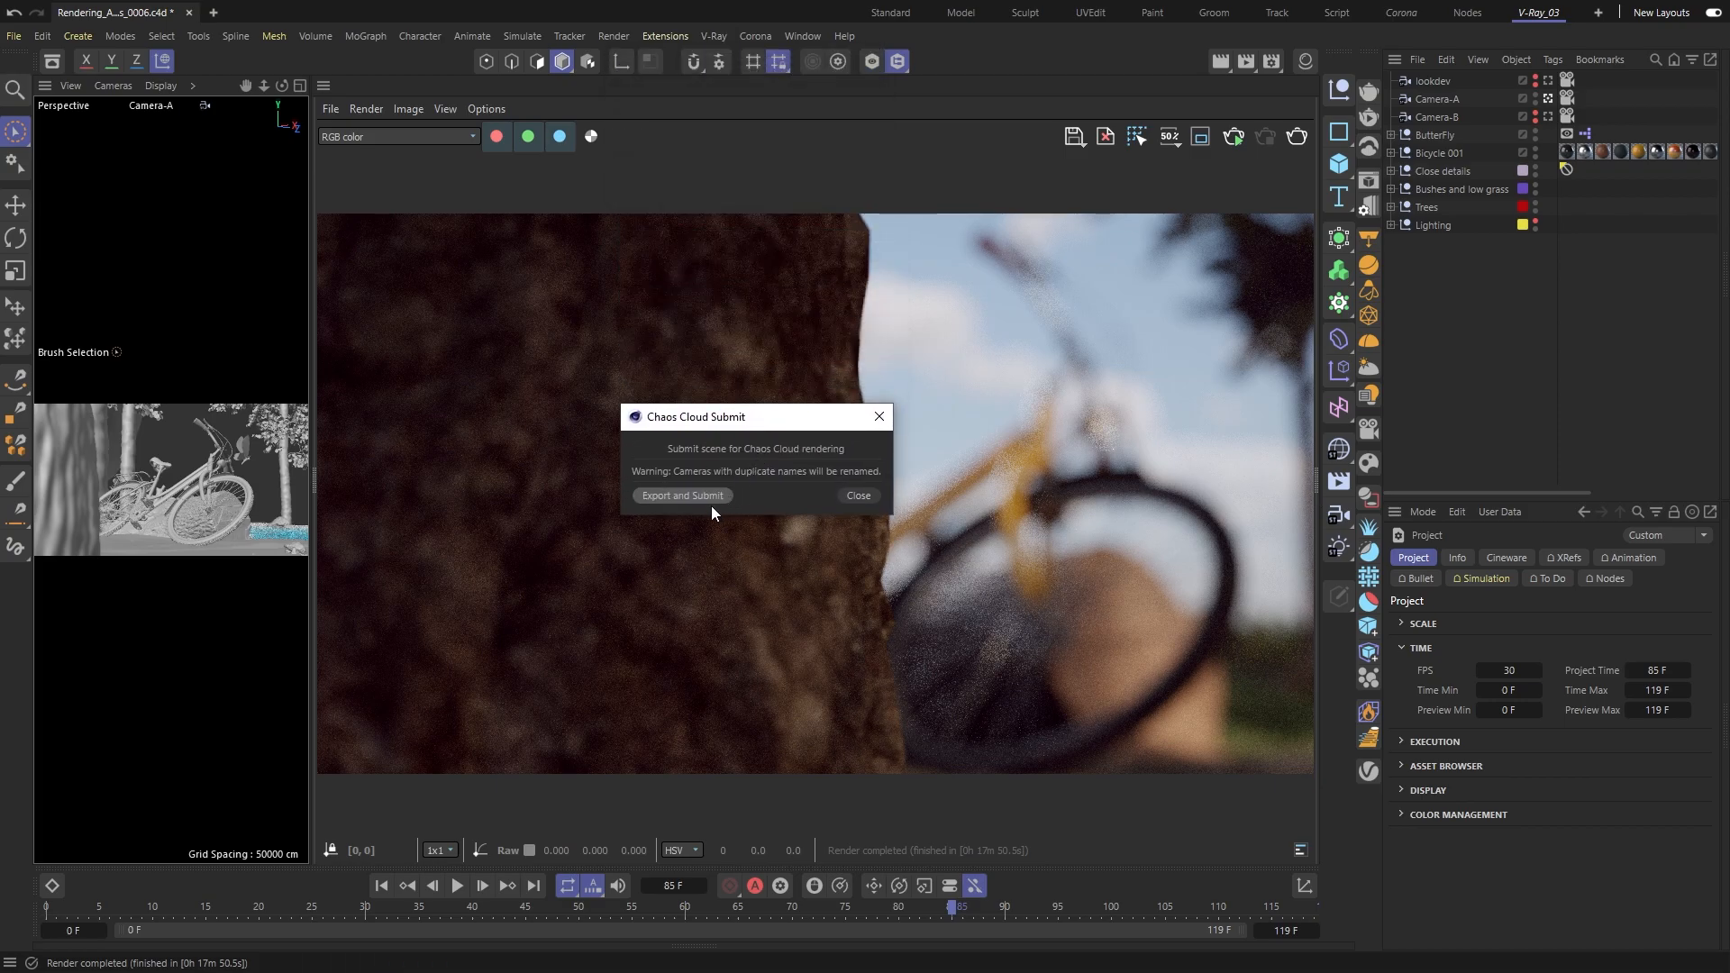
left_click(681, 495)
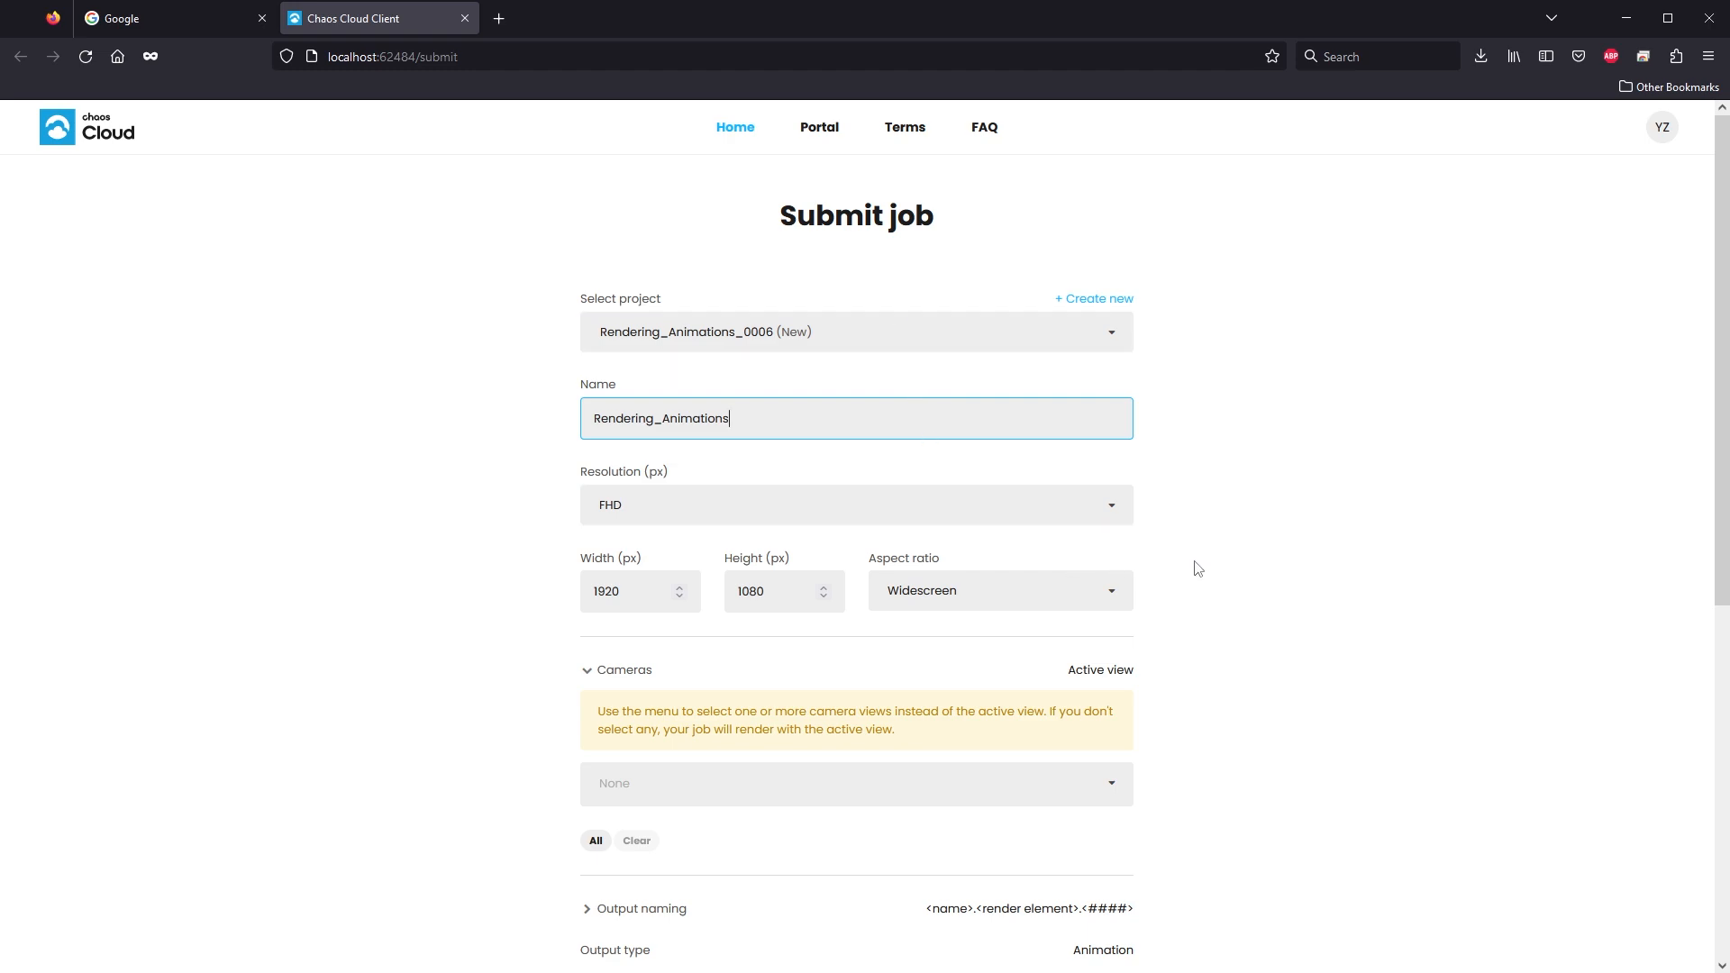
Step: Submit the Rendering_Animations job (Camera-A, frames 0–119) and upload the 742.53 MB scene
scroll("down", 3)
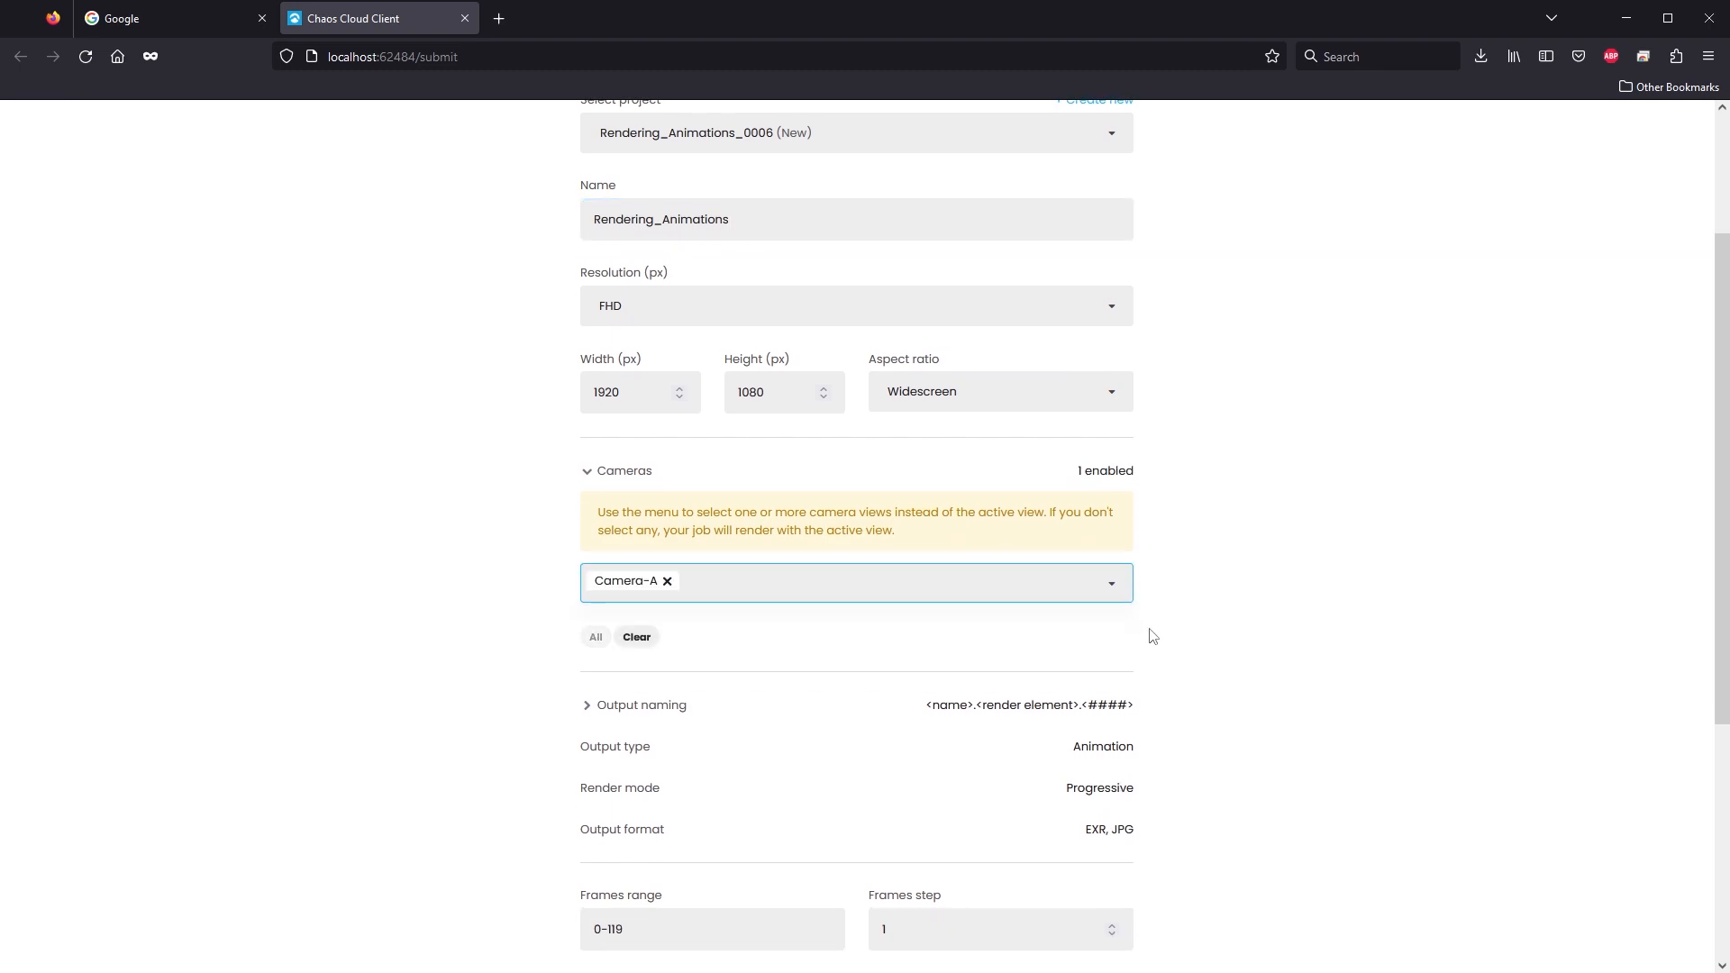
scroll("down", 3)
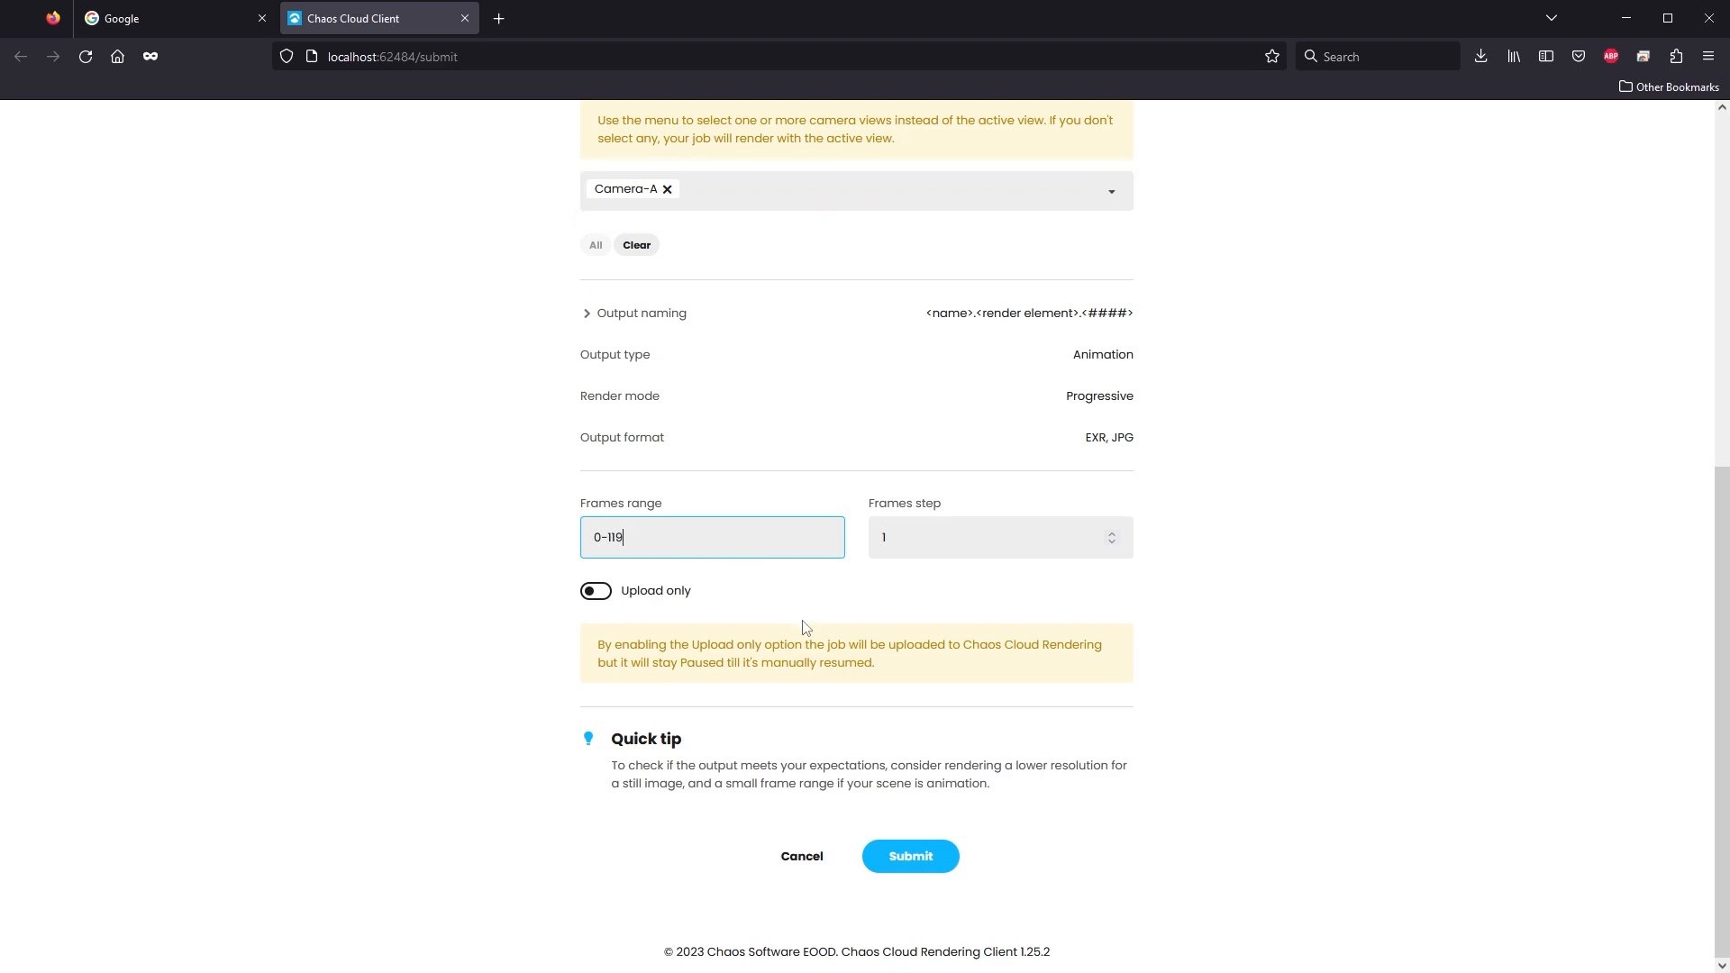
left_click(909, 856)
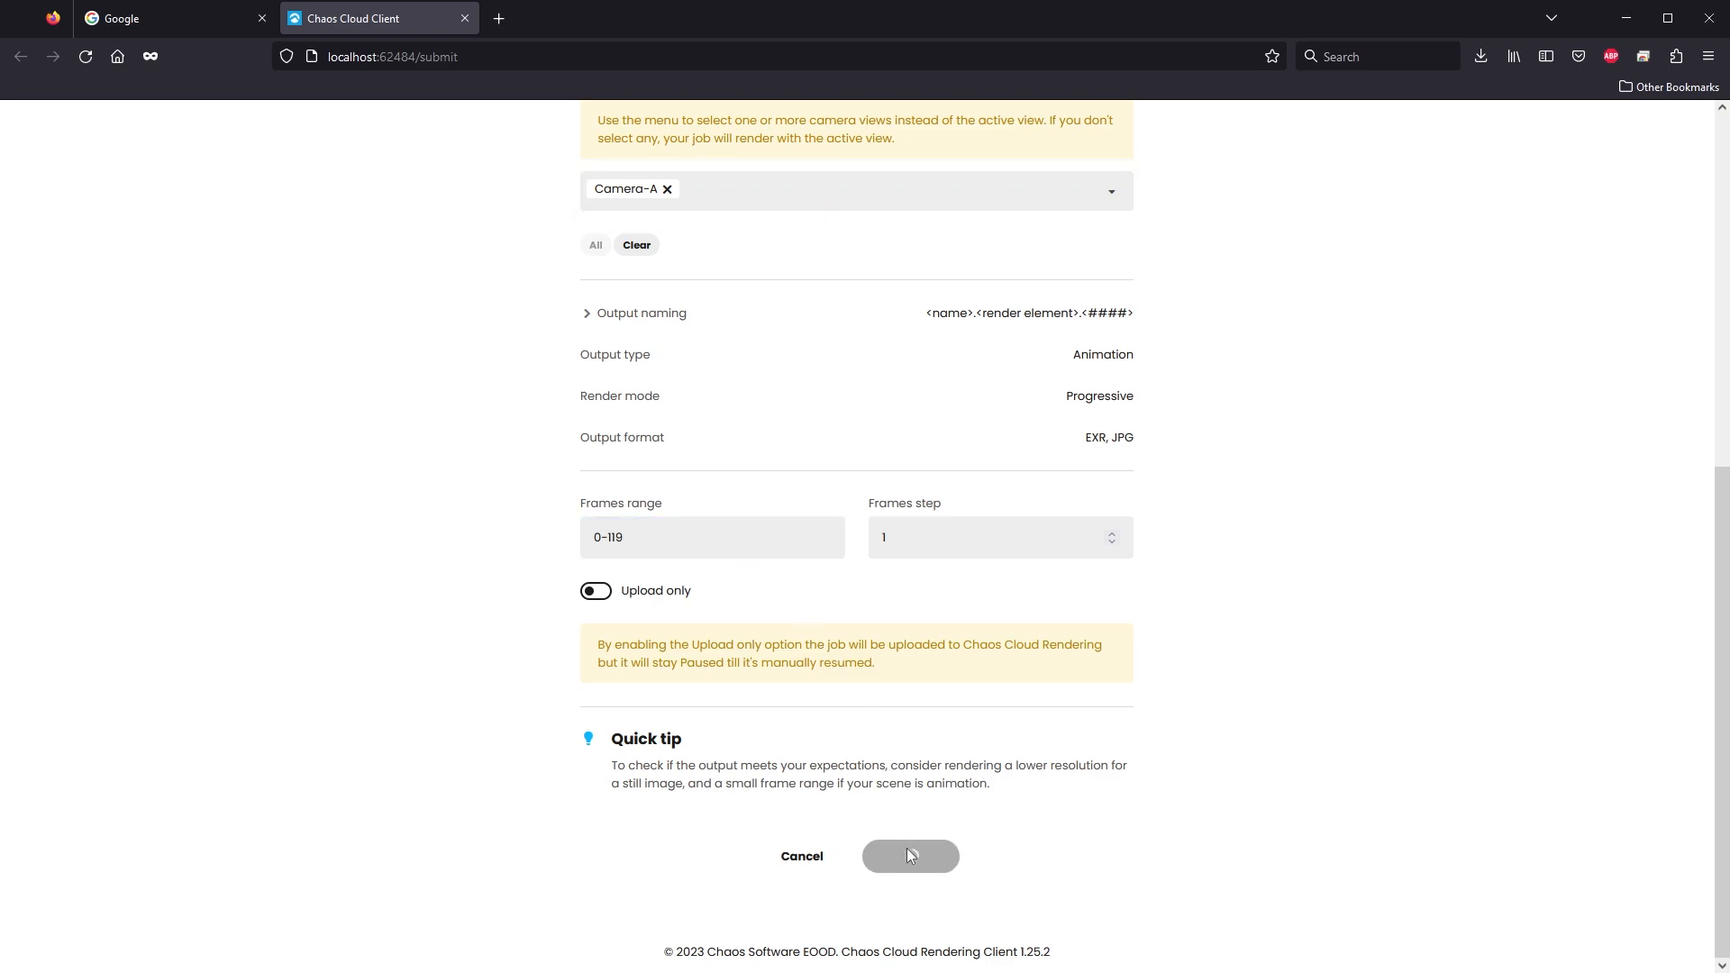
left_click(909, 856)
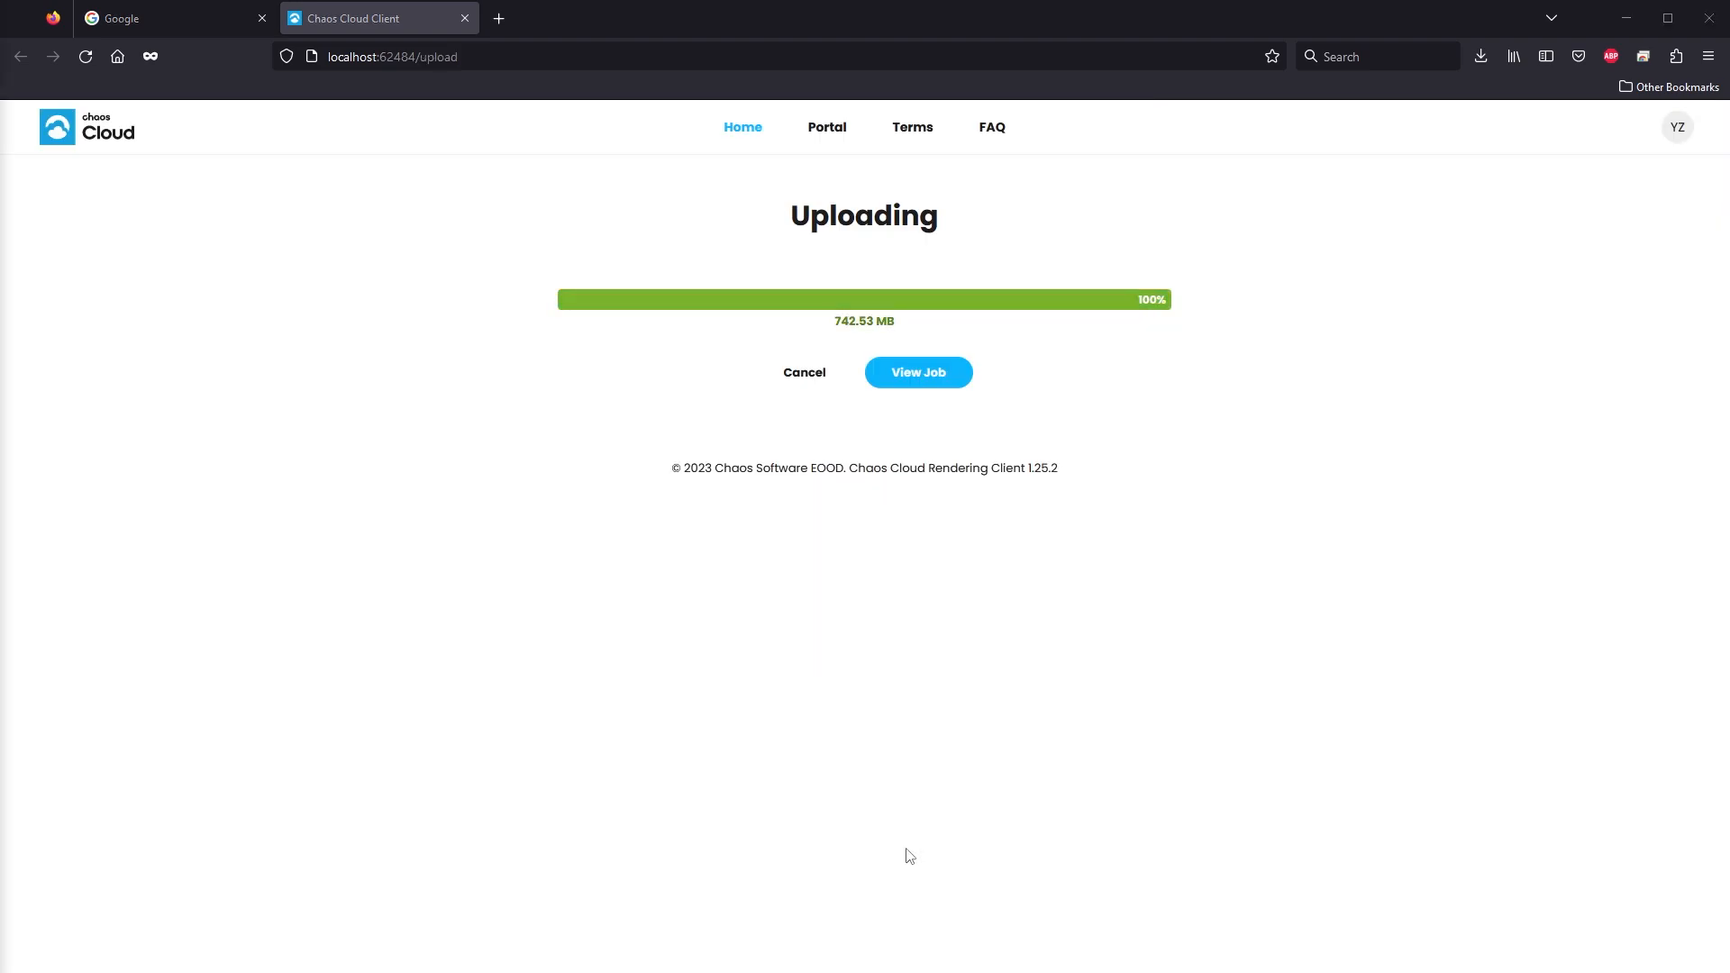
mouse_move(938, 417)
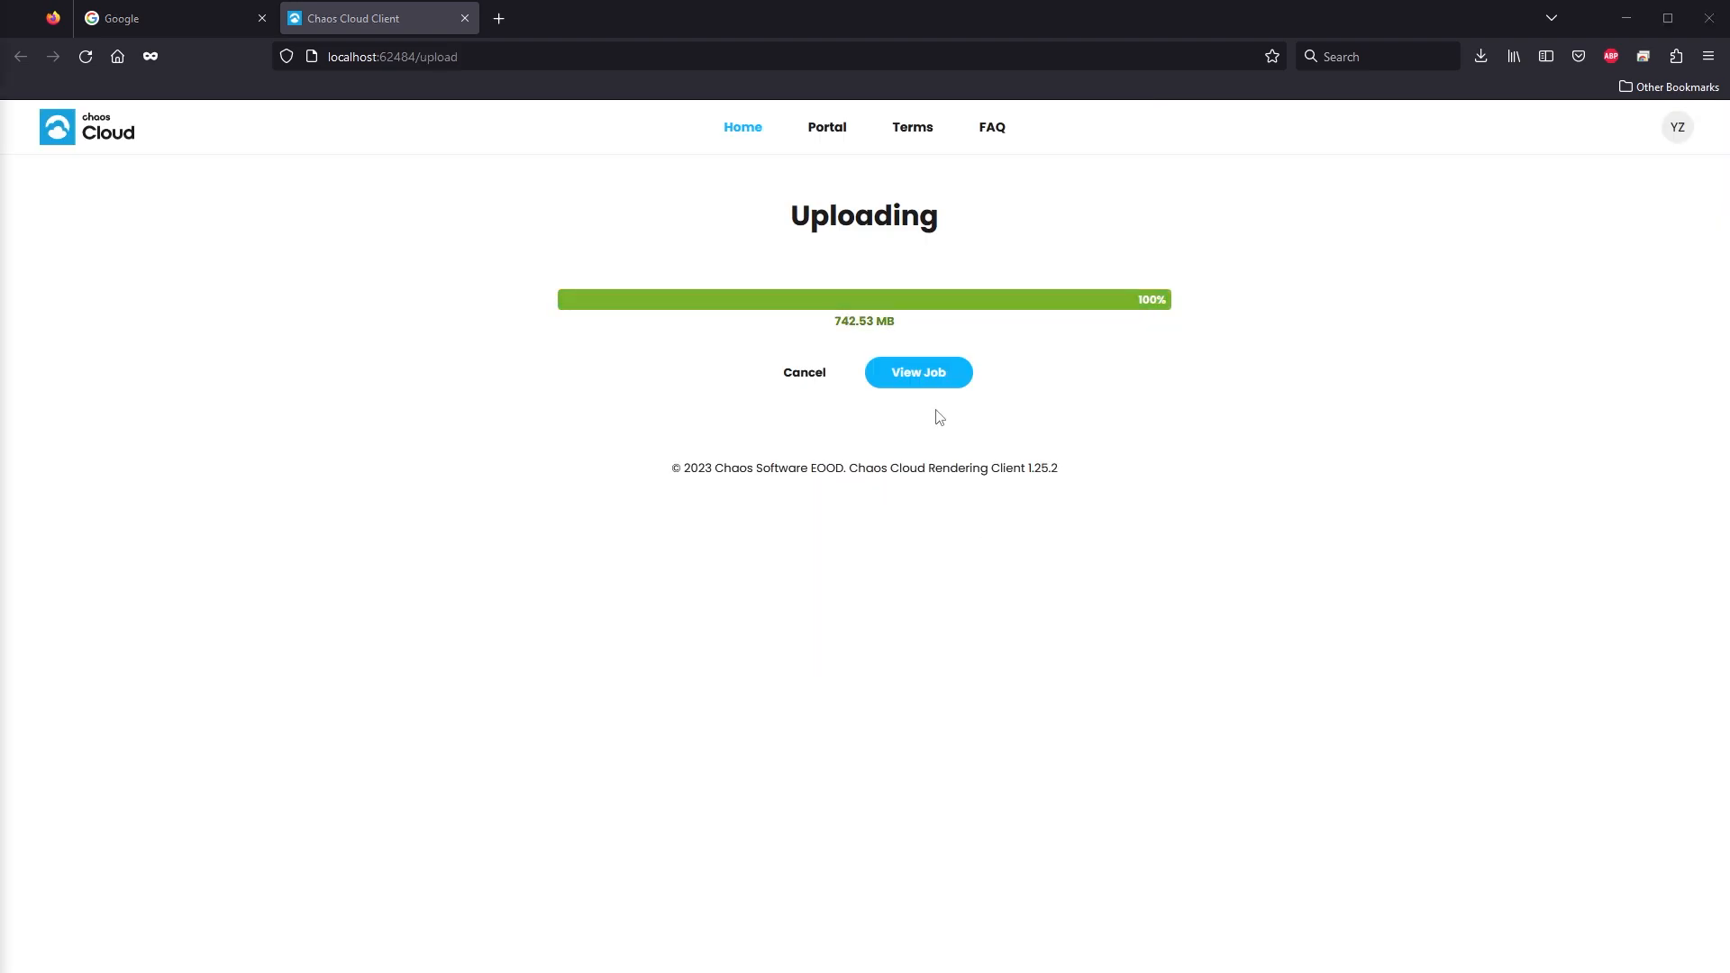
Step: Open the submitted job's page and switch to the large preview layout
left_click(917, 372)
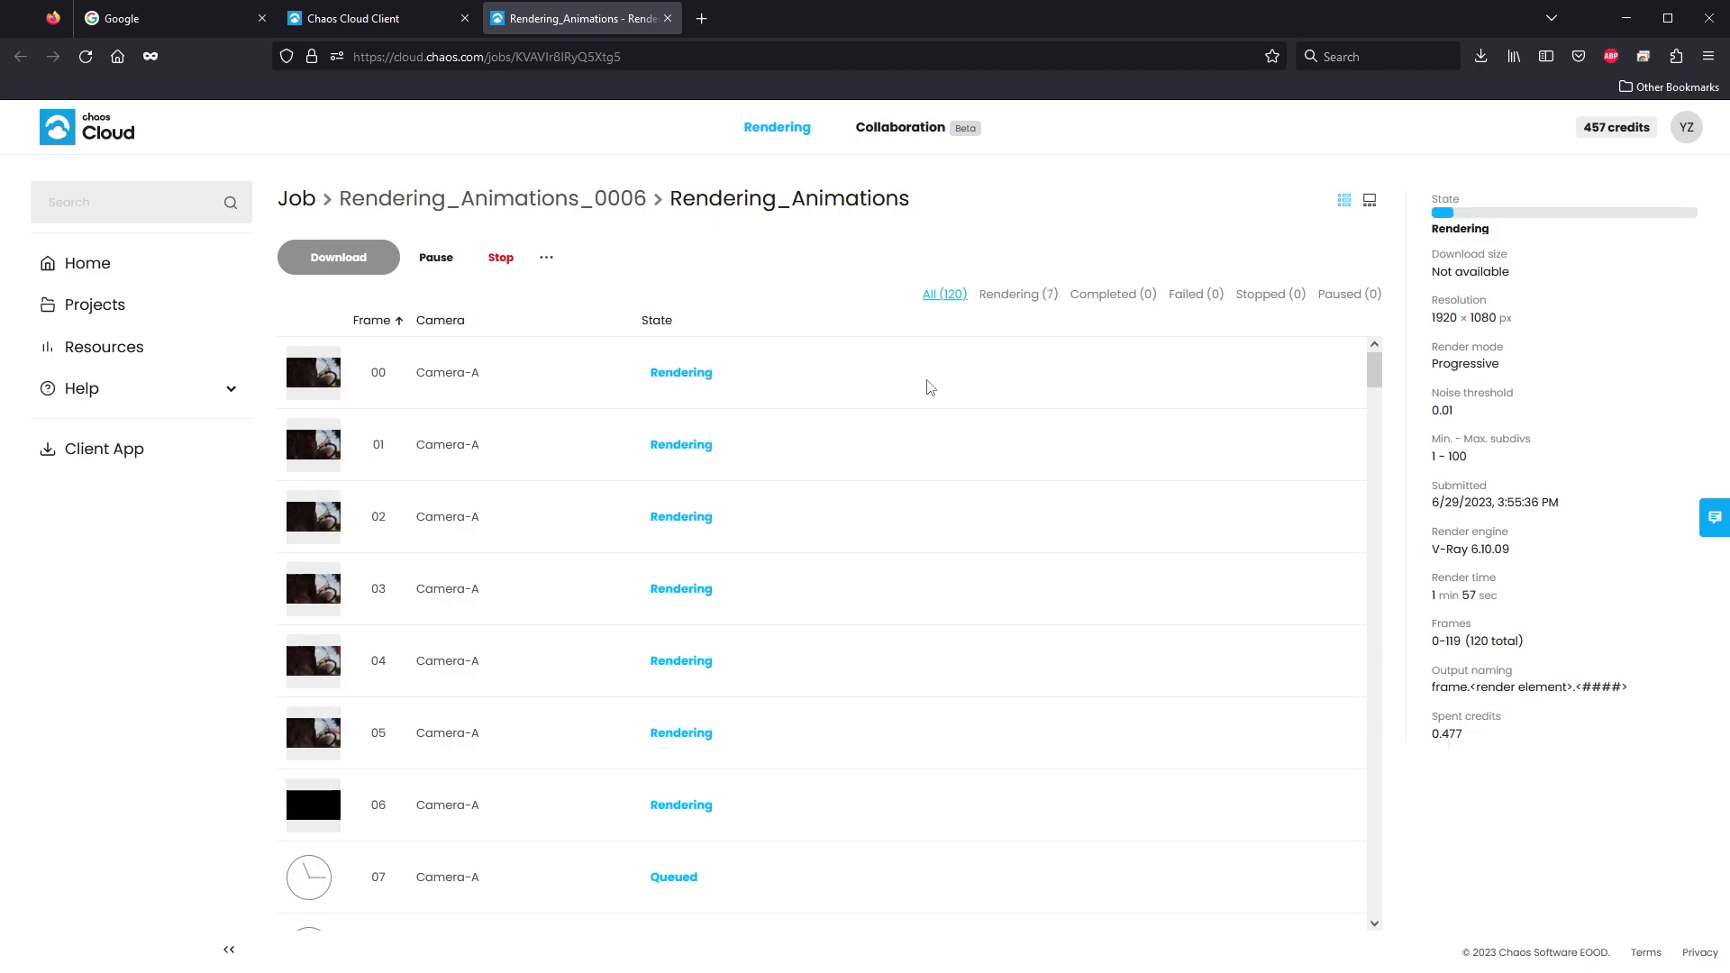
mouse_move(1361, 245)
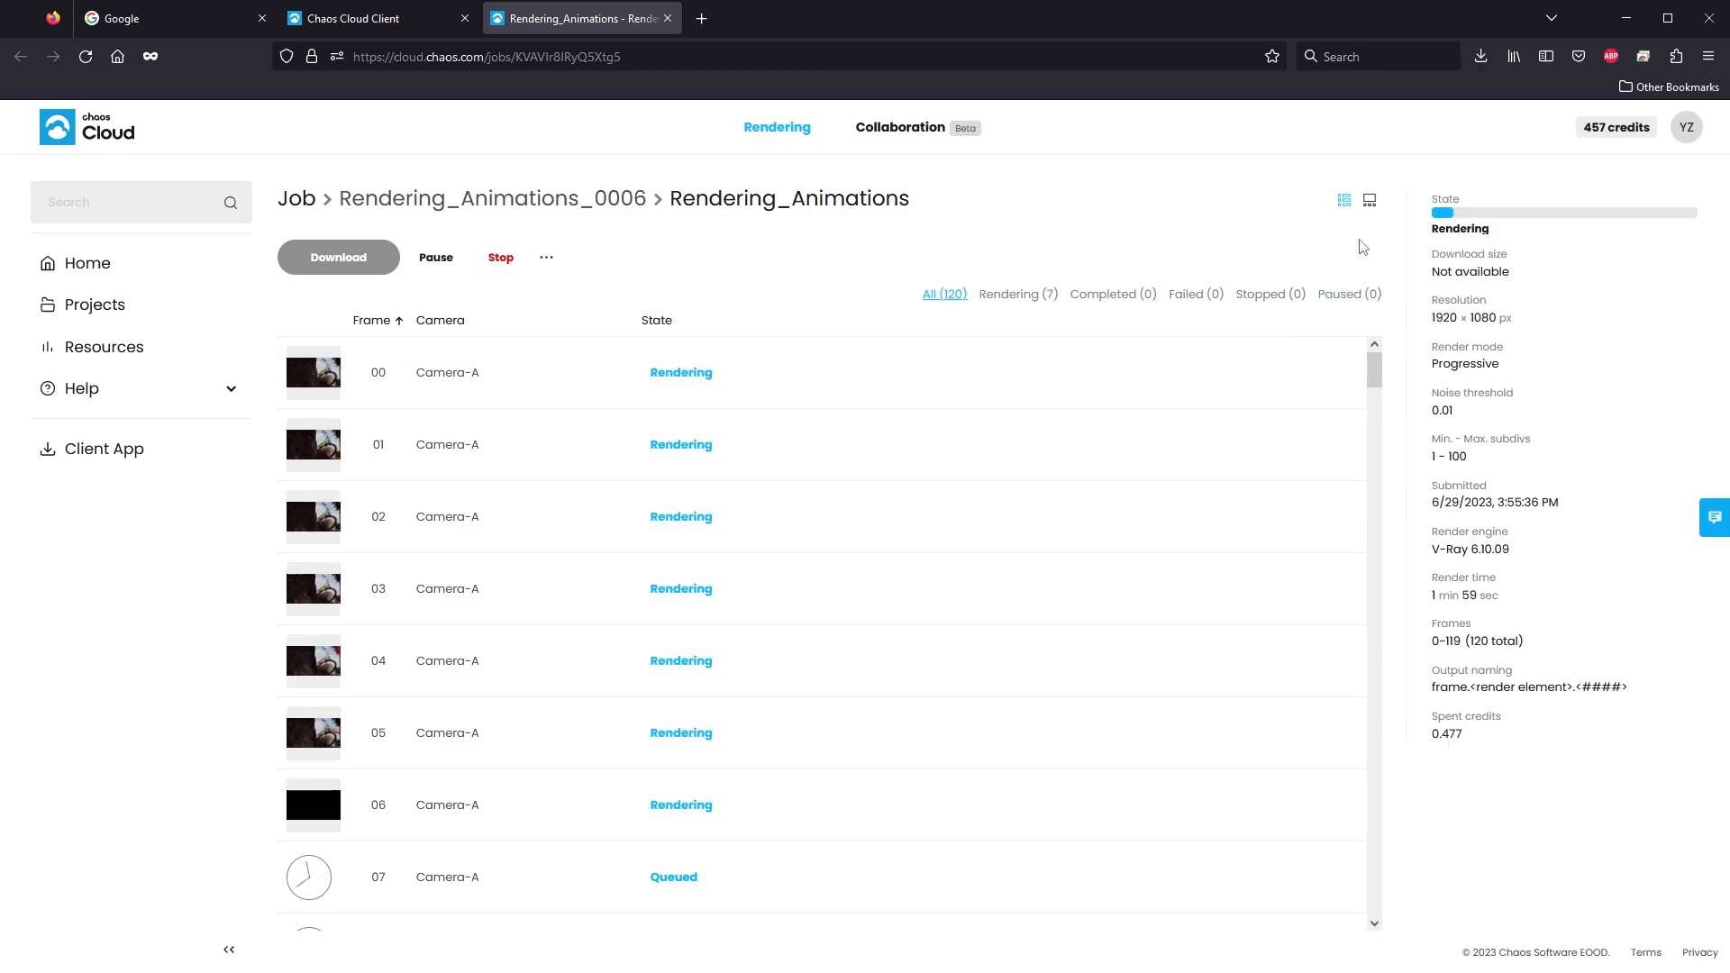
left_click(1368, 200)
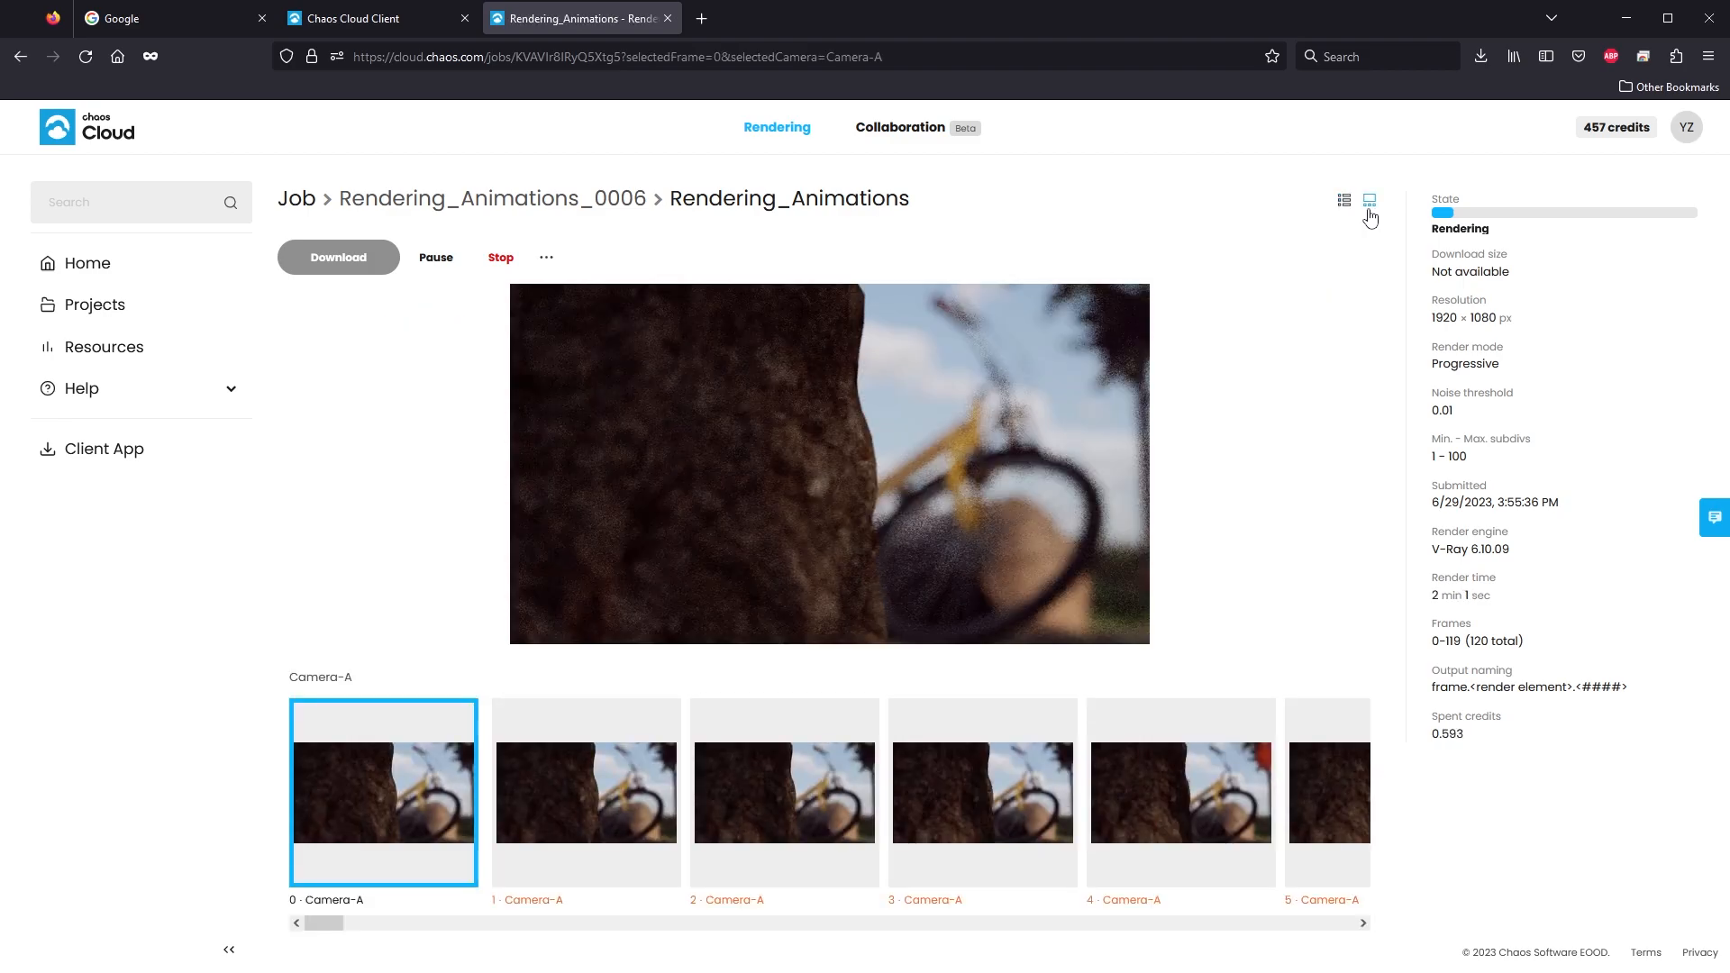
mouse_move(1370, 200)
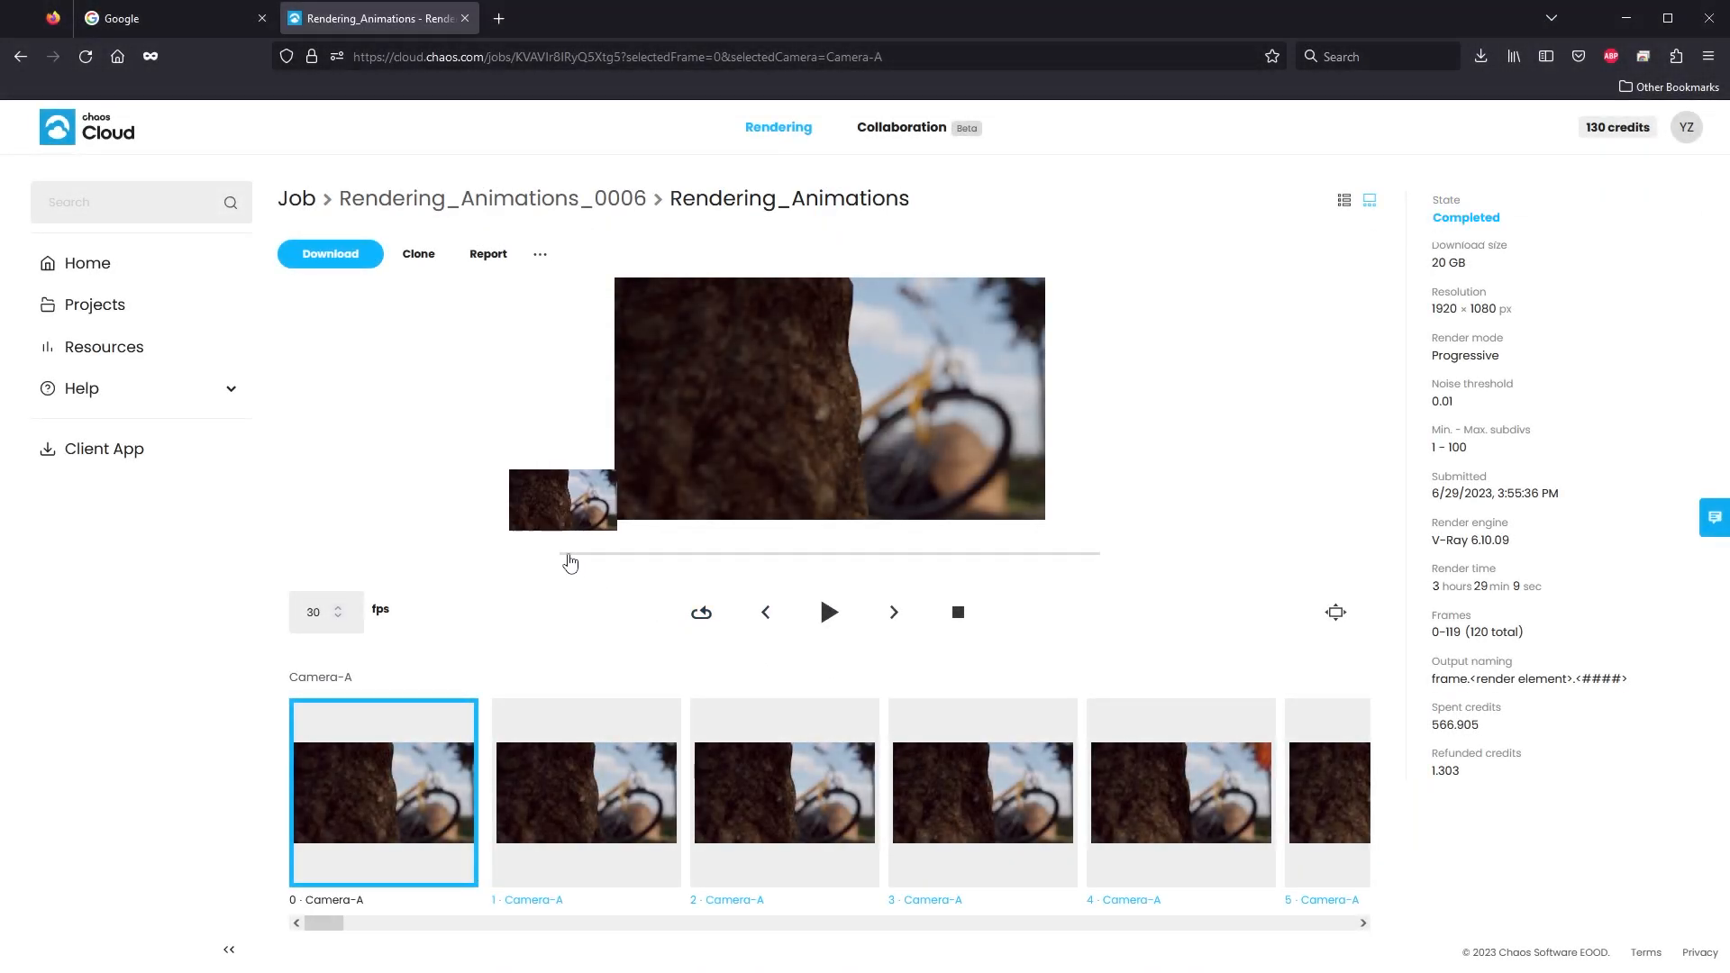
Step: Play and pause the 120-frame animation preview, then return to Cinema 4D
left_click(829, 613)
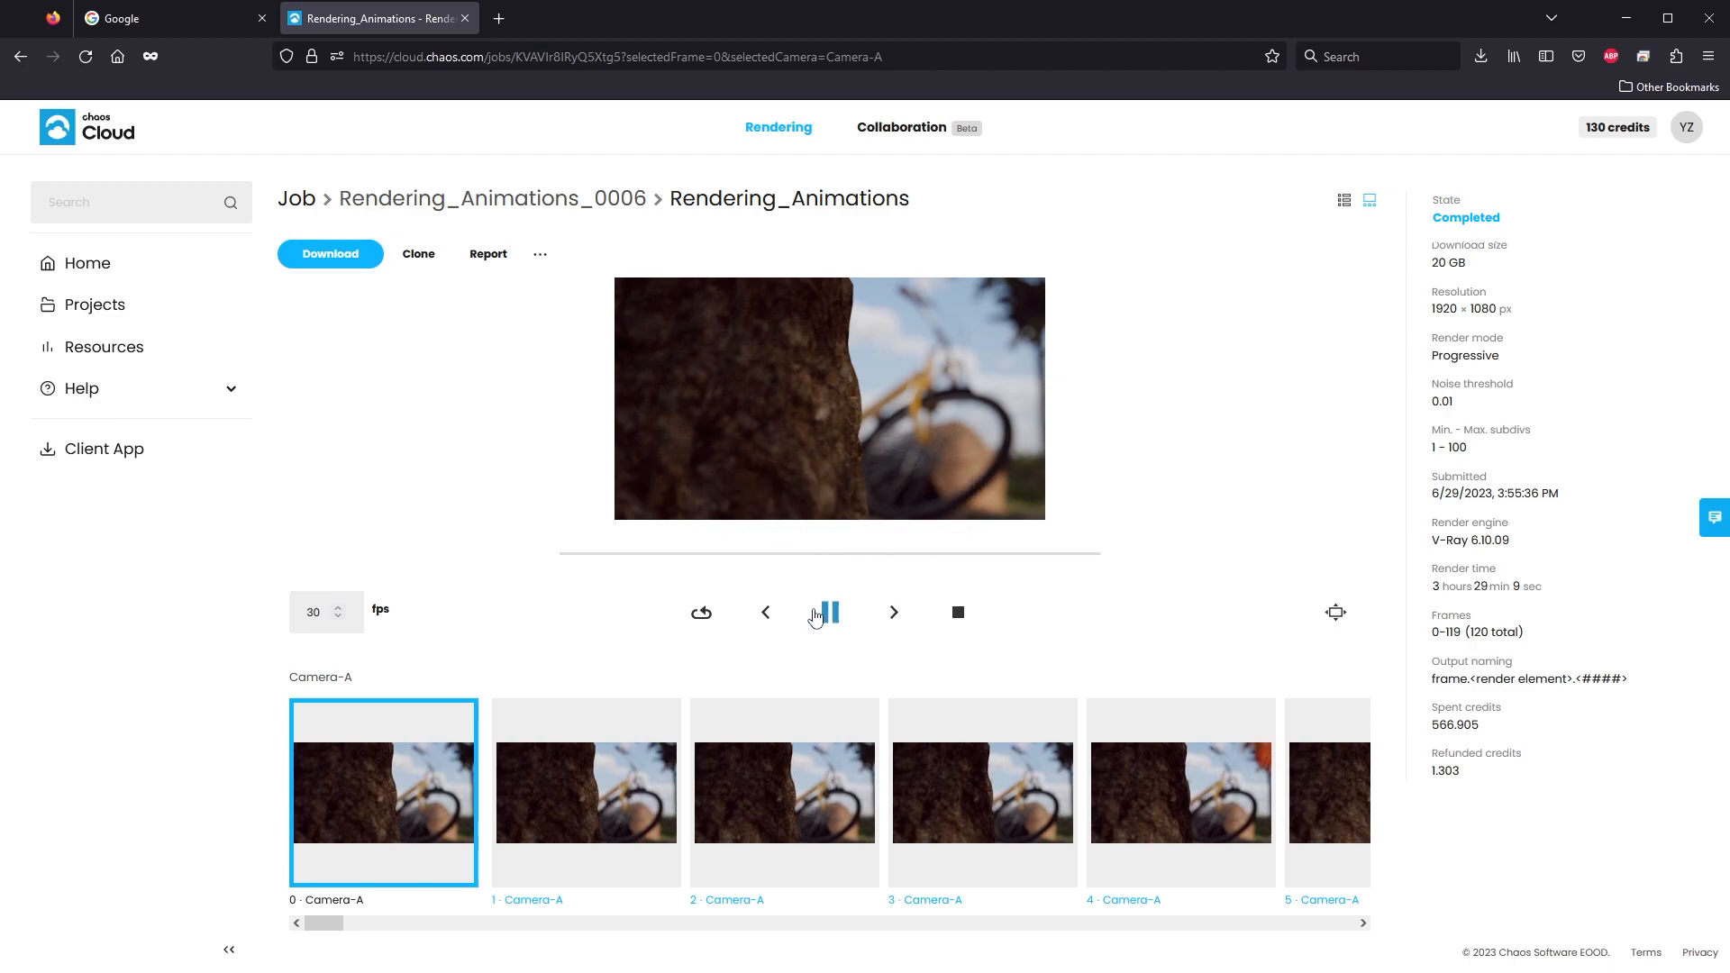
left_click(824, 612)
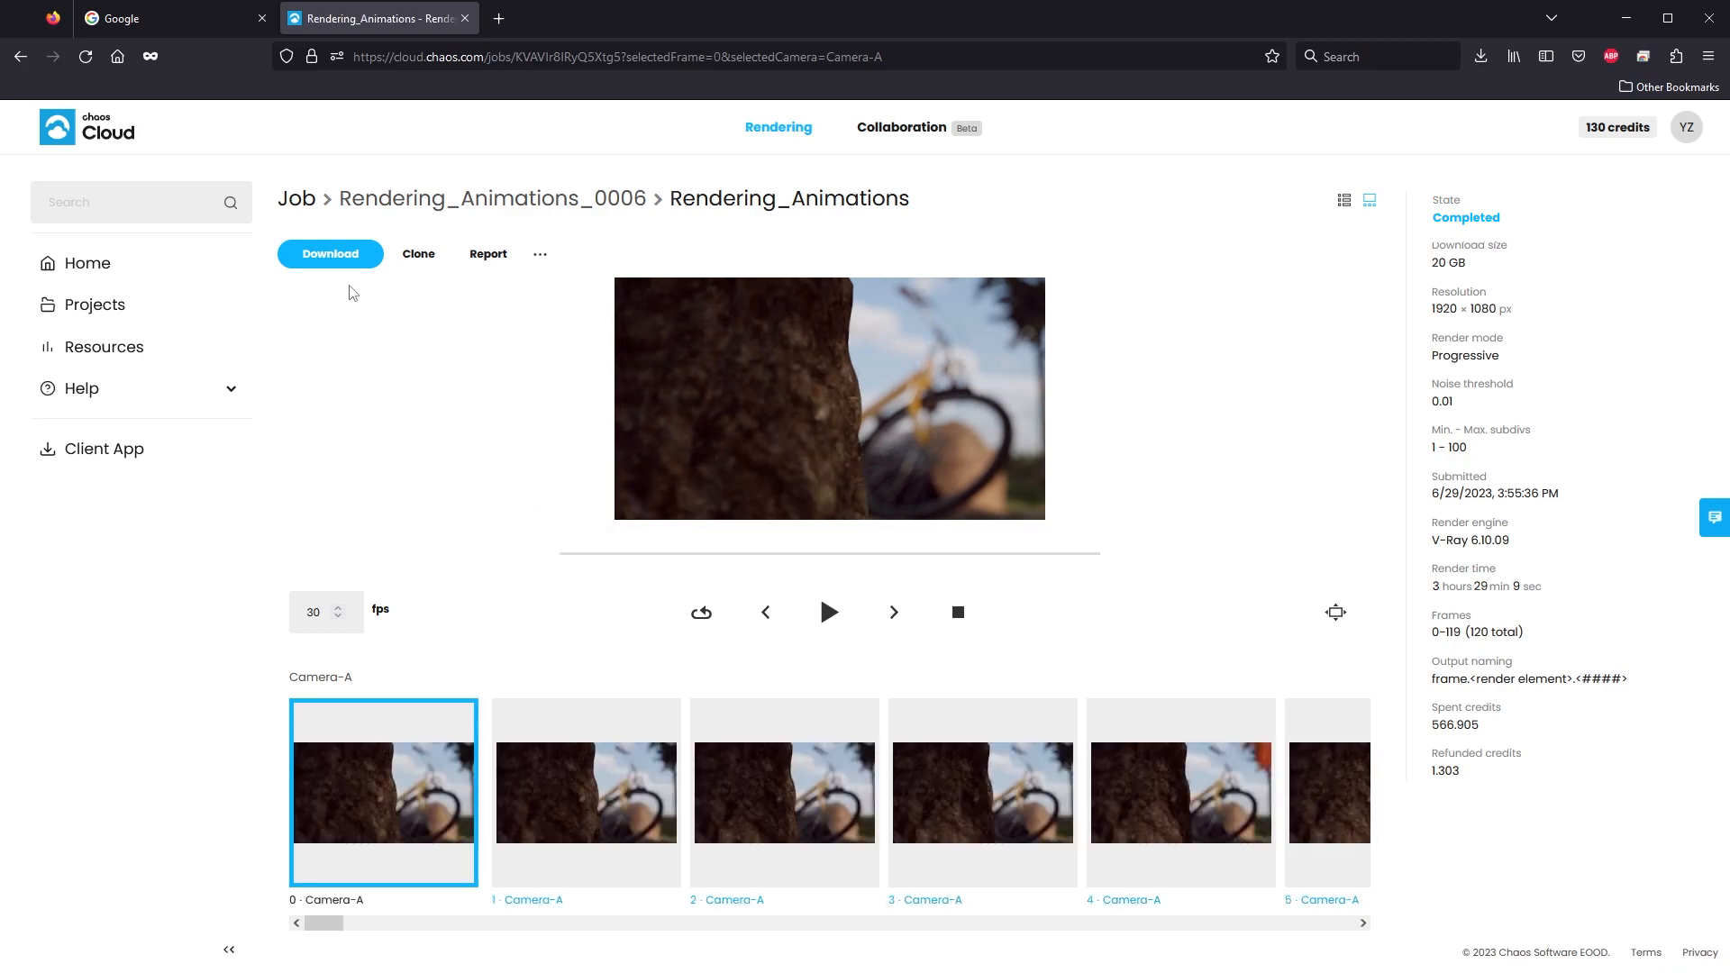
left_click(329, 252)
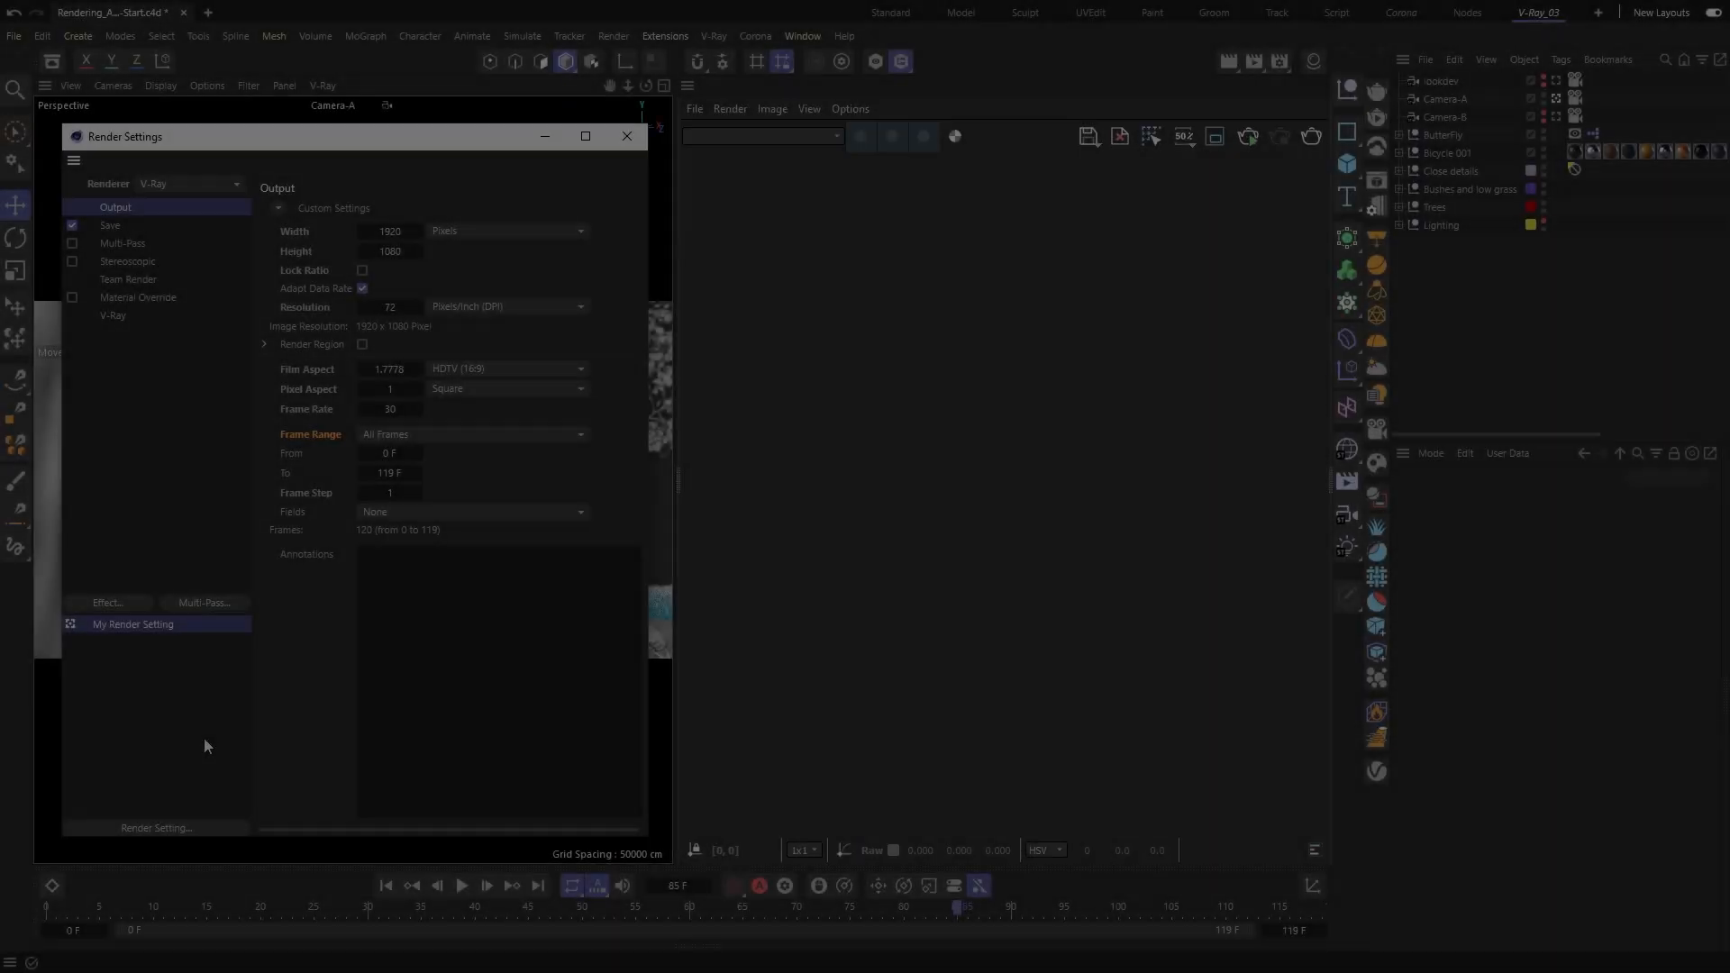
Step: Enable Resumable Rendering on My Render Setting's V-Ray Image Output, autosave interval 0 minutes
right_click(133, 623)
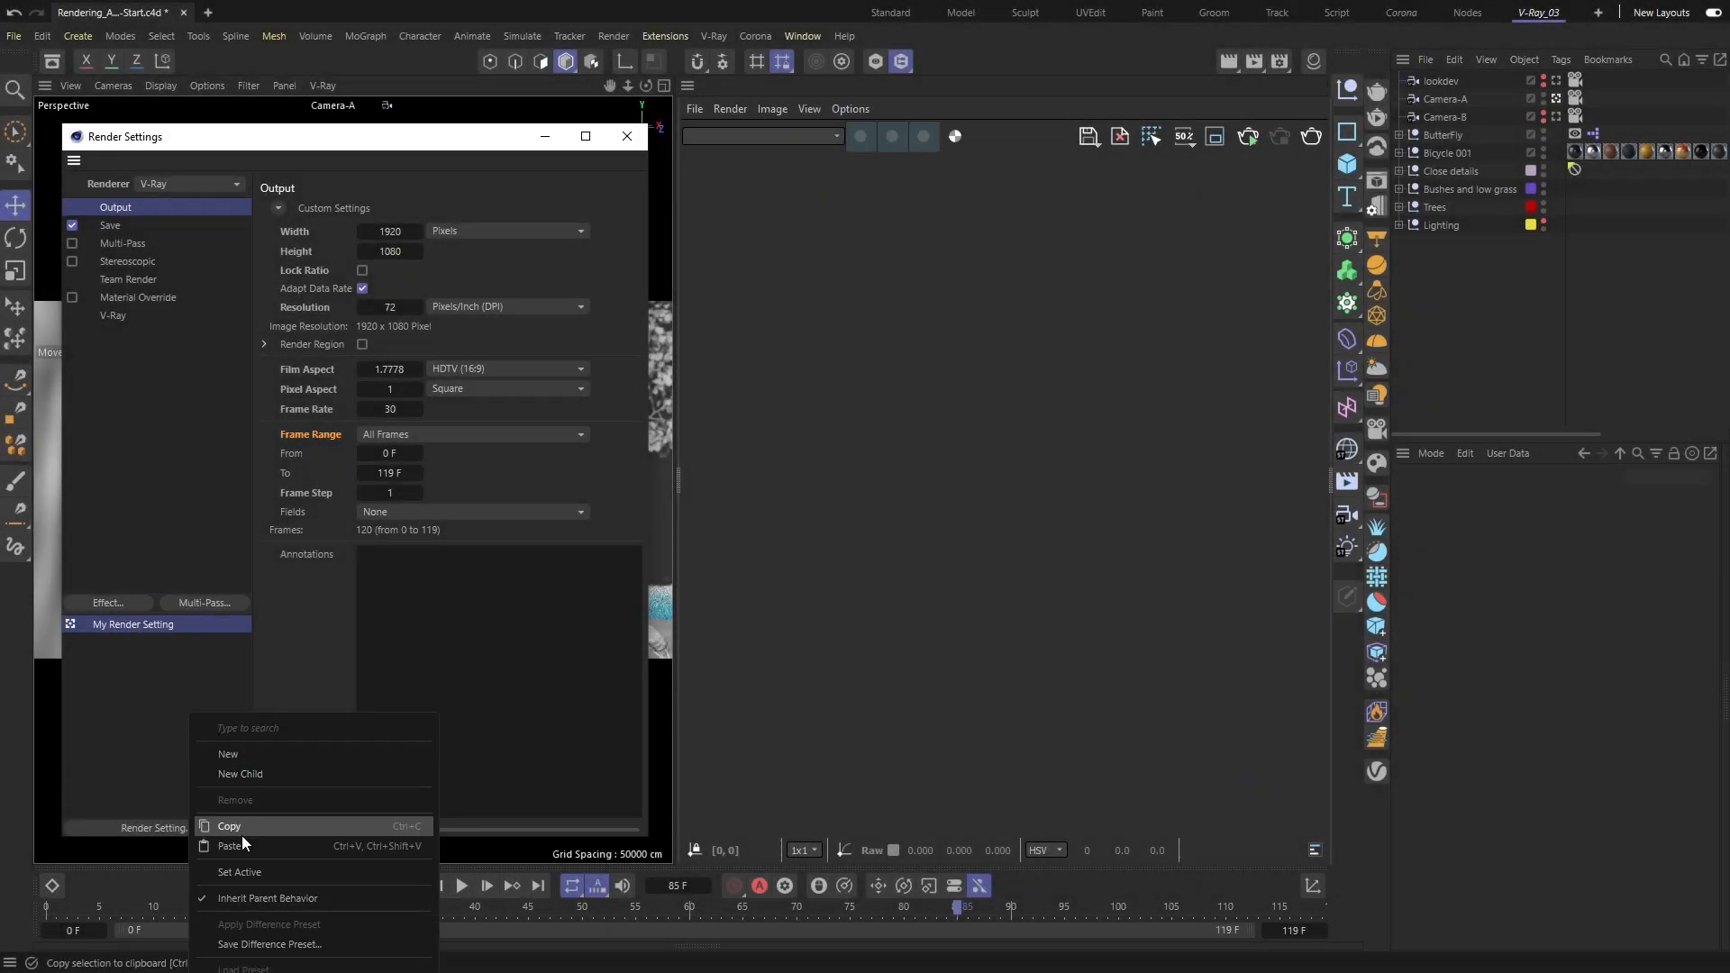
left_click(112, 315)
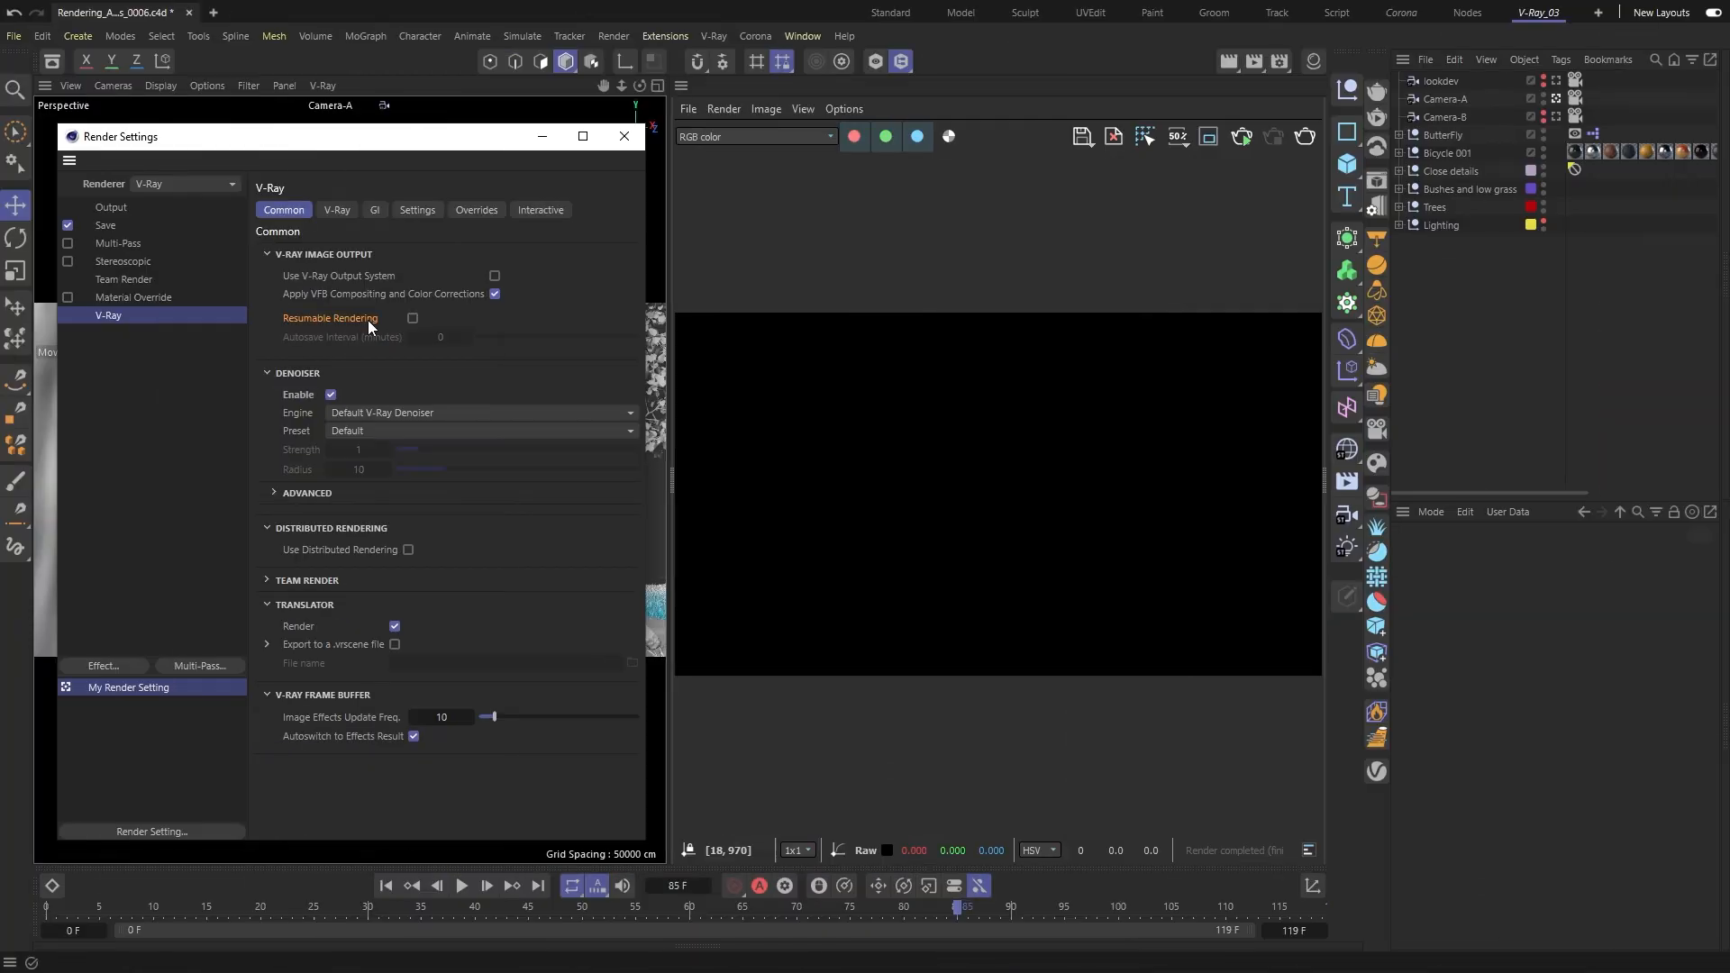
left_click(413, 318)
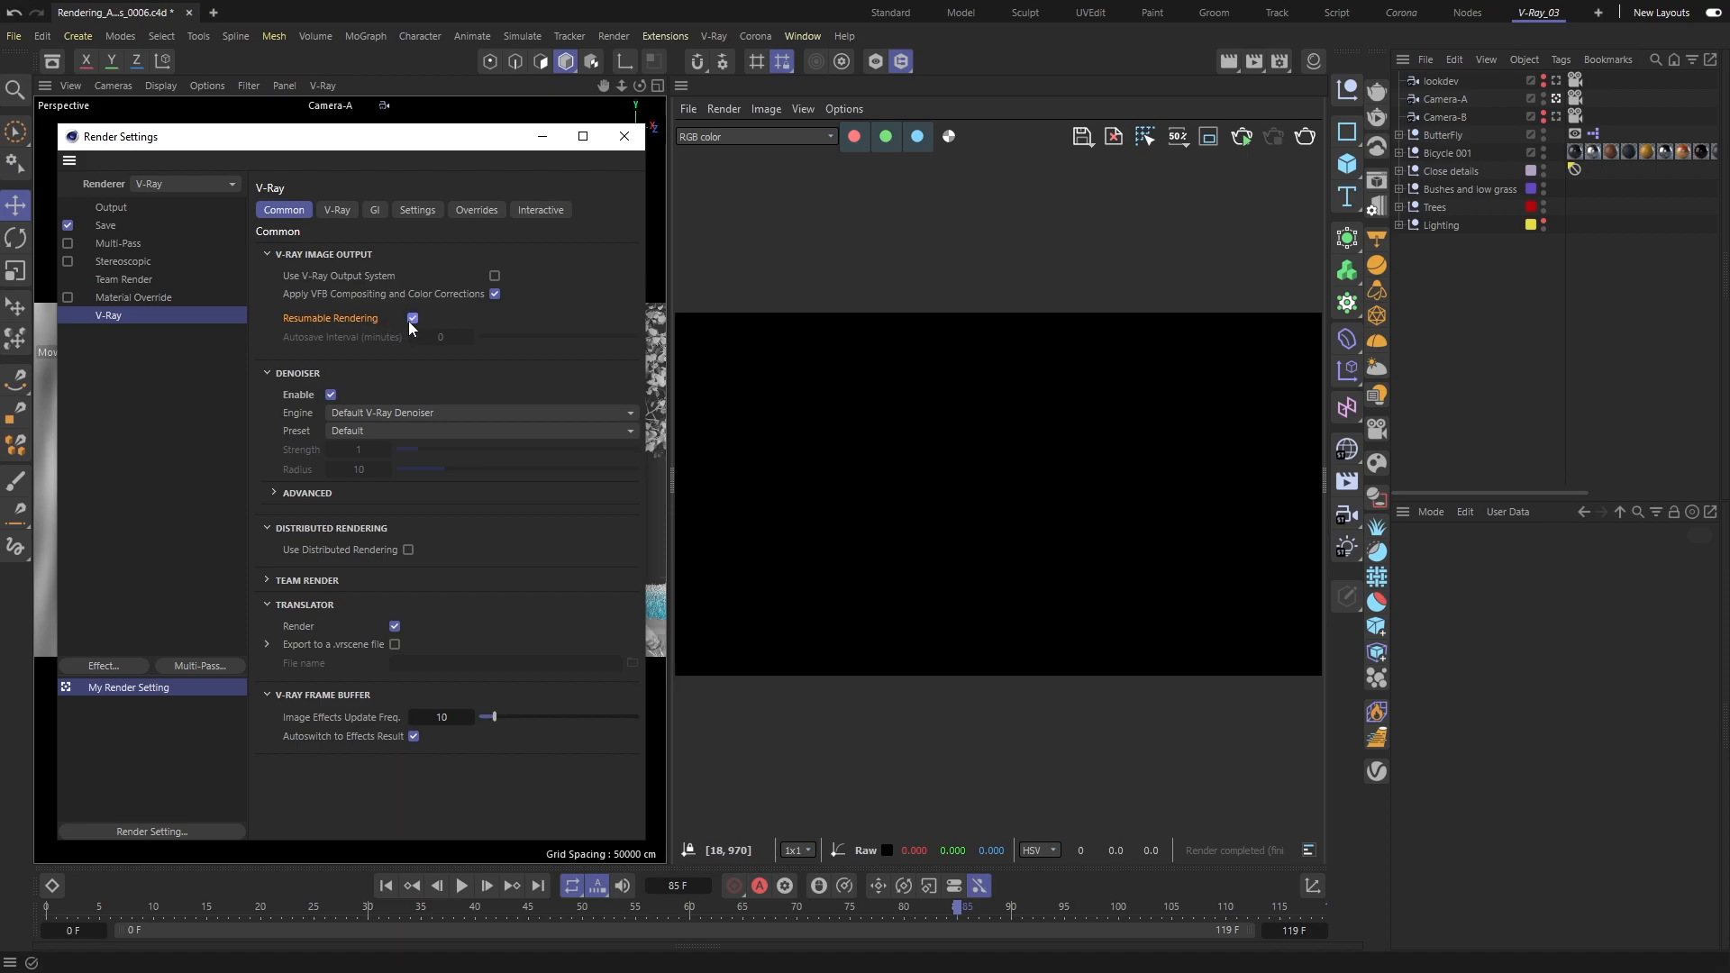
left_click(412, 319)
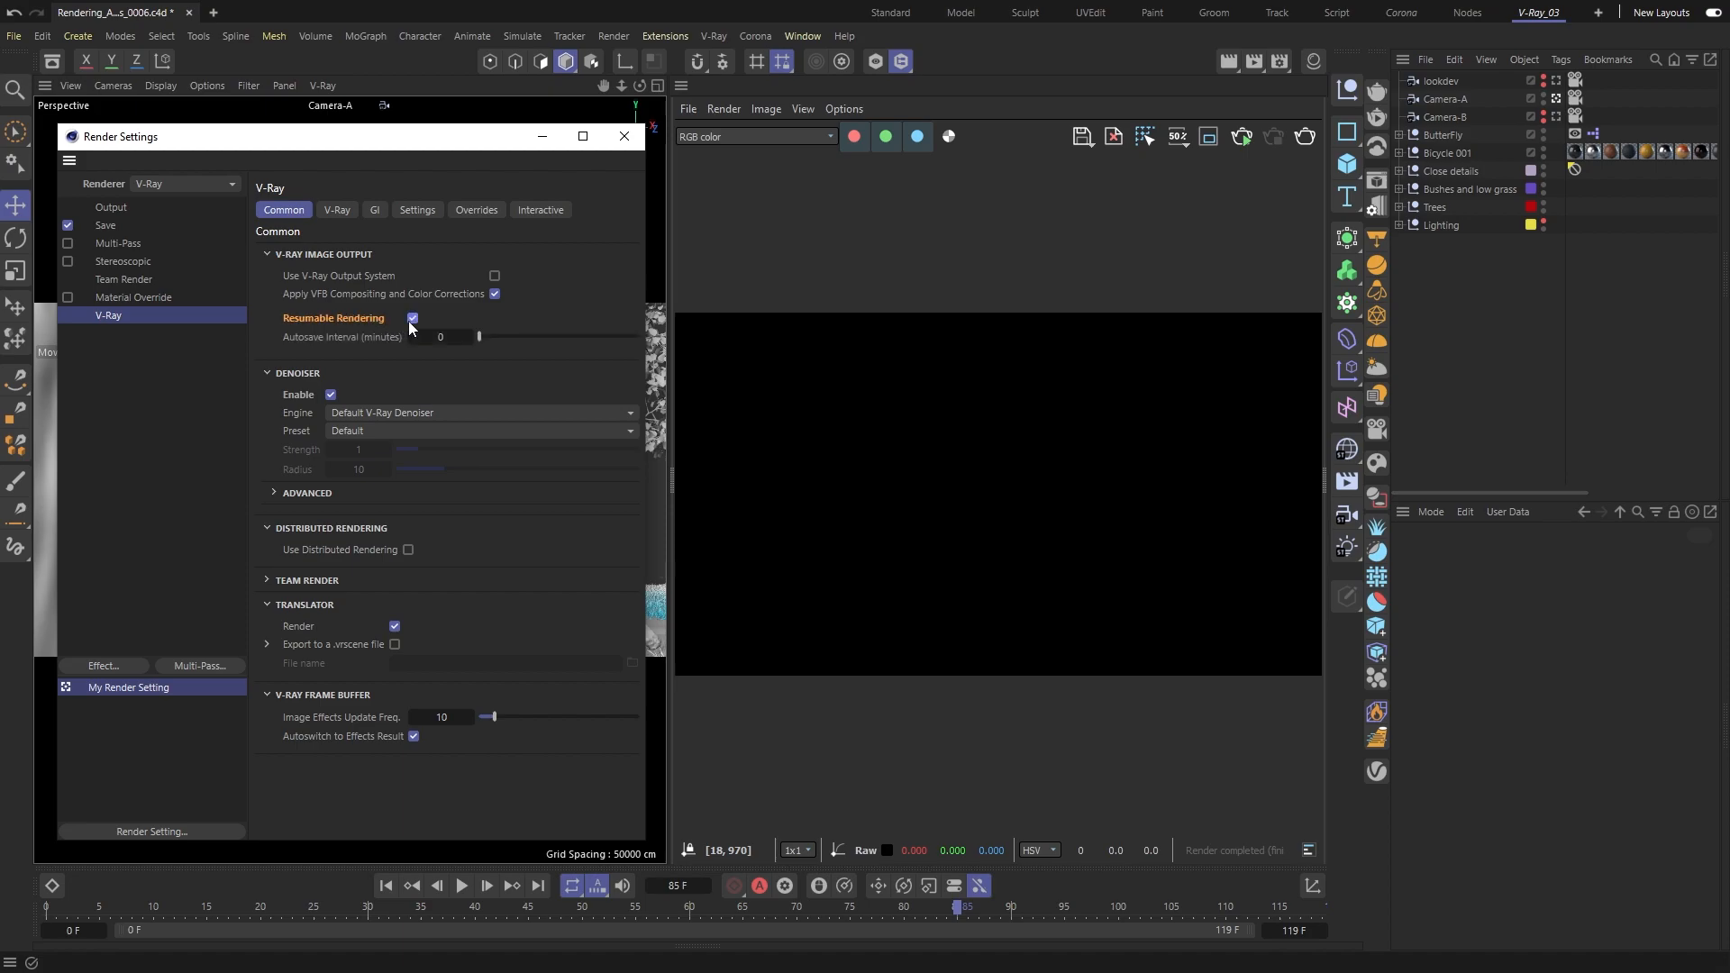